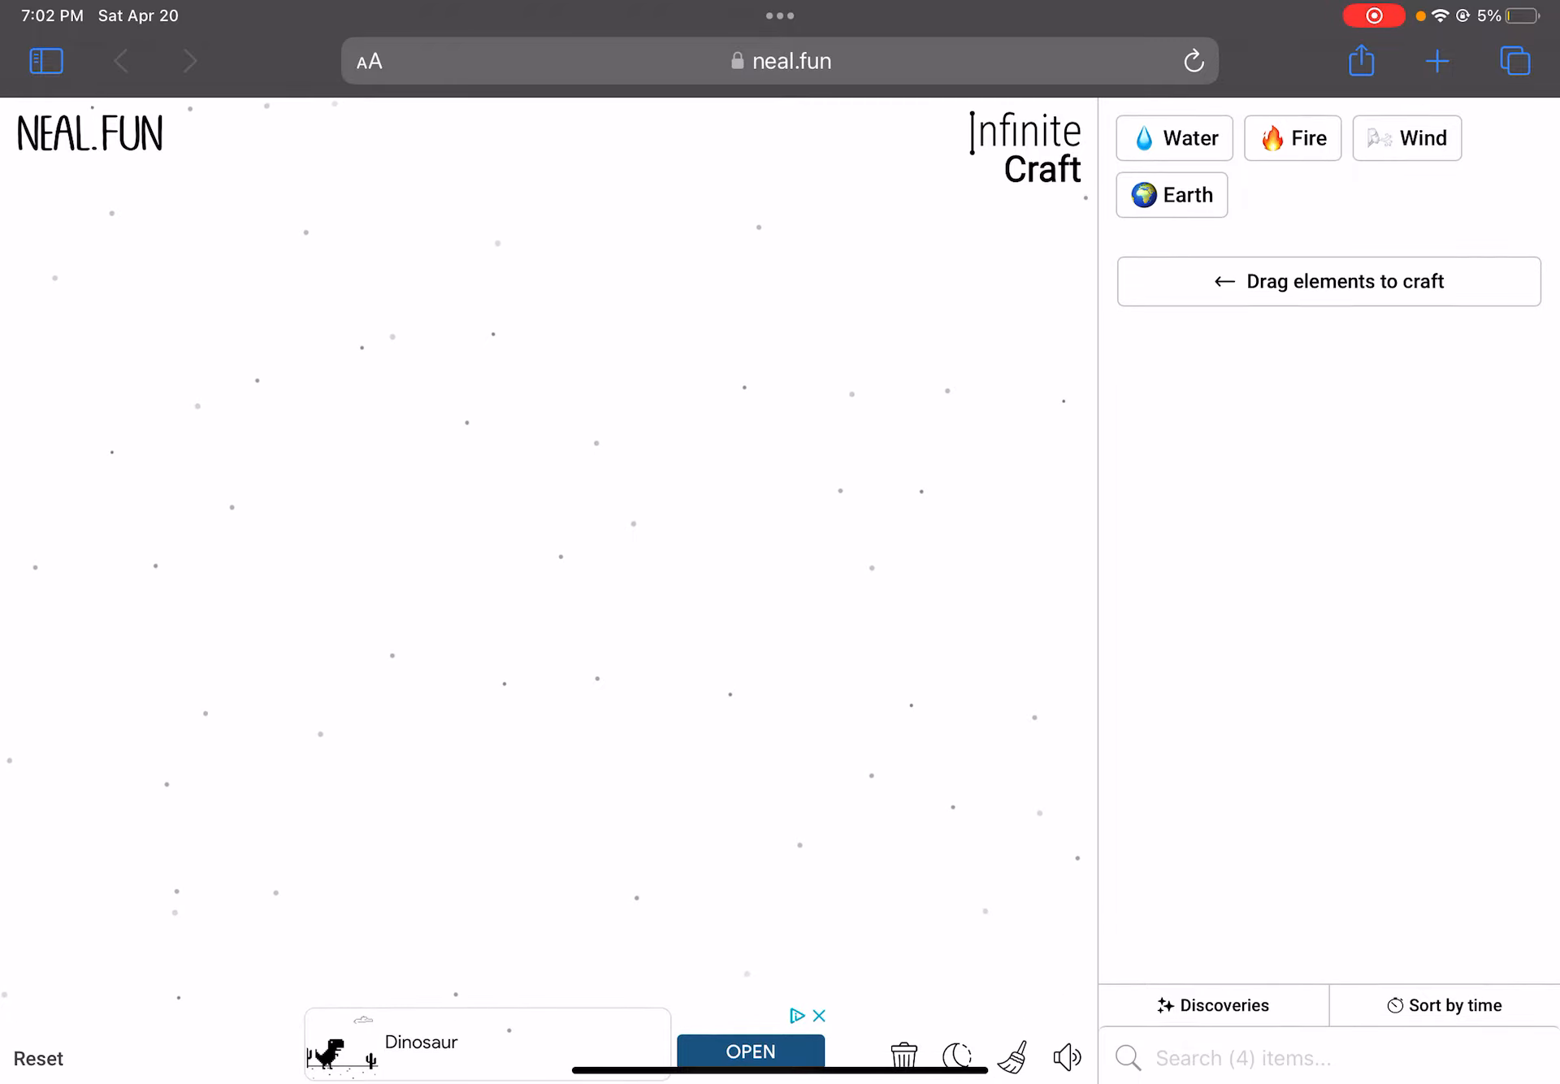
Drag Water and Fire from the sidebar onto the canvas and position another starting element
drag(1174, 137, 602, 507)
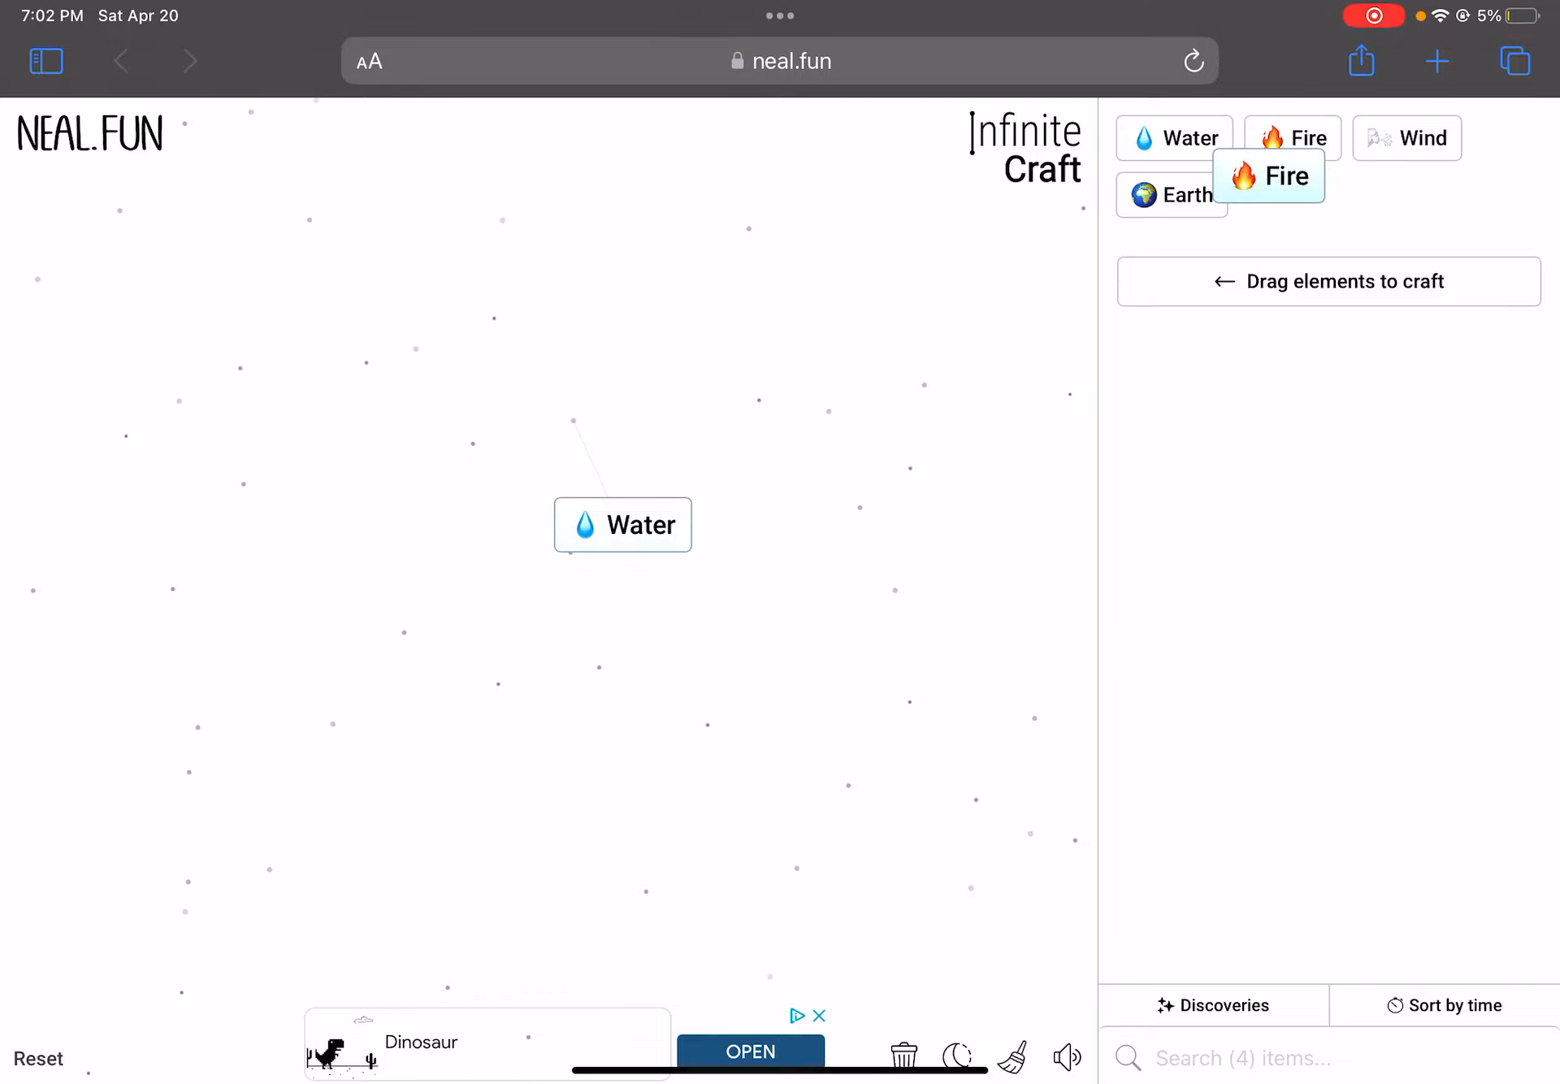
drag(1269, 176, 928, 413)
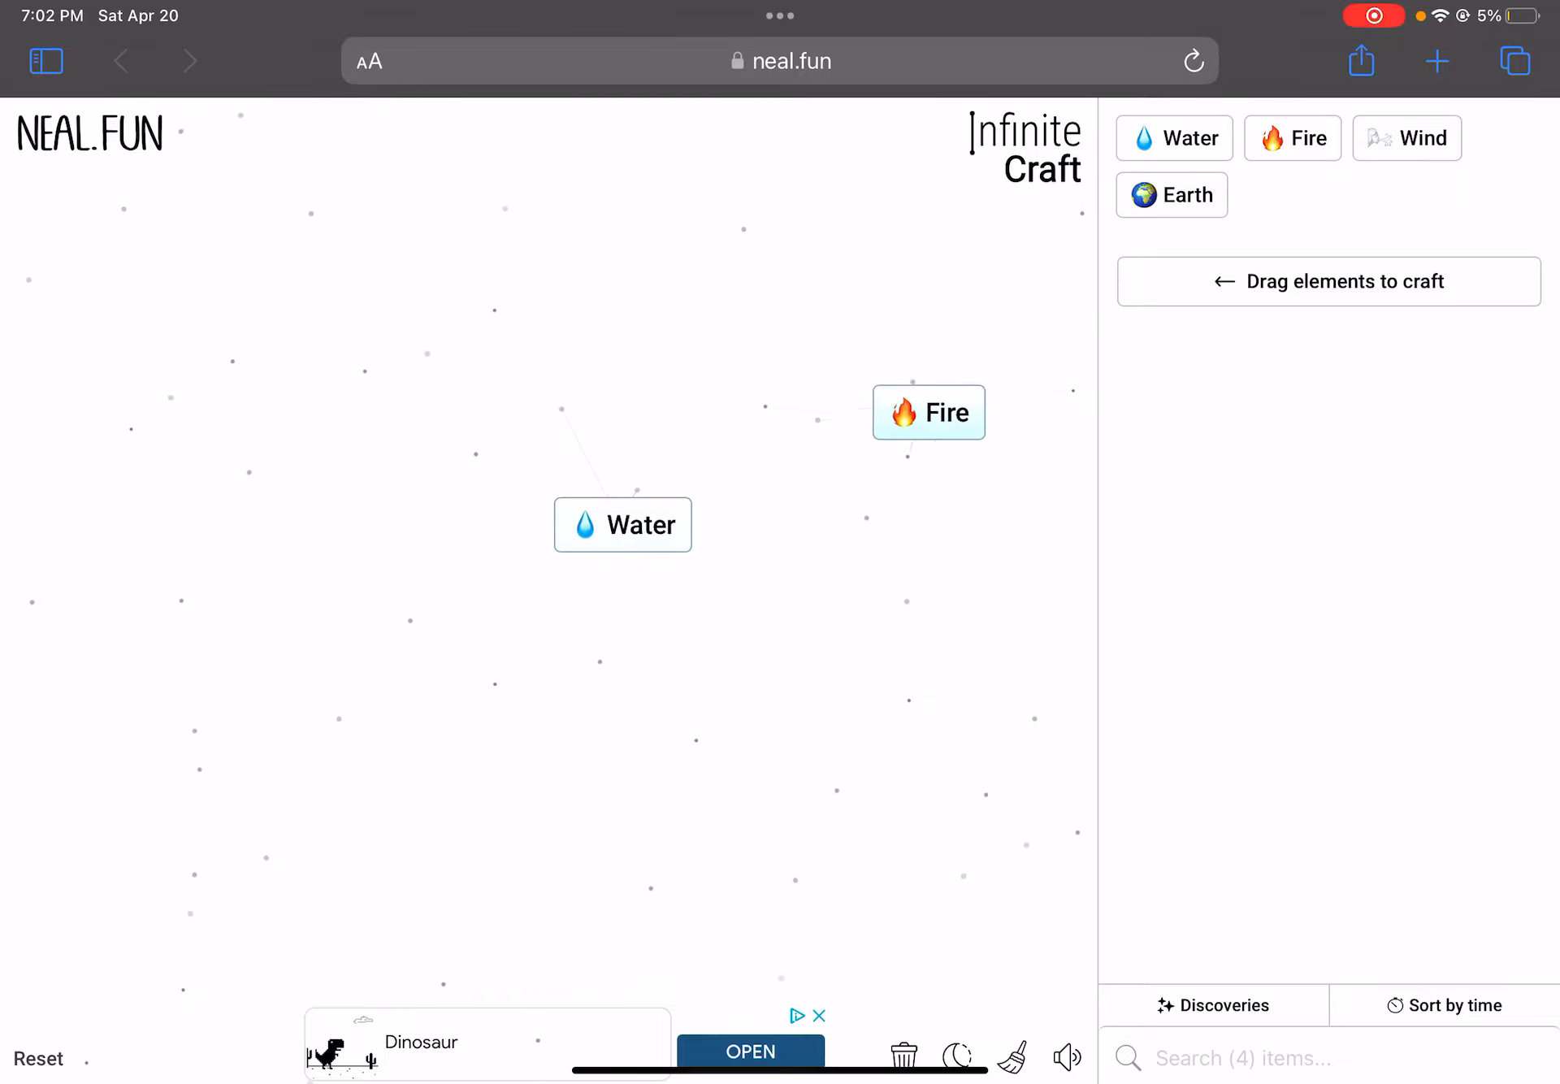
drag(928, 413, 813, 447)
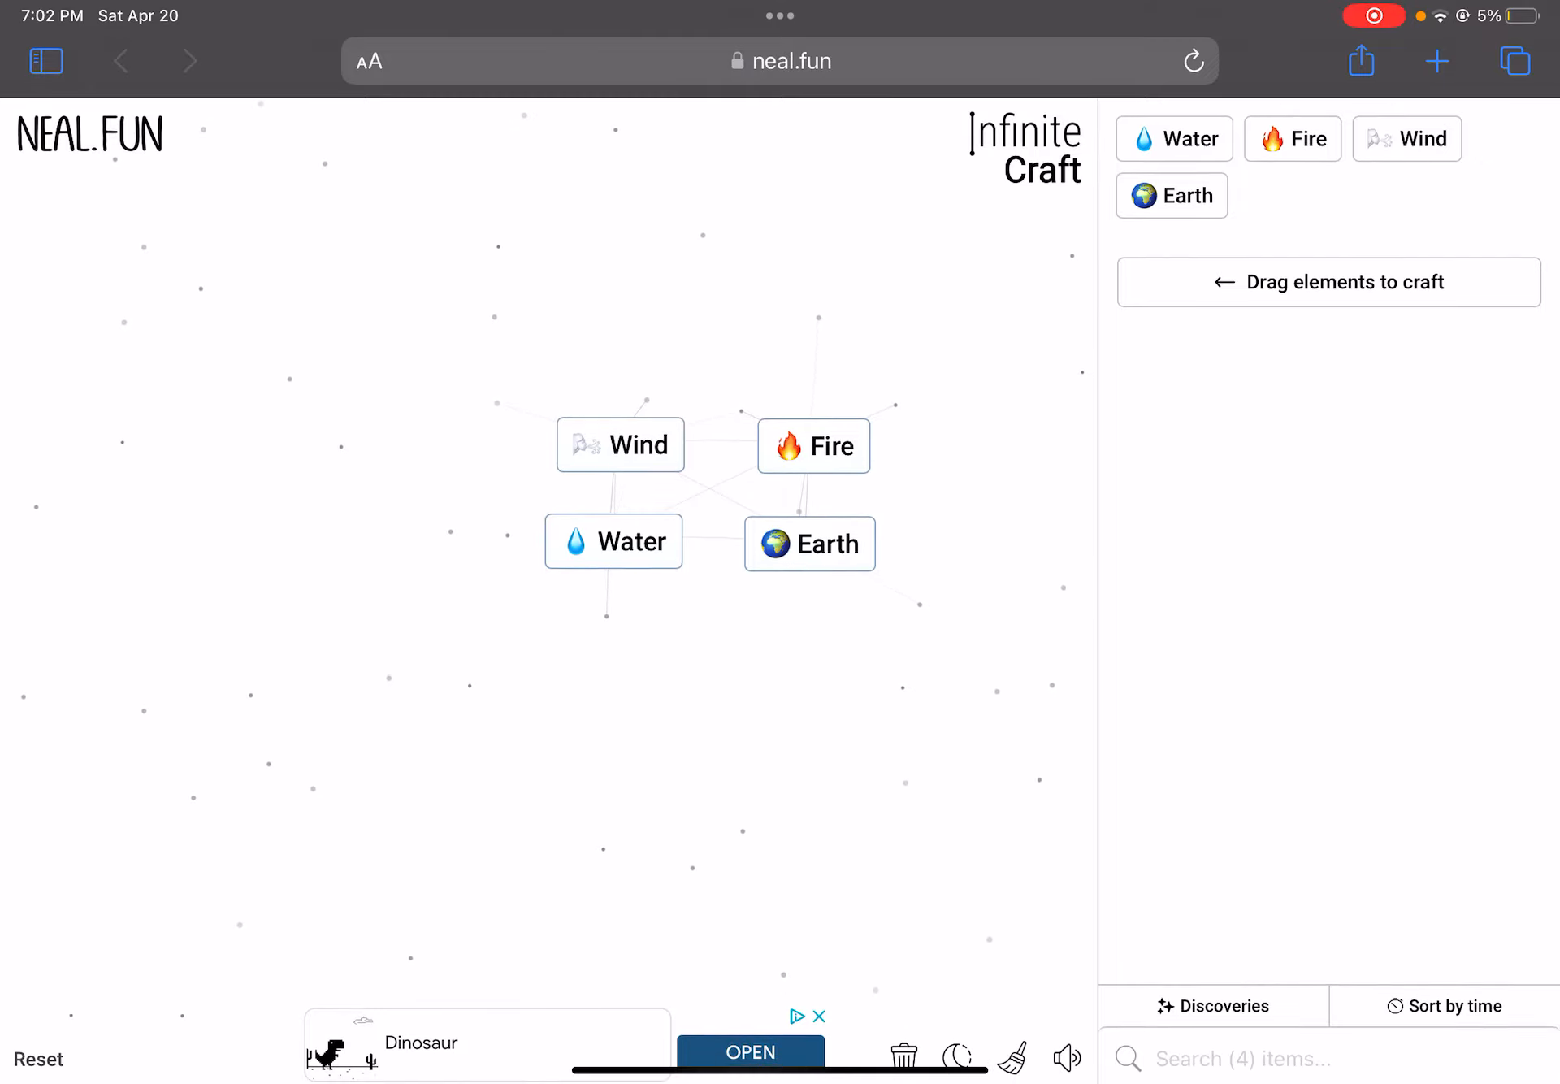
Combine Fire with Wind for Smoke, then merge Water elements into Lake, Ocean and Sea
drag(620, 445, 787, 445)
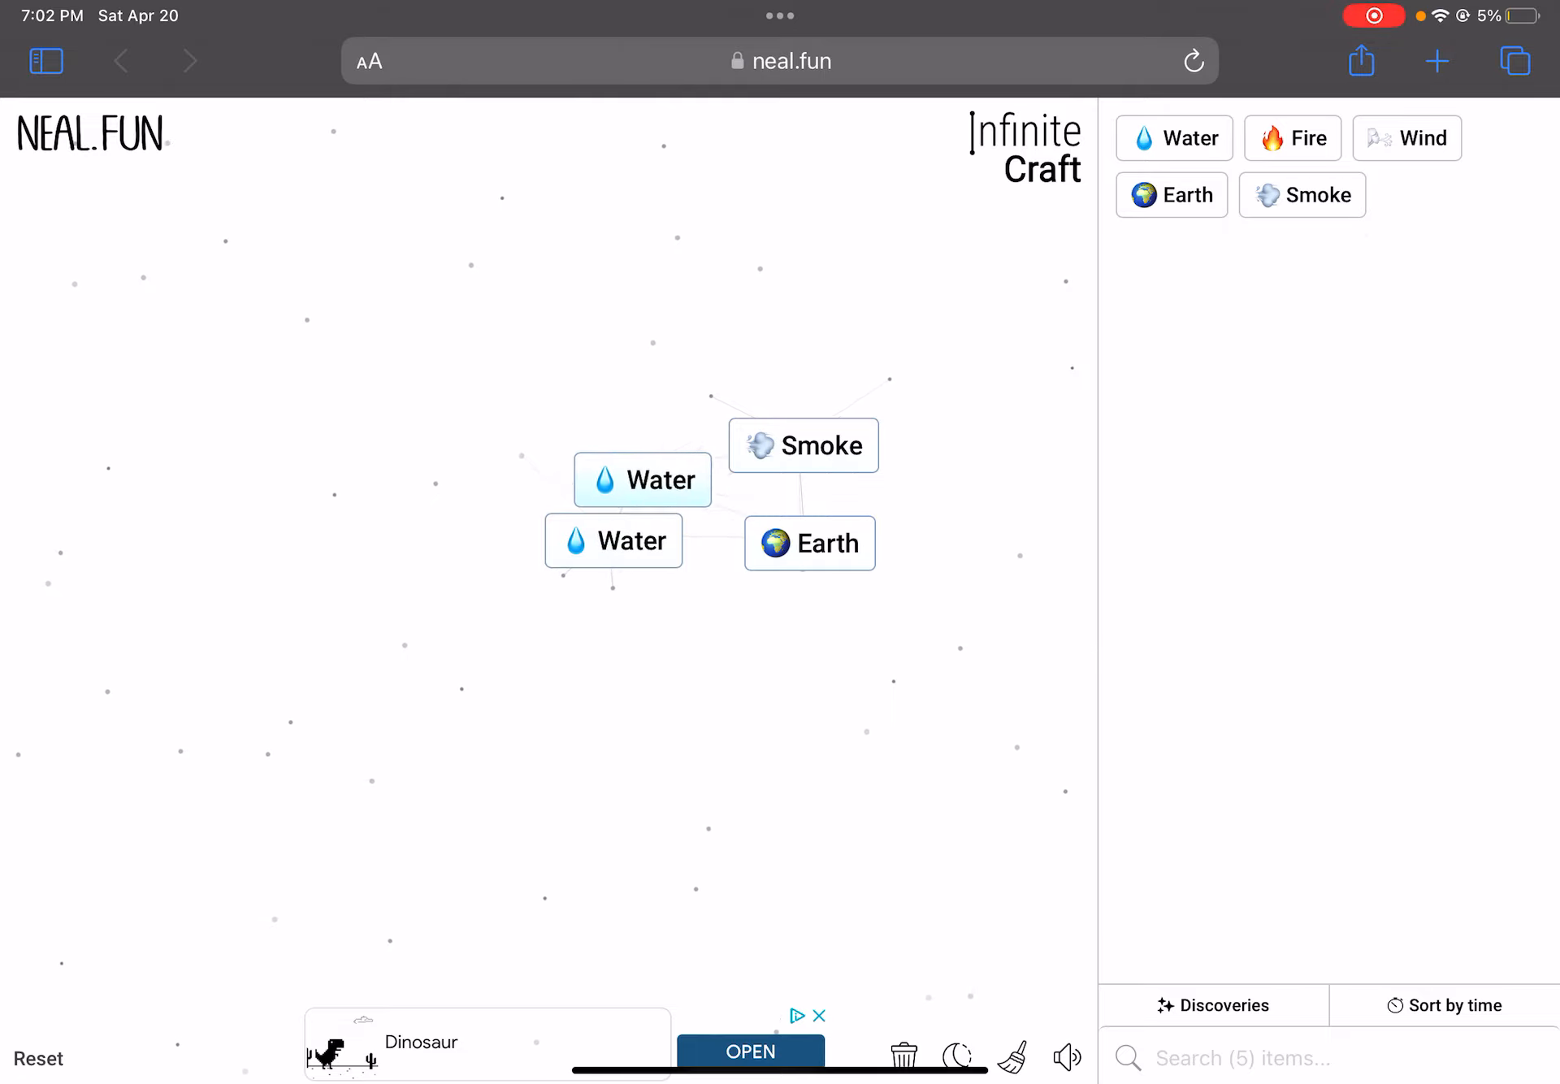
drag(1293, 137, 465, 442)
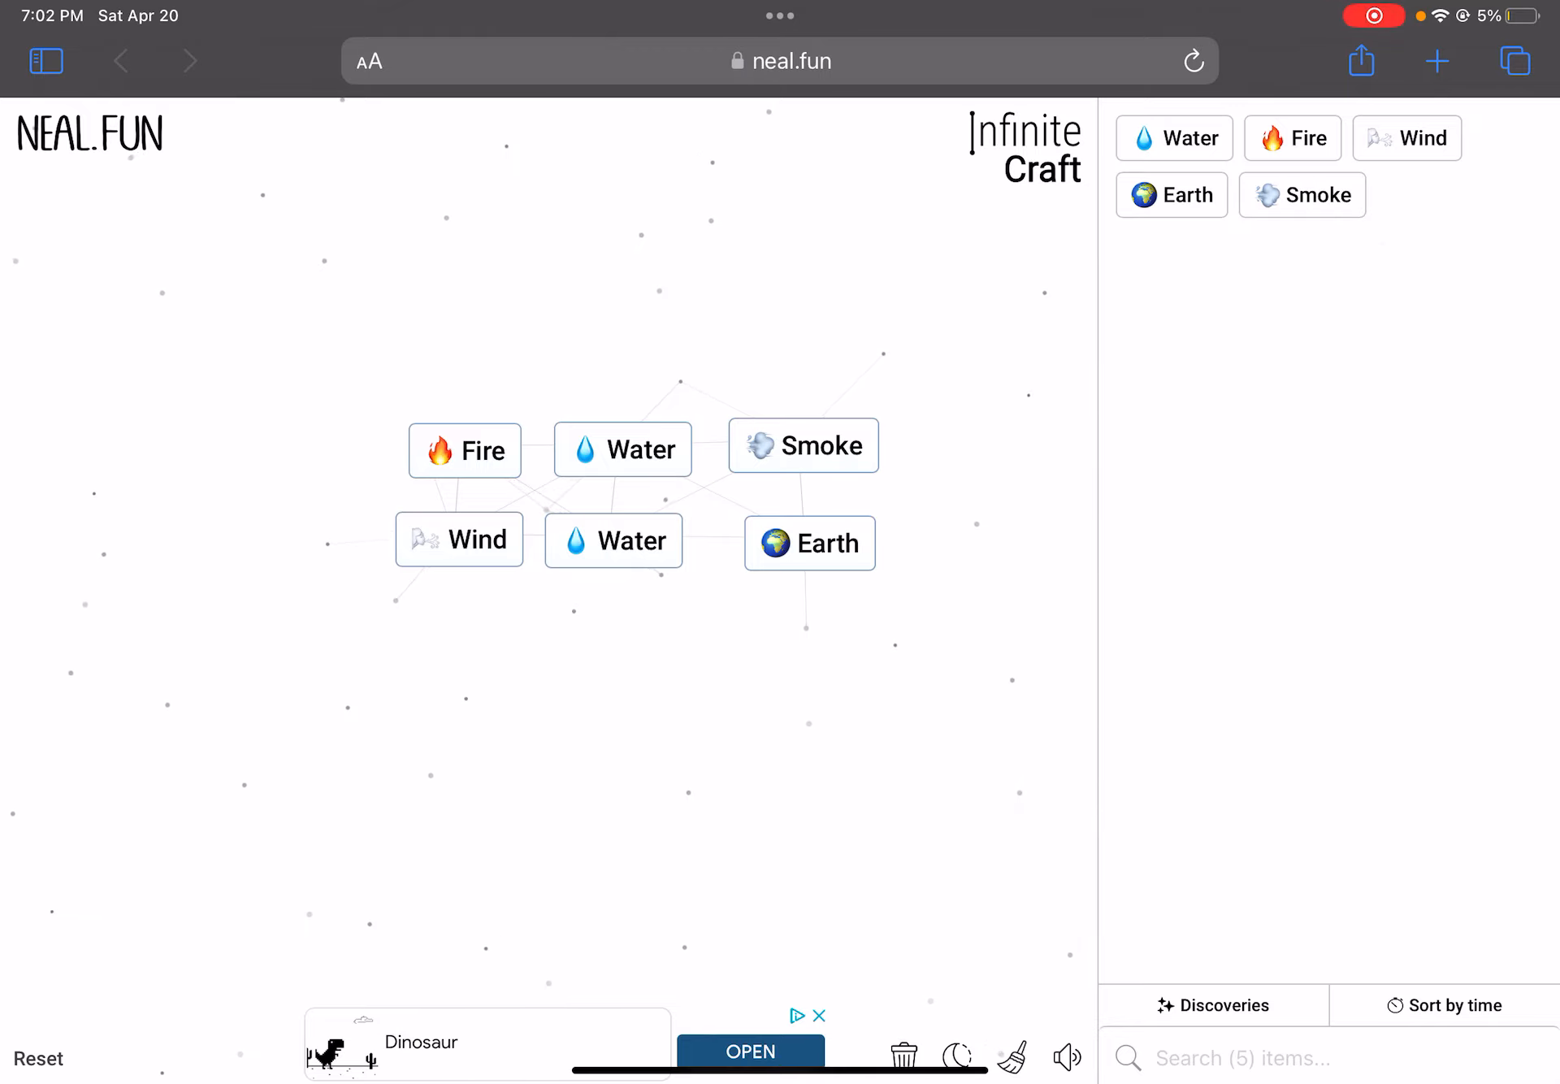
drag(621, 448, 613, 540)
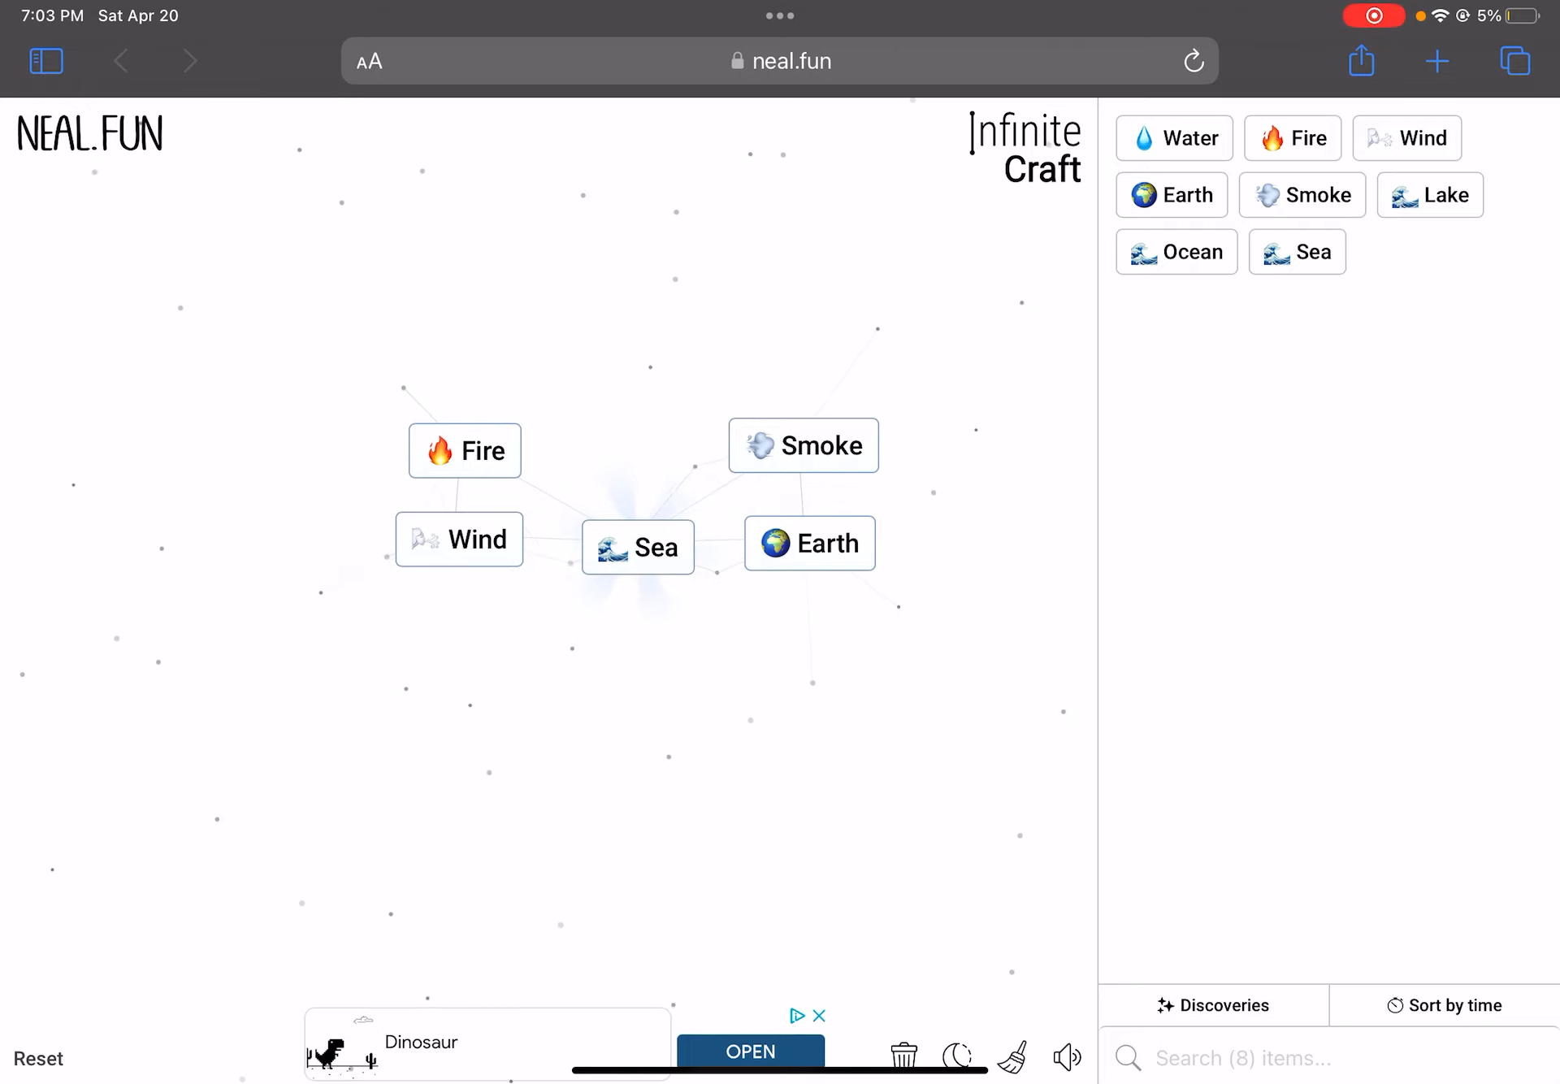
Combine two Sea elements into Fish, then combine Fish with Fire to make Sushi
drag(638, 547, 669, 579)
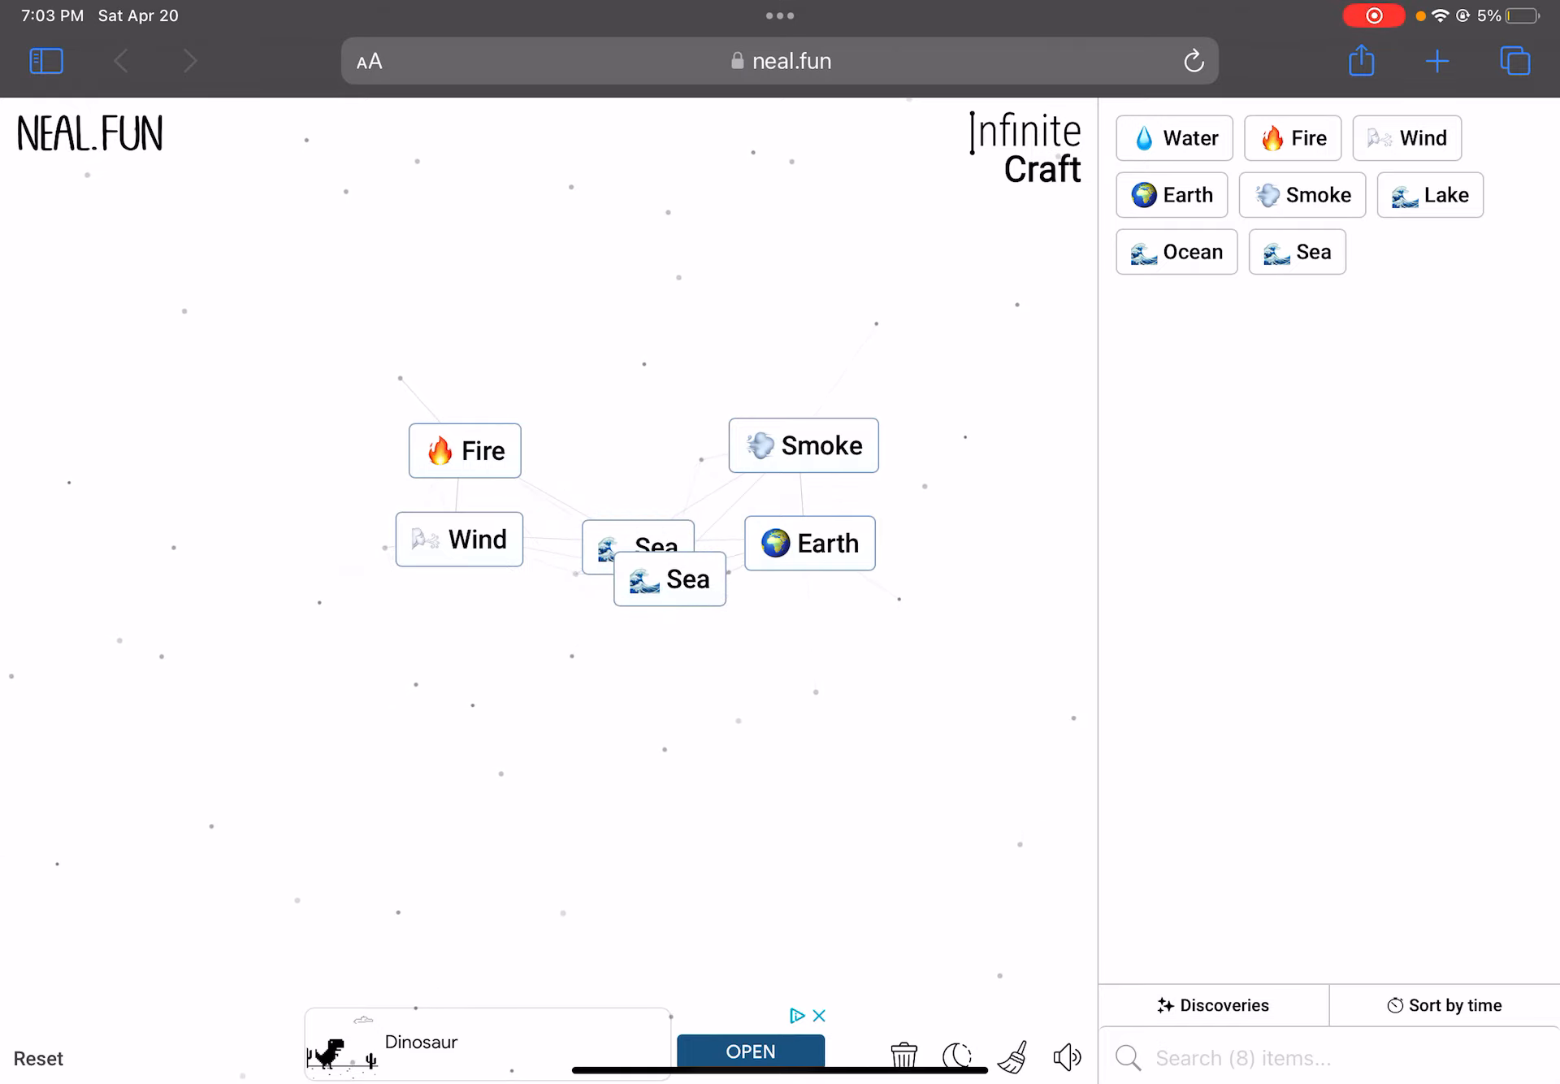
drag(669, 578, 637, 546)
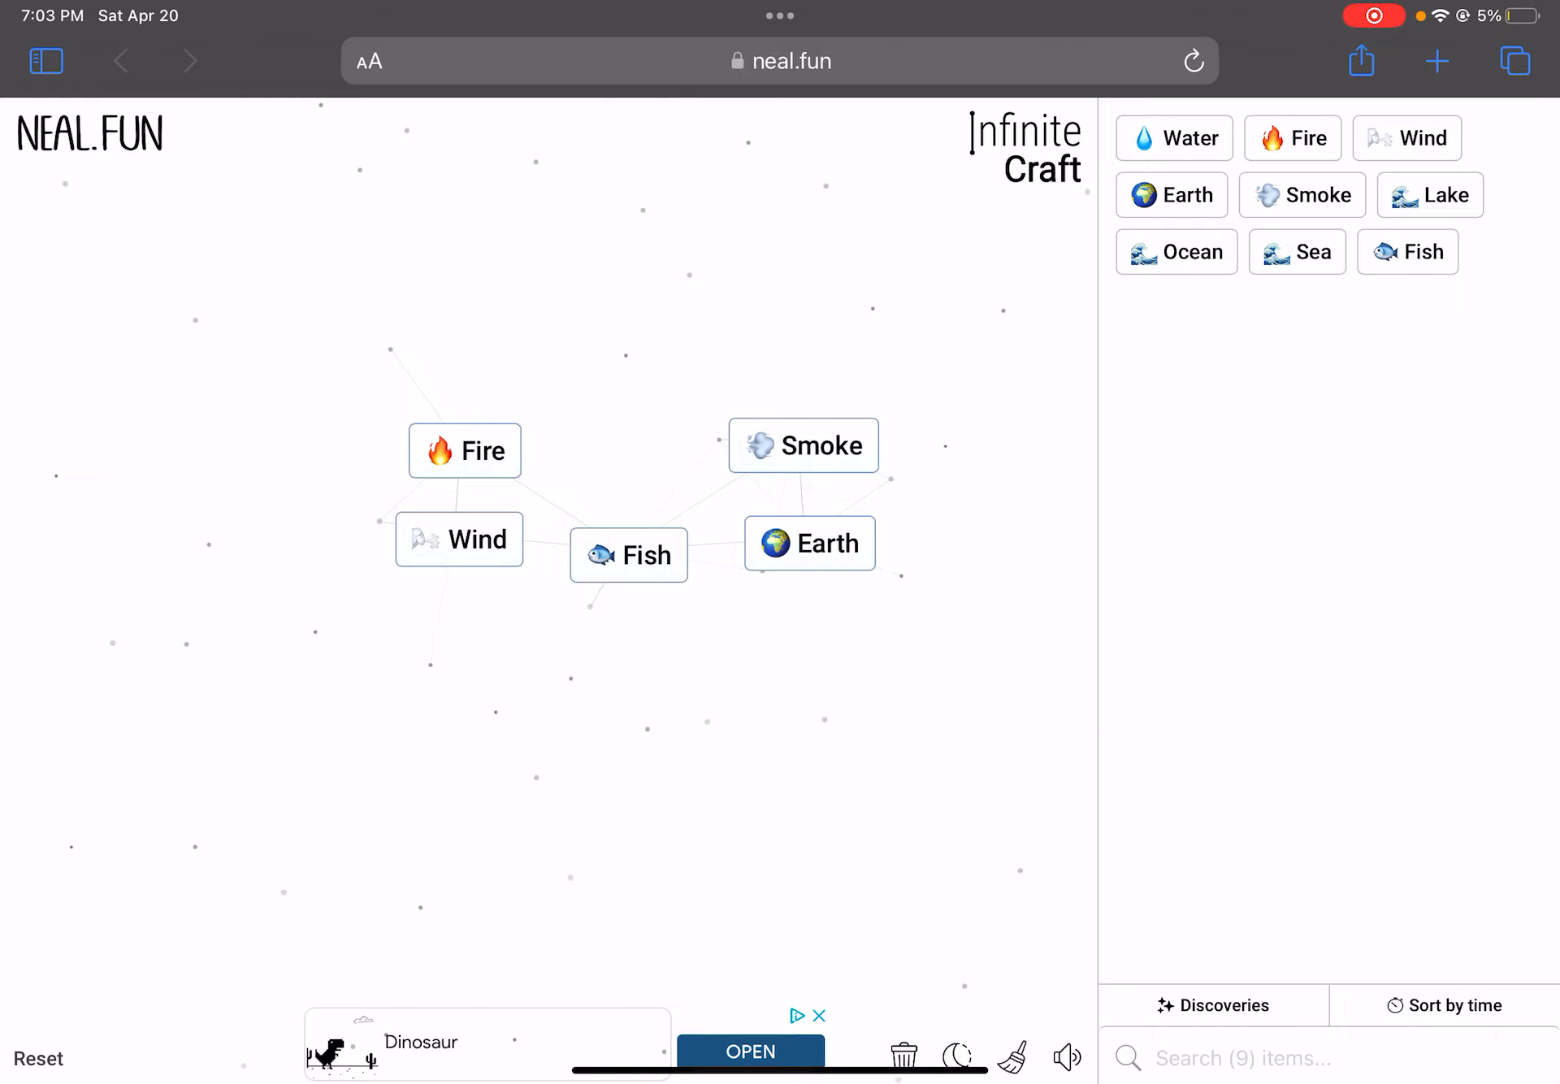
drag(465, 451, 629, 556)
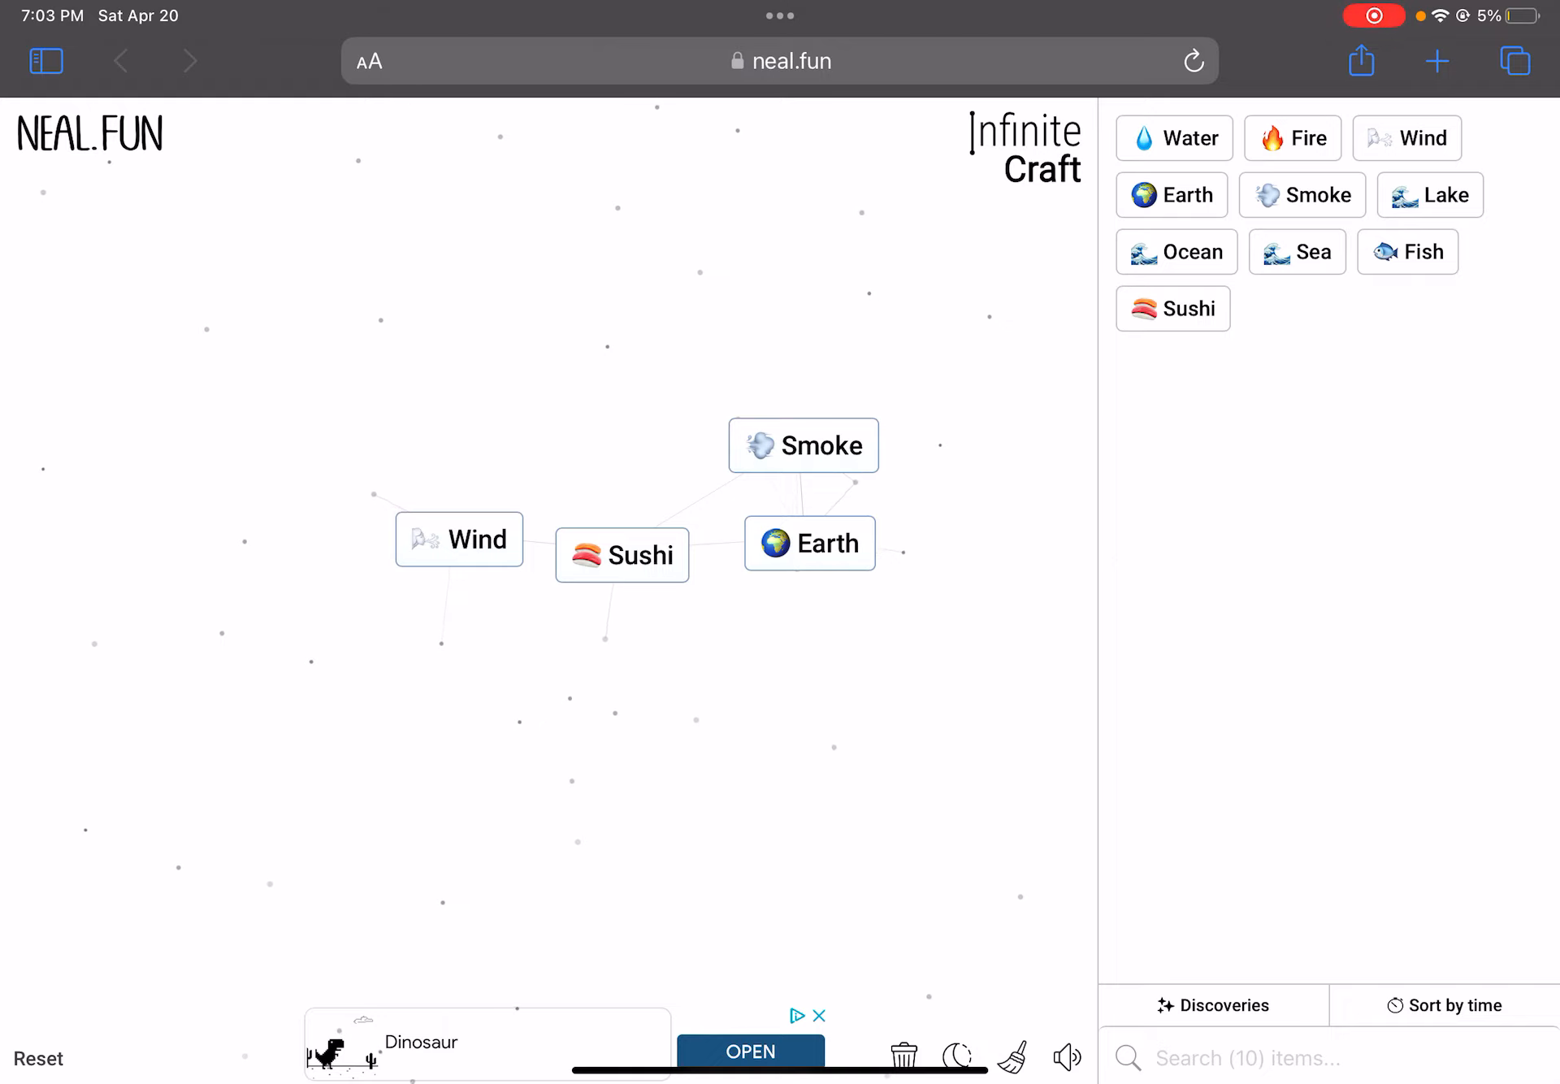
Combine Sushi with Wind, Flying Fish with Earth, then Bird with Smoke for Steam
drag(460, 540, 621, 556)
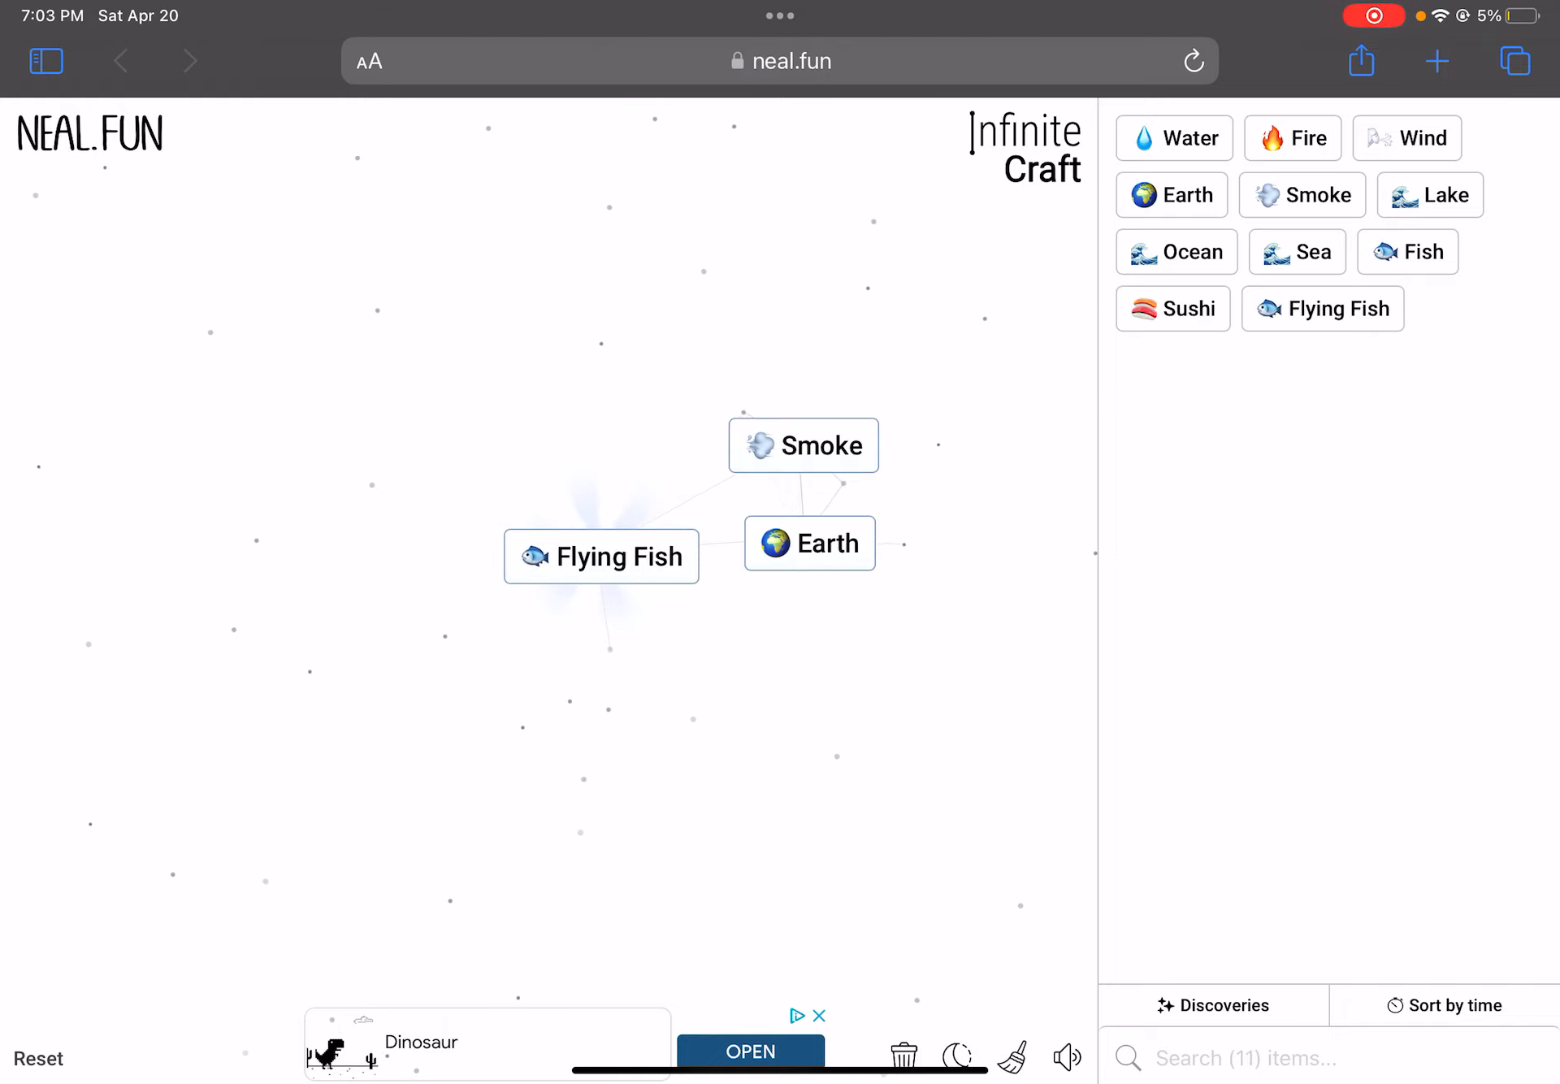
drag(810, 544, 661, 558)
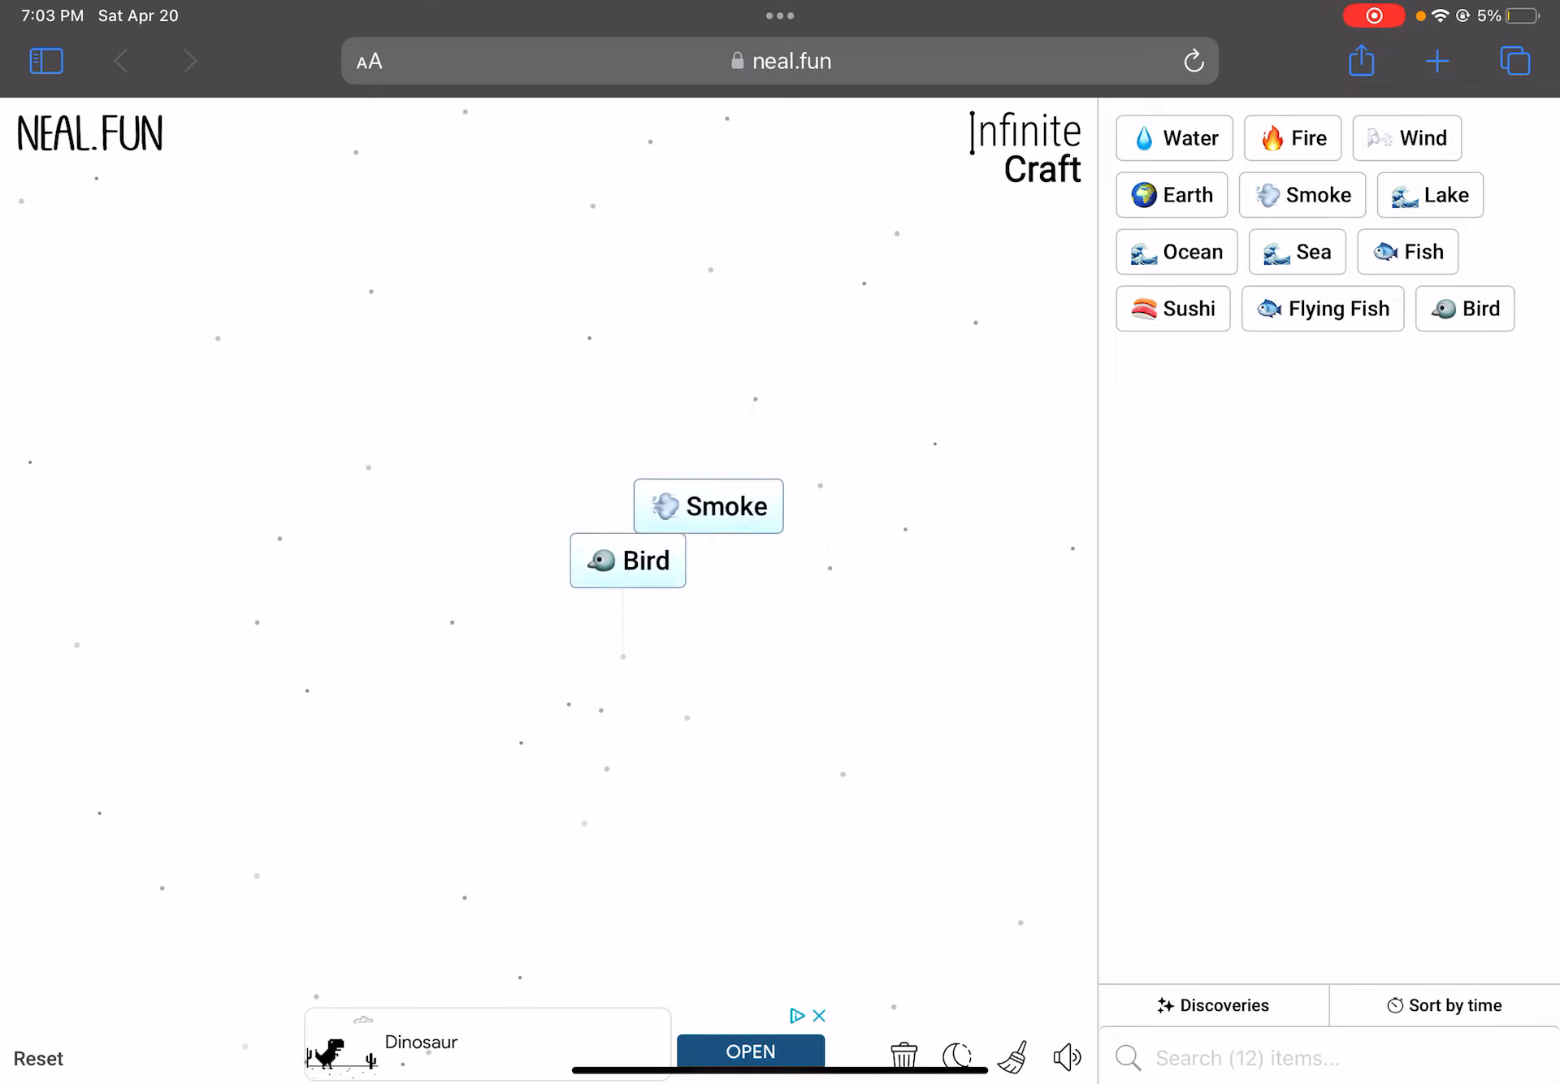
drag(709, 505, 628, 561)
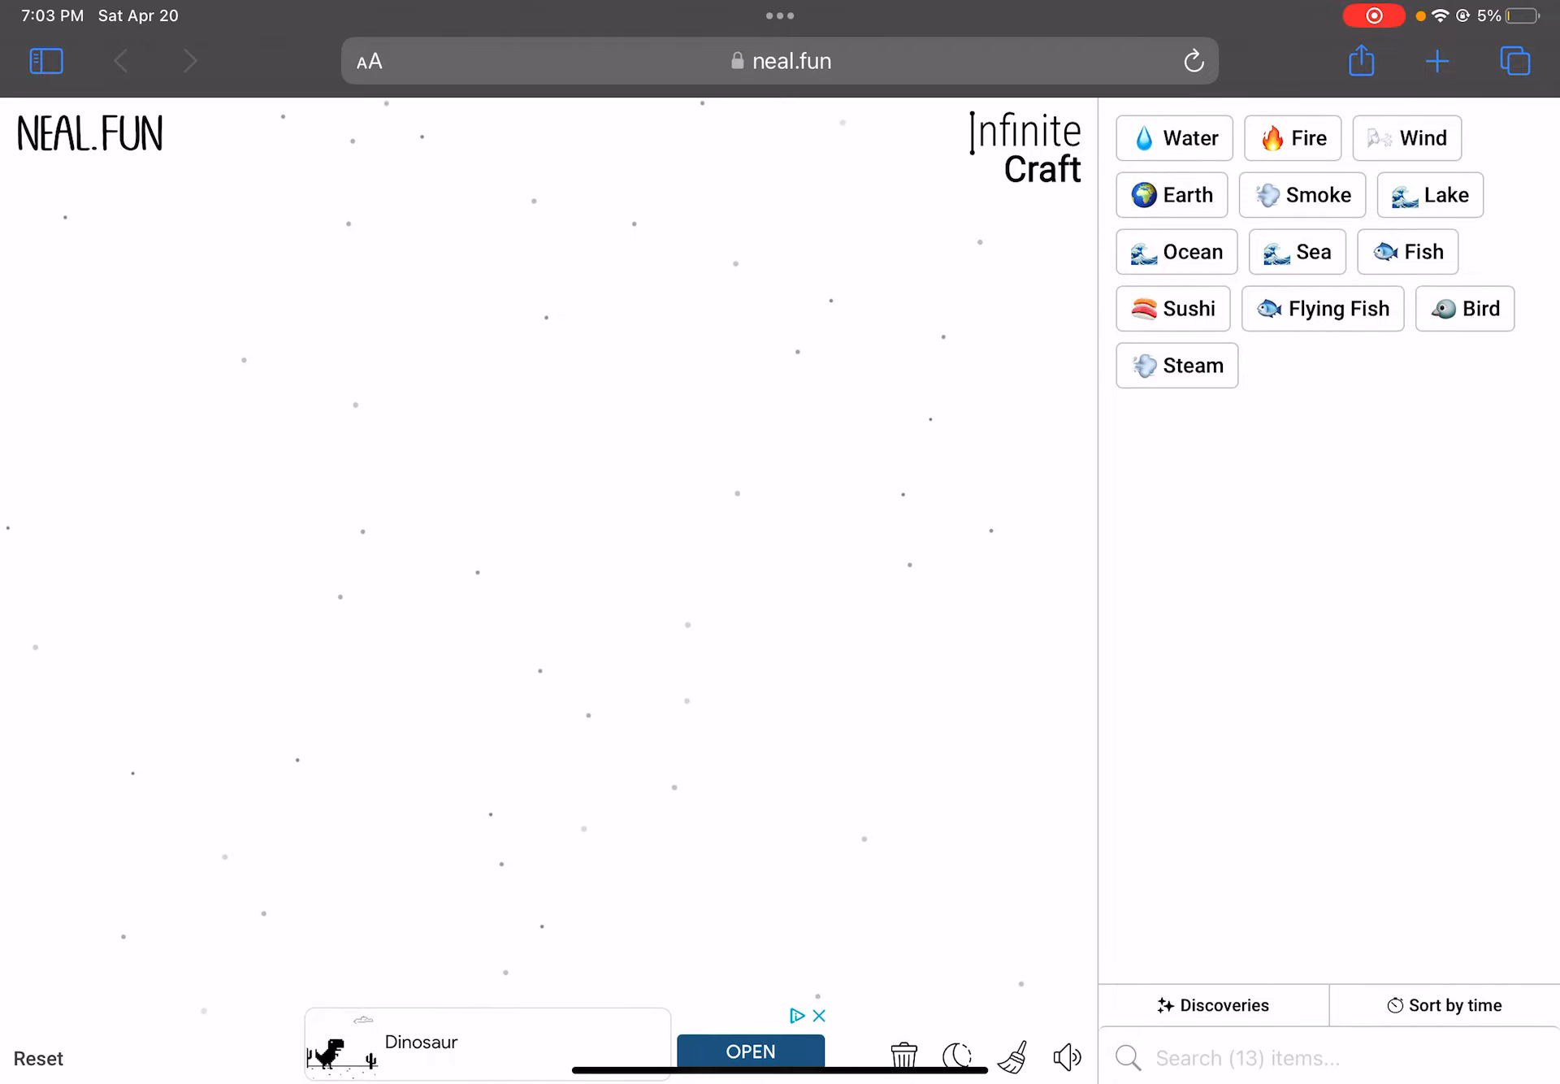
Drop Earth onto Sushi on the canvas to discover Rice
drag(1173, 309, 607, 505)
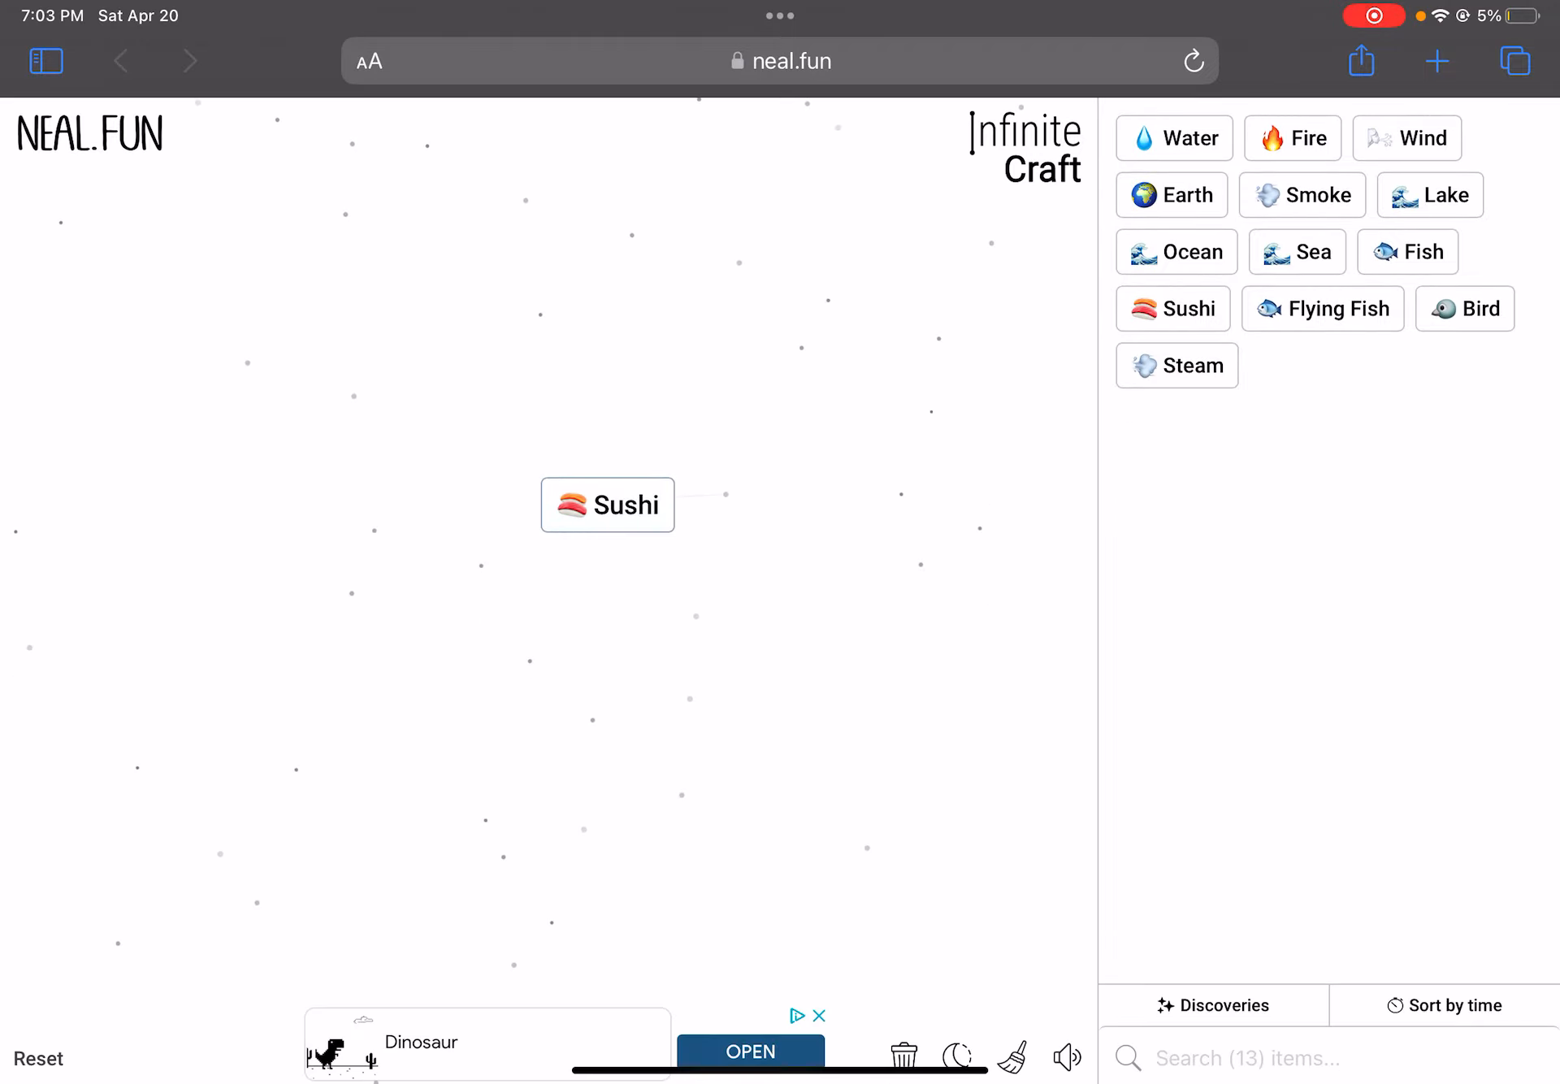
drag(1170, 195, 617, 502)
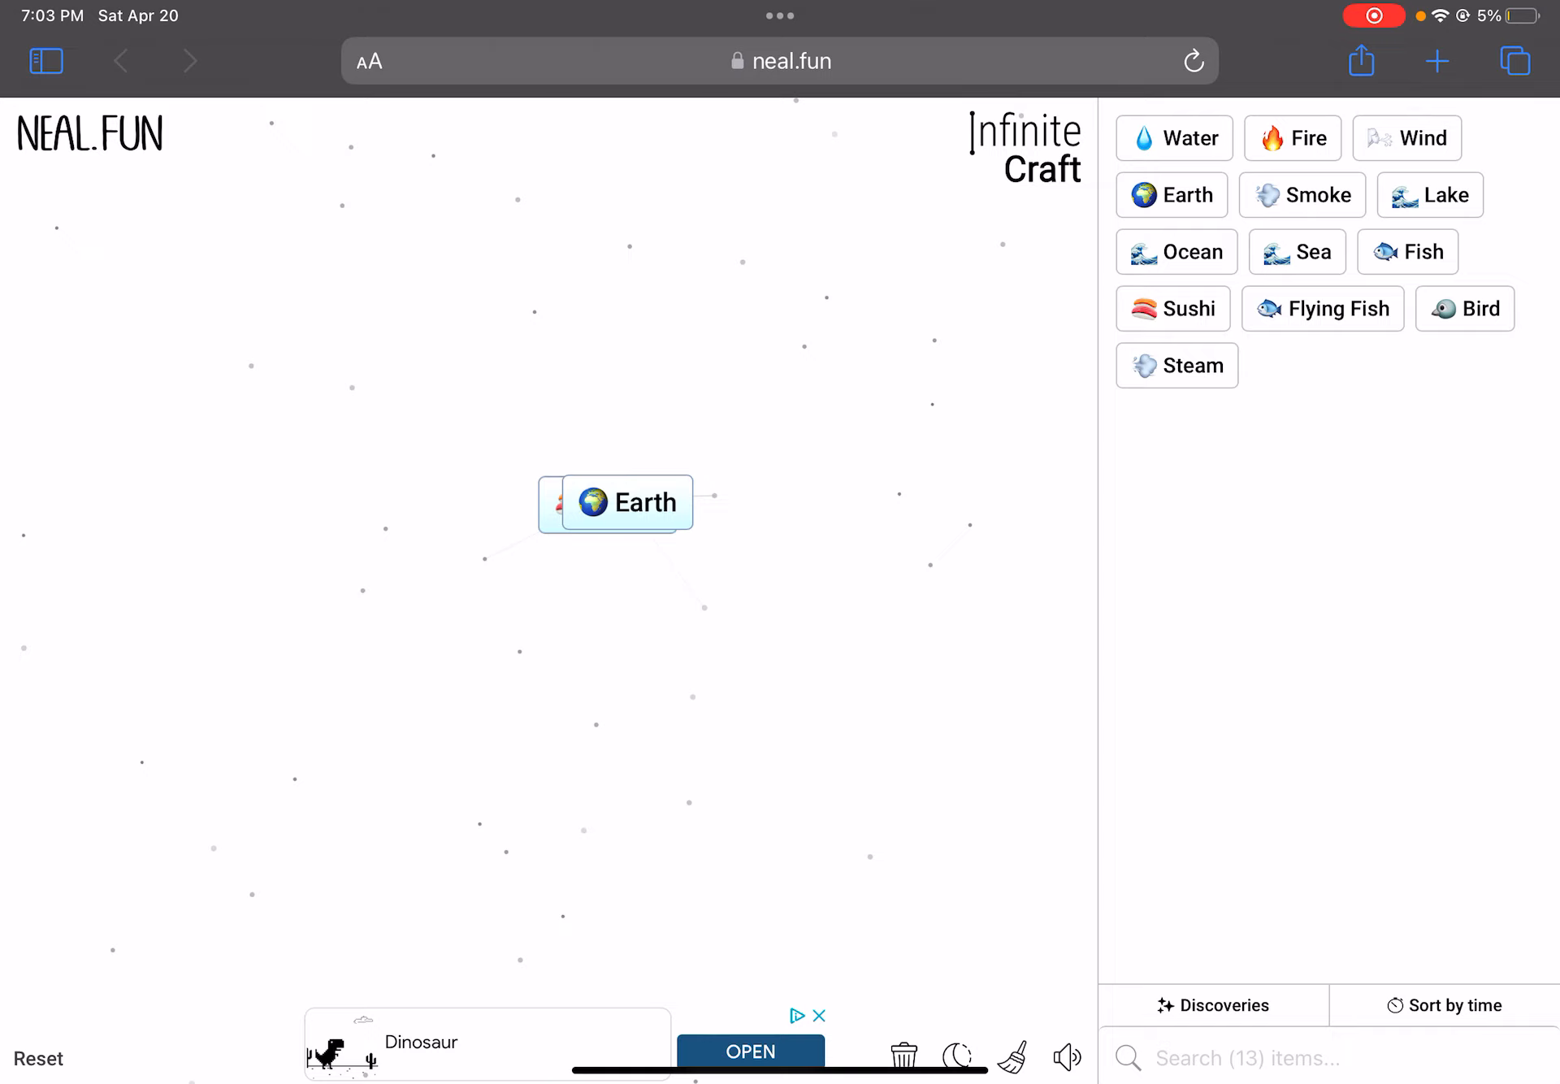
click(616, 501)
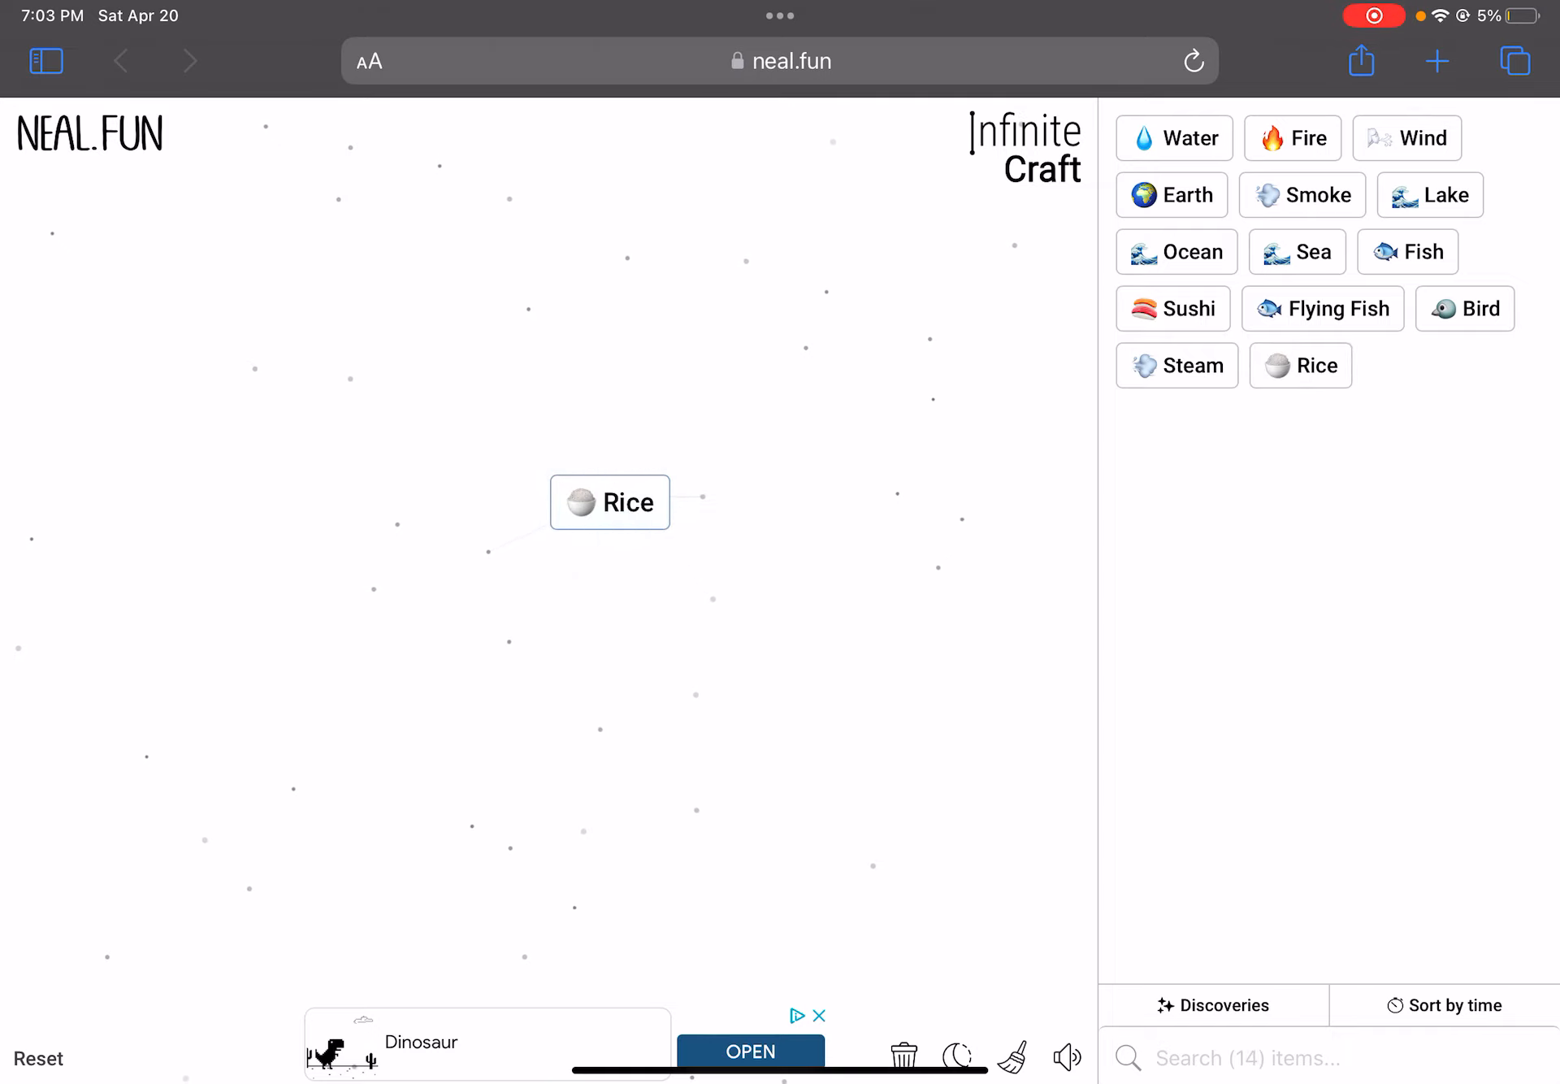
Rearrange Sushi, combine it with Flying Fish into Flying Sushi, and drop Bird on it
drag(1174, 309, 651, 516)
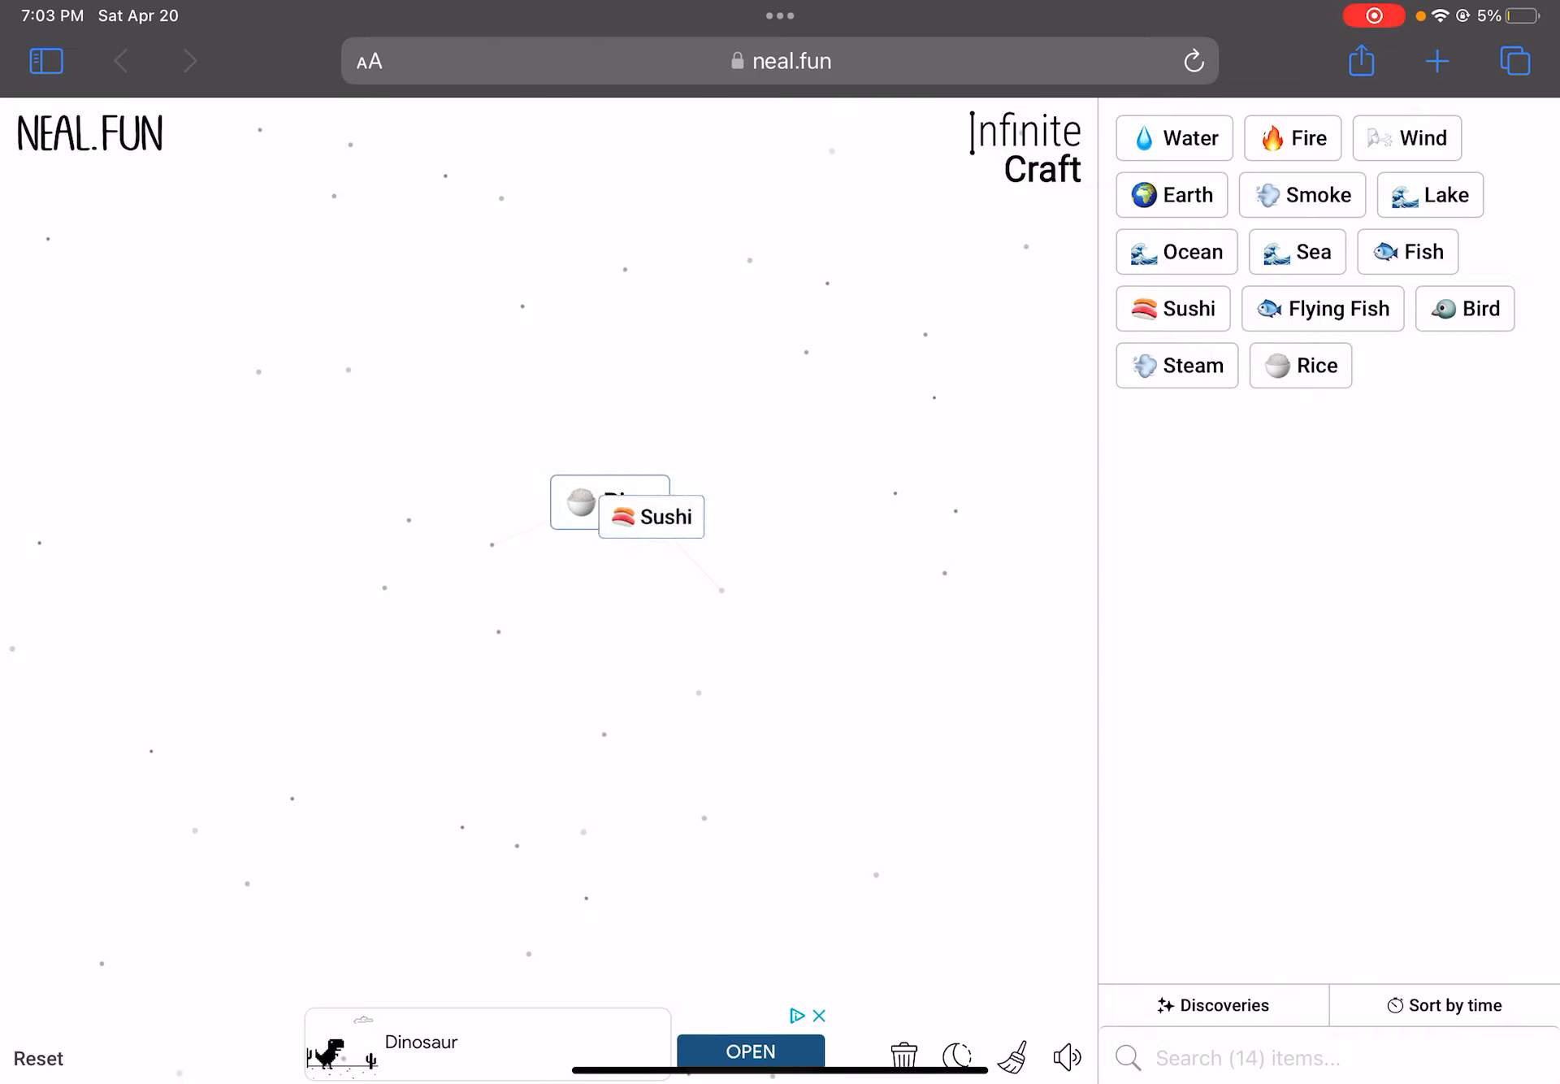
drag(651, 517, 609, 497)
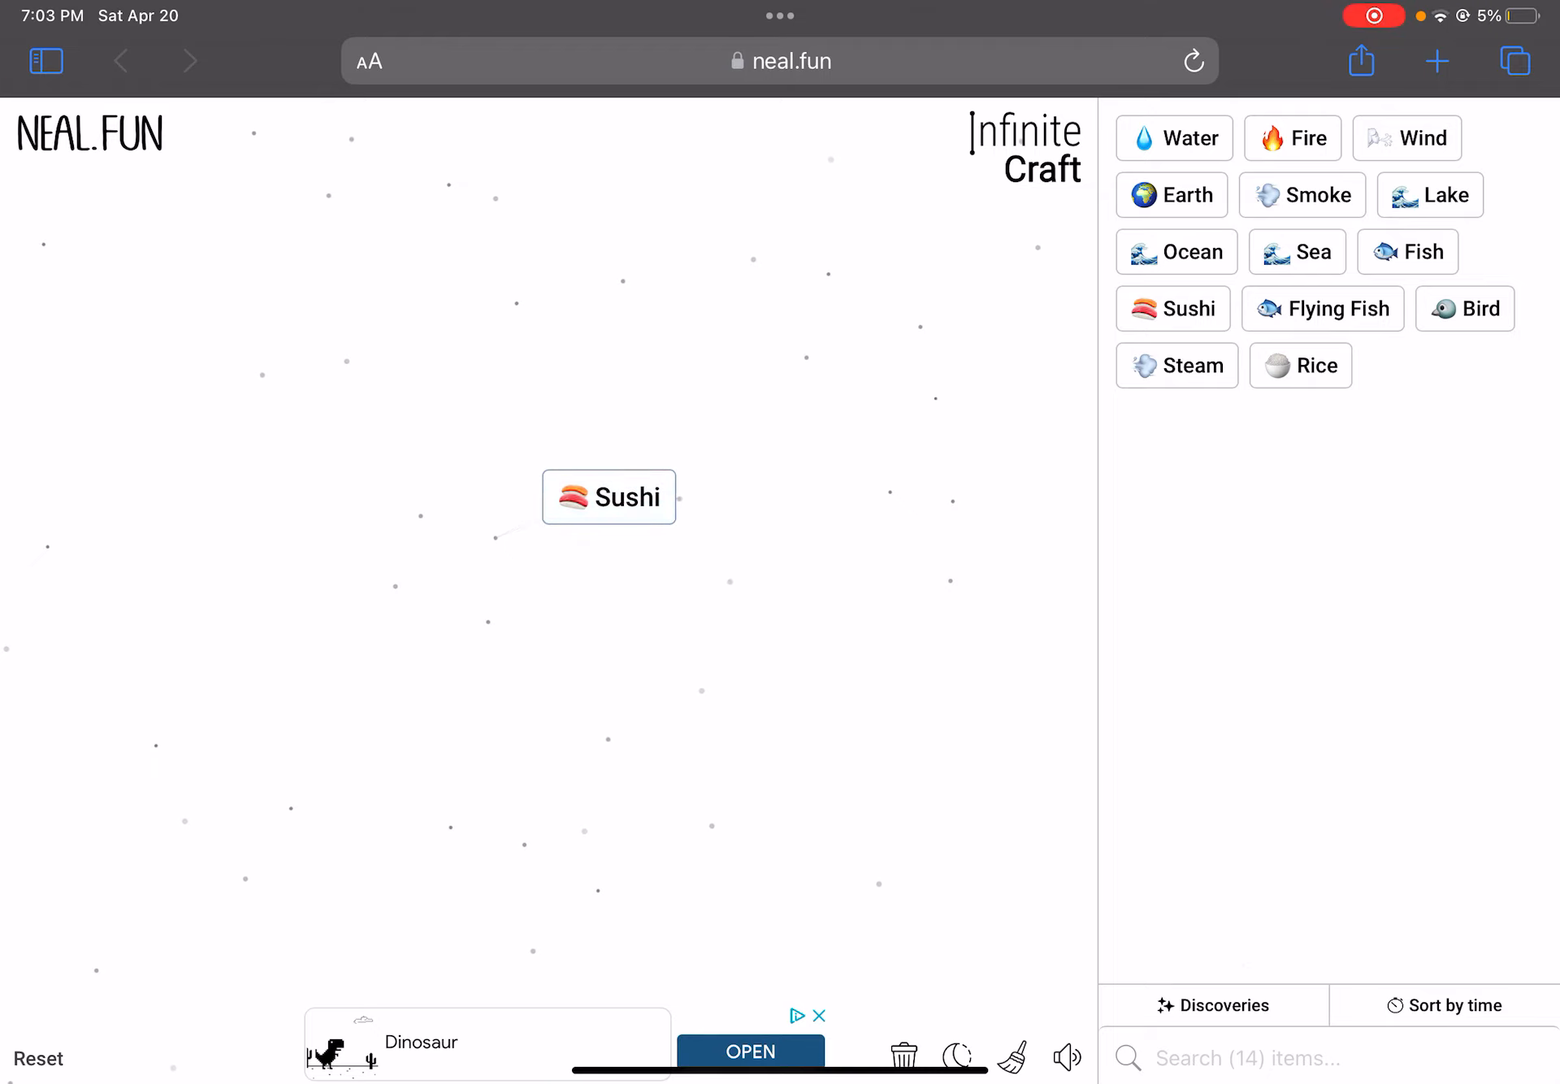
drag(1300, 365, 550, 605)
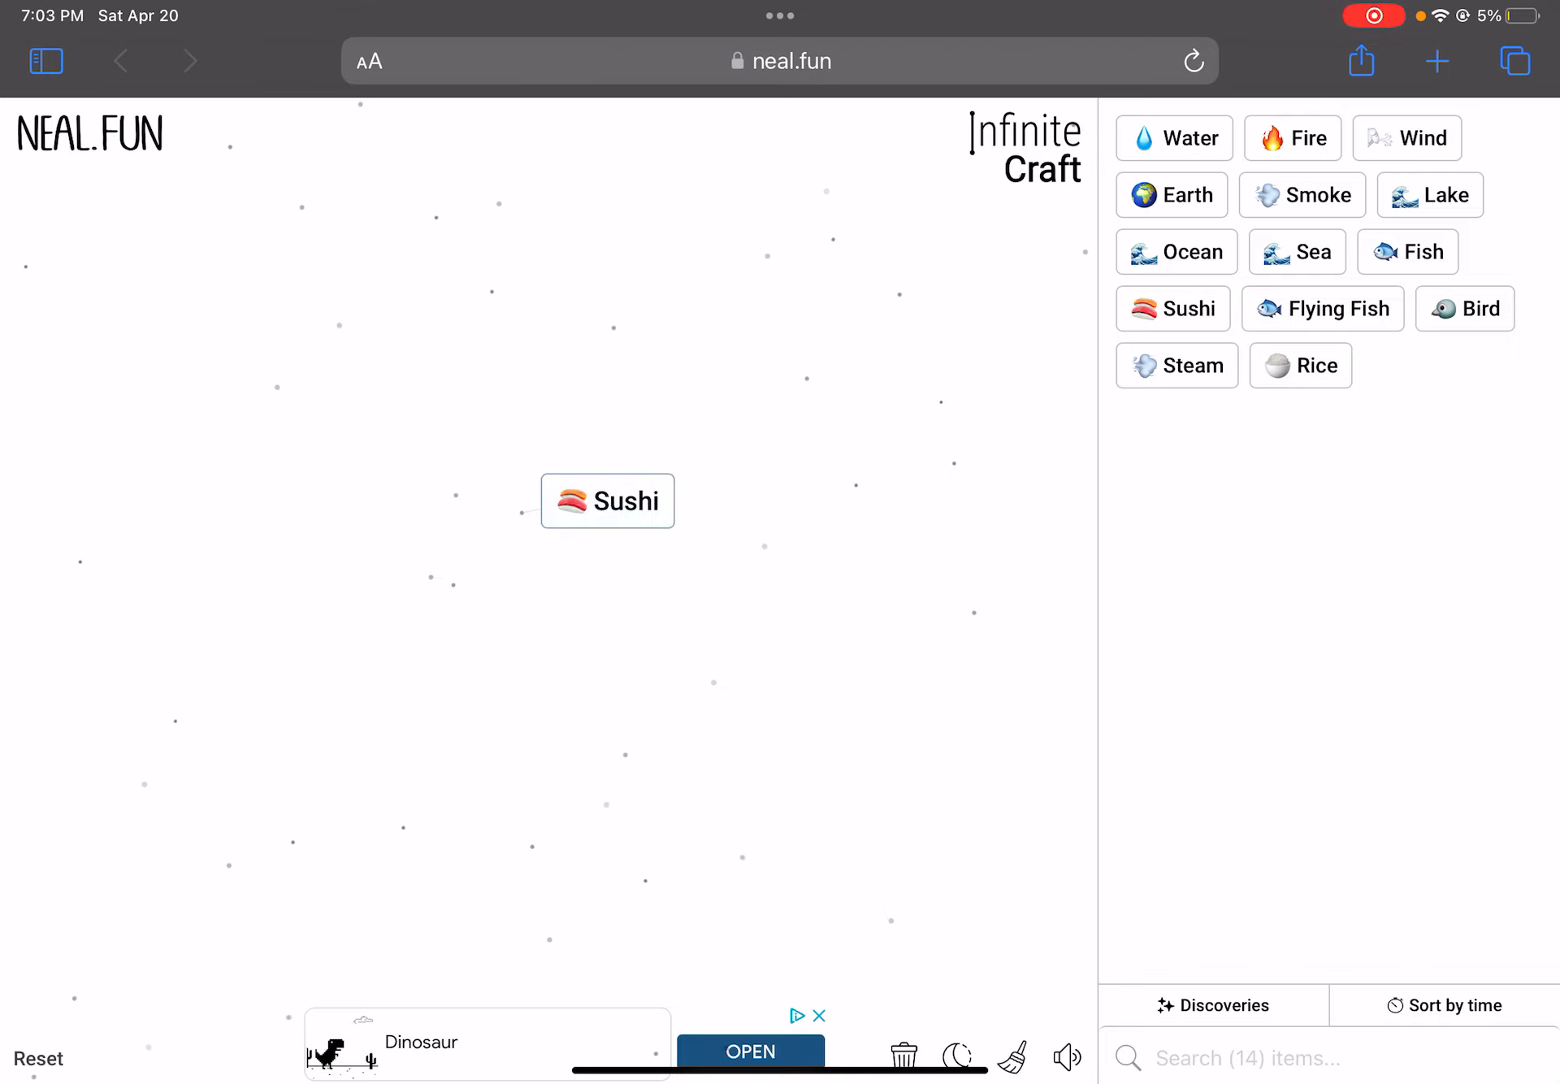
drag(607, 501, 1281, 407)
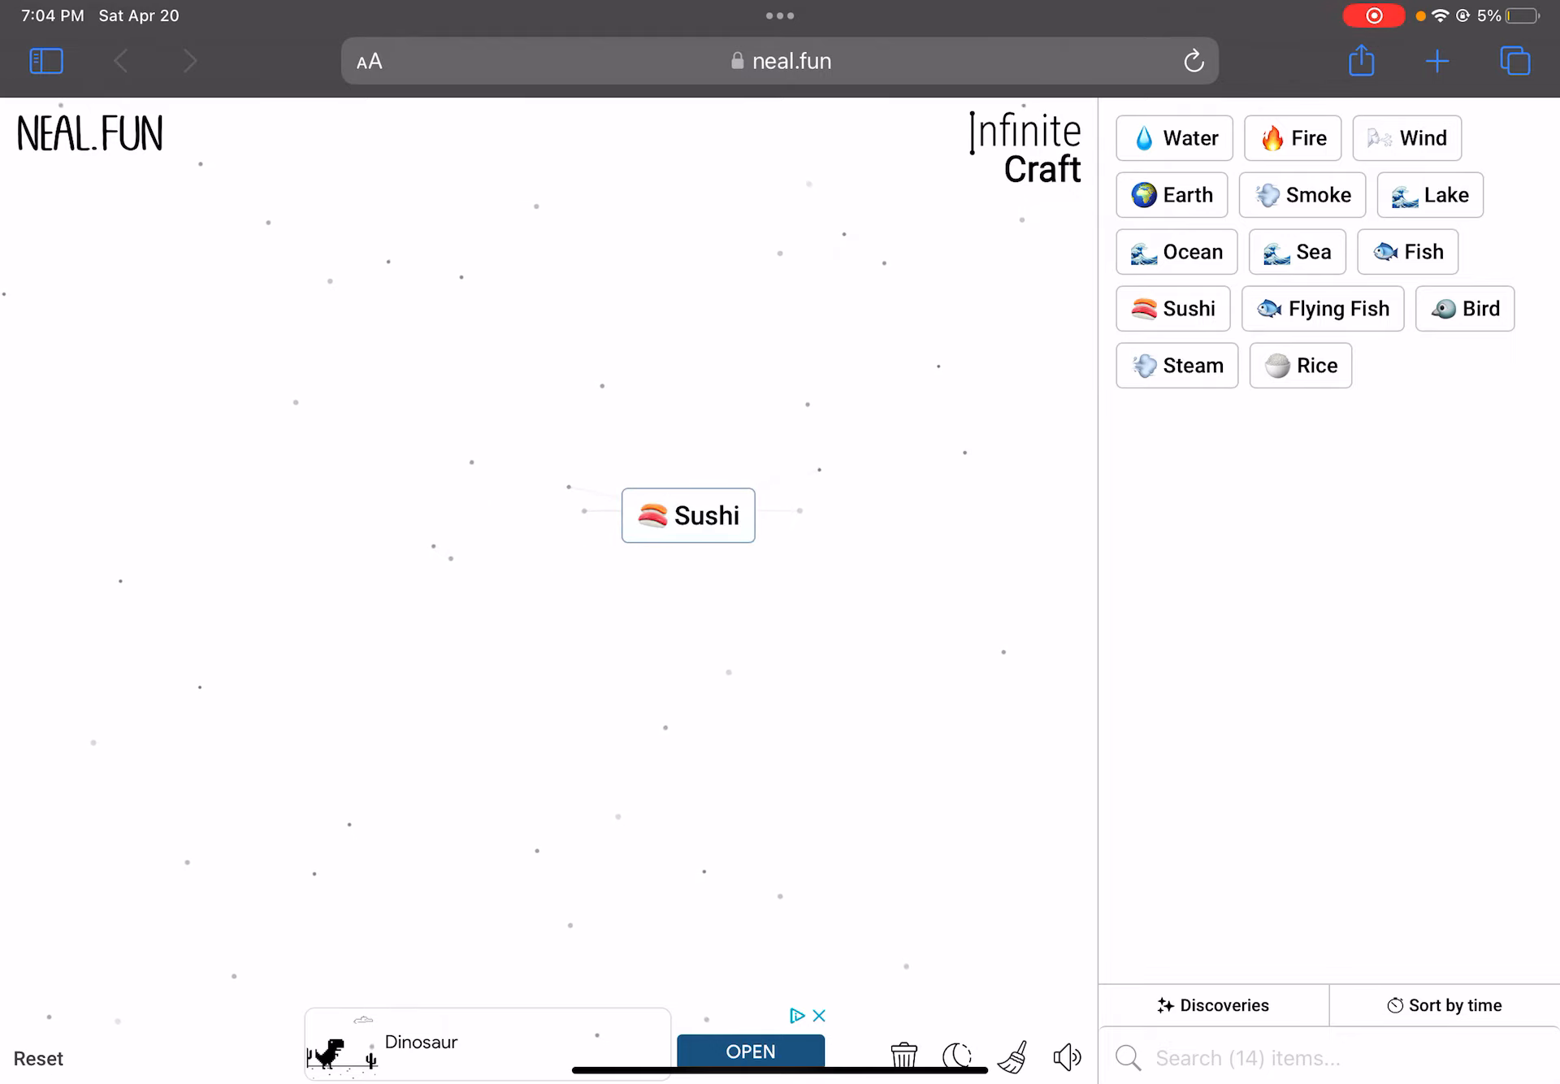
drag(1321, 309, 596, 616)
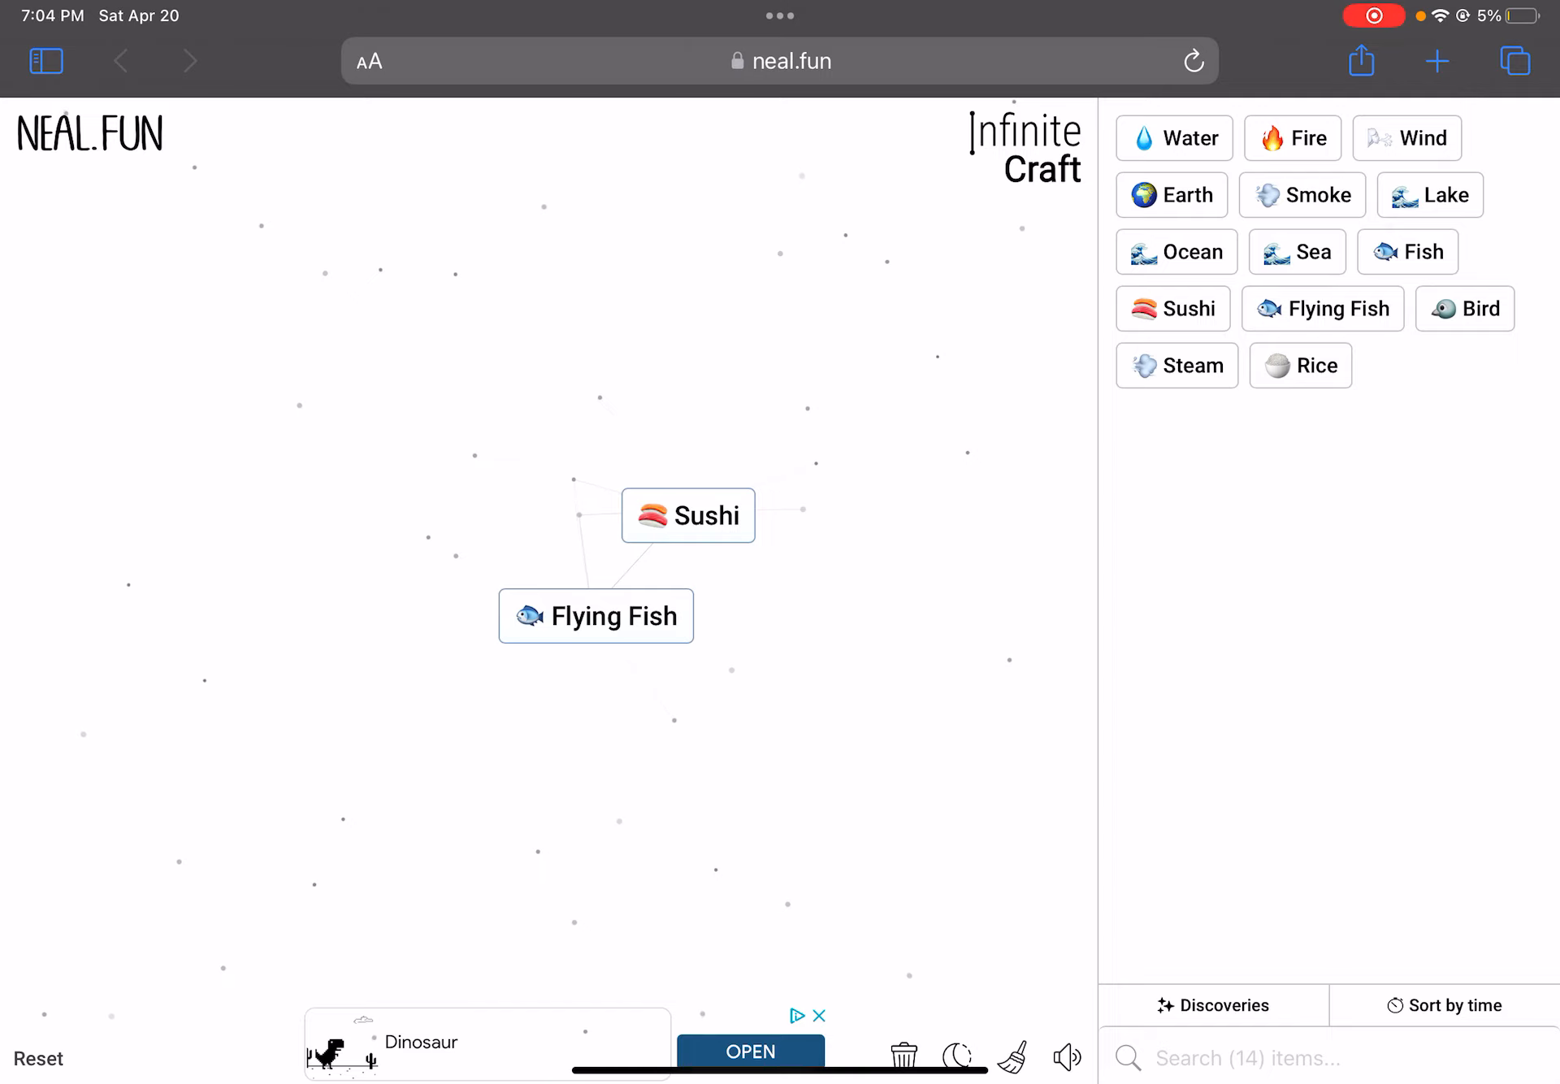
drag(596, 615, 687, 516)
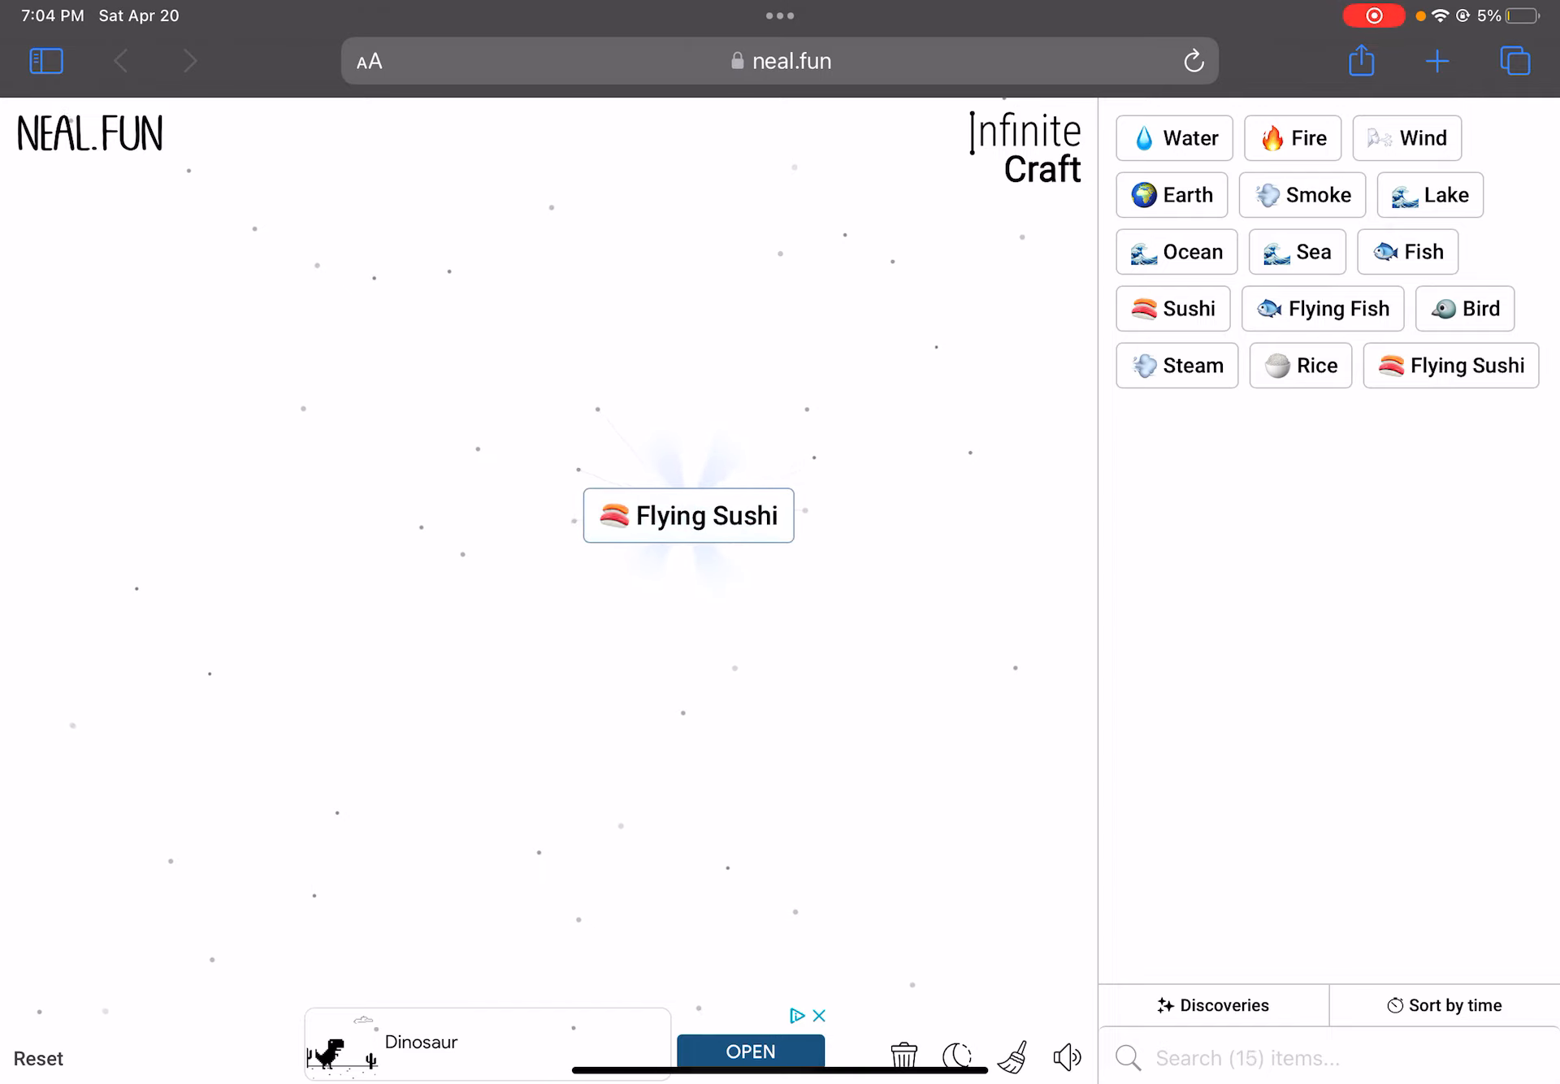
drag(1300, 366, 549, 537)
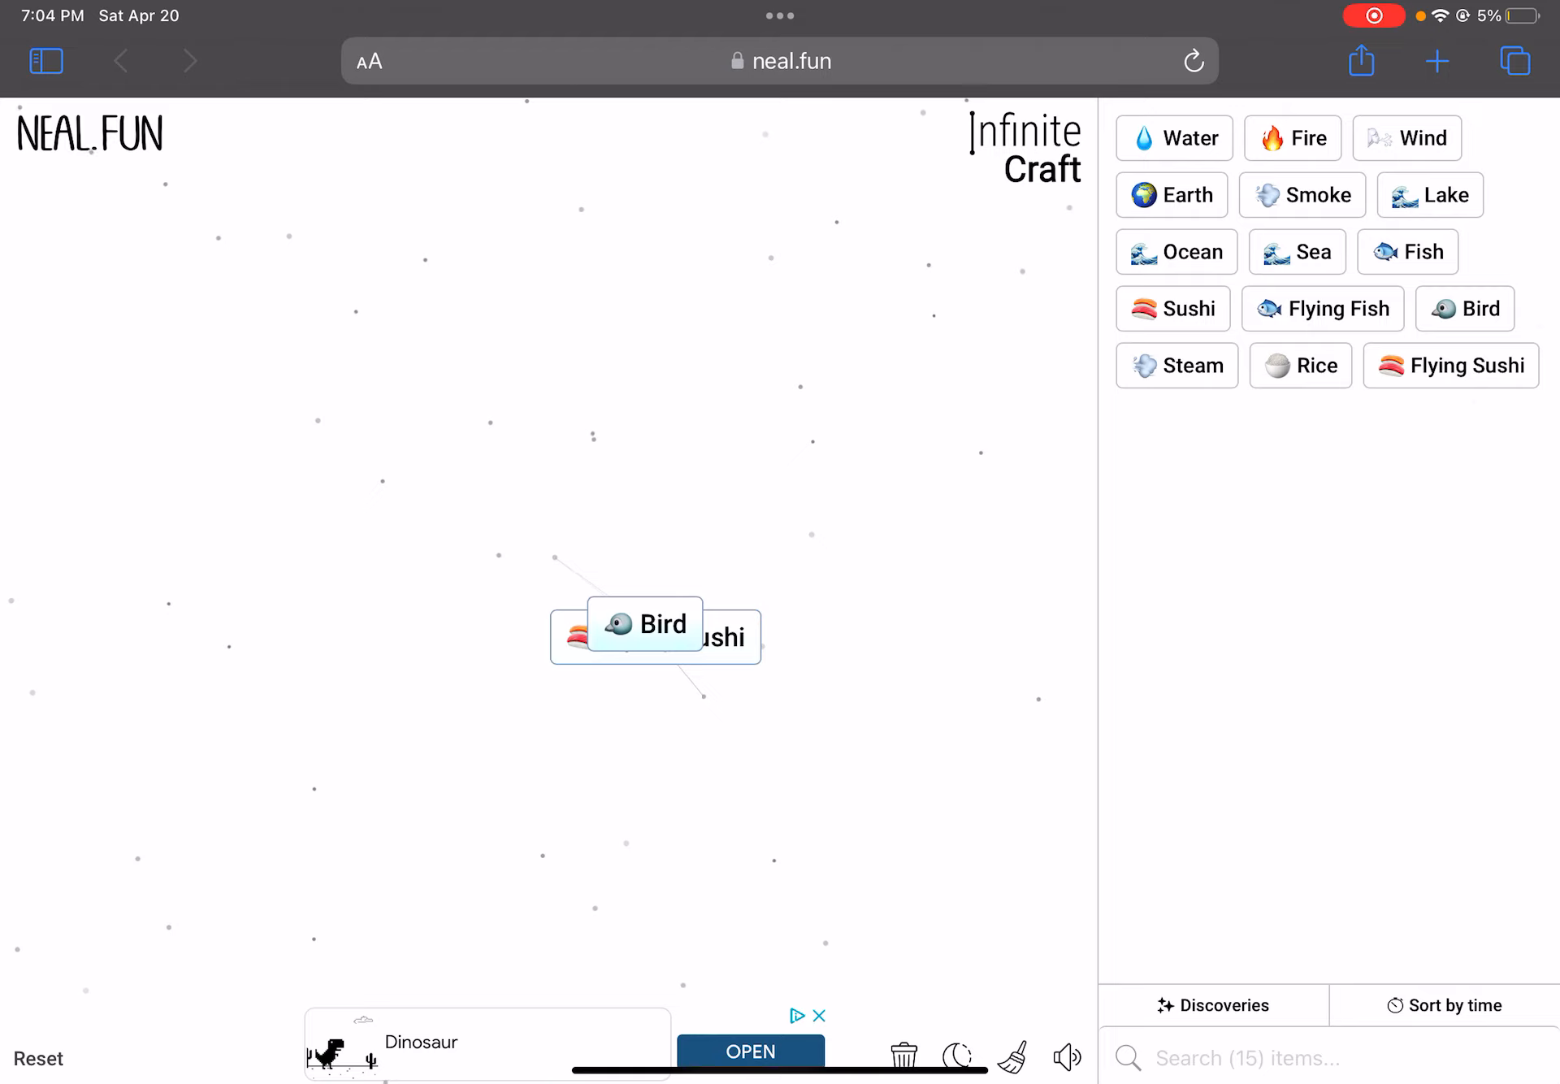
Combine Bird with Flying Sushi to discover Seagull and Fisherman, then rearrange the canvas
drag(645, 624, 714, 637)
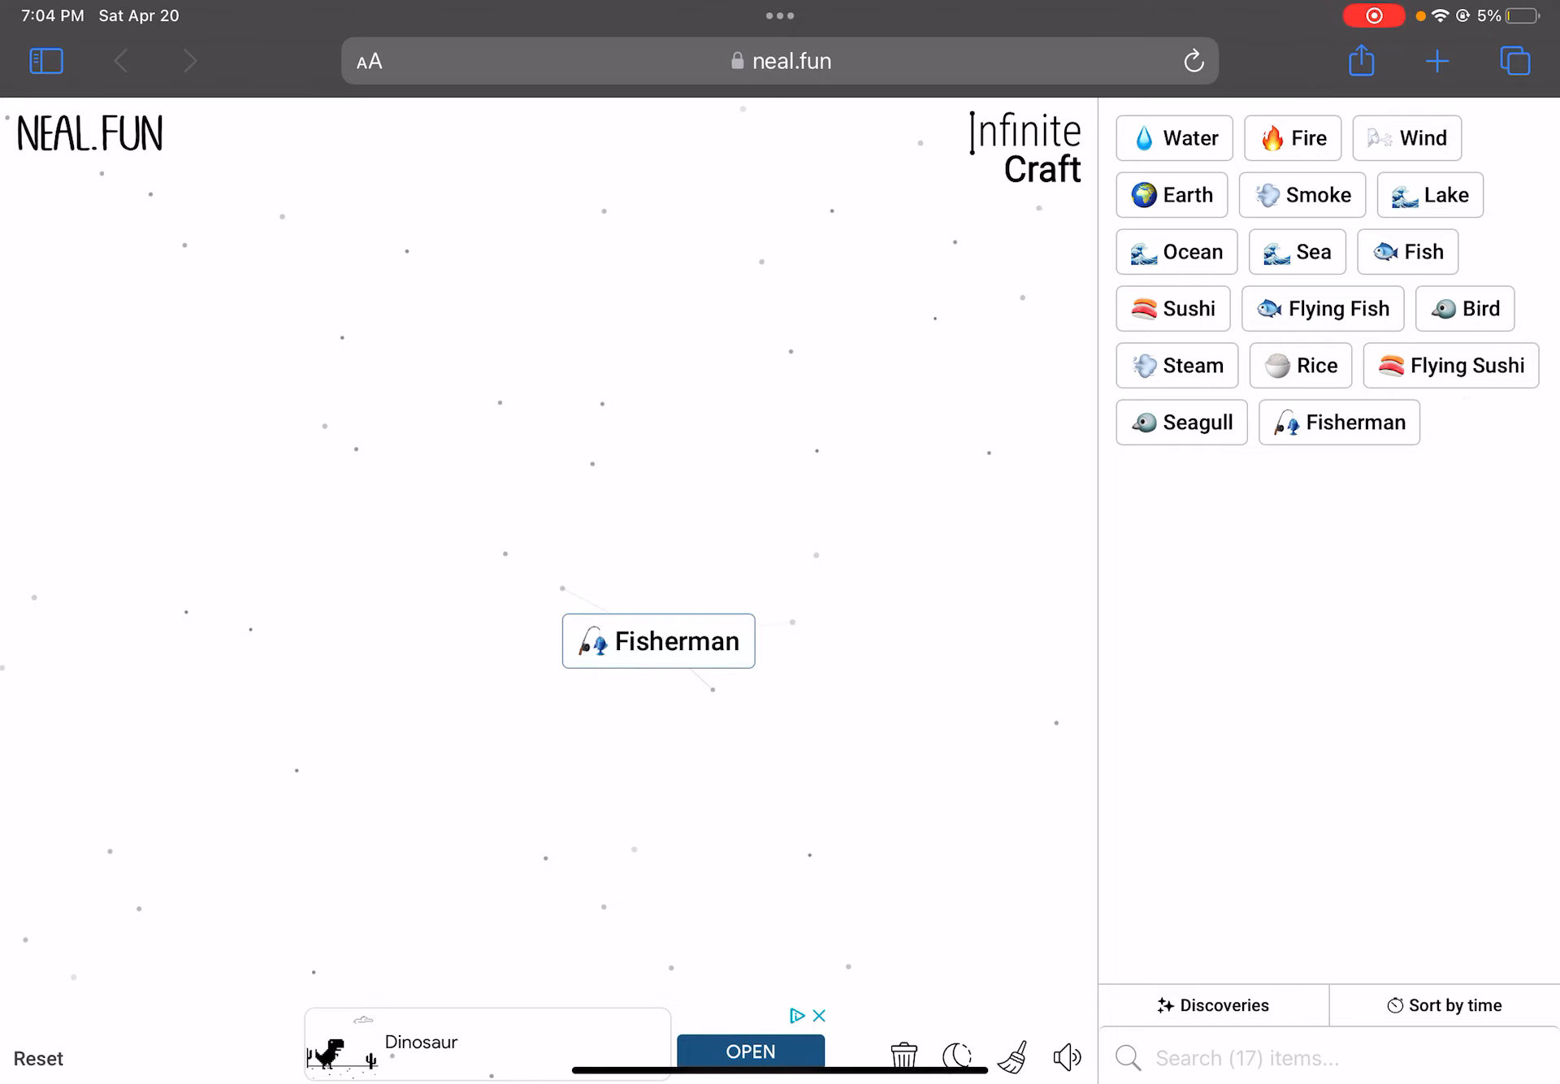
drag(1293, 137, 567, 515)
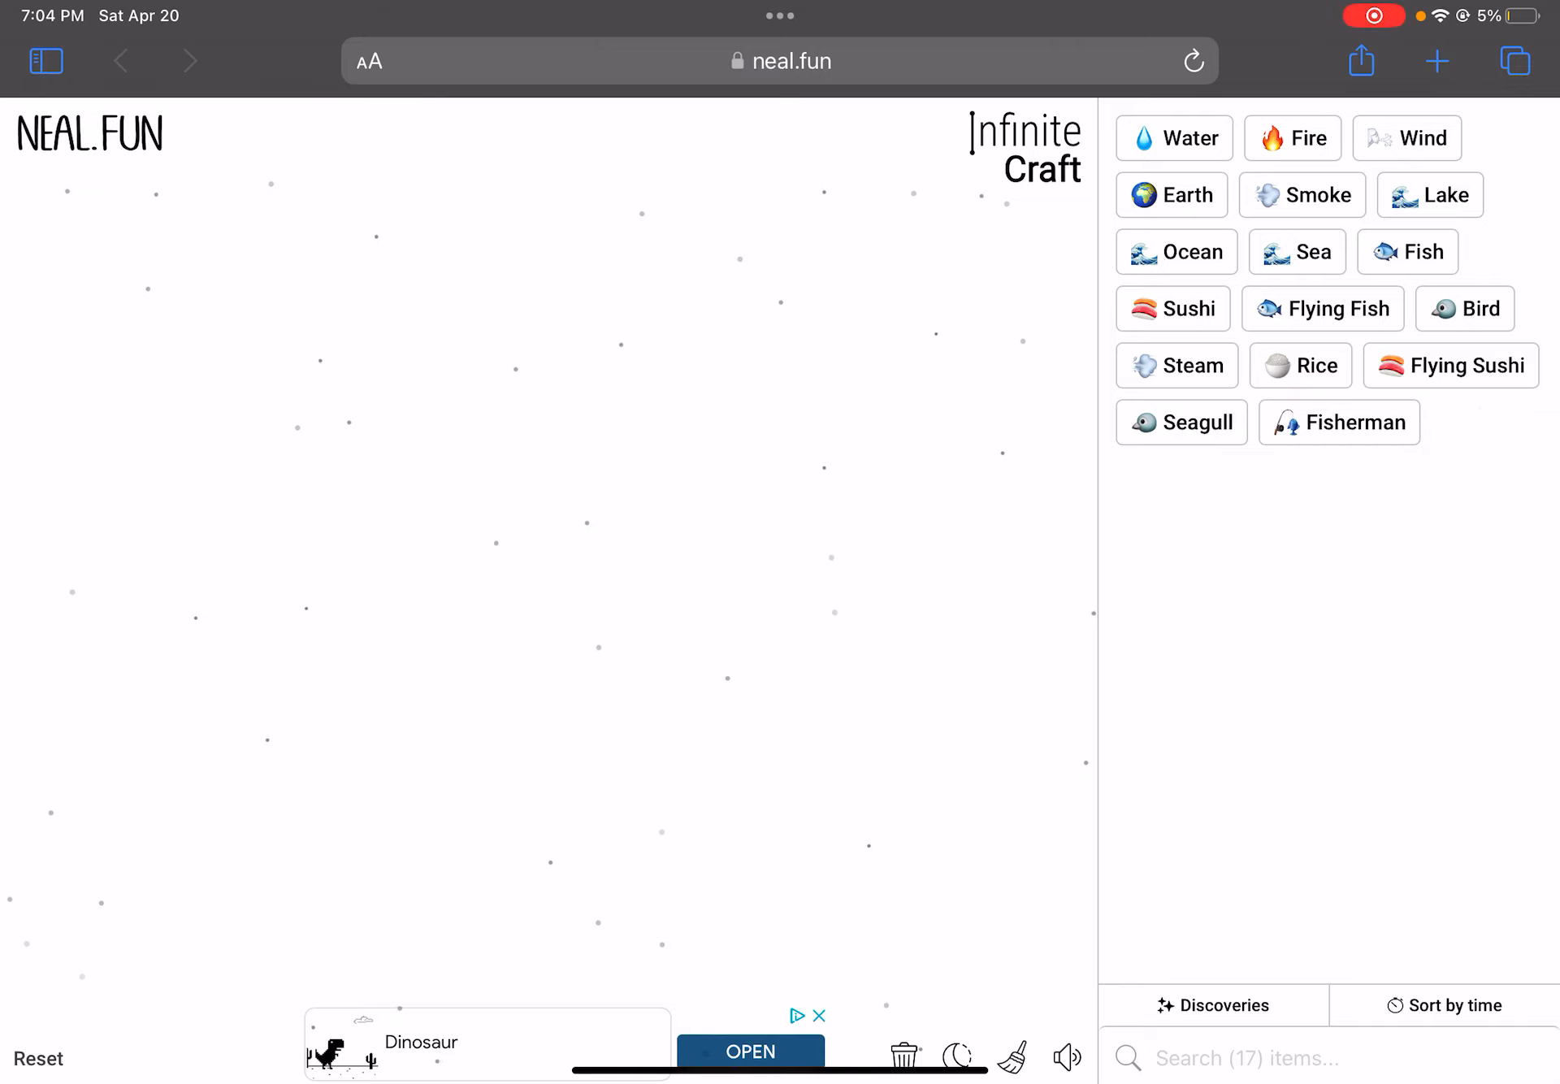
drag(1339, 421, 579, 582)
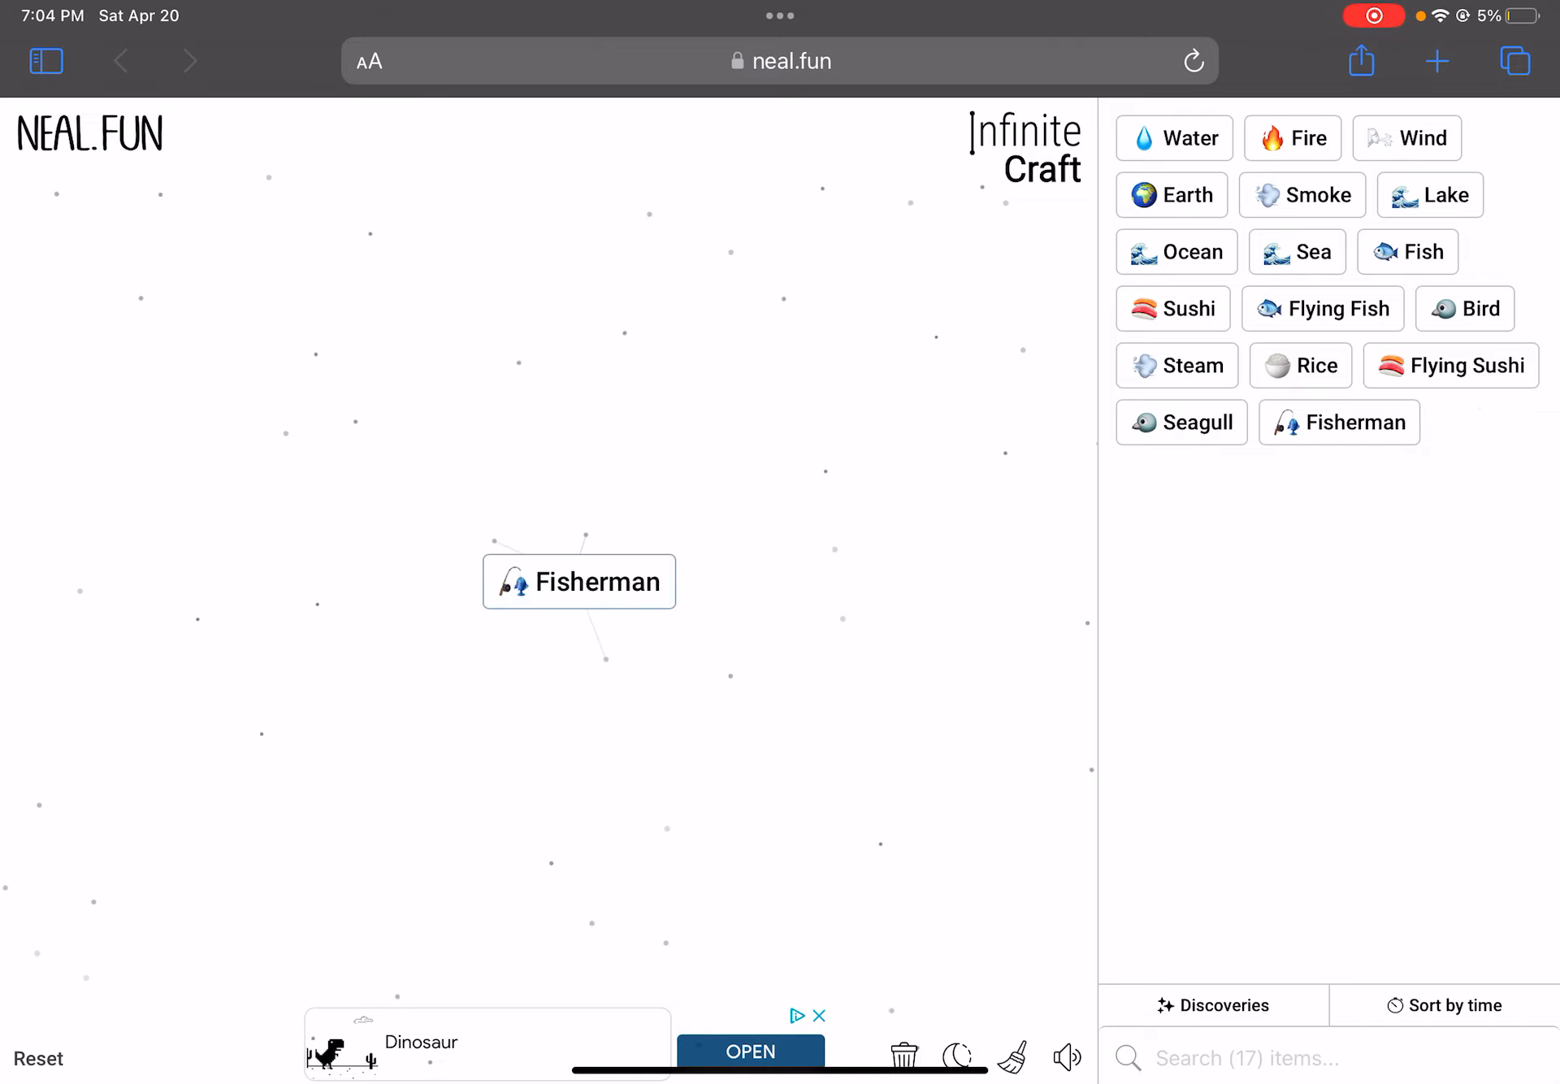
drag(1406, 137, 562, 549)
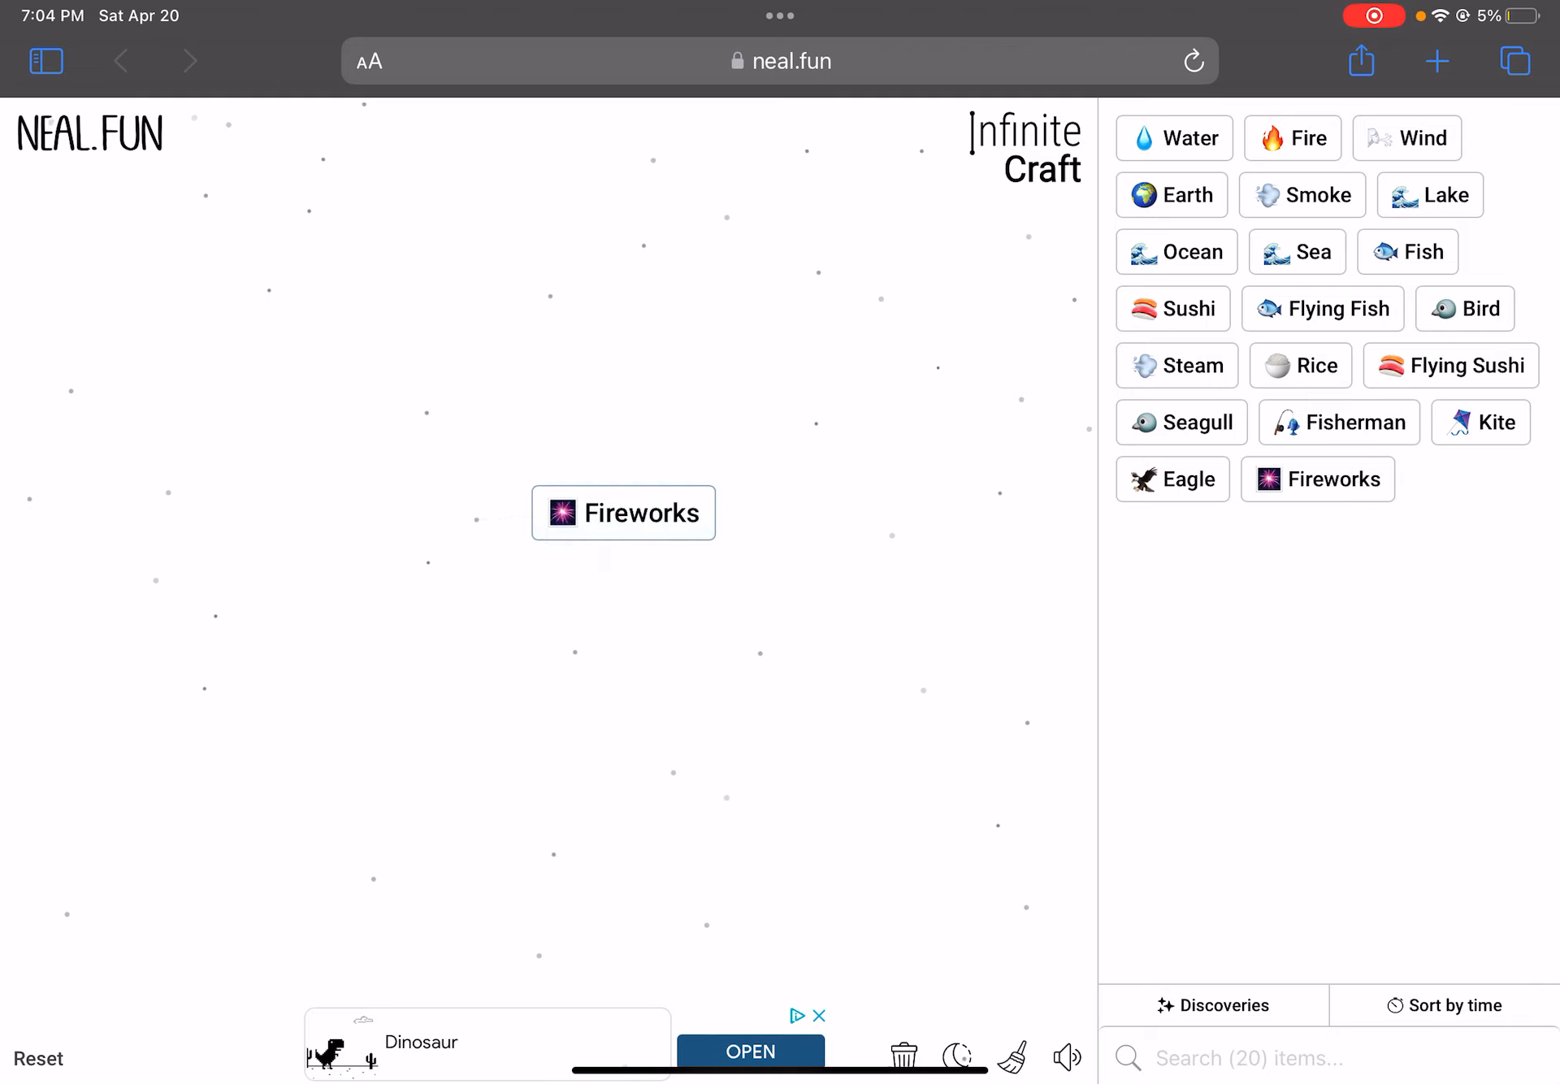
Combine an element with Fireworks for Phoenix, then combine Phoenix to make Firebird
drag(623, 513, 633, 508)
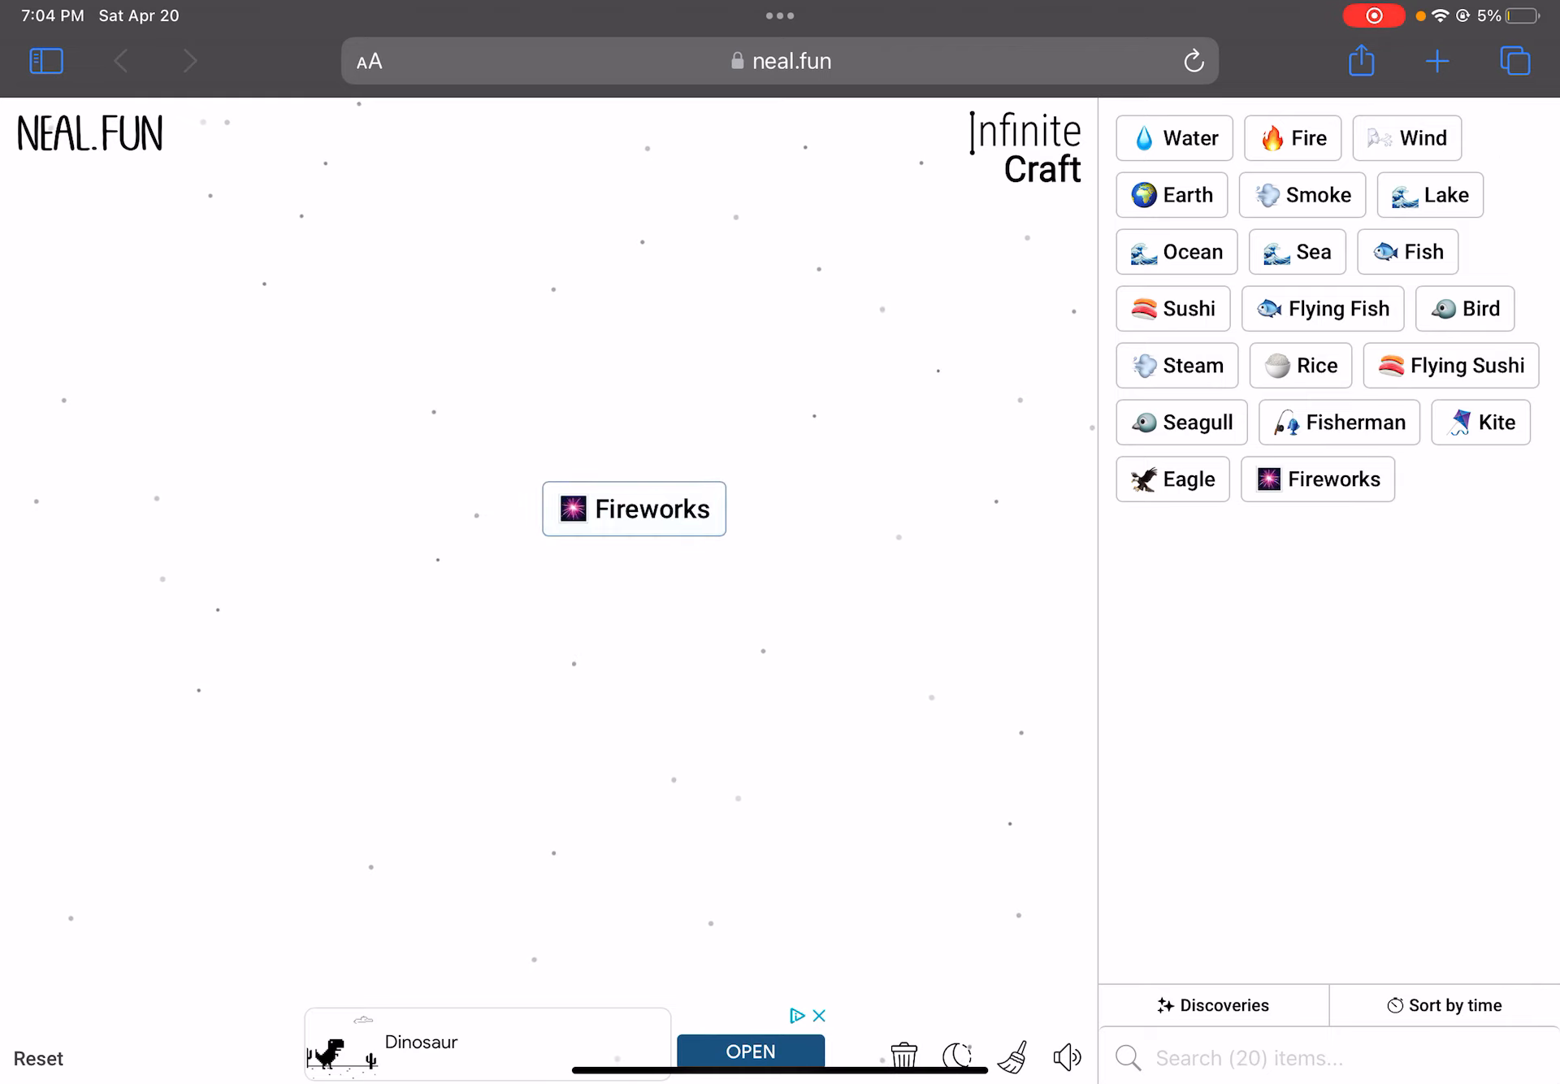
drag(1172, 479, 666, 529)
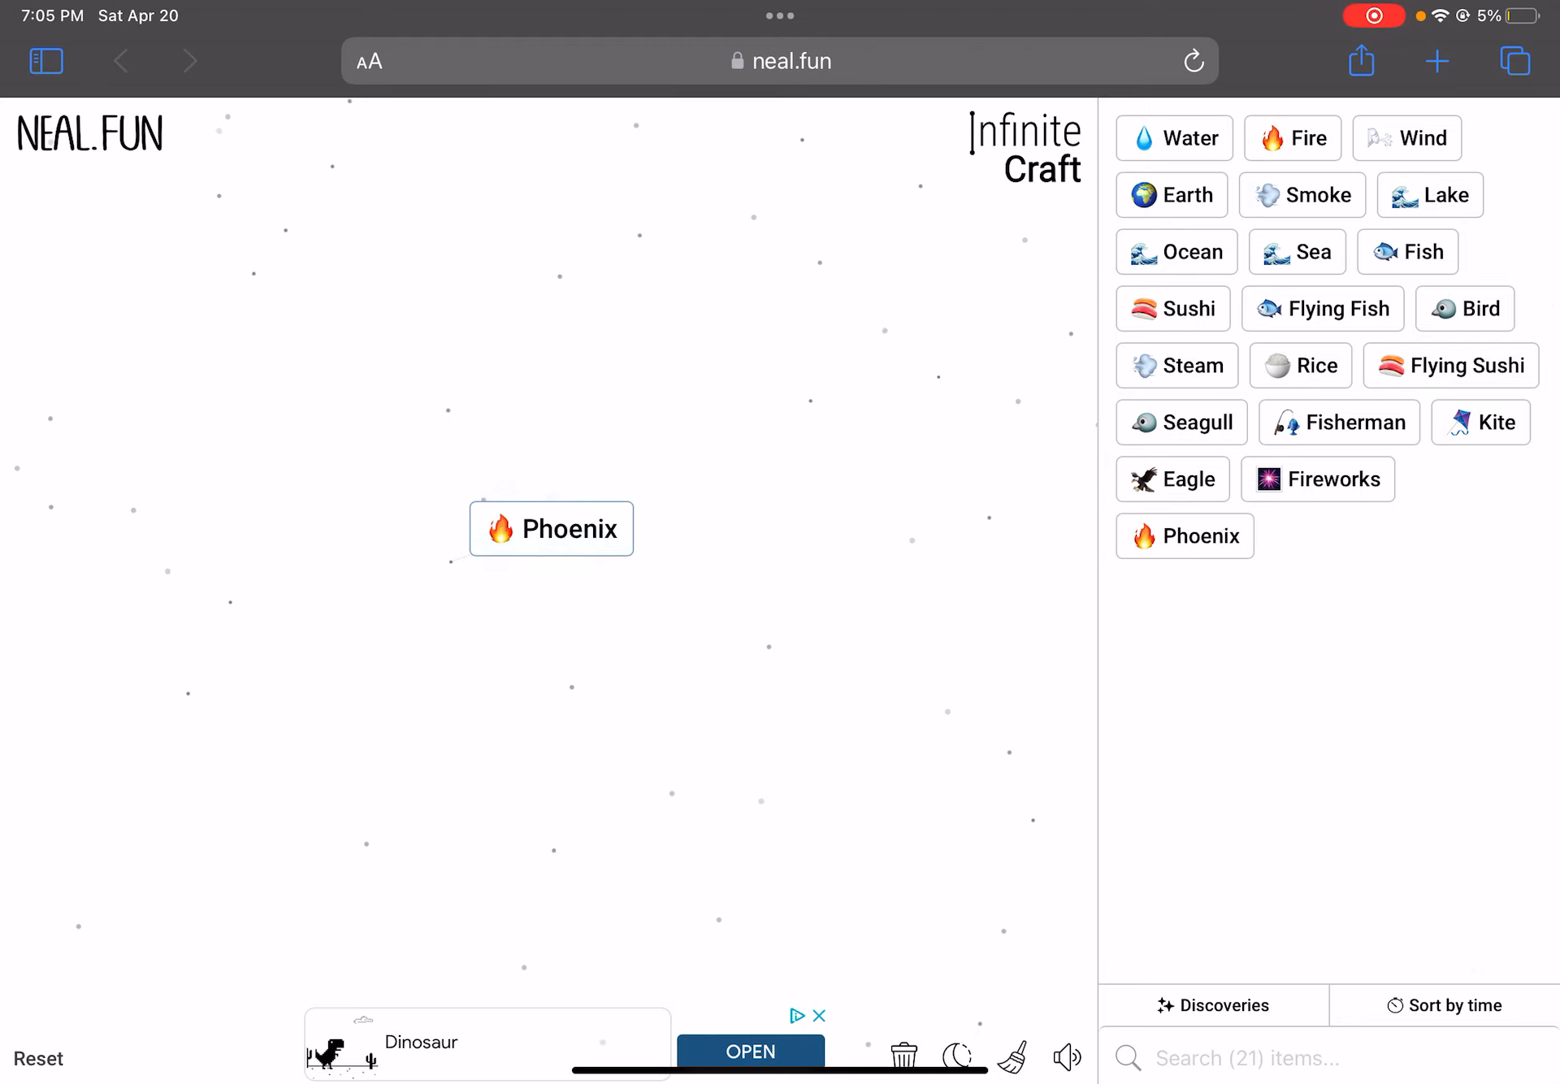
drag(1463, 365, 590, 540)
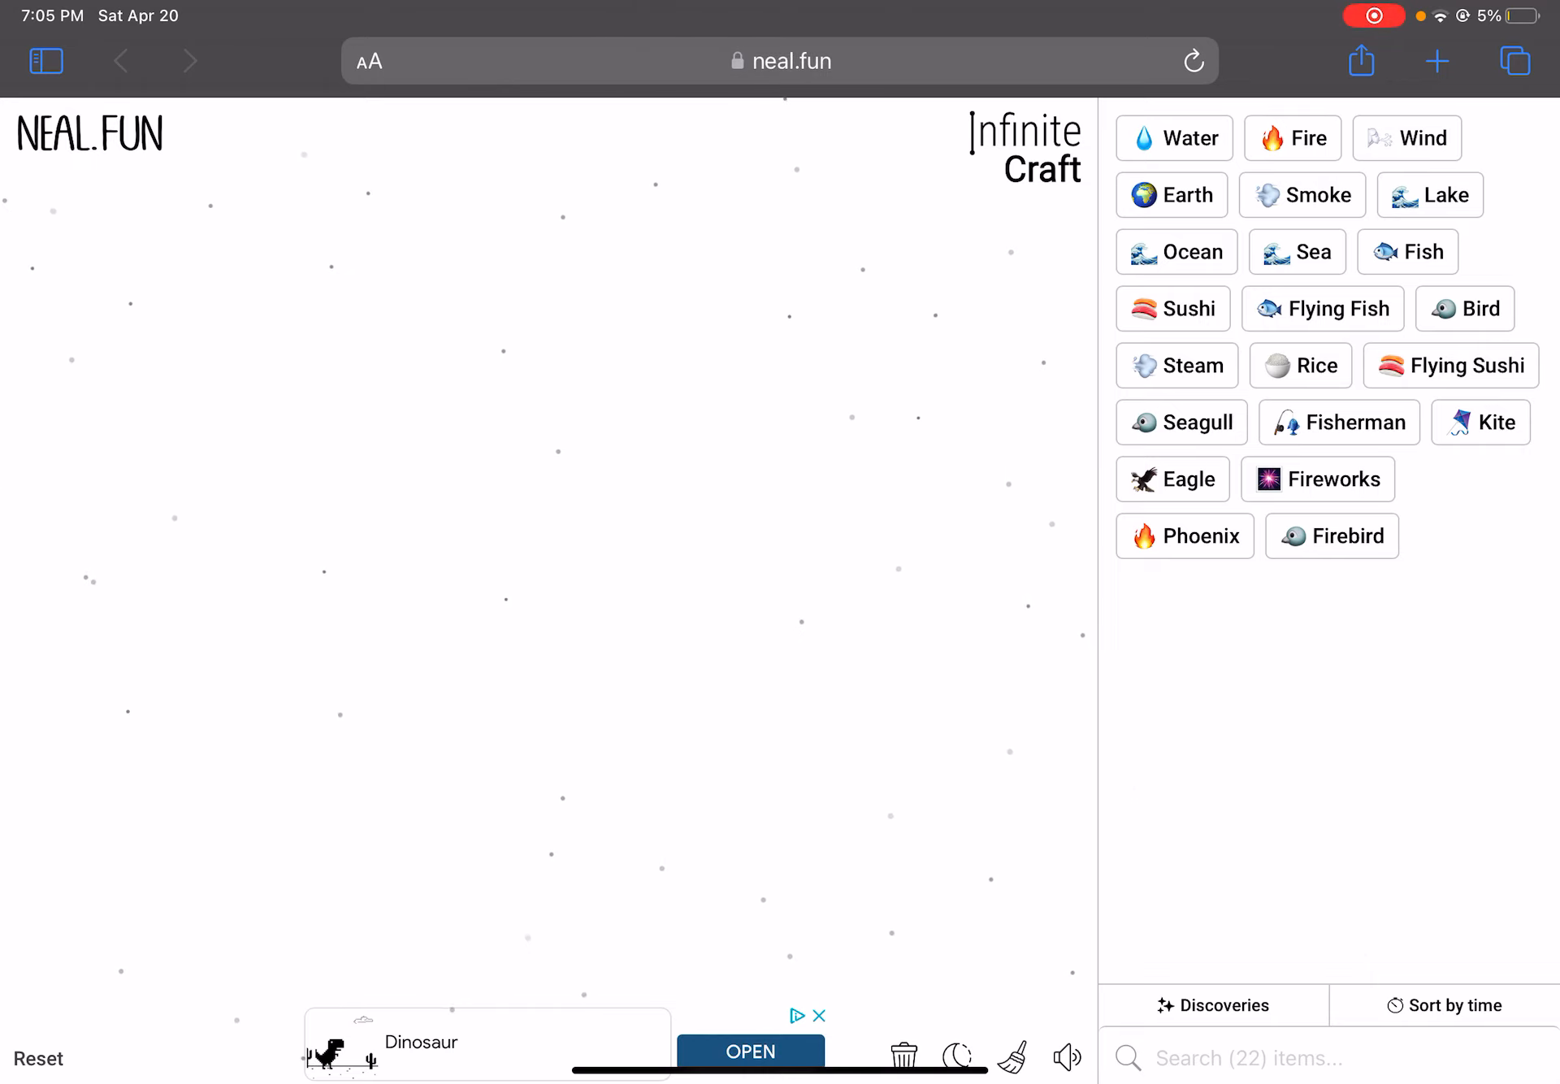
Place Earth, combine it into Plant, and merge two Trees into Forest
drag(1171, 194, 593, 633)
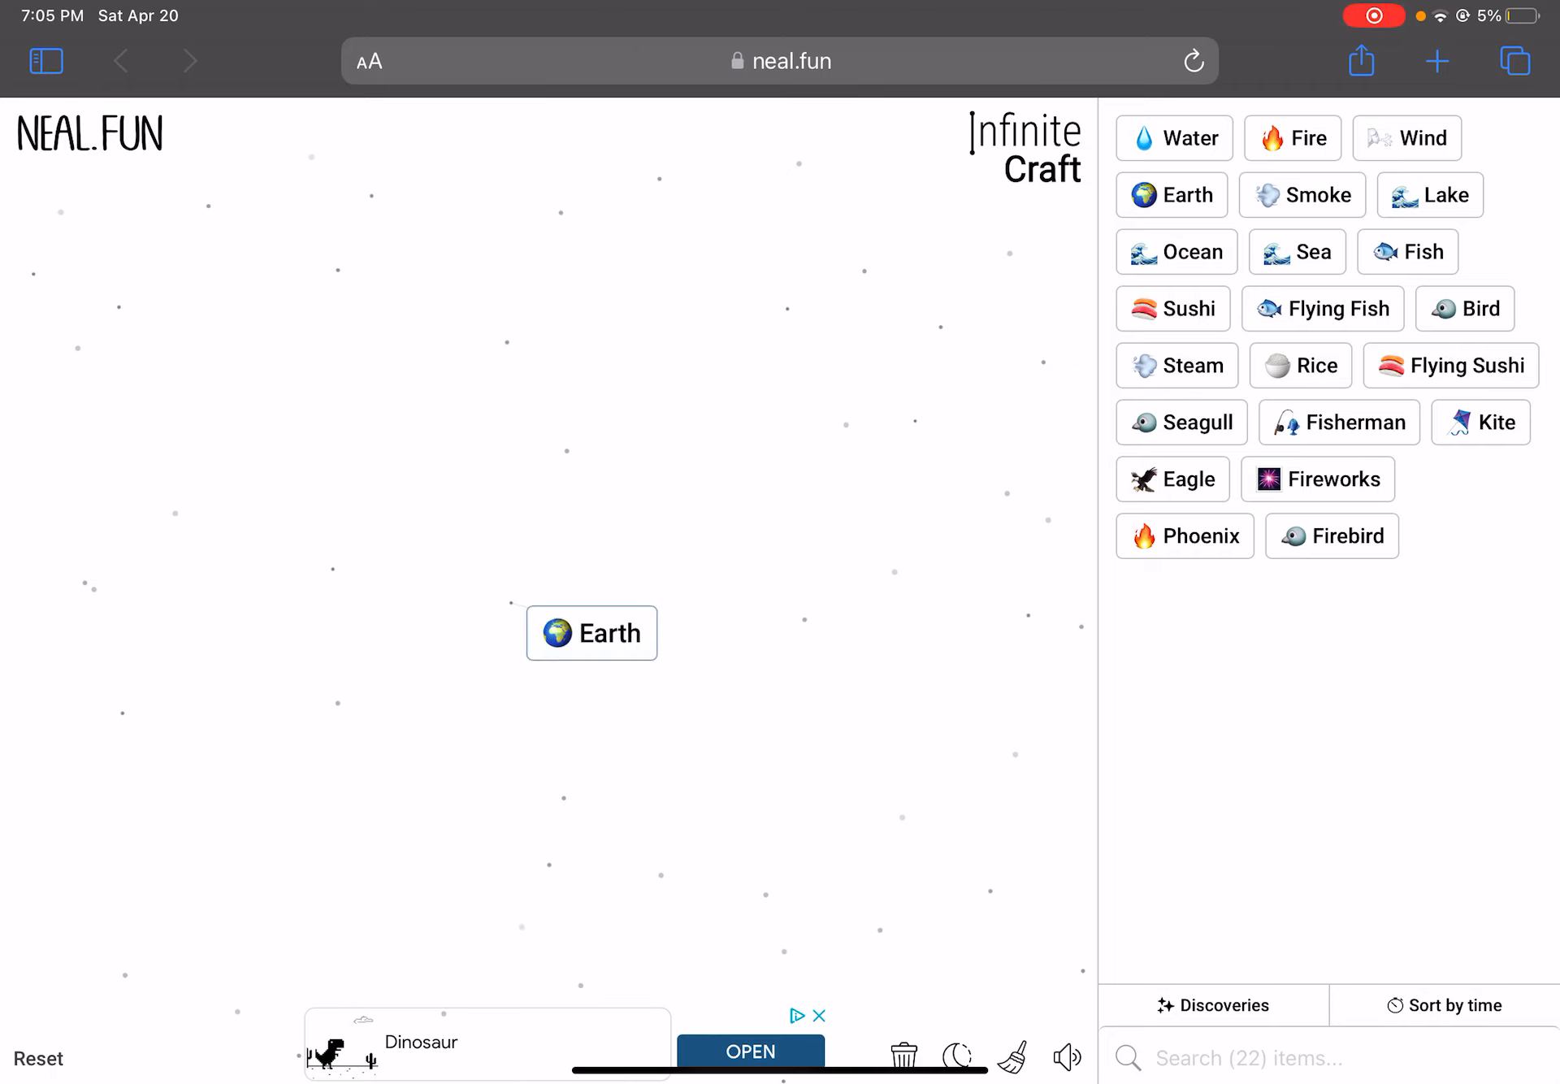
drag(591, 632, 598, 526)
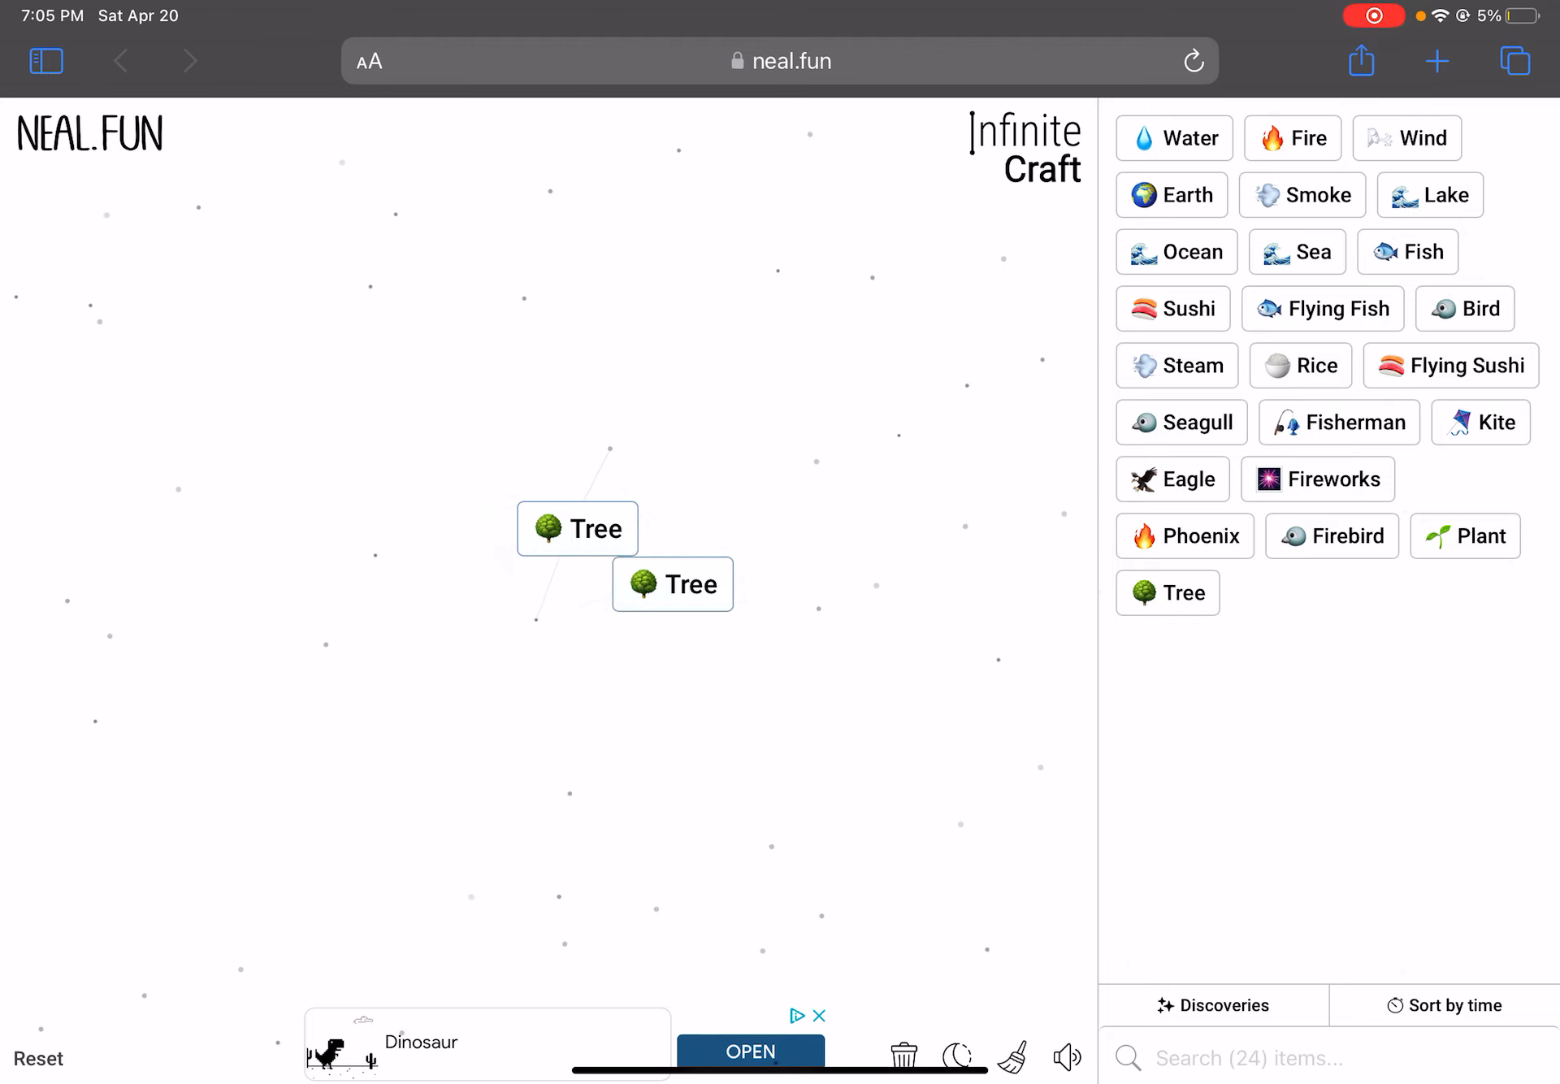
drag(672, 584, 577, 528)
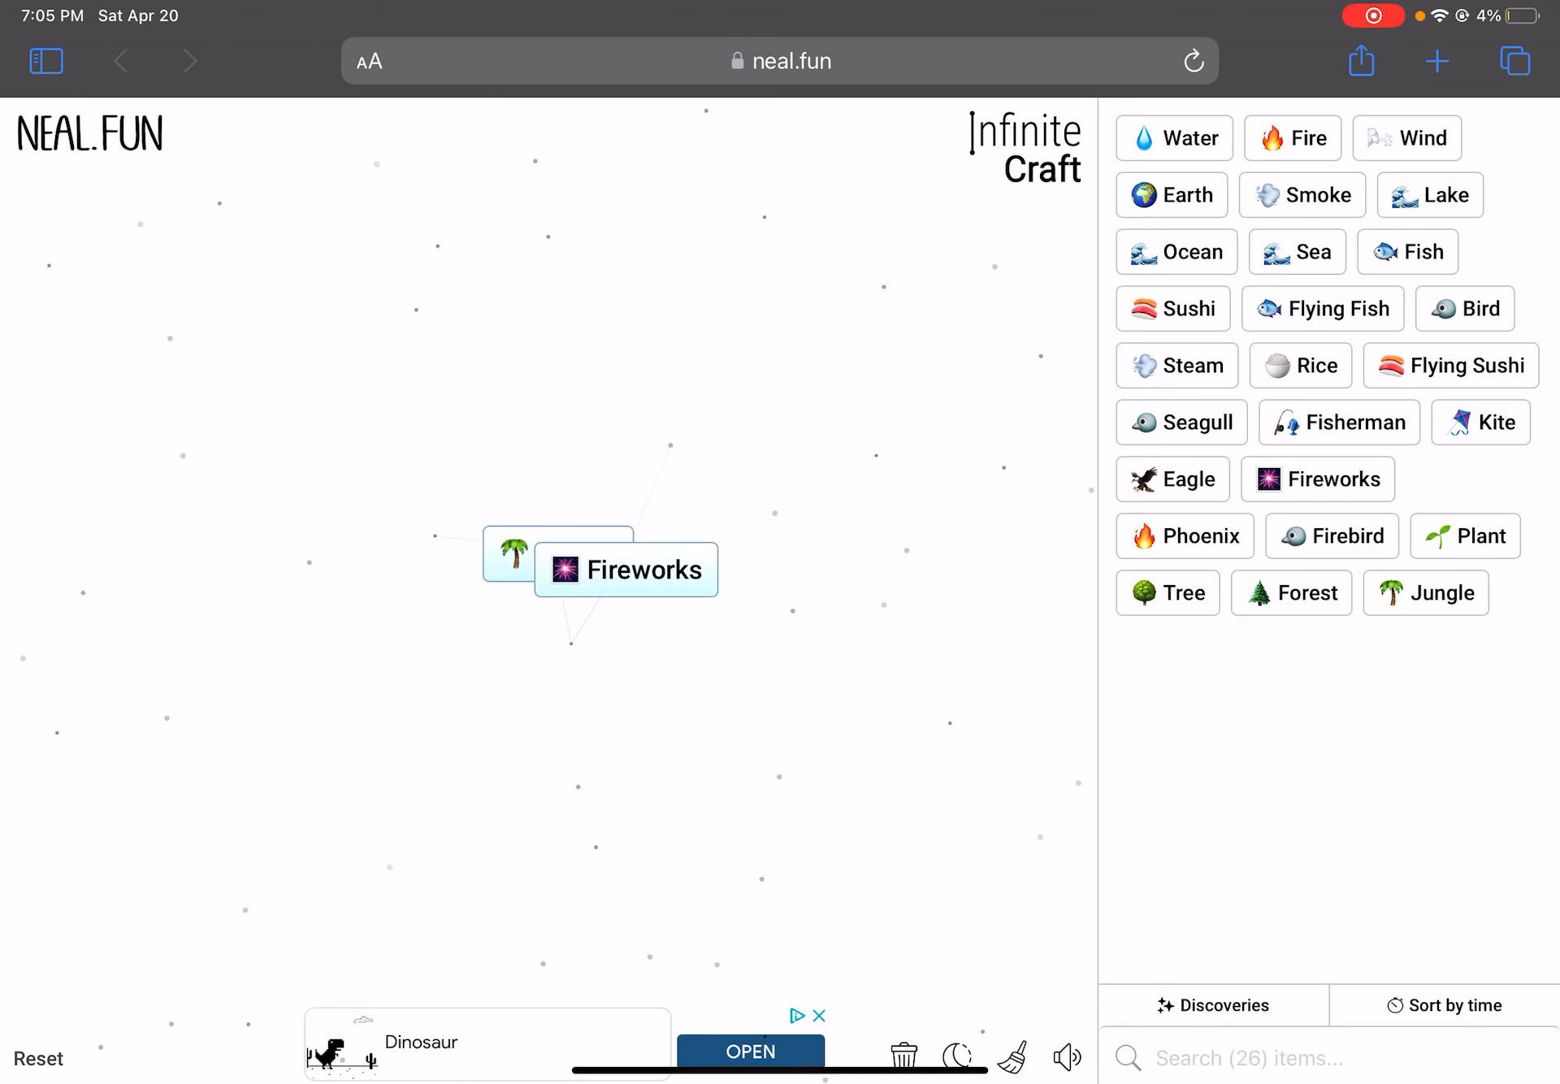
Combine Jungle with Fireworks for TNT, Fire with Wind, then Smoke with Water for Fog
drag(511, 554, 627, 570)
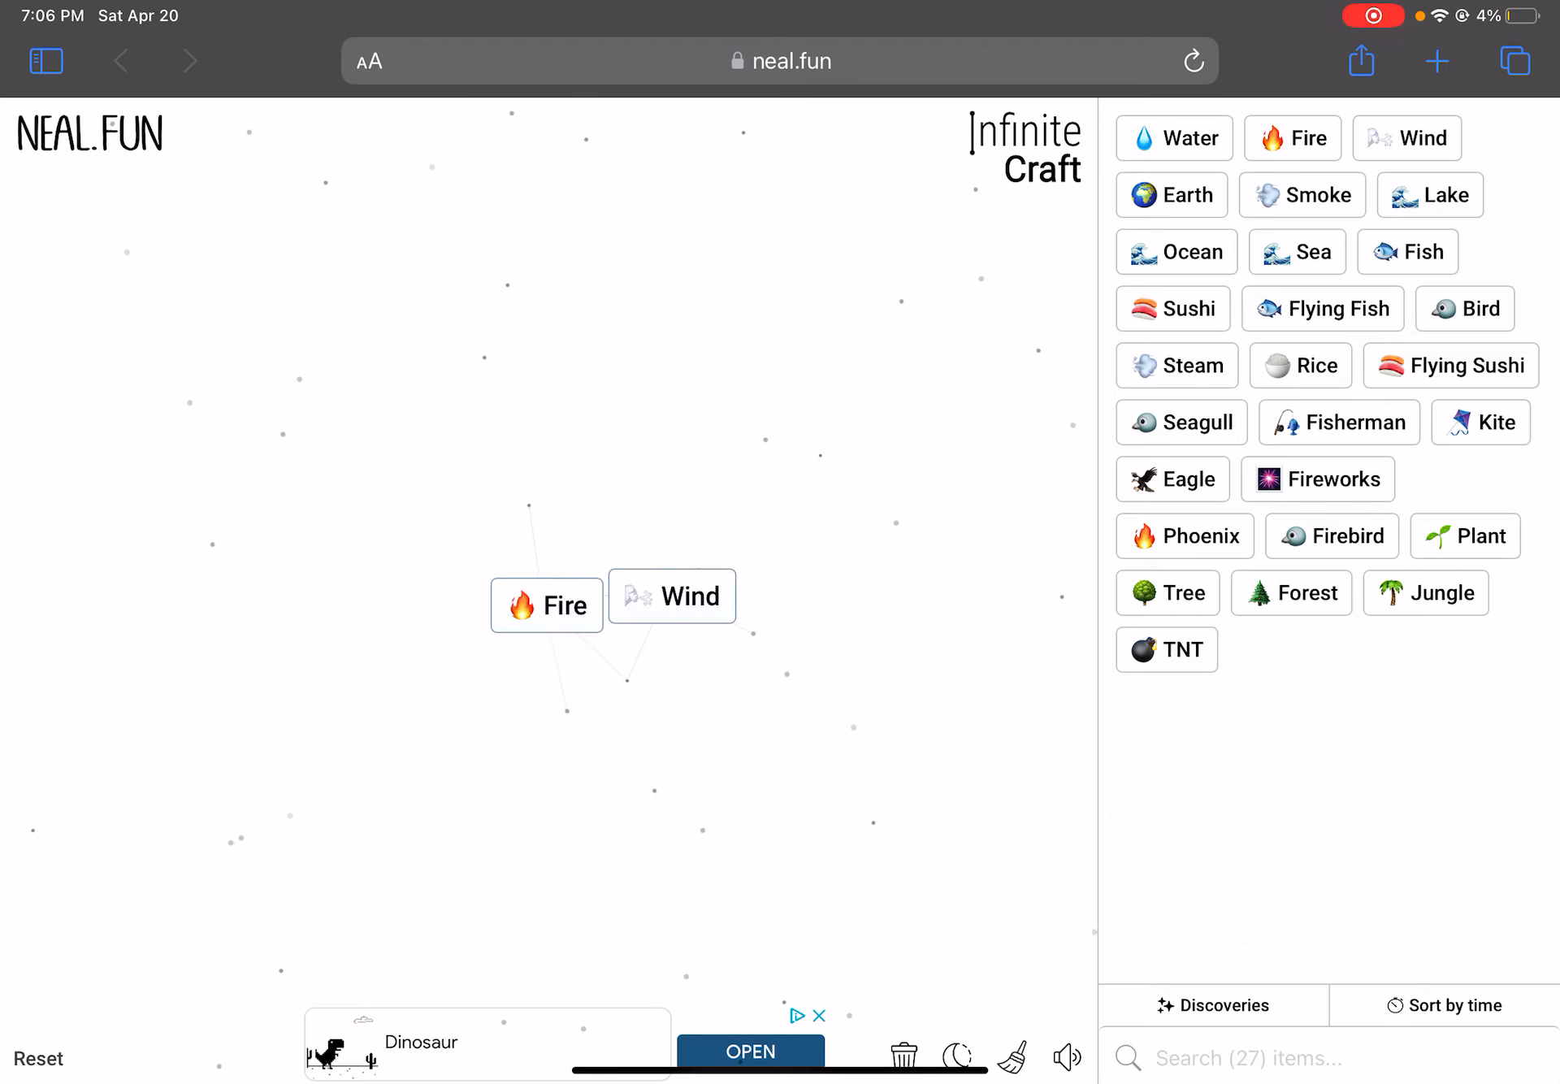
drag(672, 597, 546, 605)
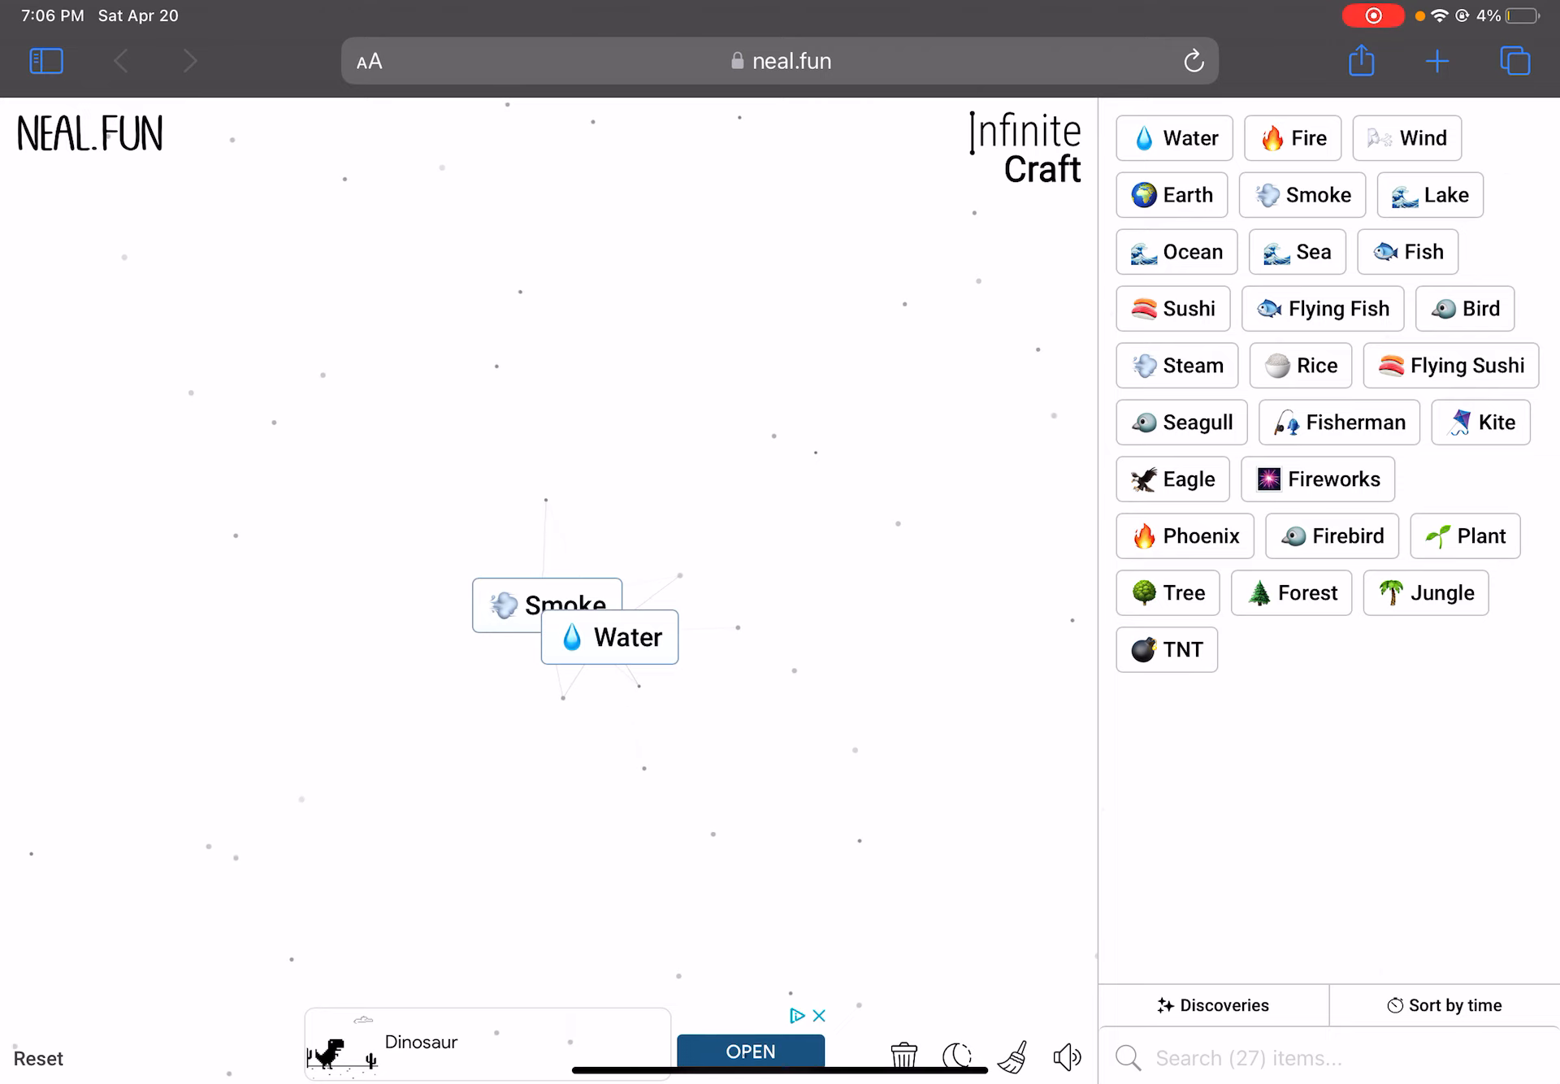
drag(547, 606, 608, 637)
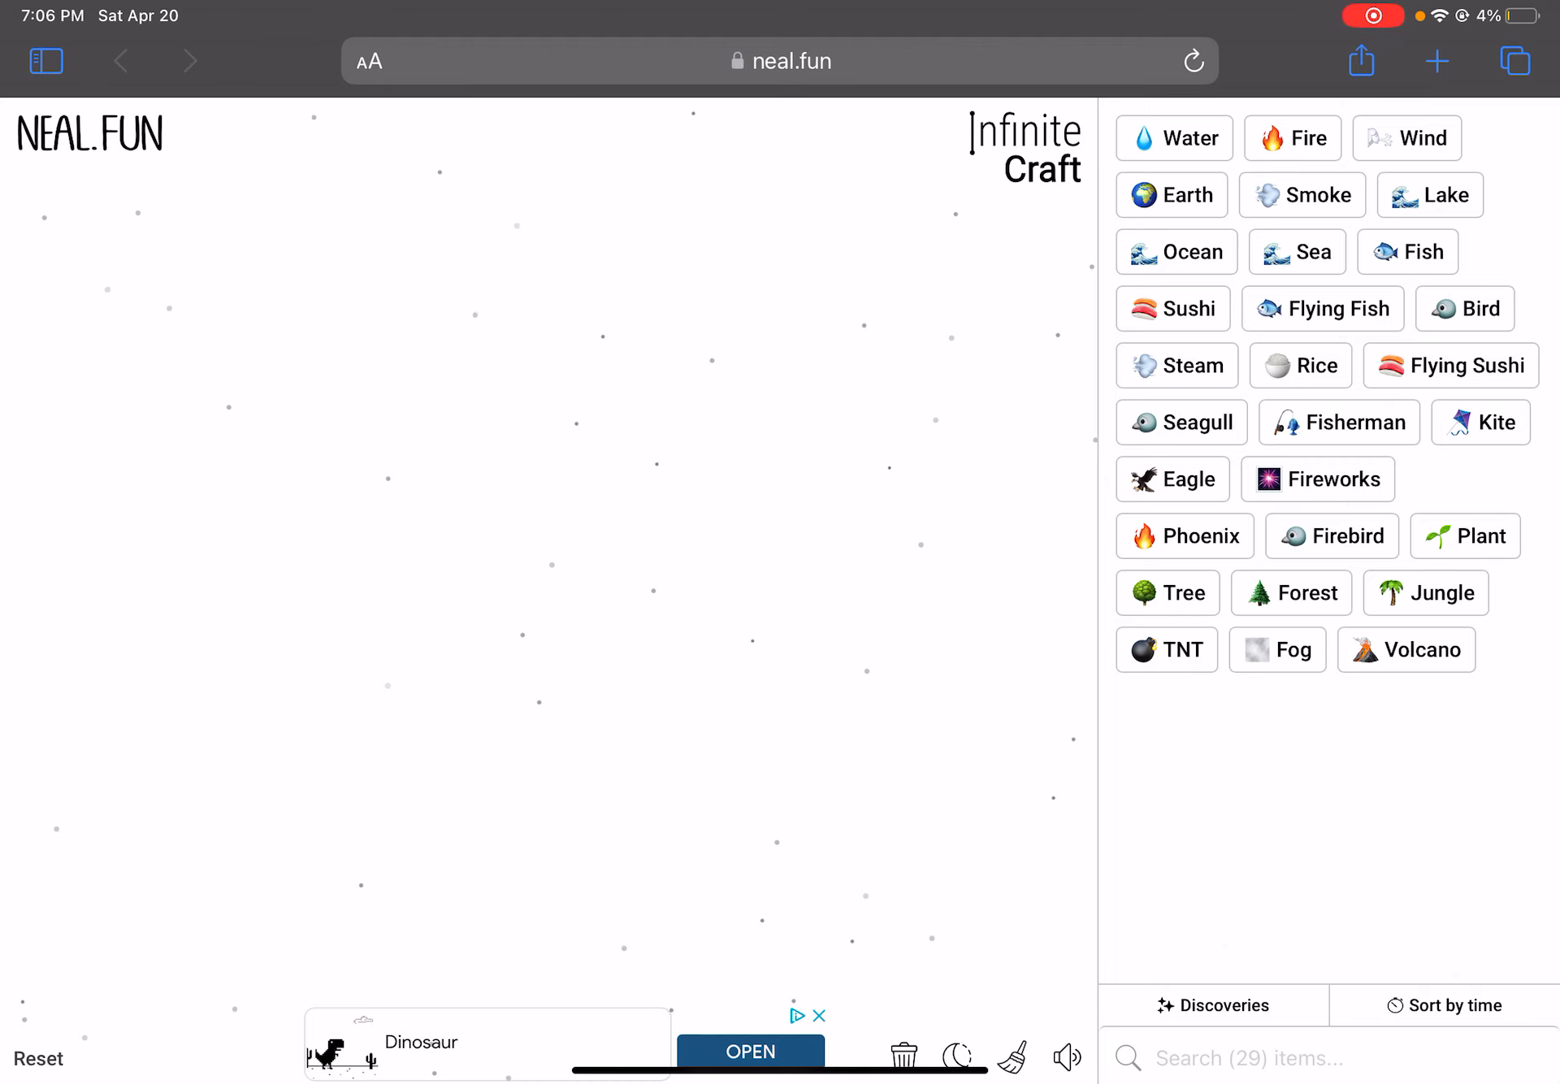
Drop Earth onto Earth to discover Mountain, then remove Mountain and Earth from the canvas
drag(1171, 195, 554, 601)
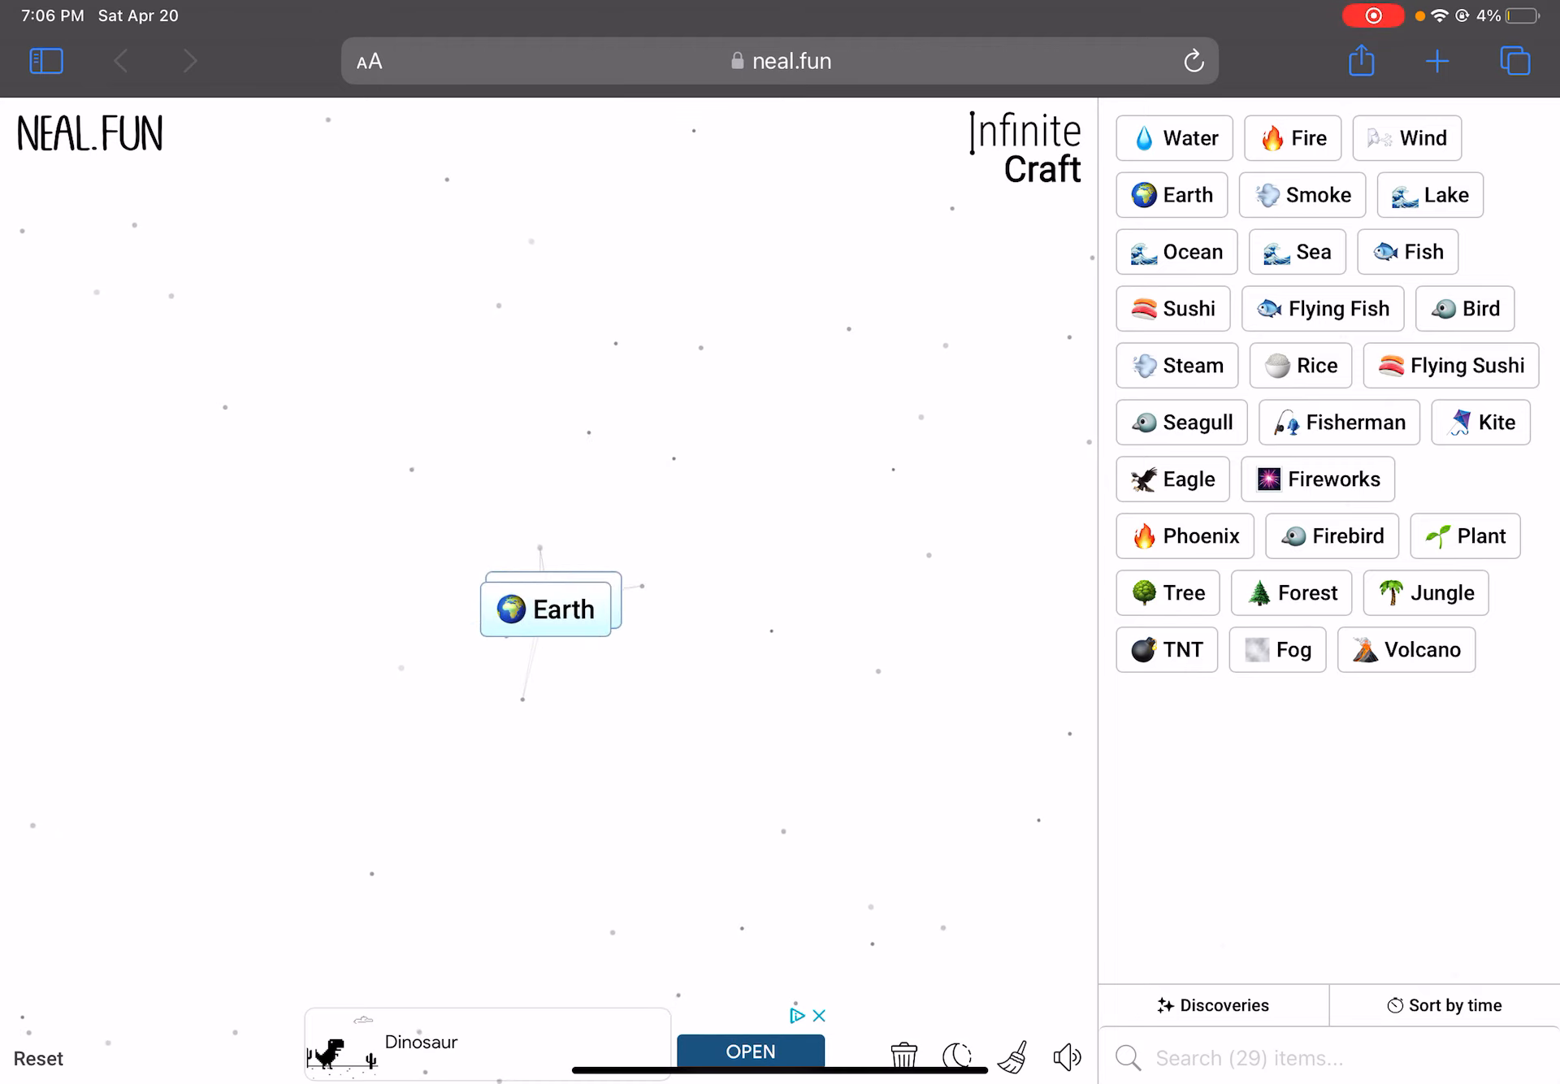
click(552, 608)
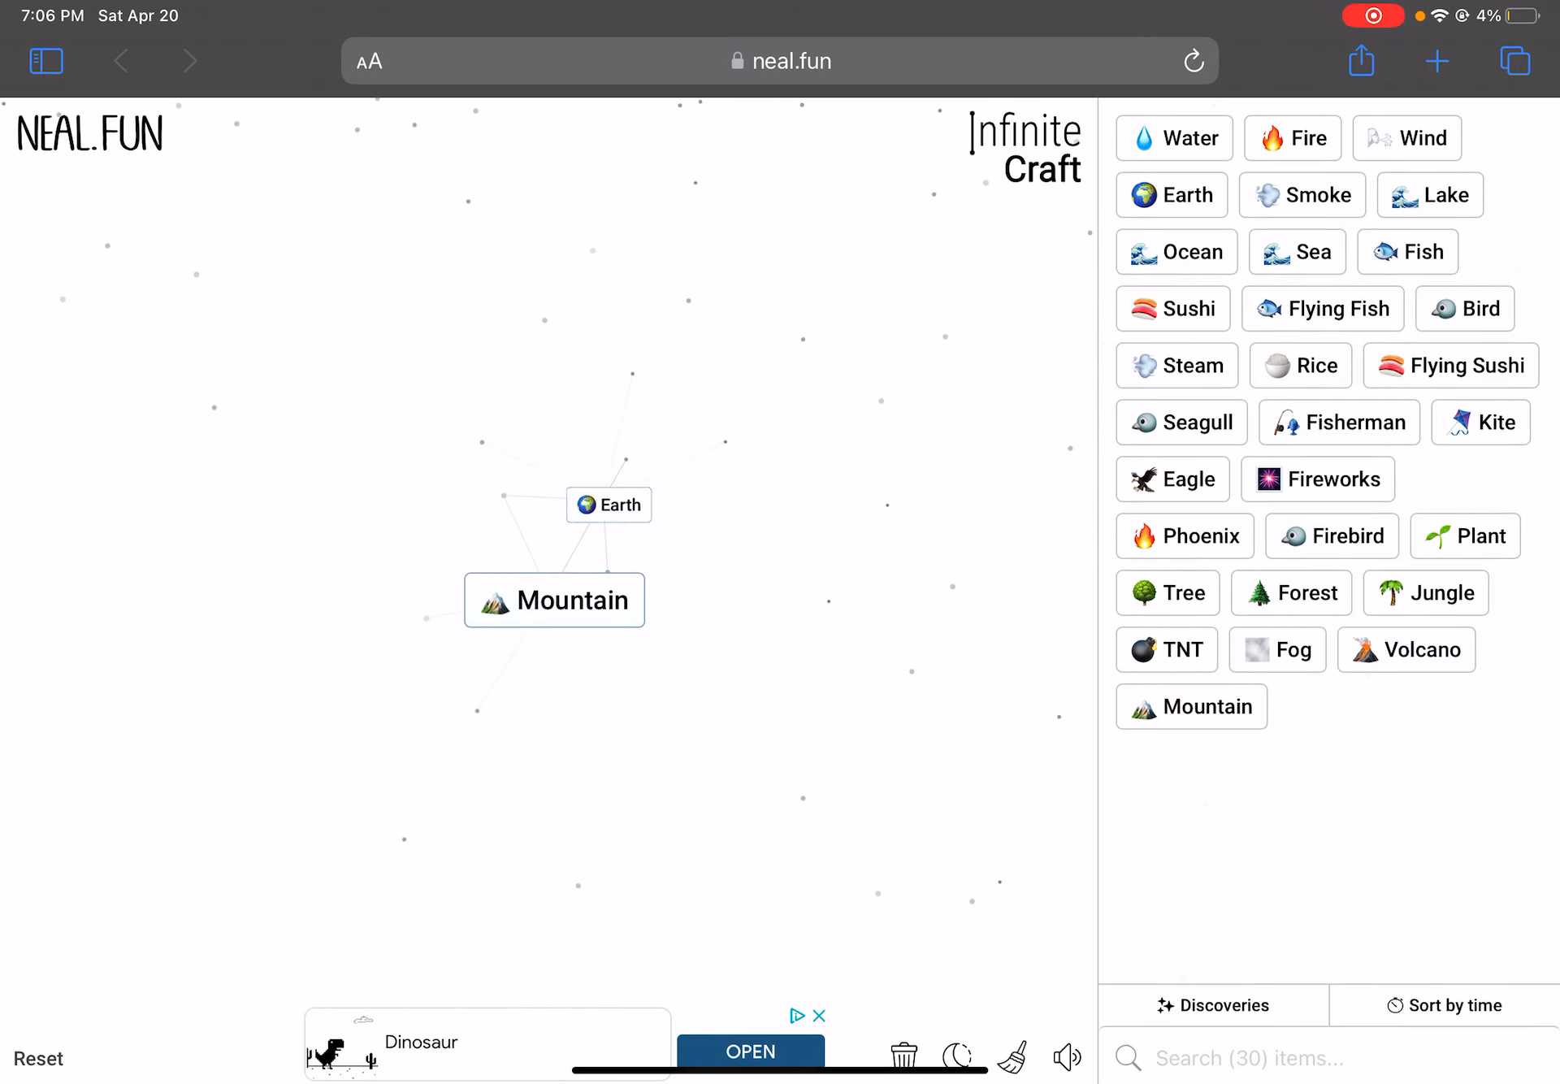
drag(608, 504, 554, 600)
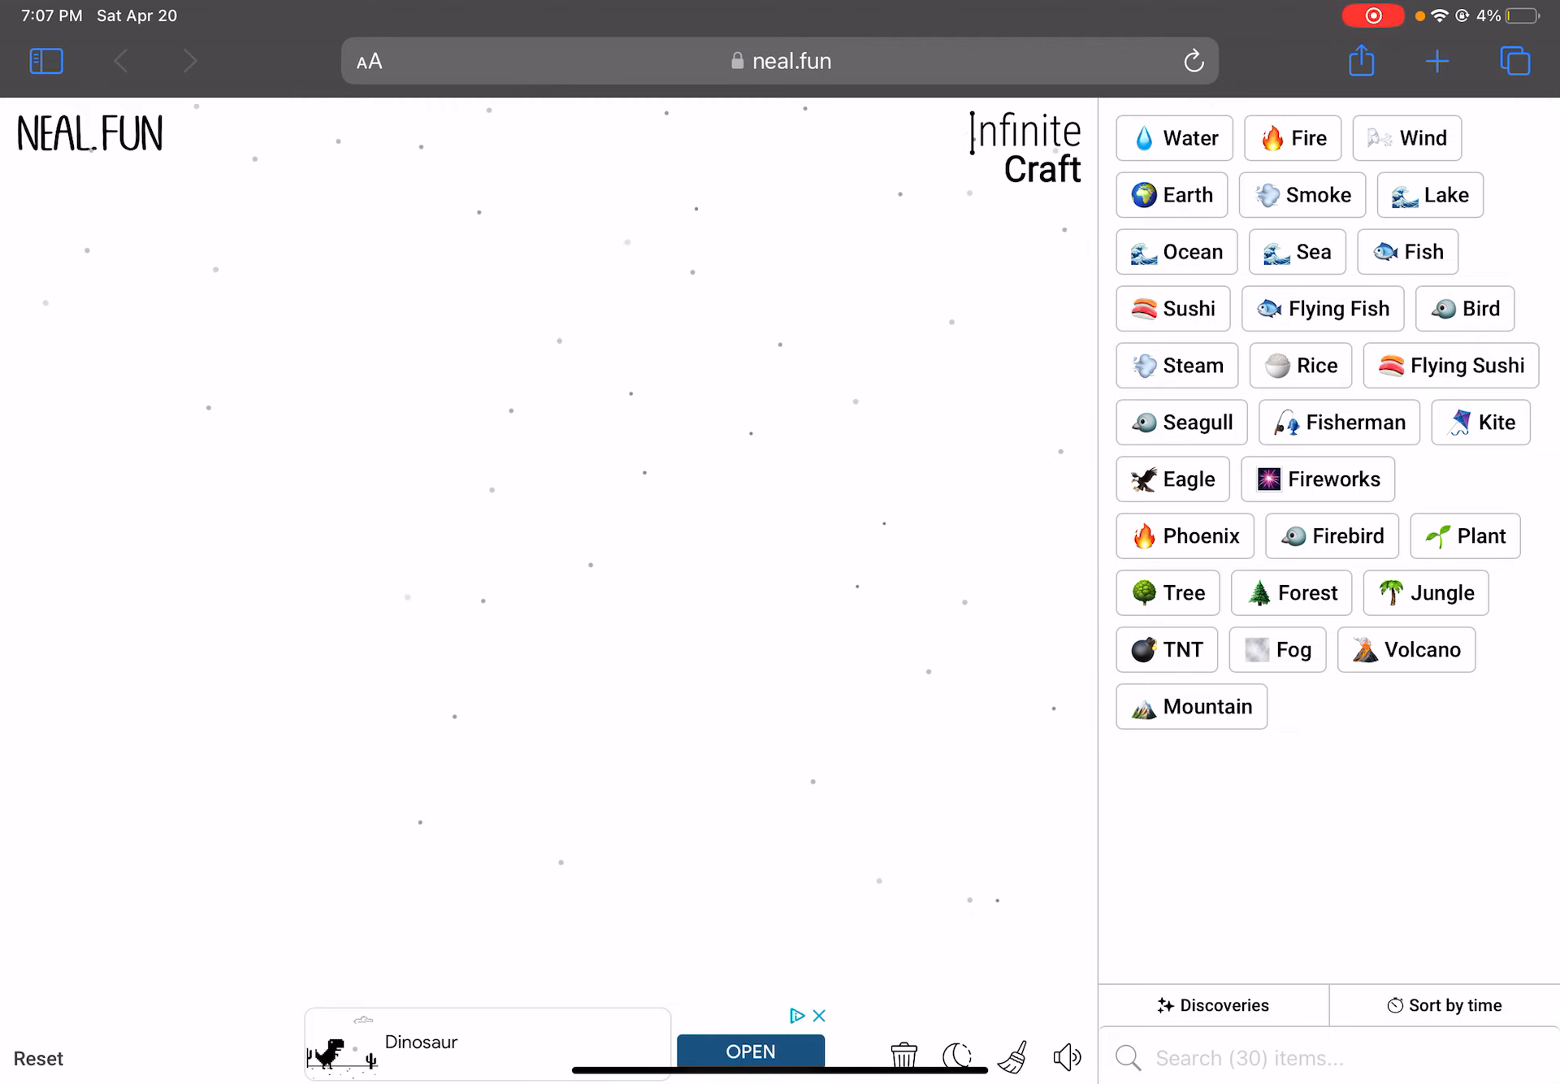
Drag three sidebar elements, including Water and Earth, onto the canvas
drag(1191, 707, 669, 511)
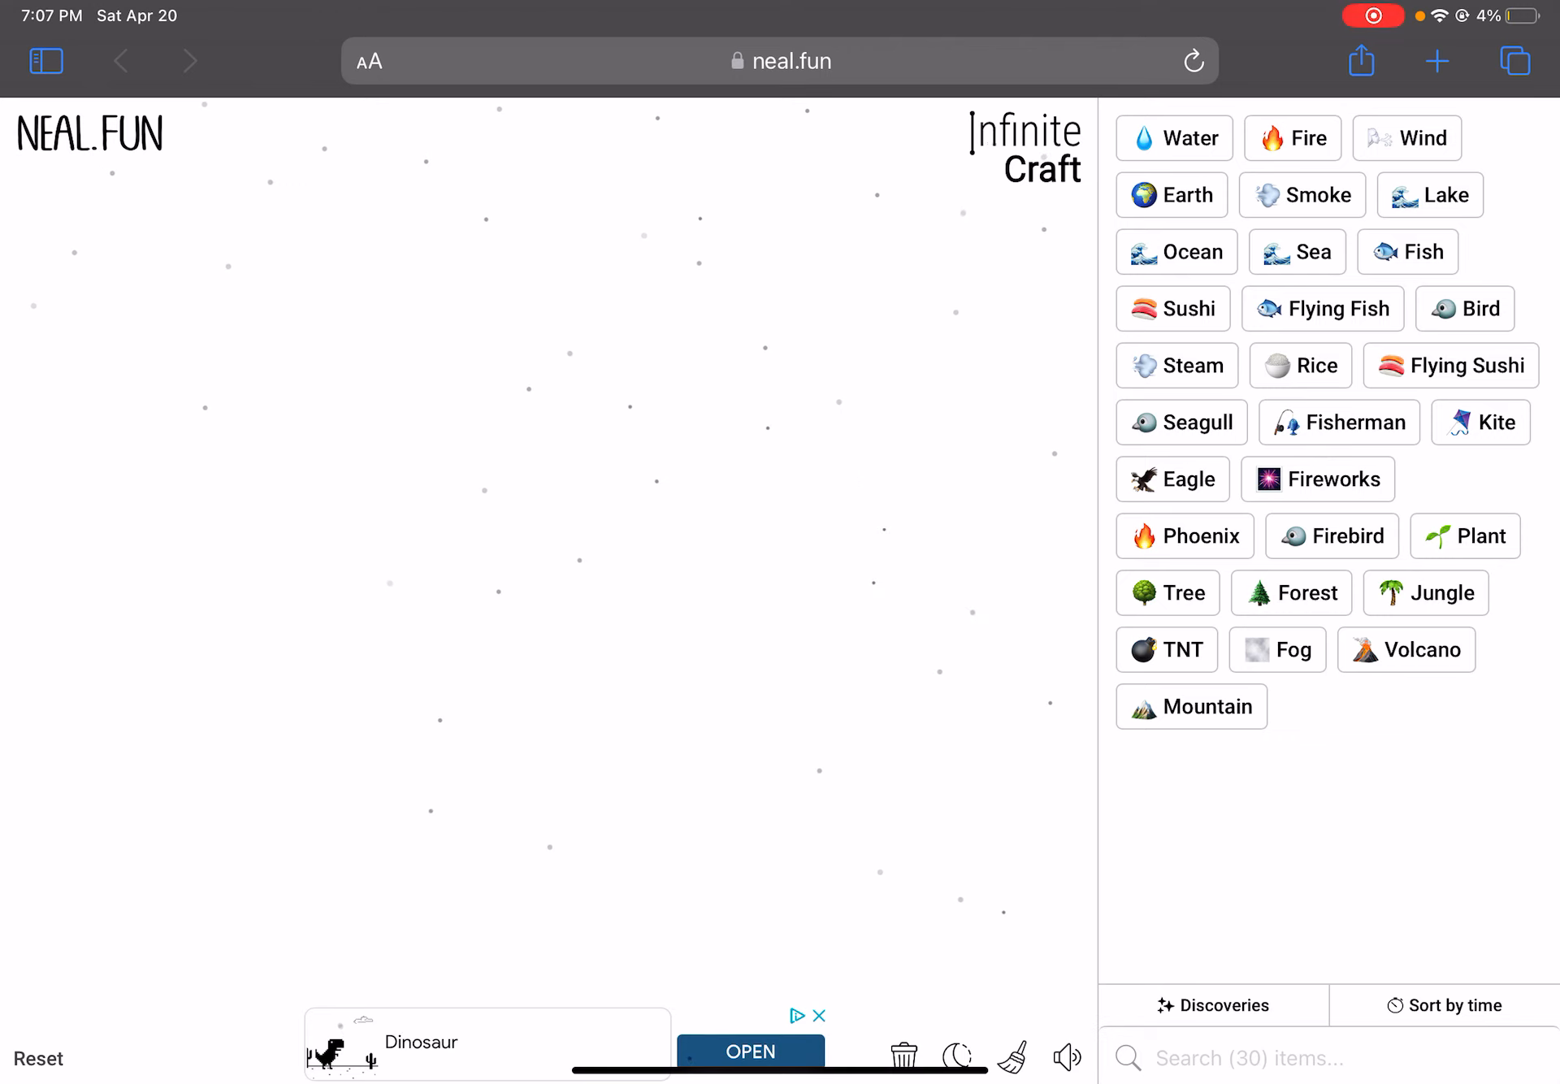
drag(1174, 137, 672, 537)
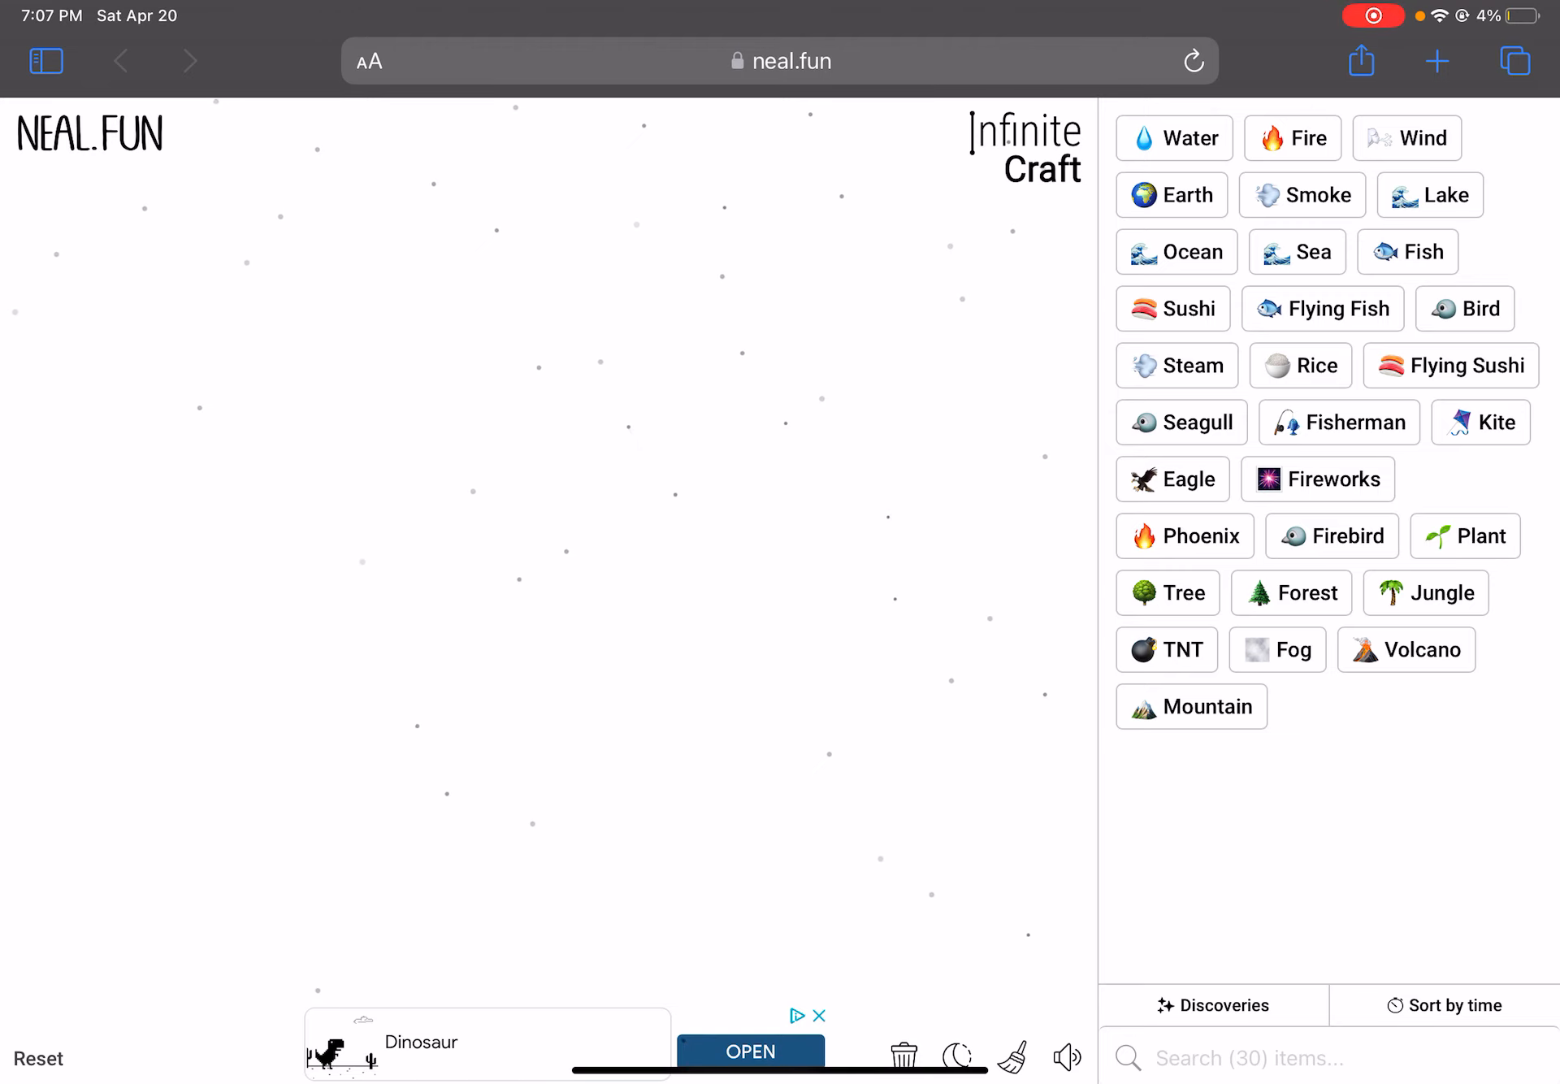
drag(1171, 194, 546, 564)
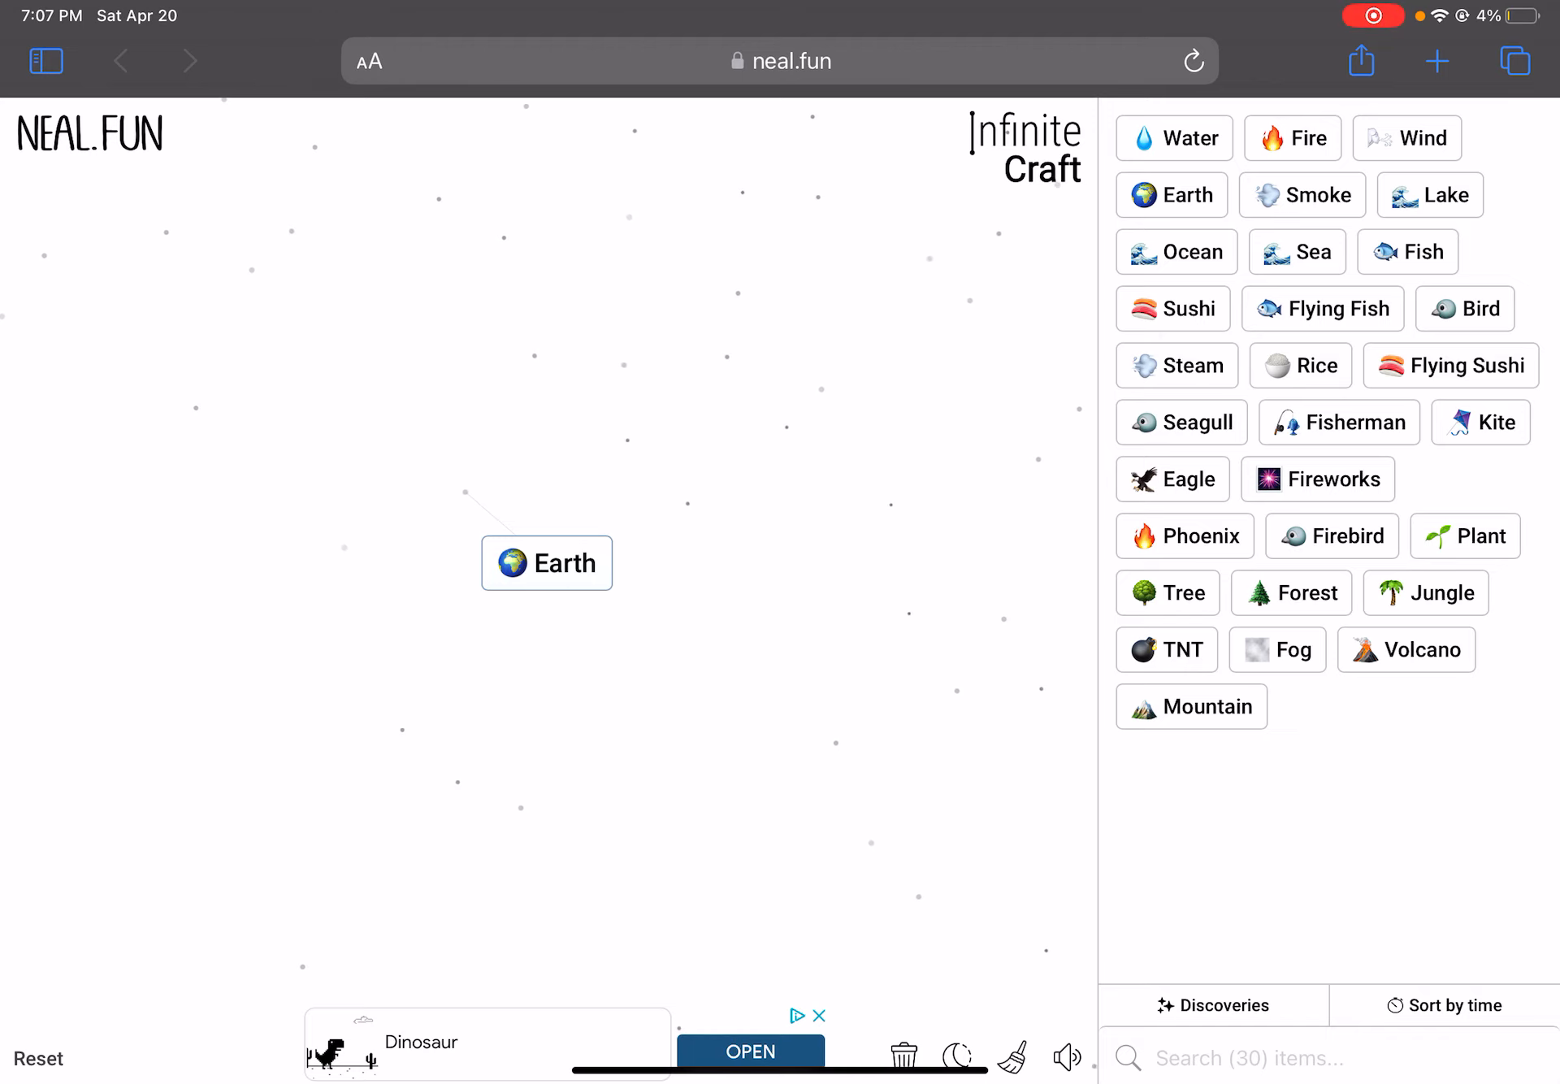
Combine Earth with another element for Swamp, move Mud, and combine Mud into Brick
drag(1431, 195, 644, 628)
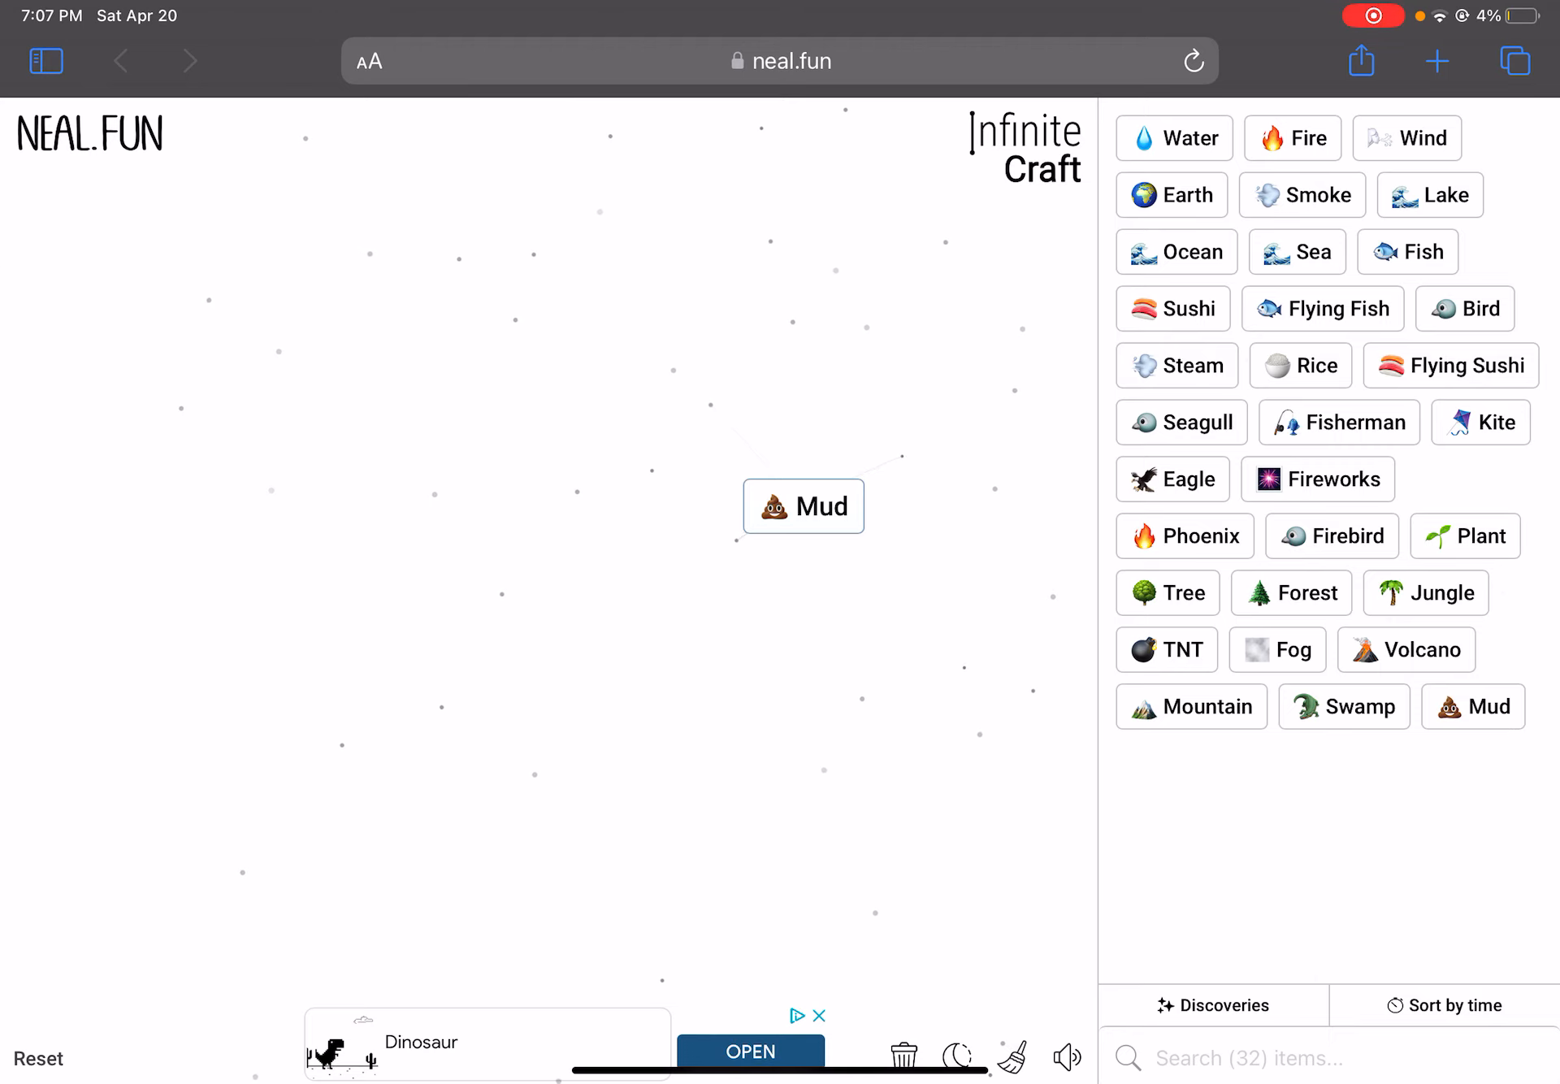
drag(803, 505, 878, 570)
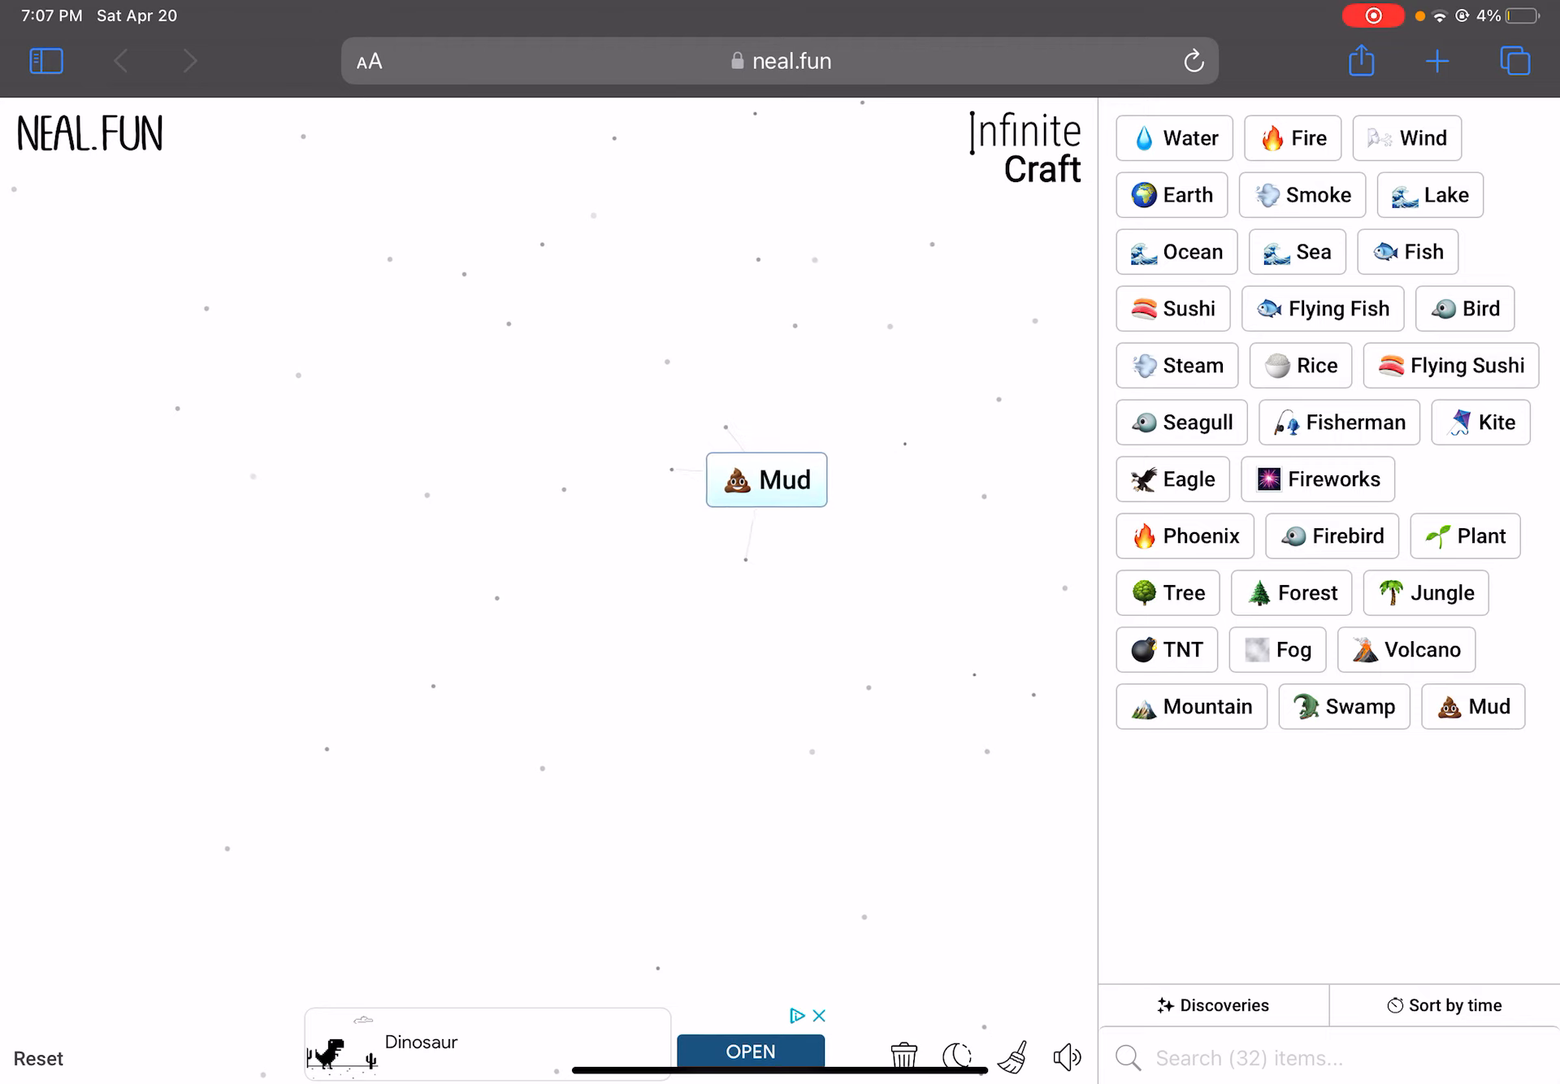
drag(766, 480, 749, 470)
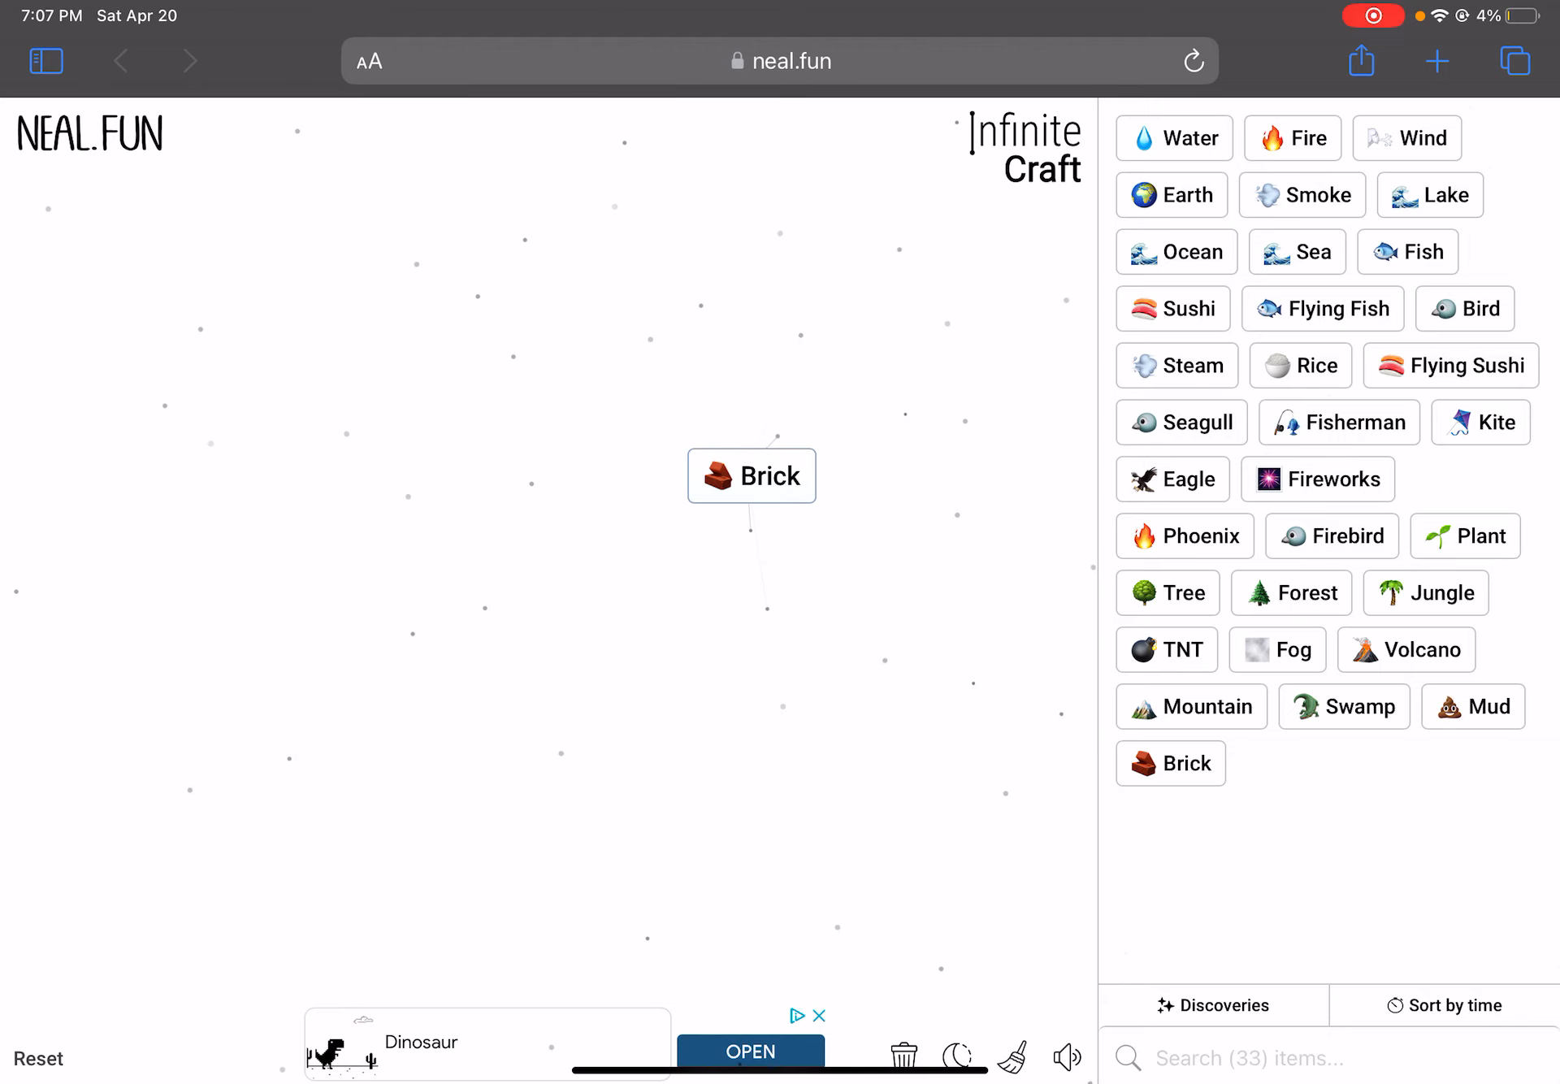
Drop Swamp from the sidebar onto Wall to craft Castle, then clear Castle away
click(751, 477)
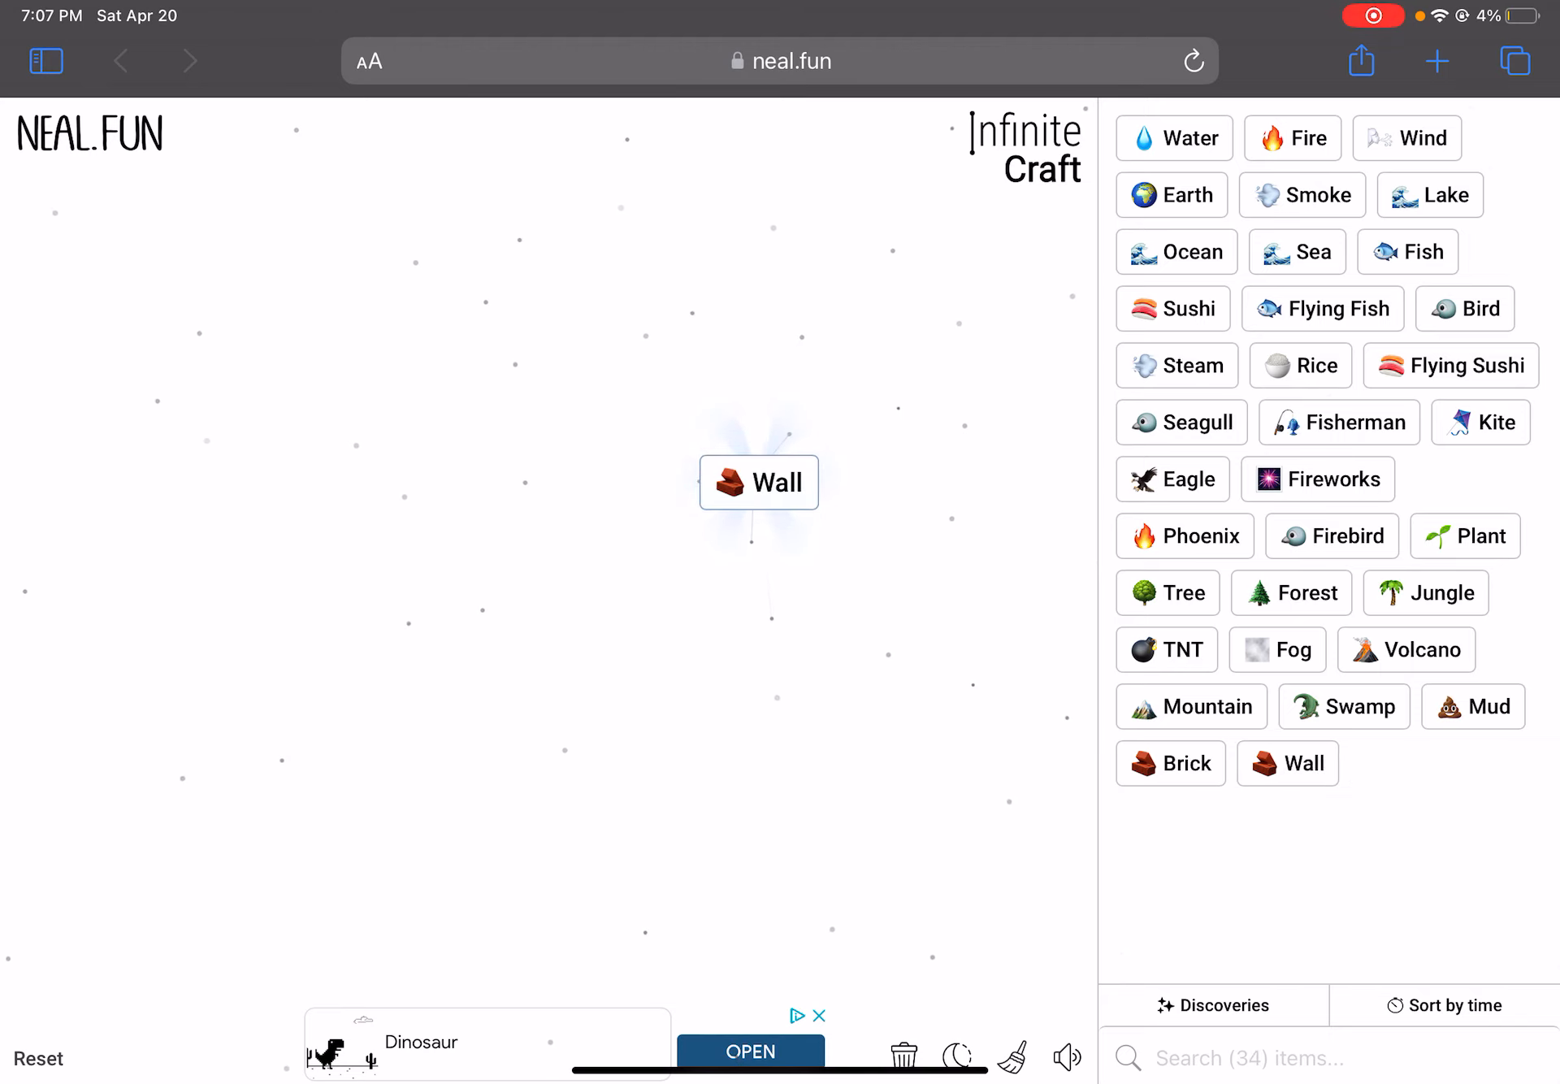
drag(1344, 707, 642, 507)
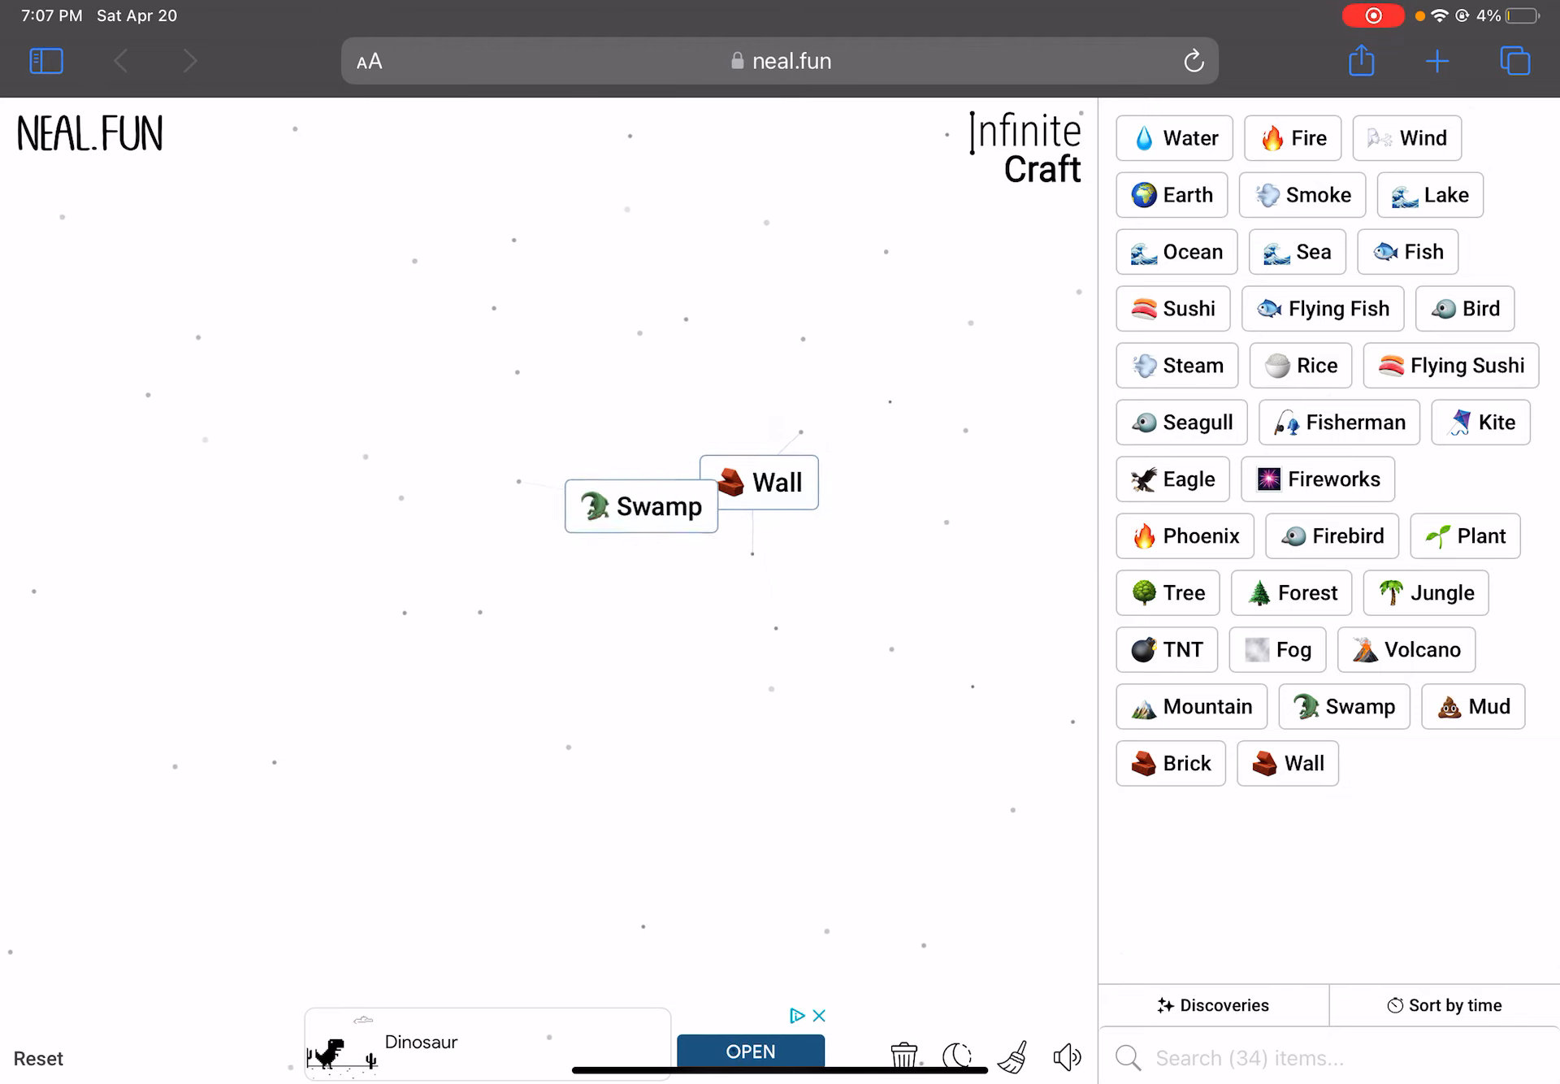
drag(641, 507, 754, 483)
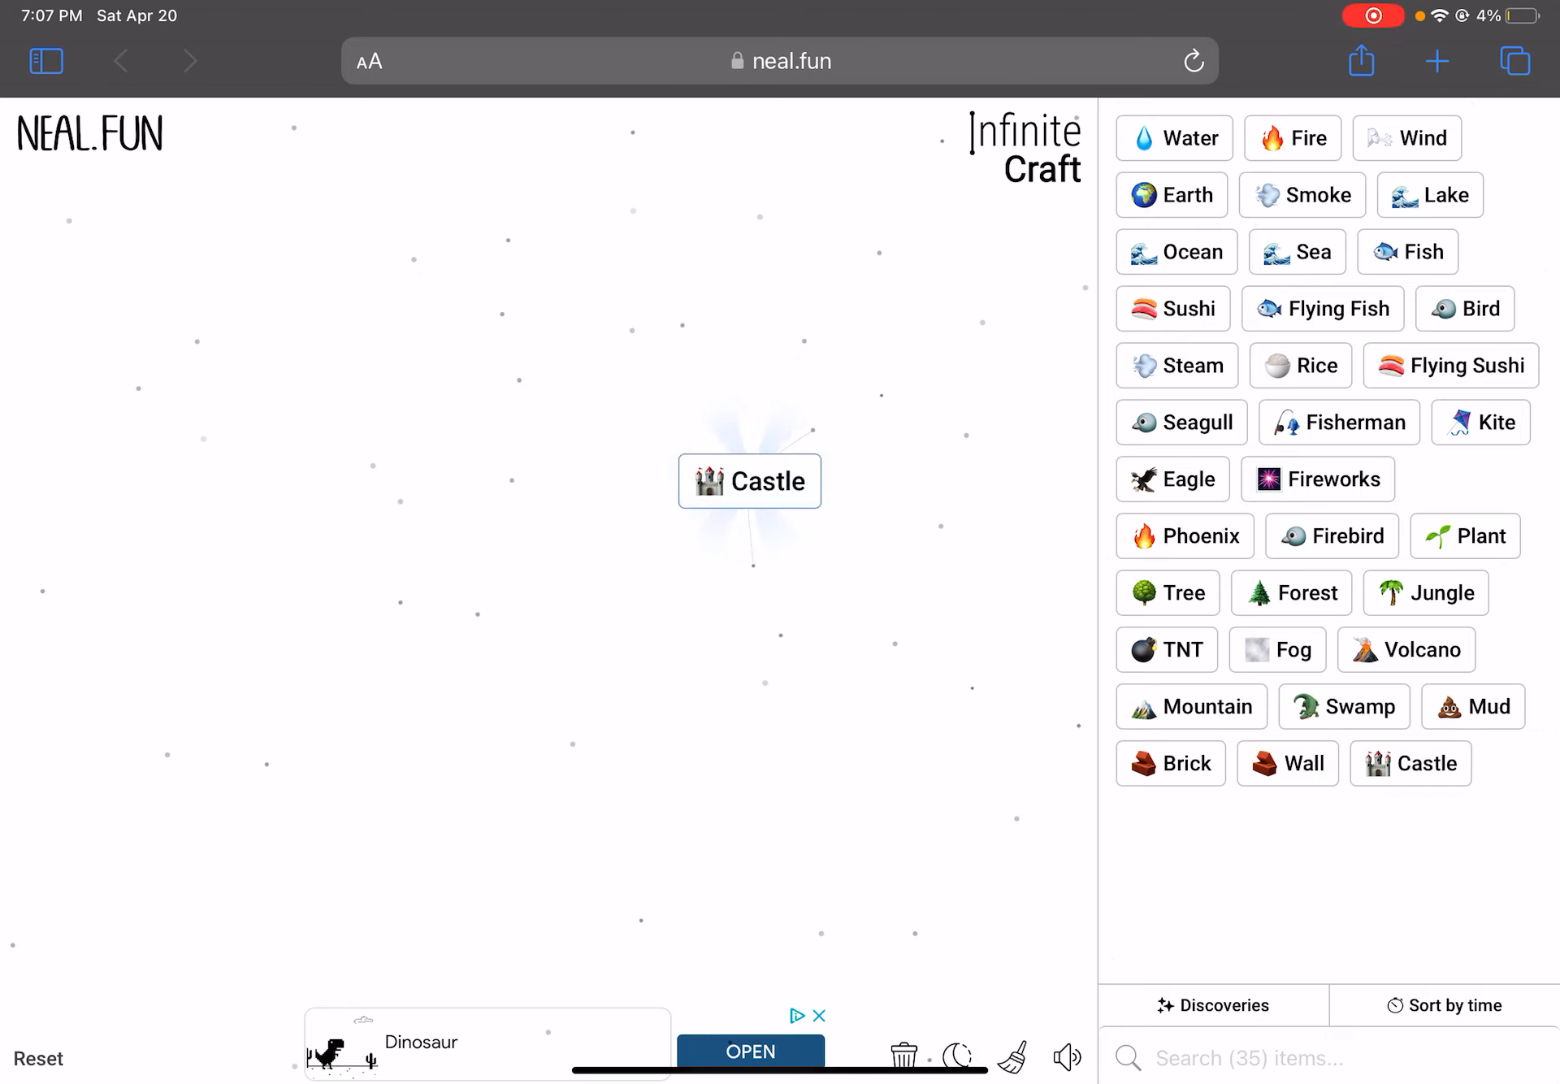
drag(1473, 707, 664, 607)
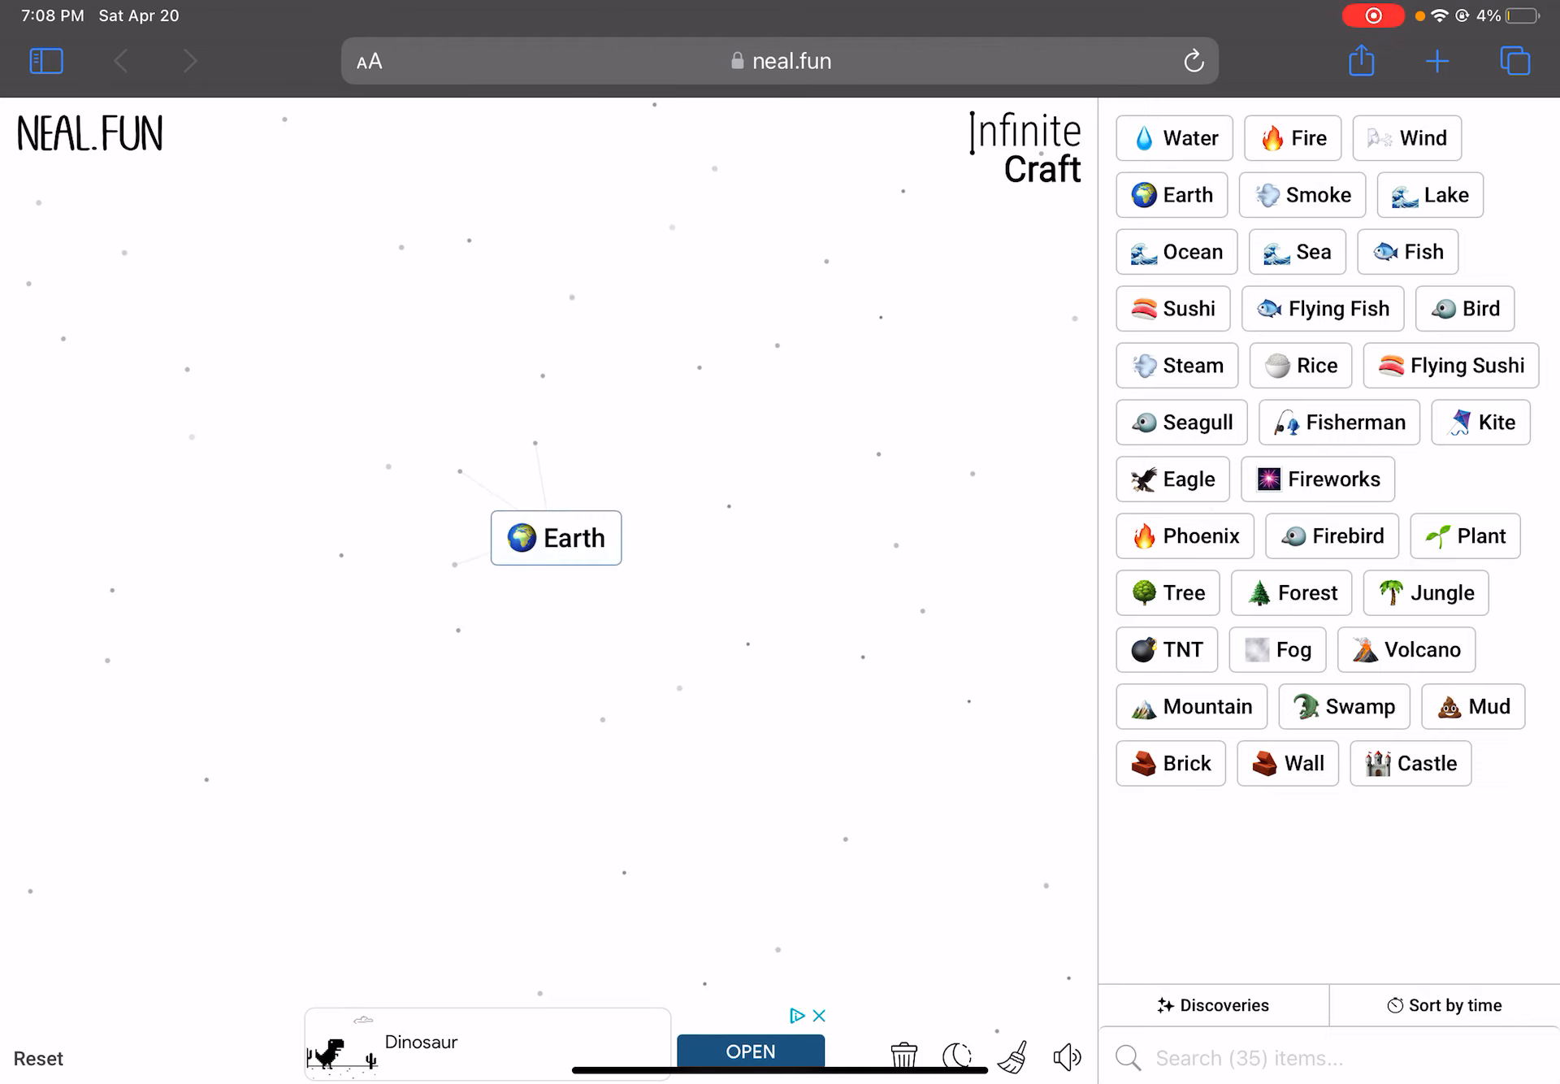
Stack two Islands into Continent, then combine it with Sushi to craft Japan
click(554, 537)
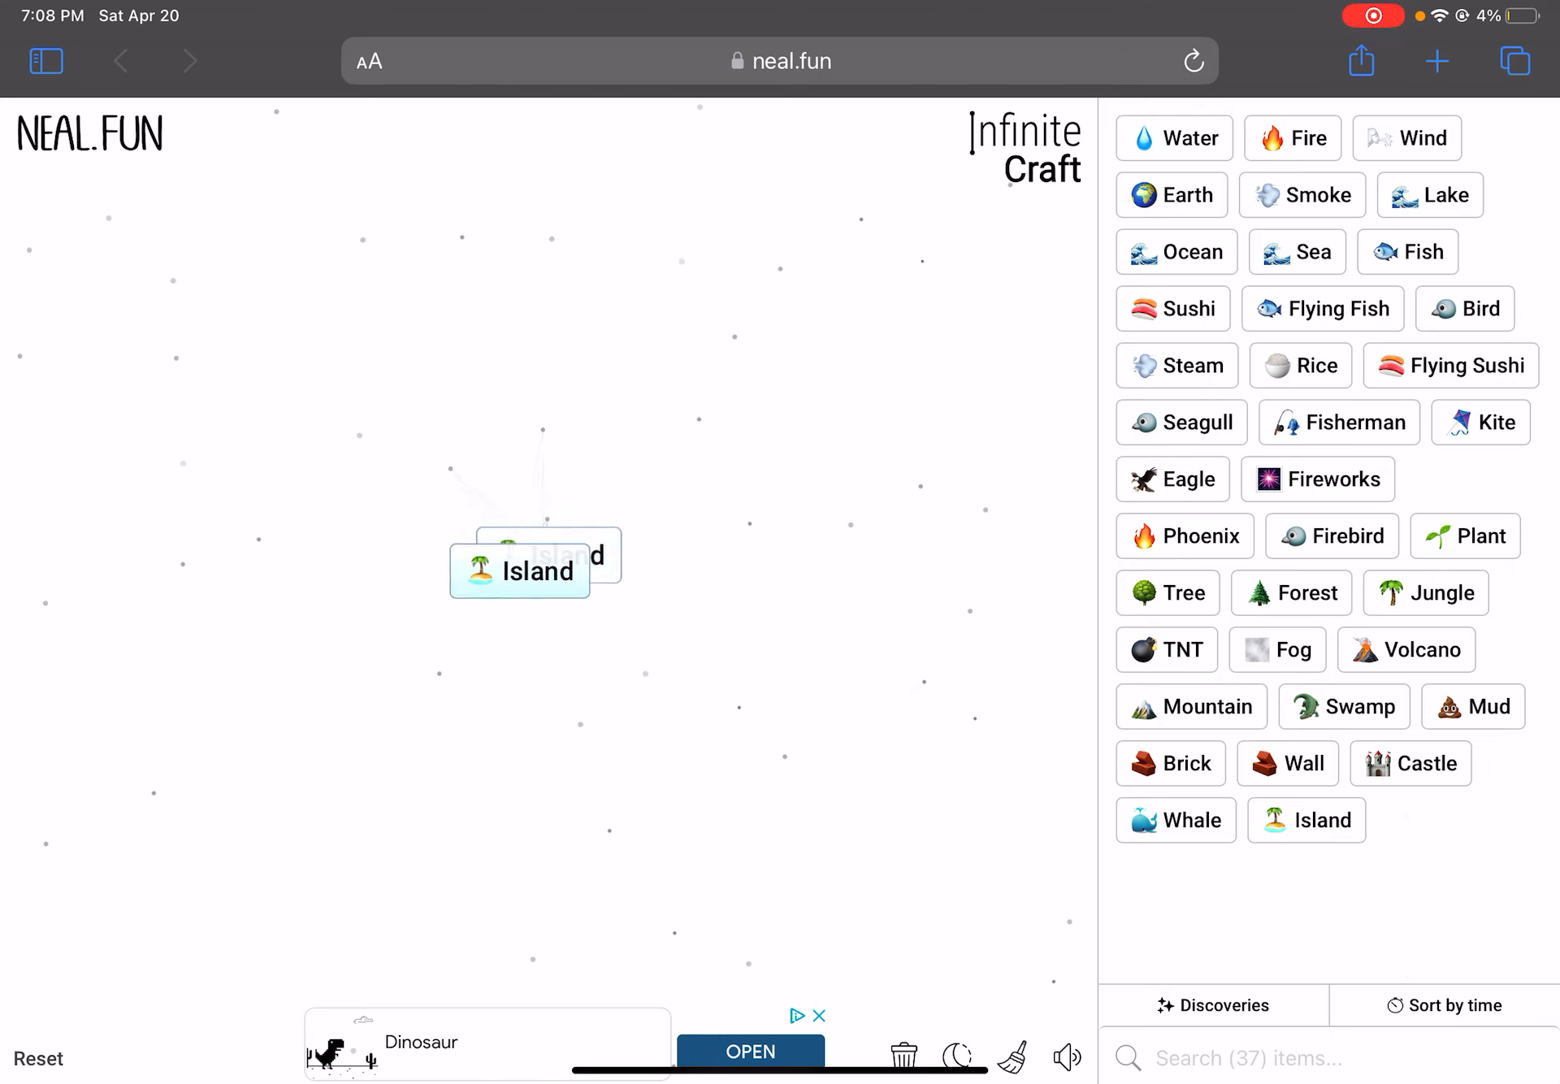
drag(546, 558, 518, 570)
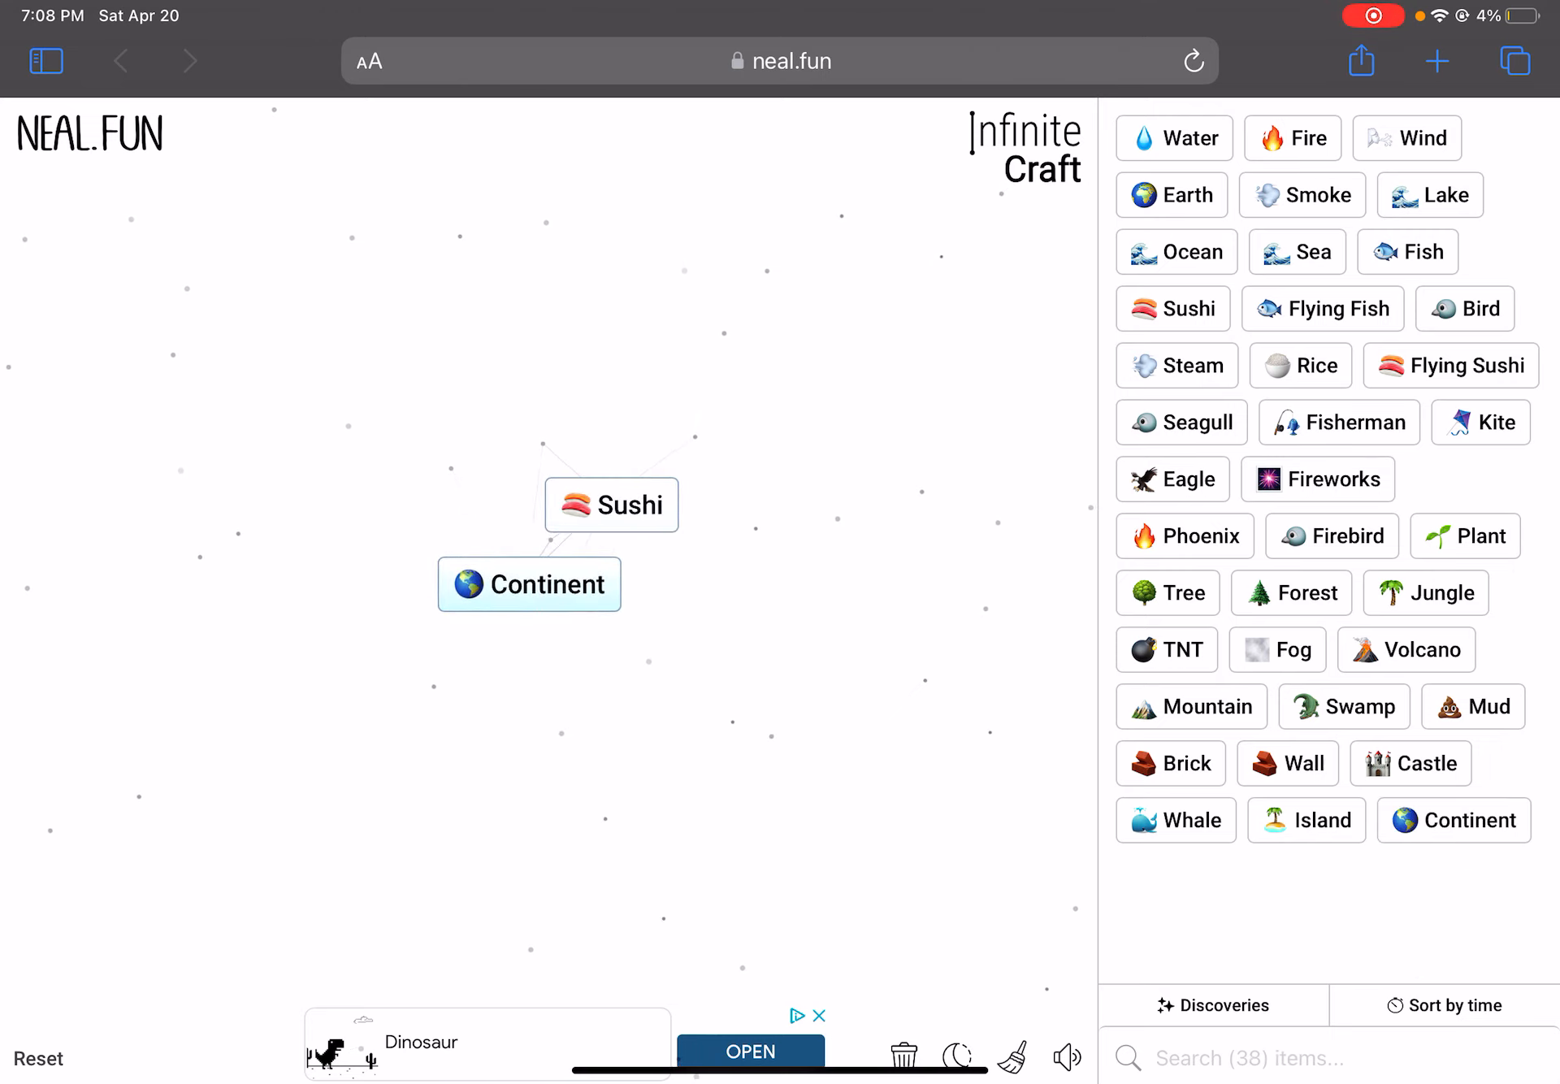
drag(529, 584, 611, 505)
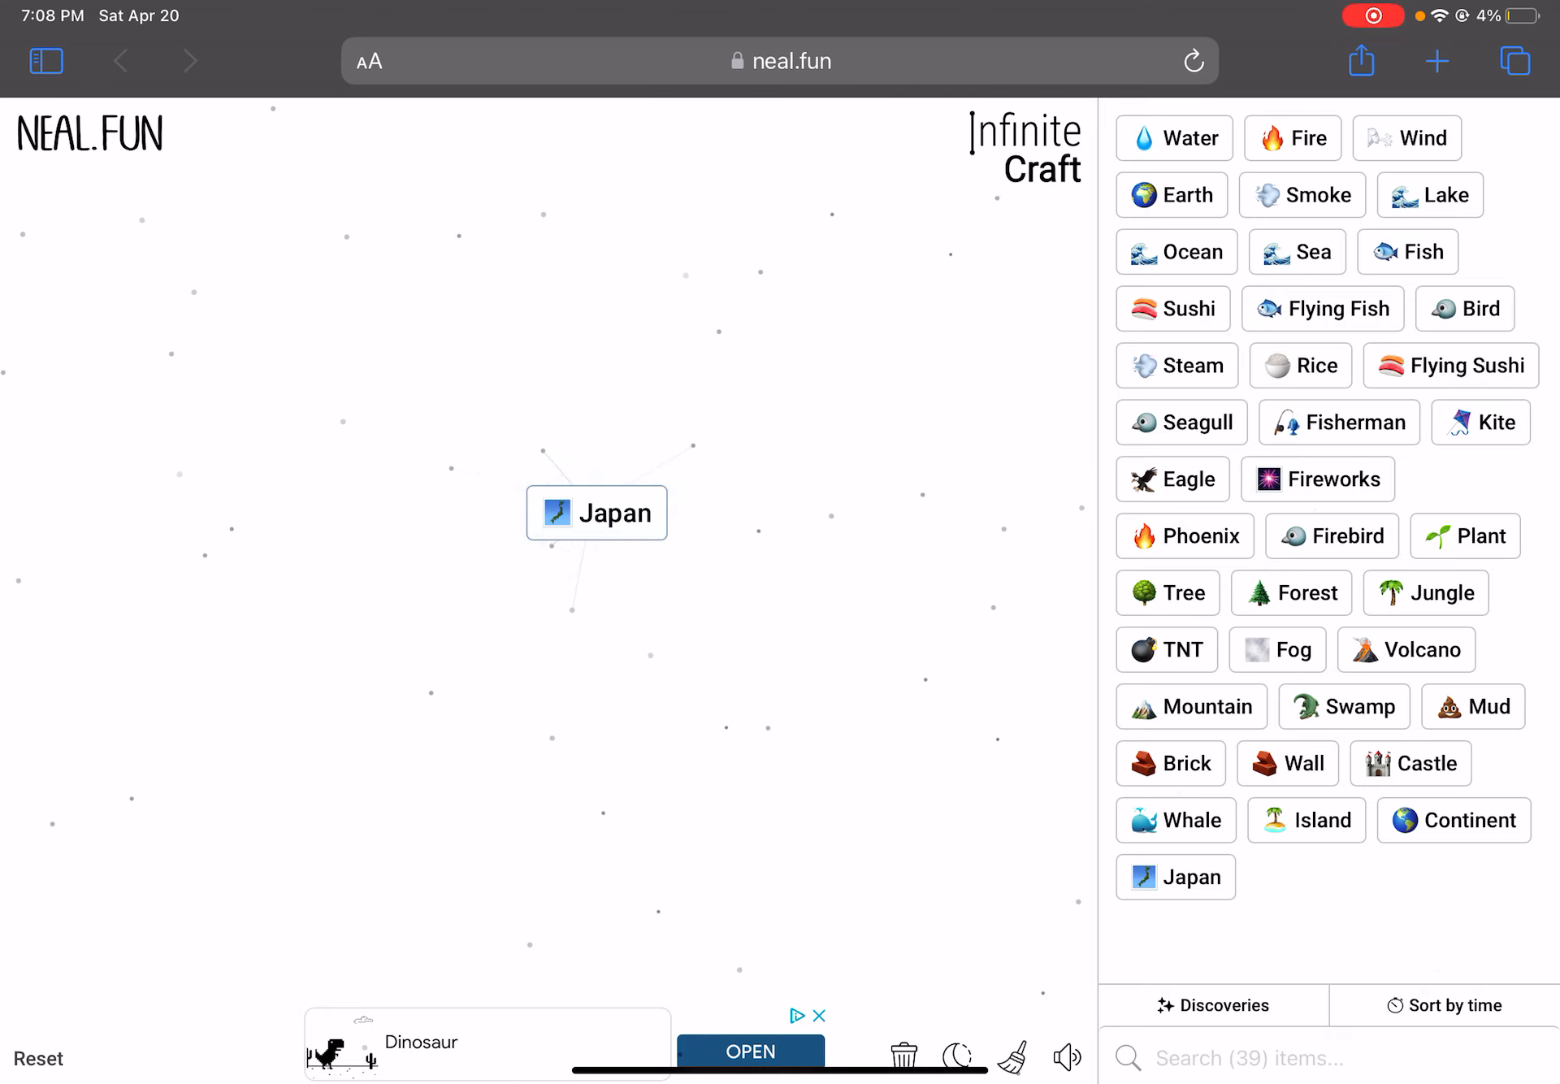
Place Earth just below Japan and bring Mud onto the canvas
drag(1452, 820, 572, 561)
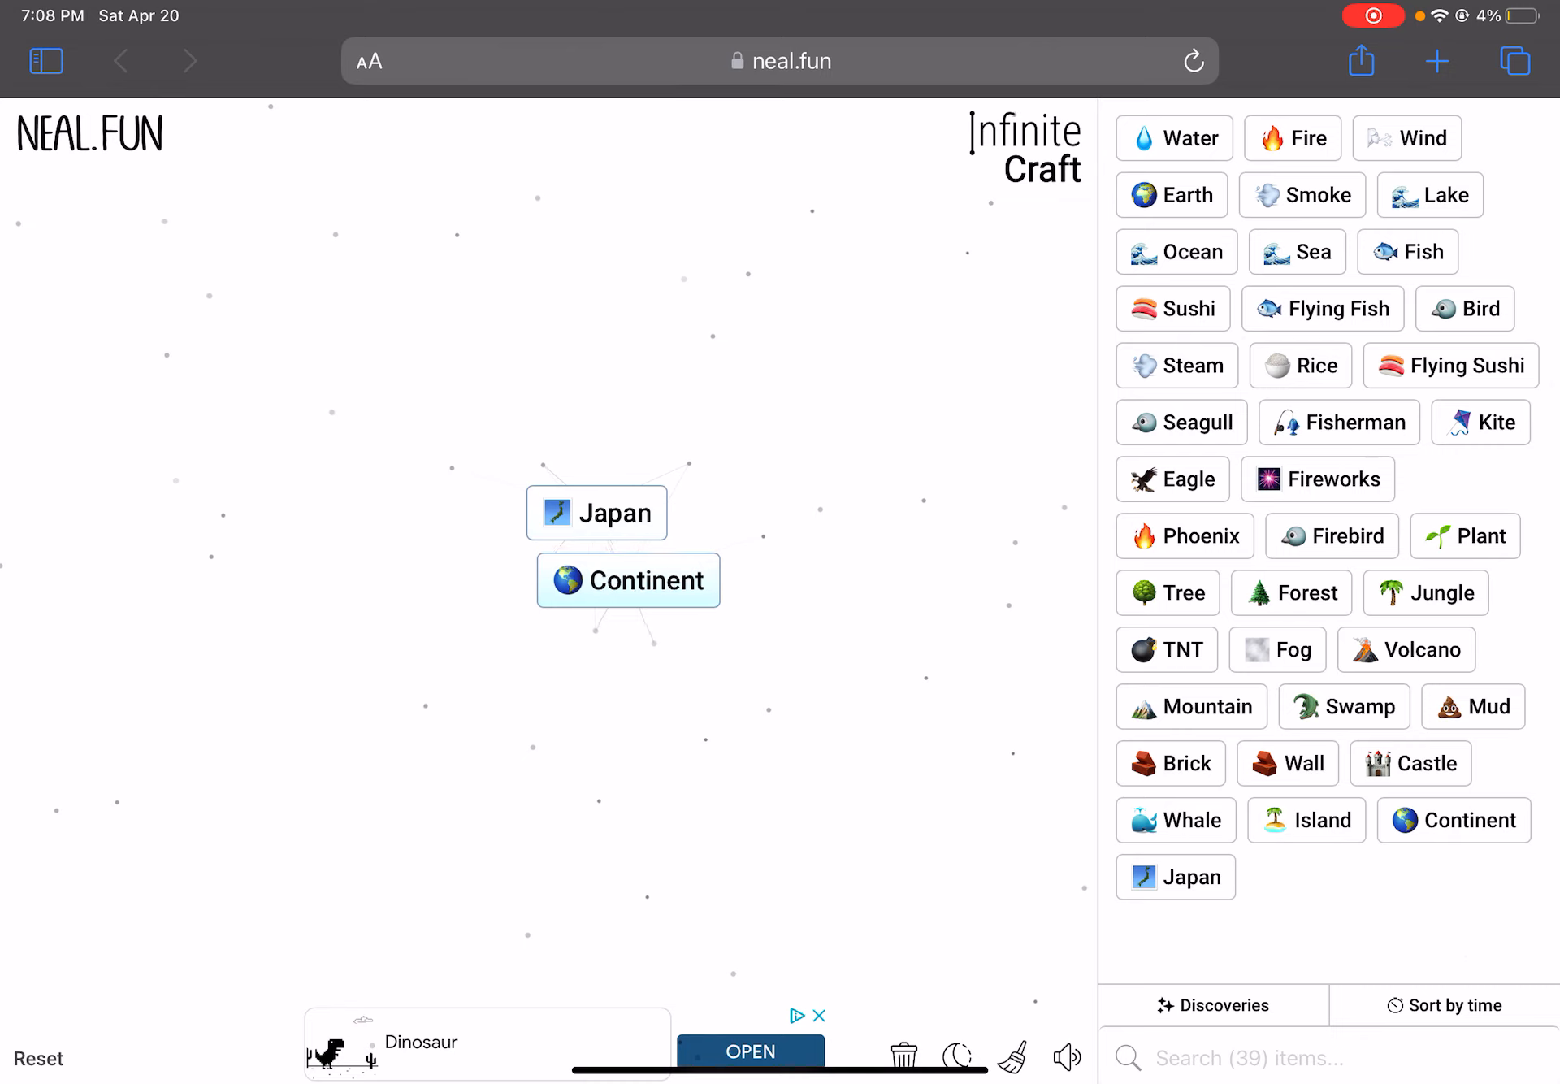
drag(1475, 707, 625, 604)
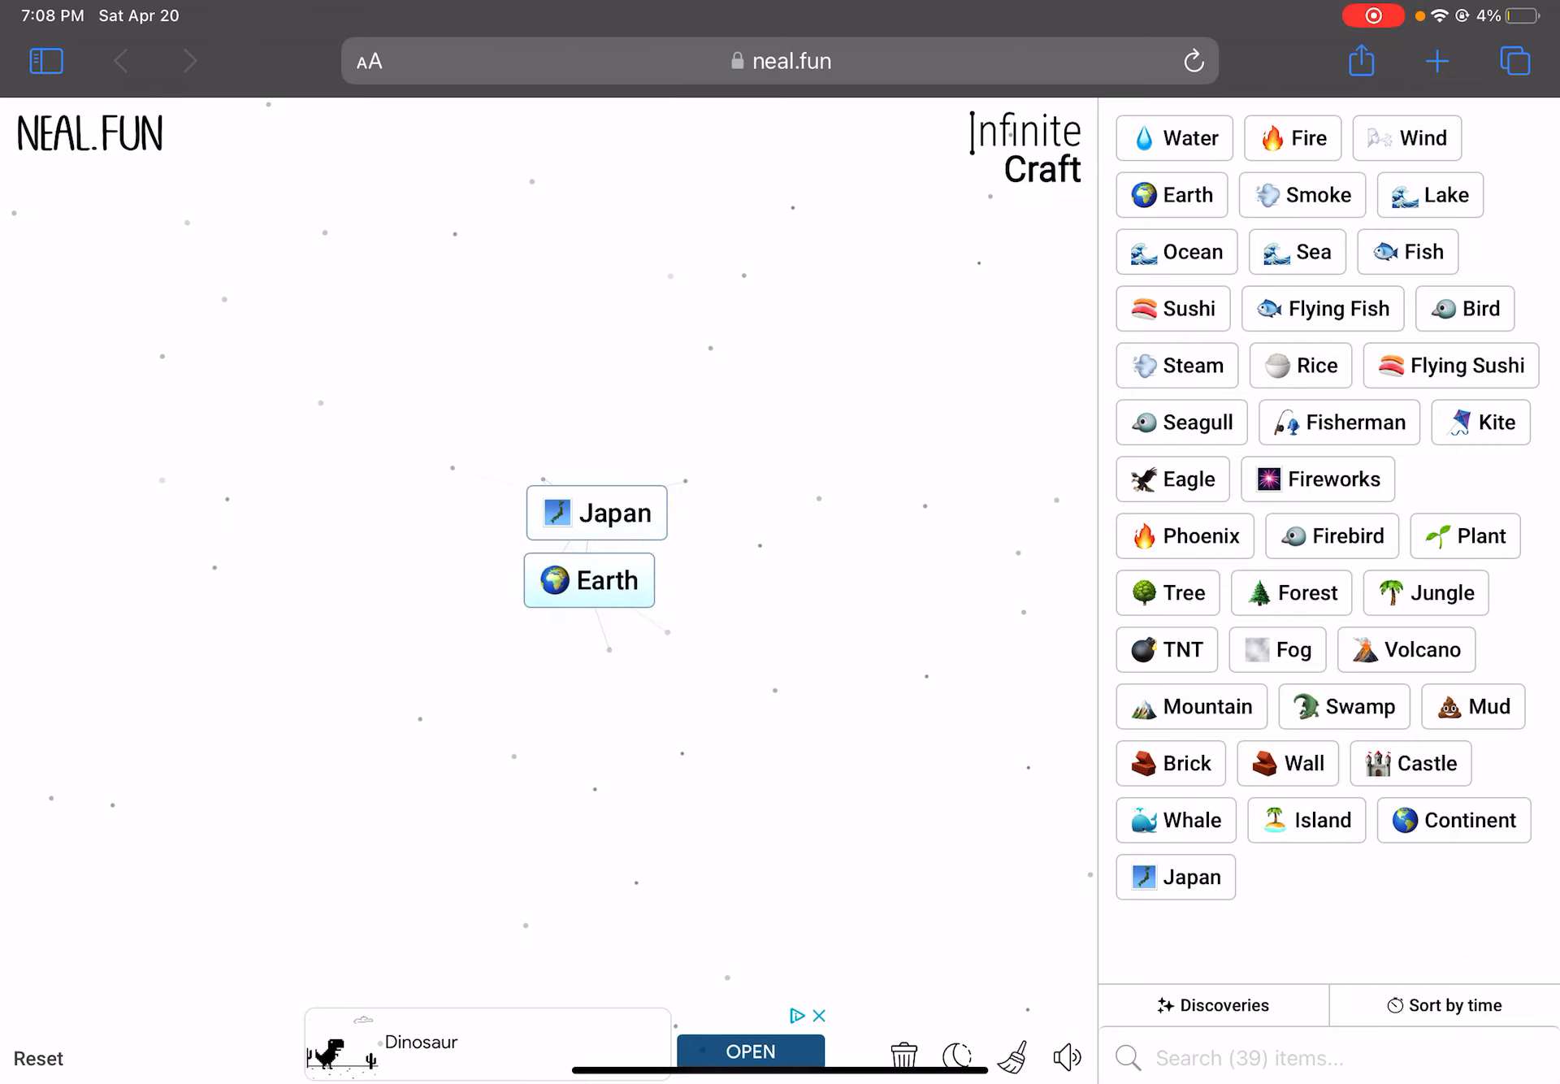
drag(589, 580, 589, 586)
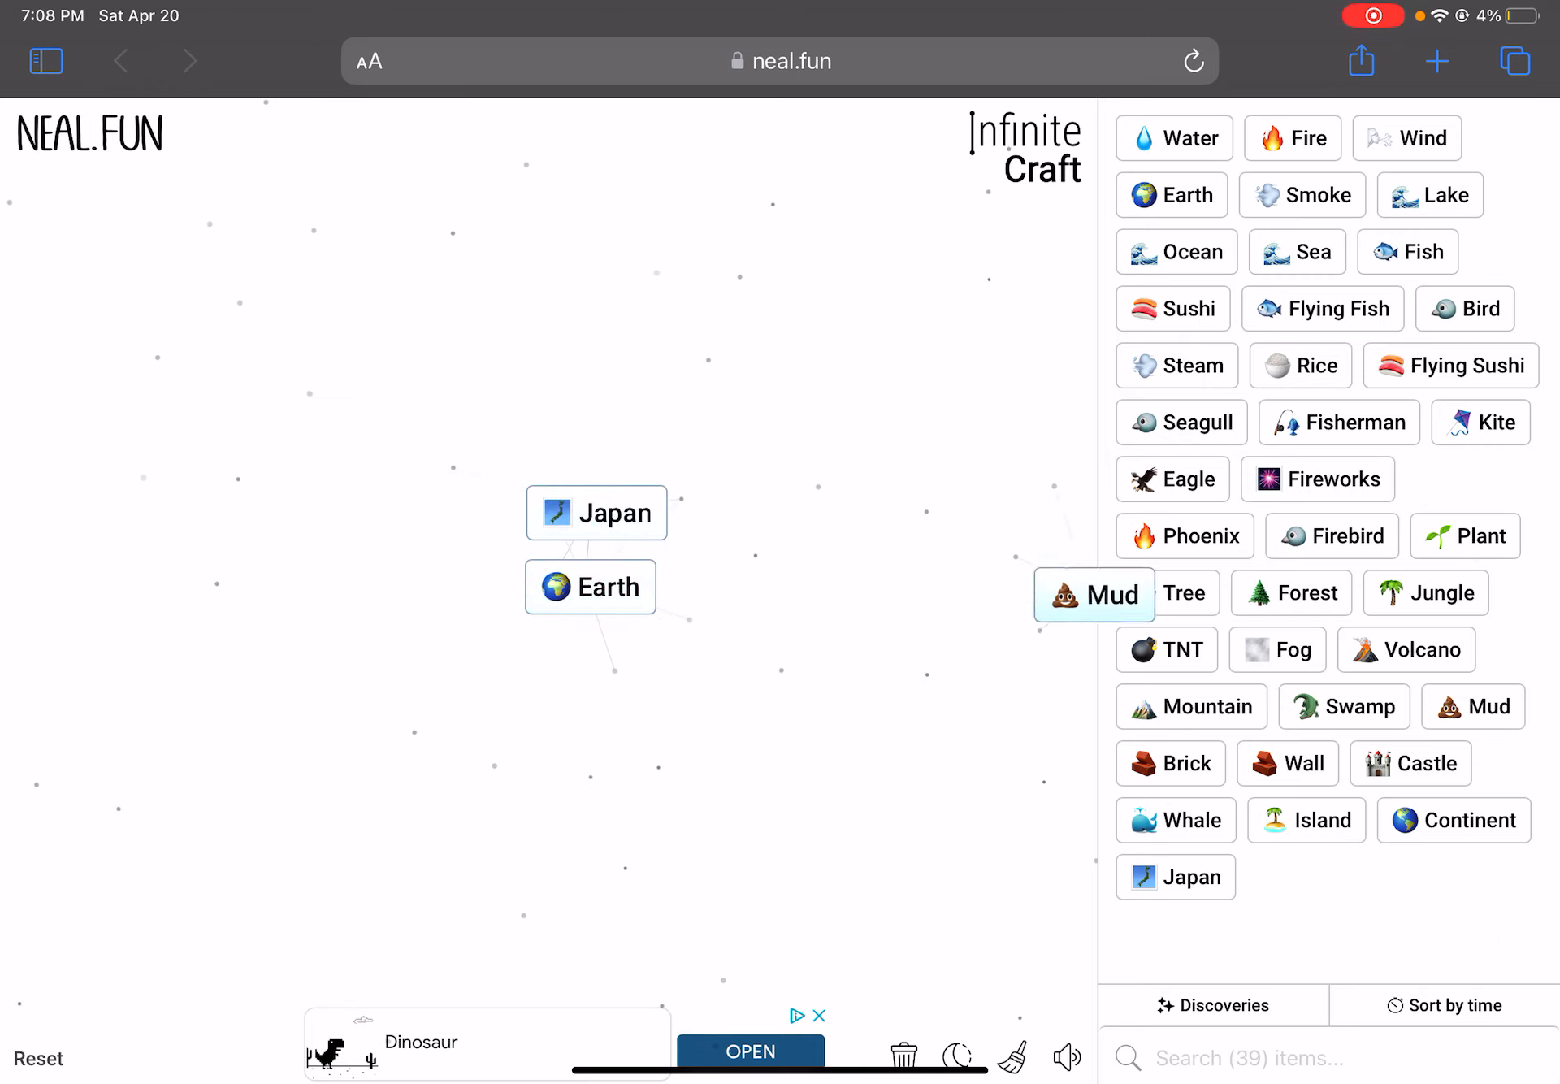
Craft Africa from Mud and line it under Earth, then make Kingdom from Castle and Continent
drag(1453, 820, 810, 607)
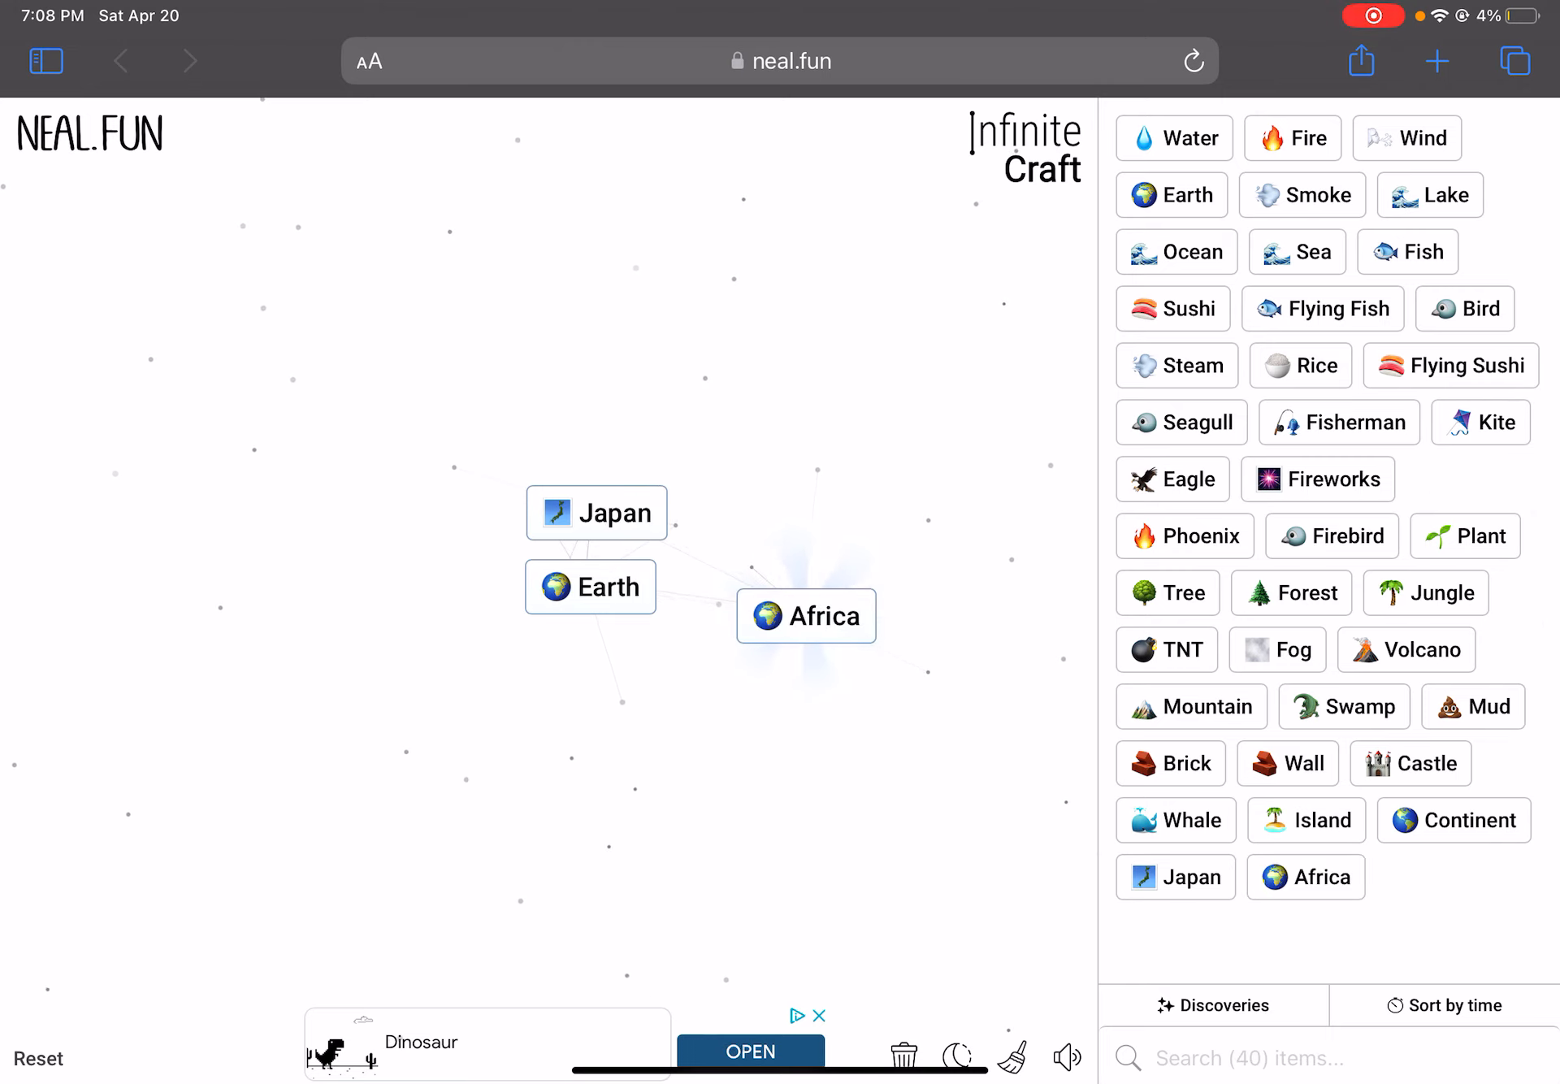
drag(806, 615, 586, 650)
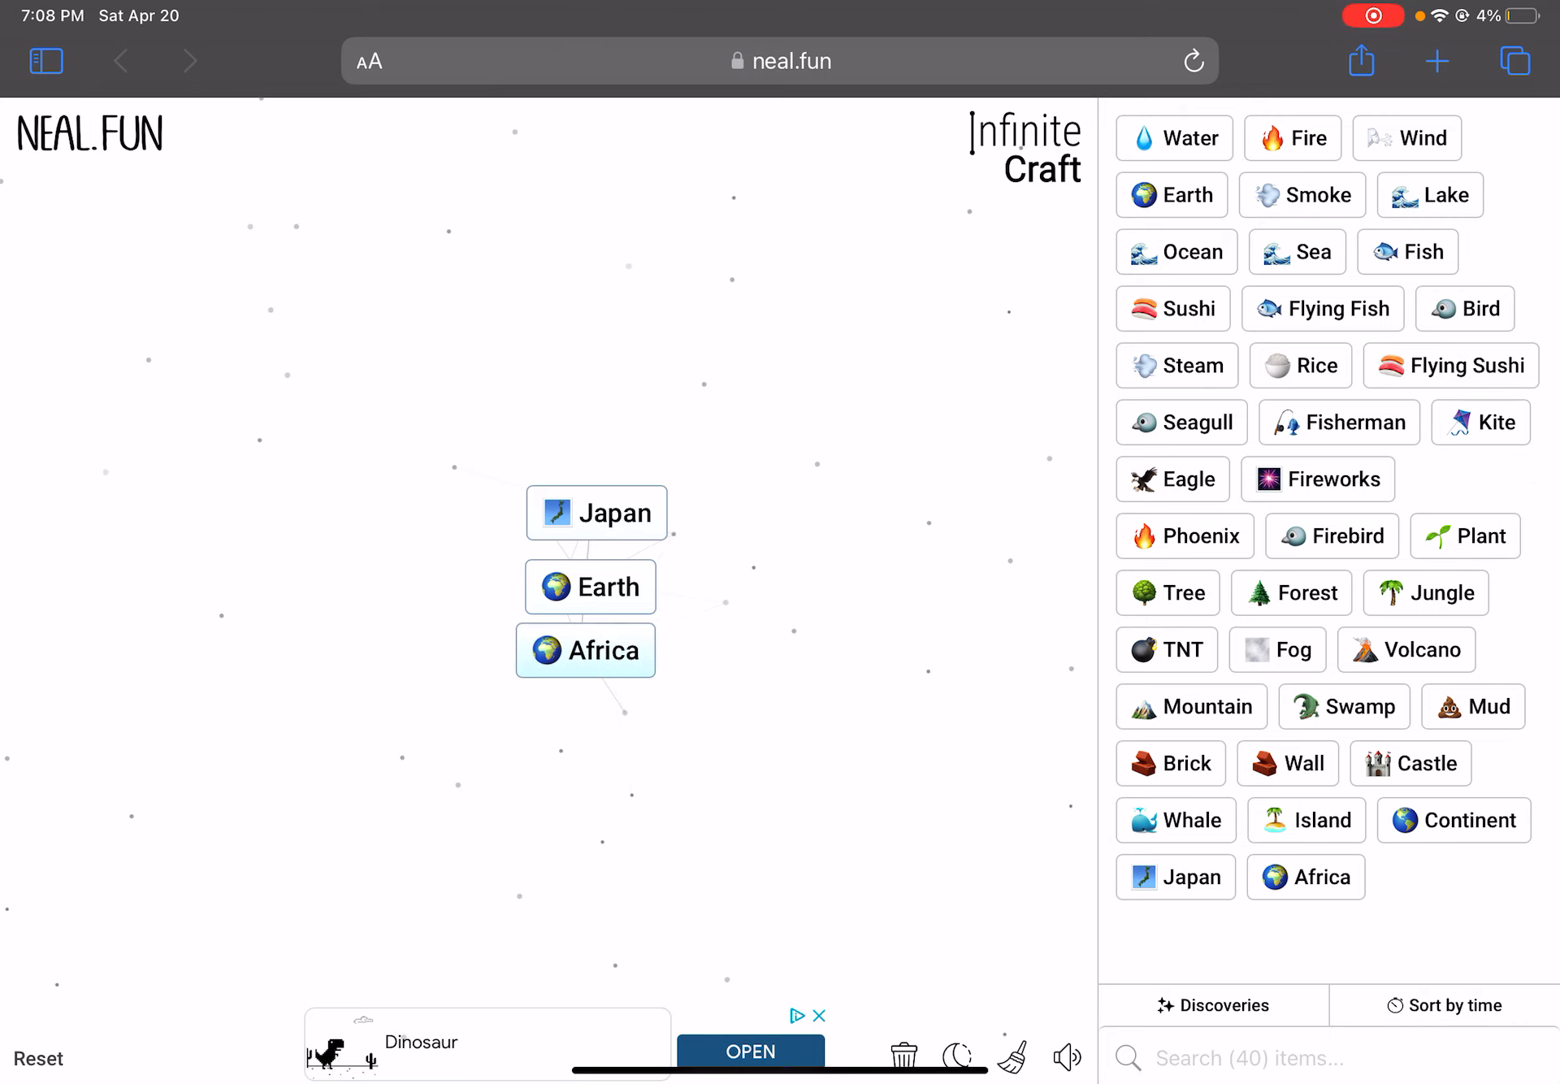
drag(1453, 820, 665, 510)
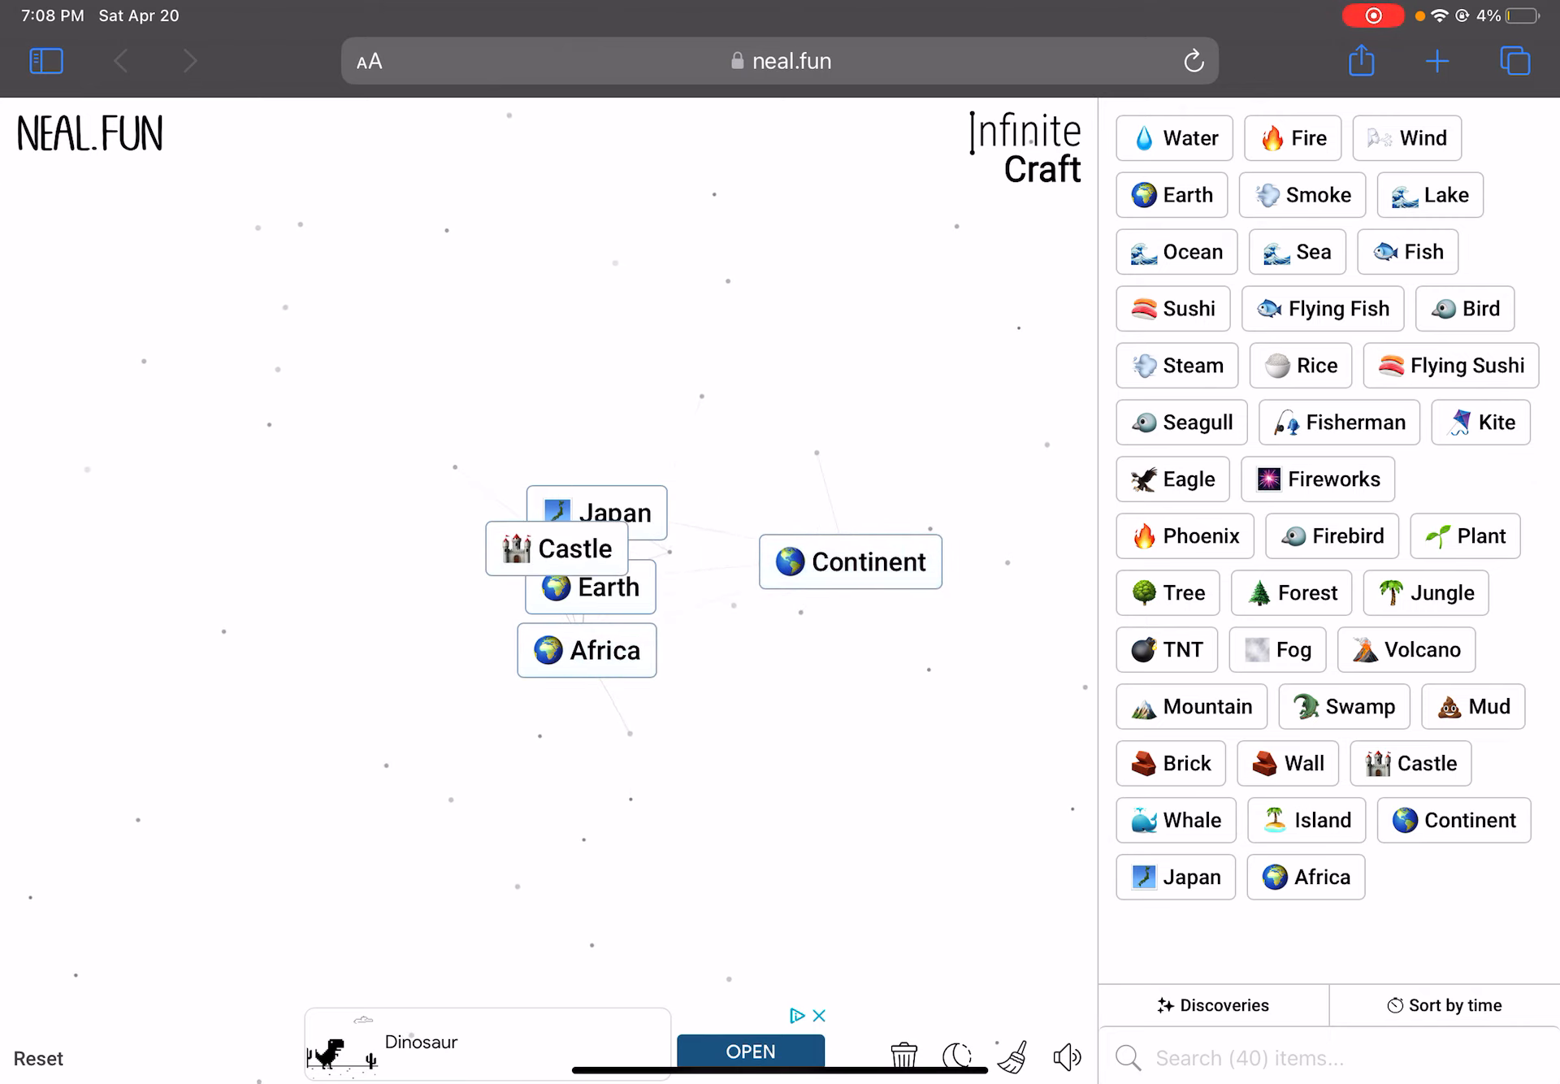
drag(555, 548, 850, 562)
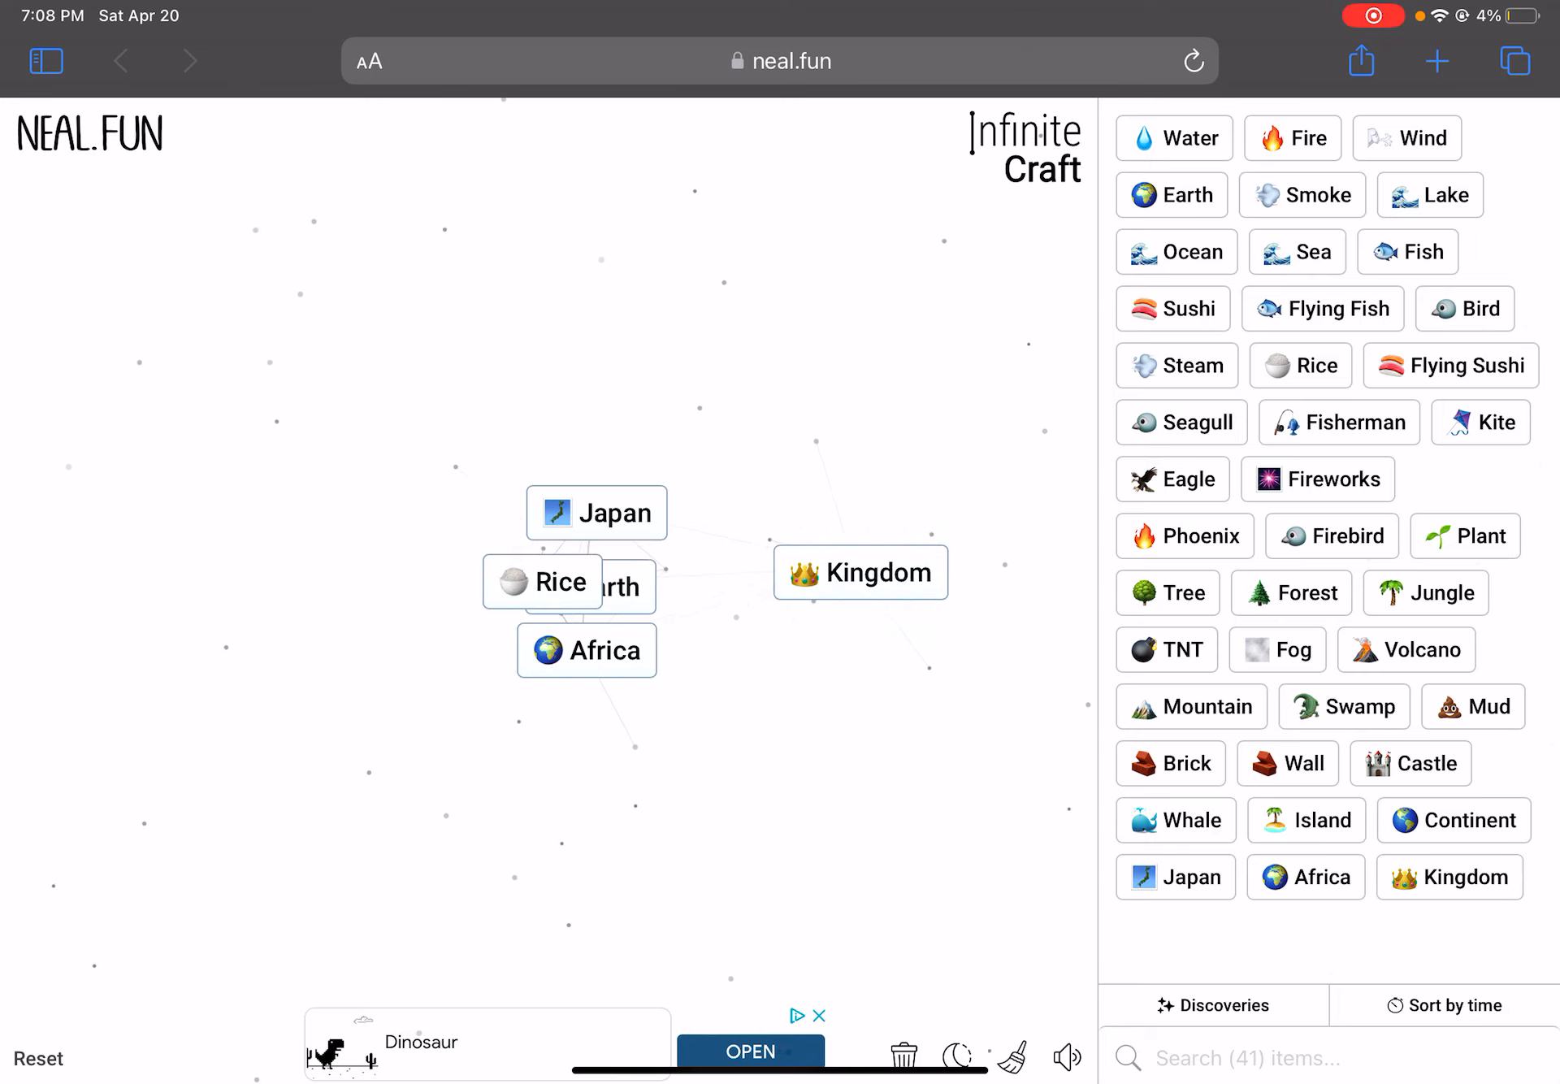
Craft China and Australia, stacking them under Africa, and drop several Continent copies
drag(544, 582, 860, 572)
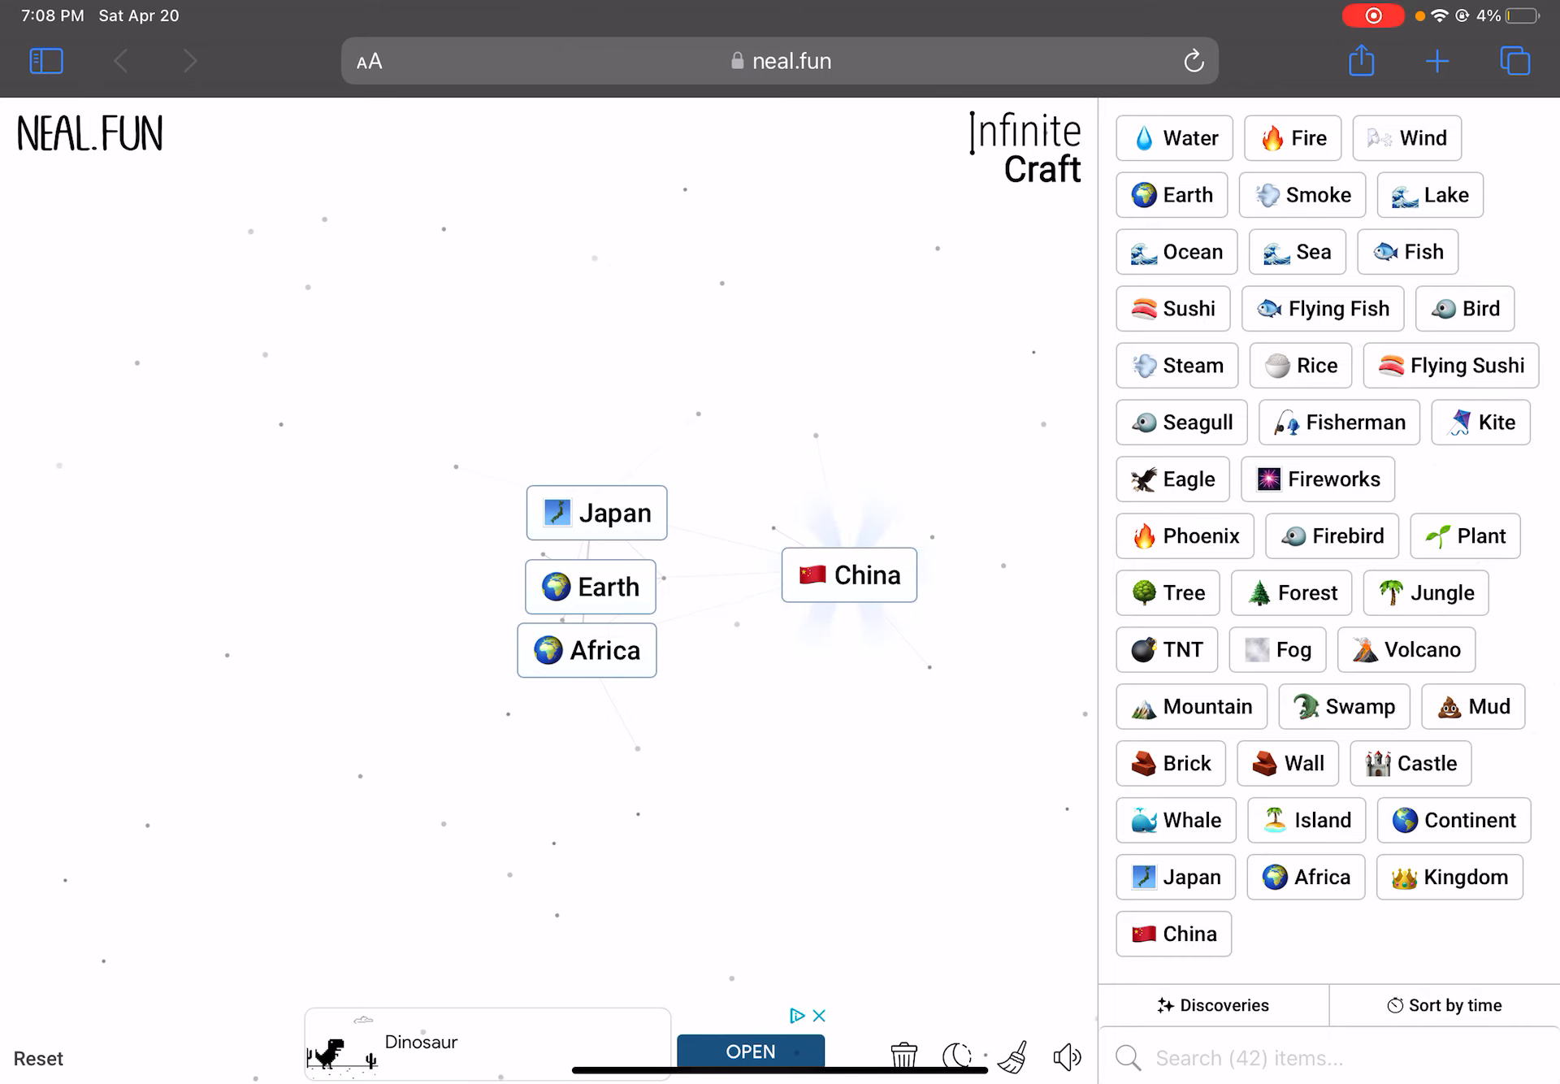
drag(850, 574, 589, 717)
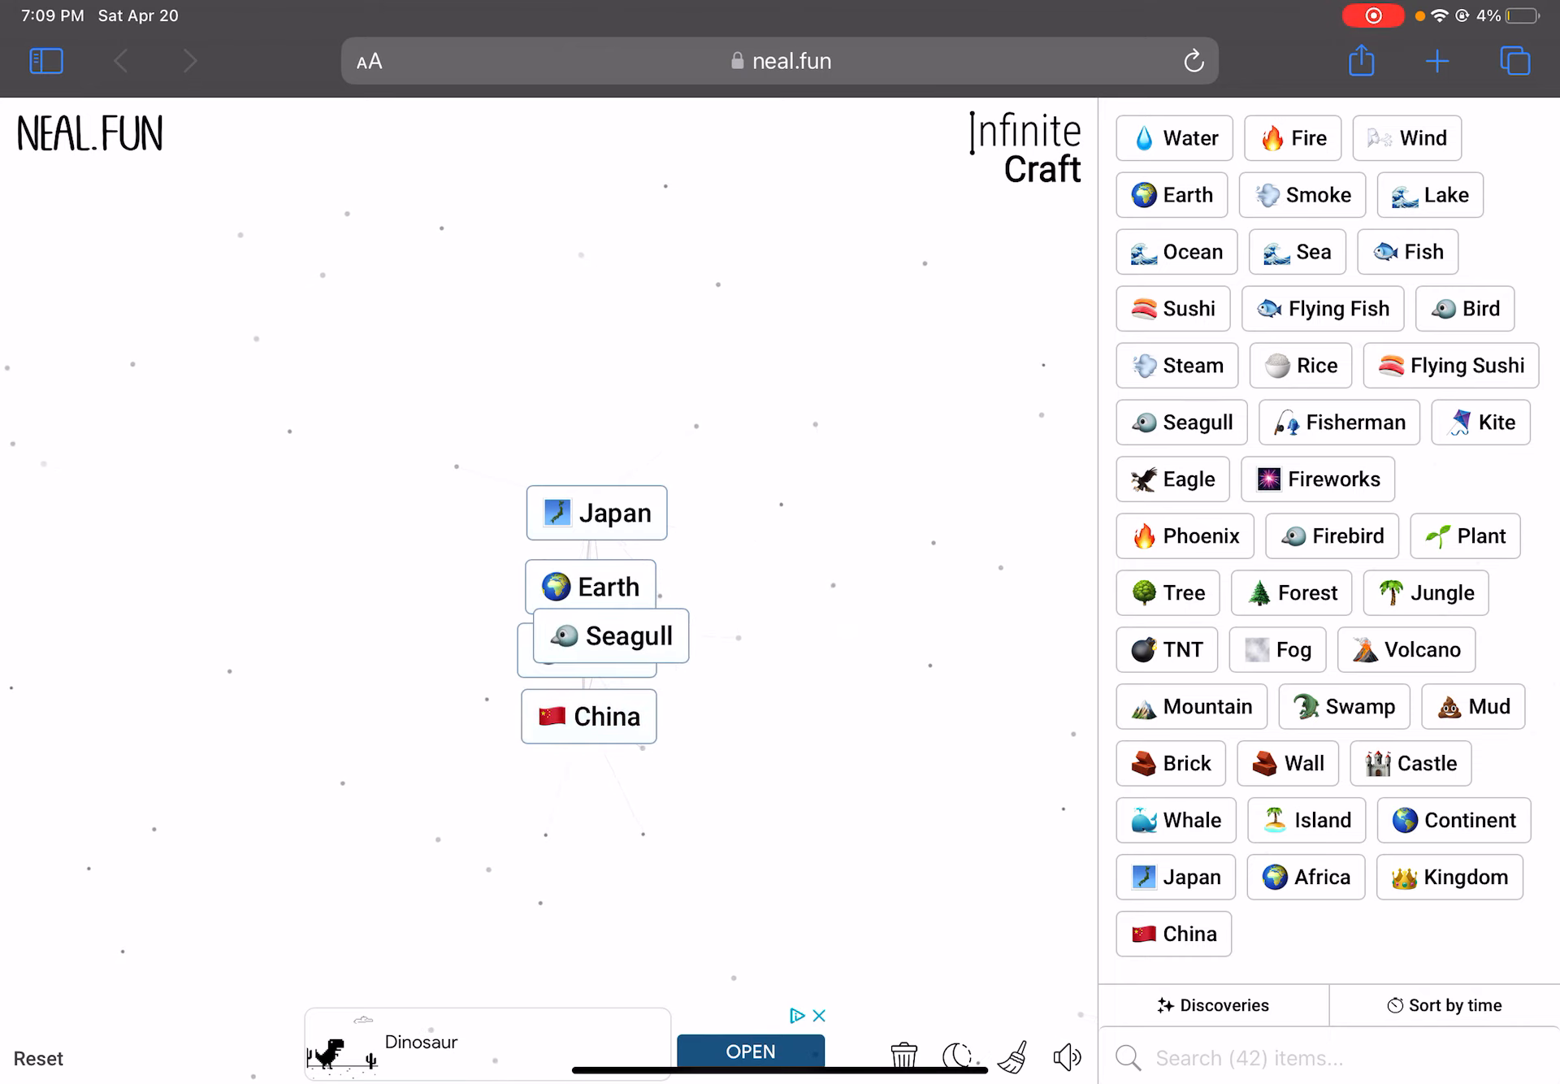
drag(603, 636, 820, 653)
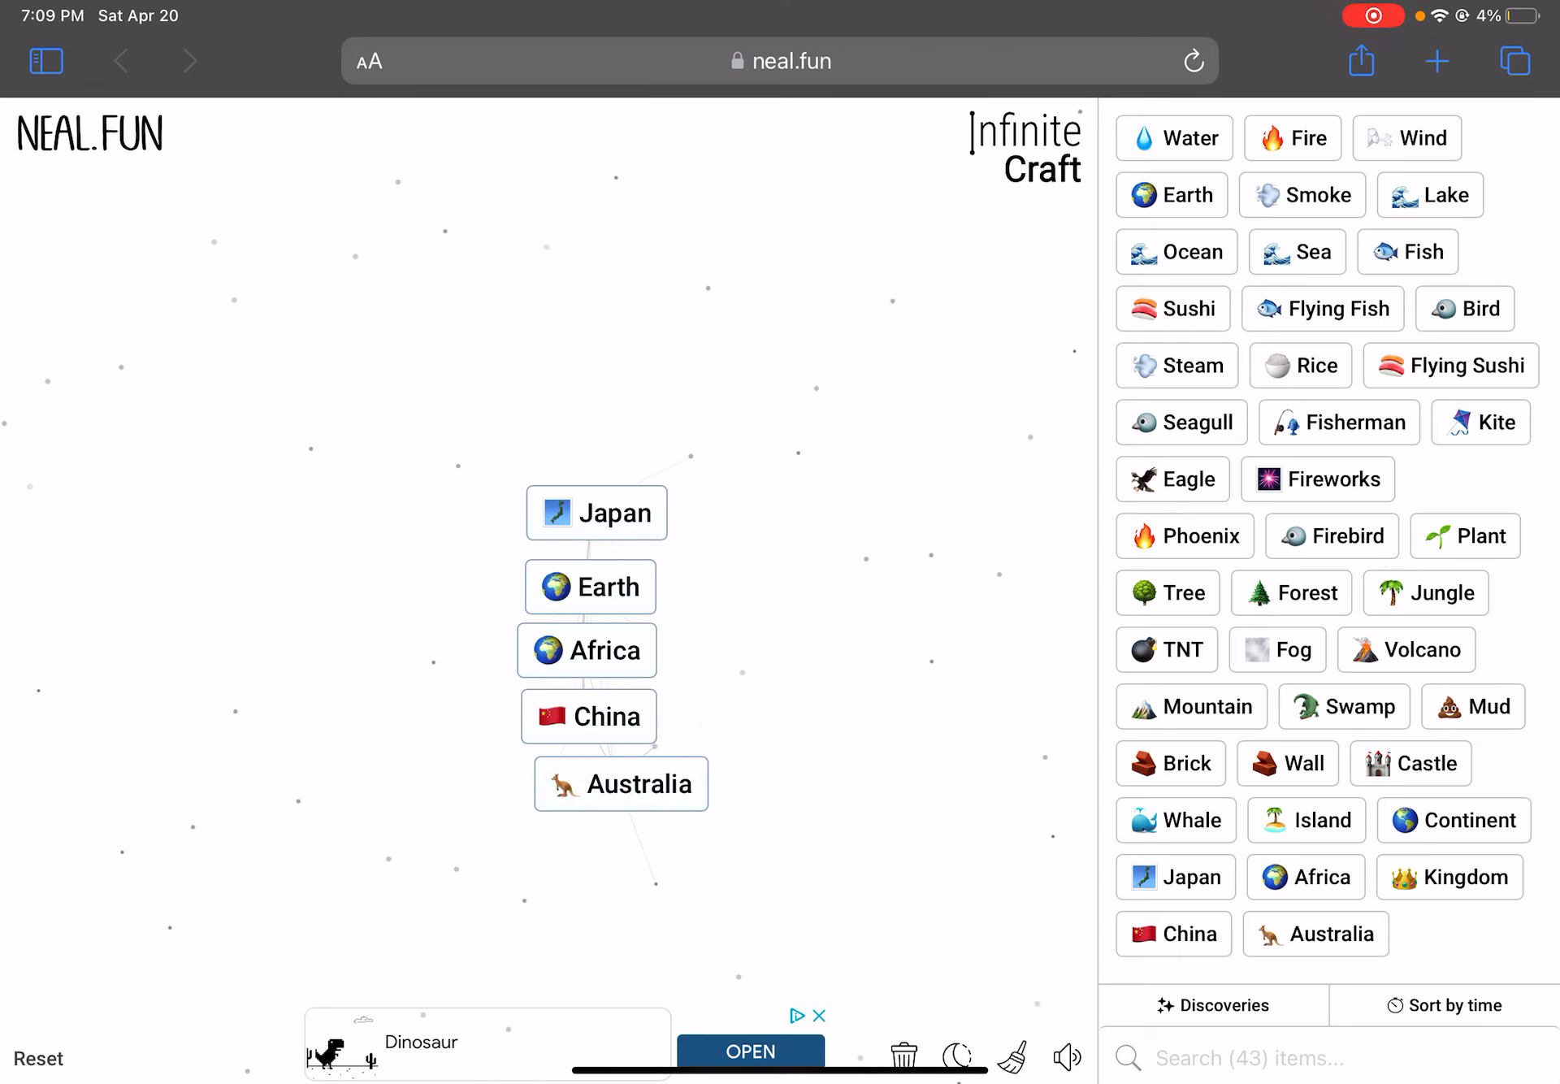
drag(1452, 819, 858, 523)
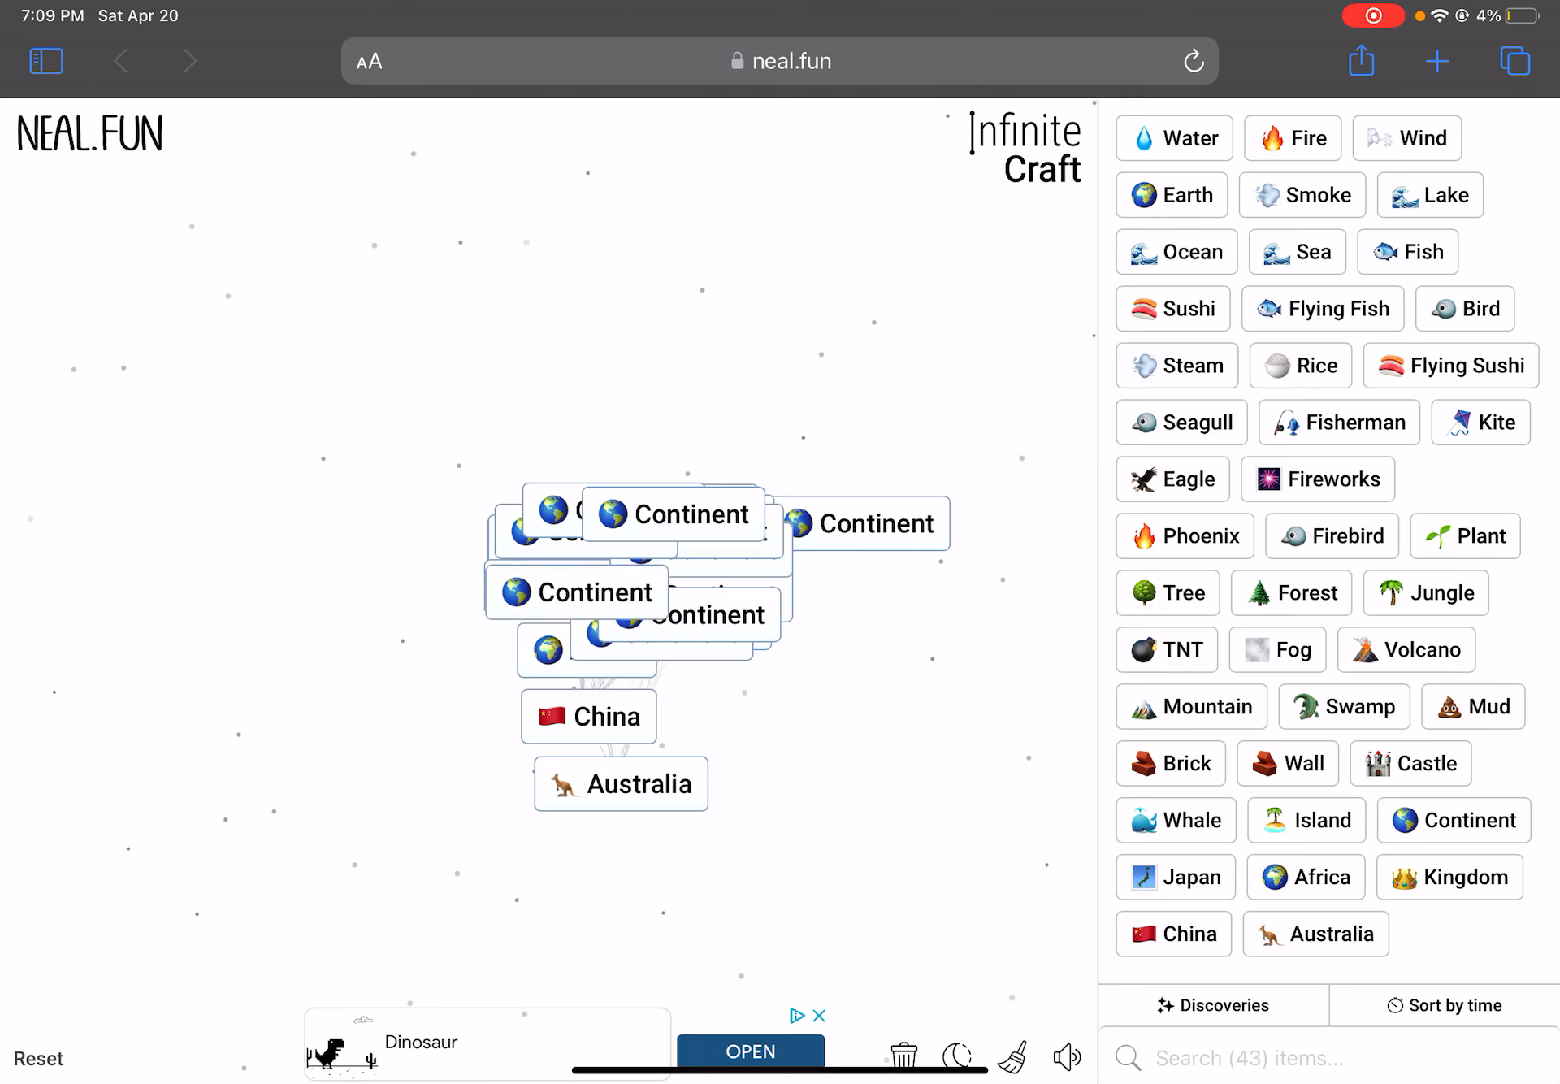
Craft America and Atlantis from Continents, moving America under Australia and Atlantis top-left
drag(866, 522, 920, 360)
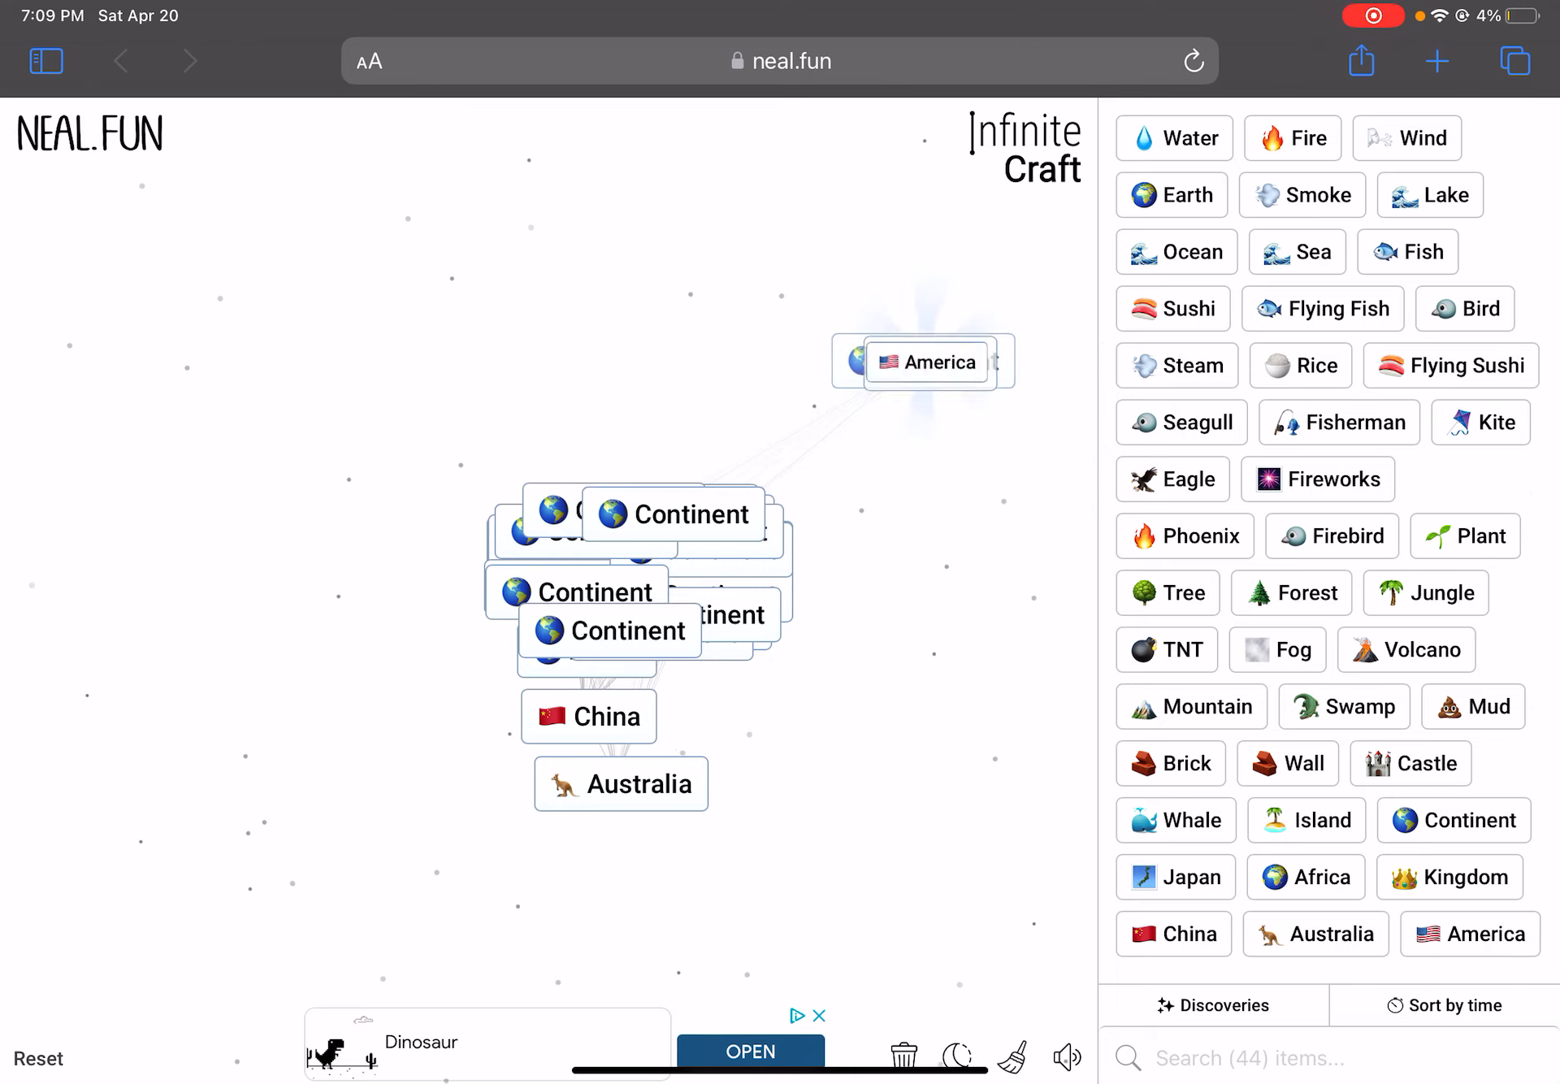
drag(932, 361, 583, 864)
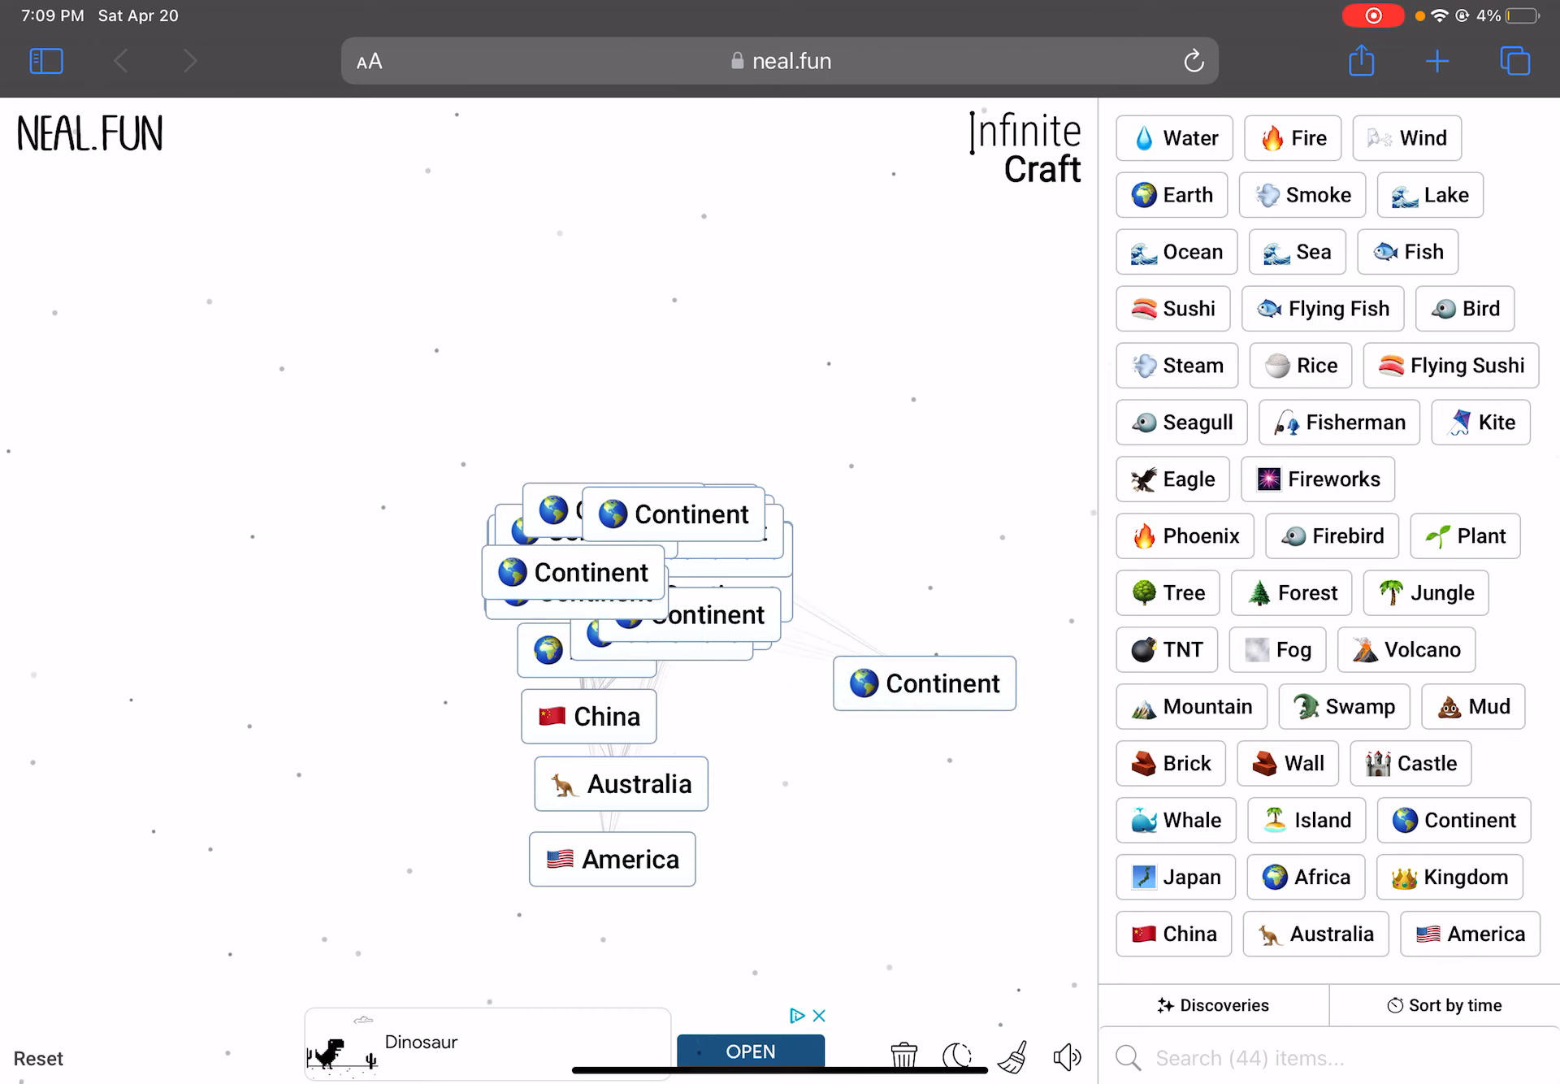
drag(1184, 536, 626, 597)
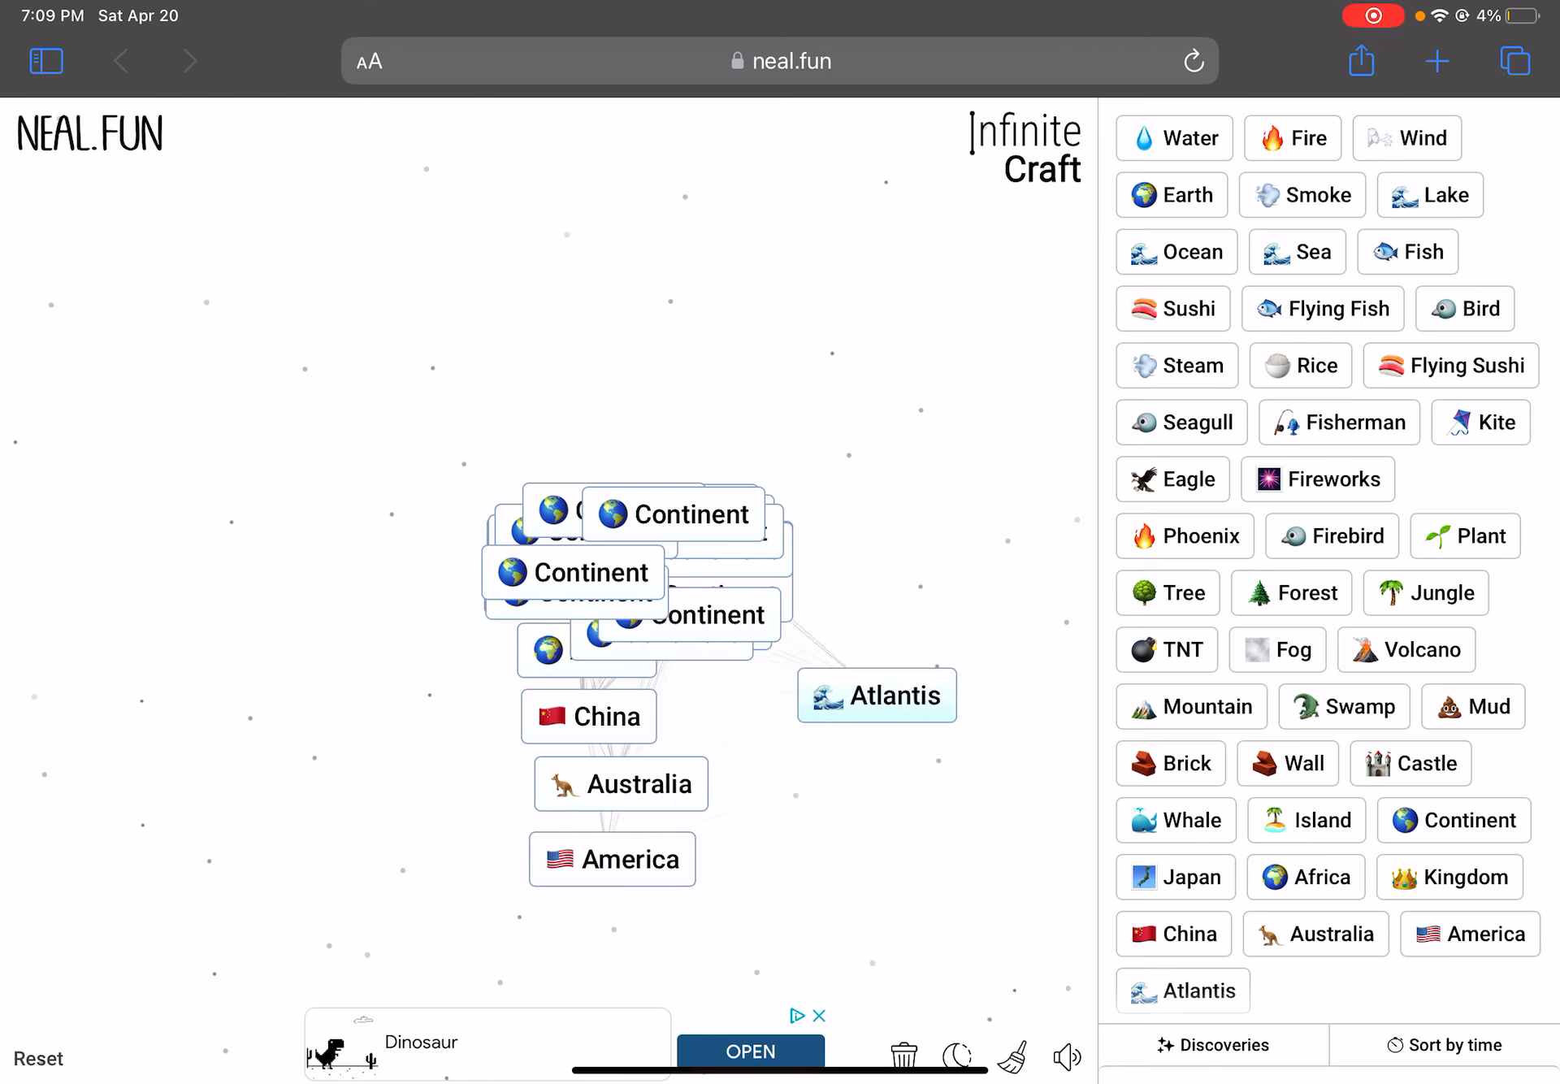
drag(877, 695, 136, 218)
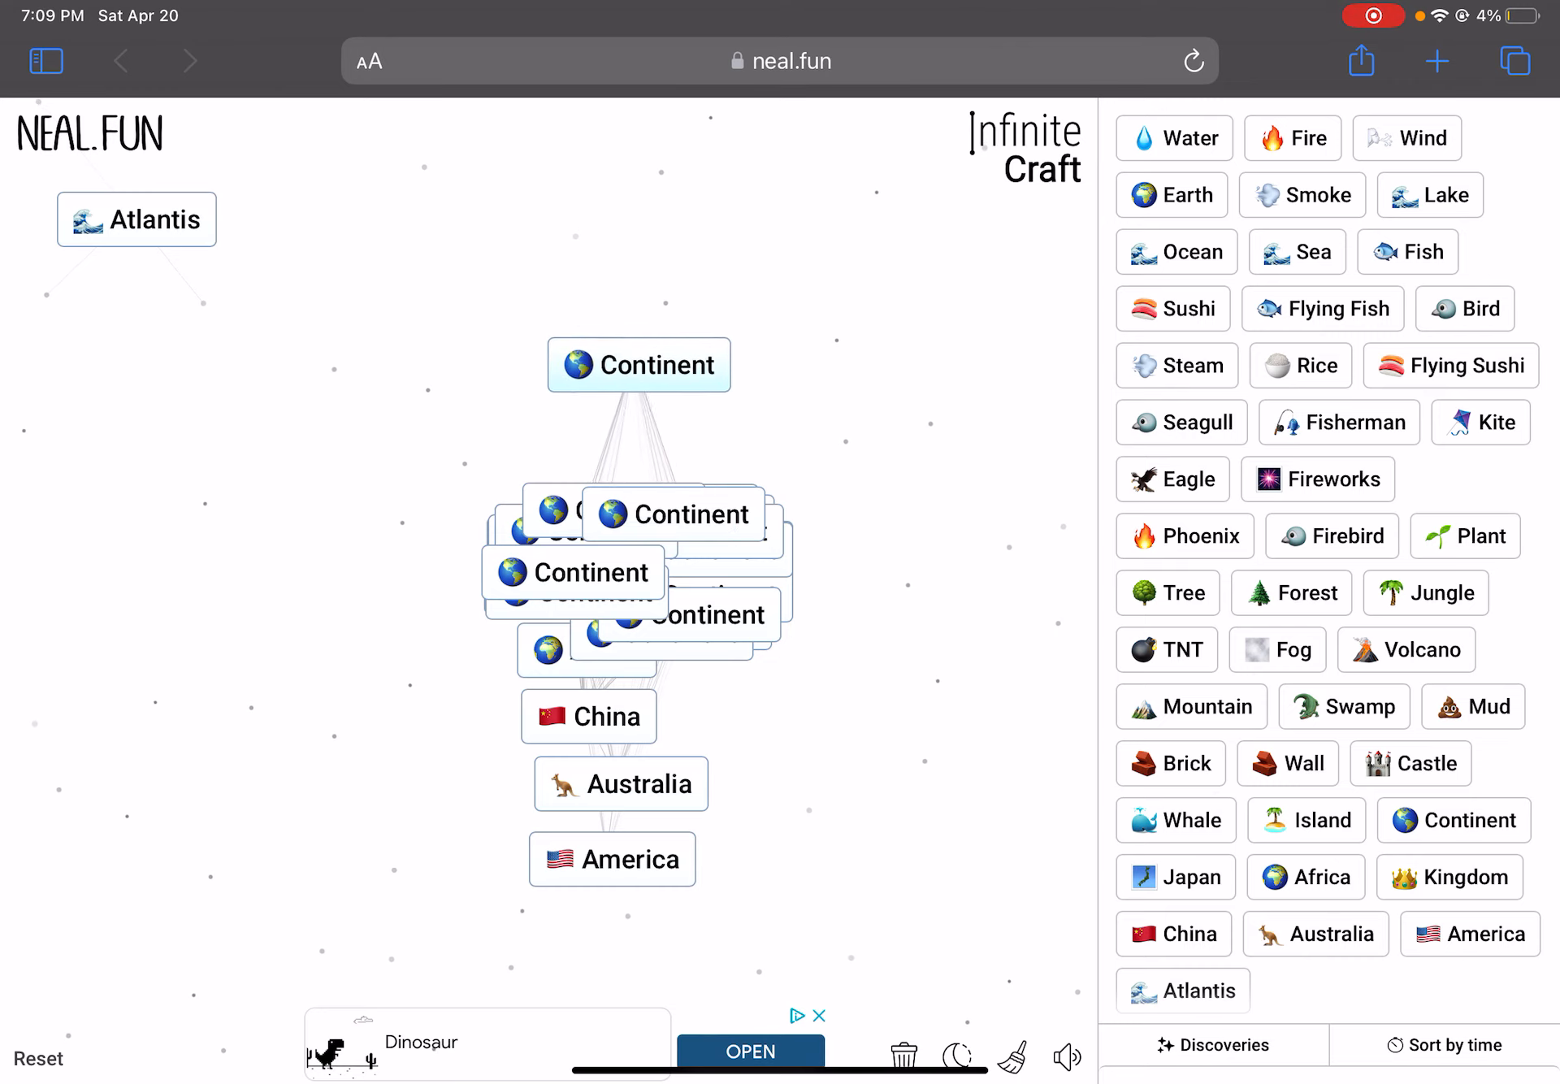
drag(638, 364, 575, 425)
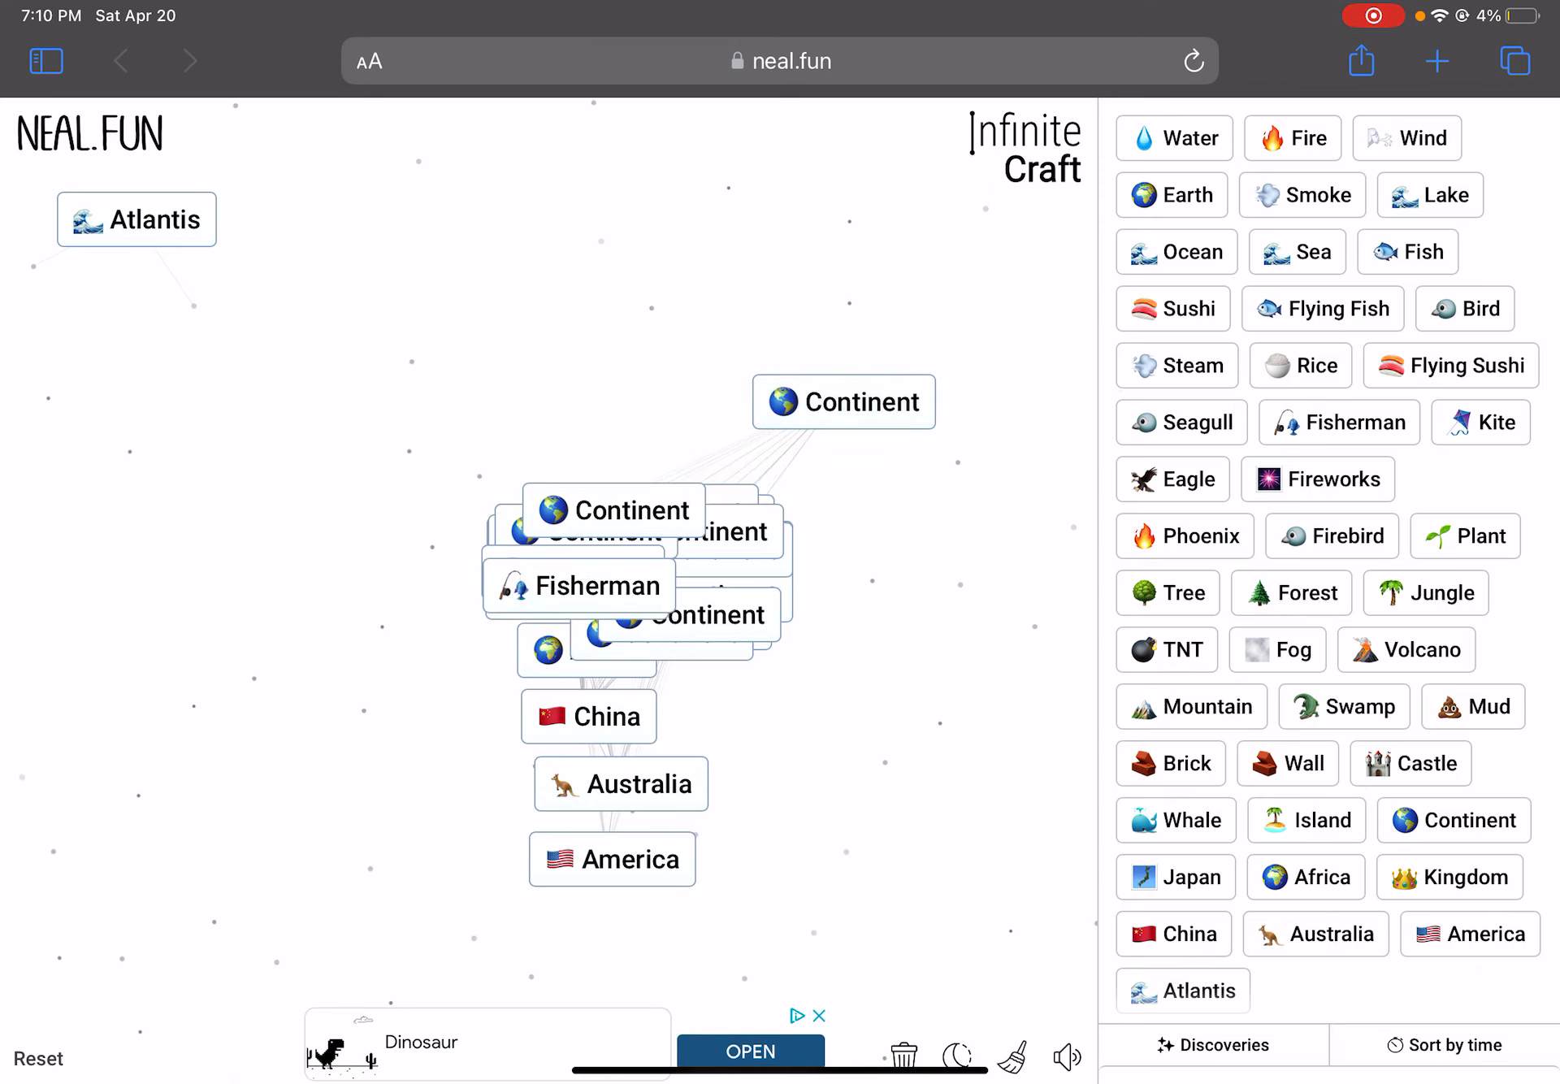
drag(577, 585, 844, 402)
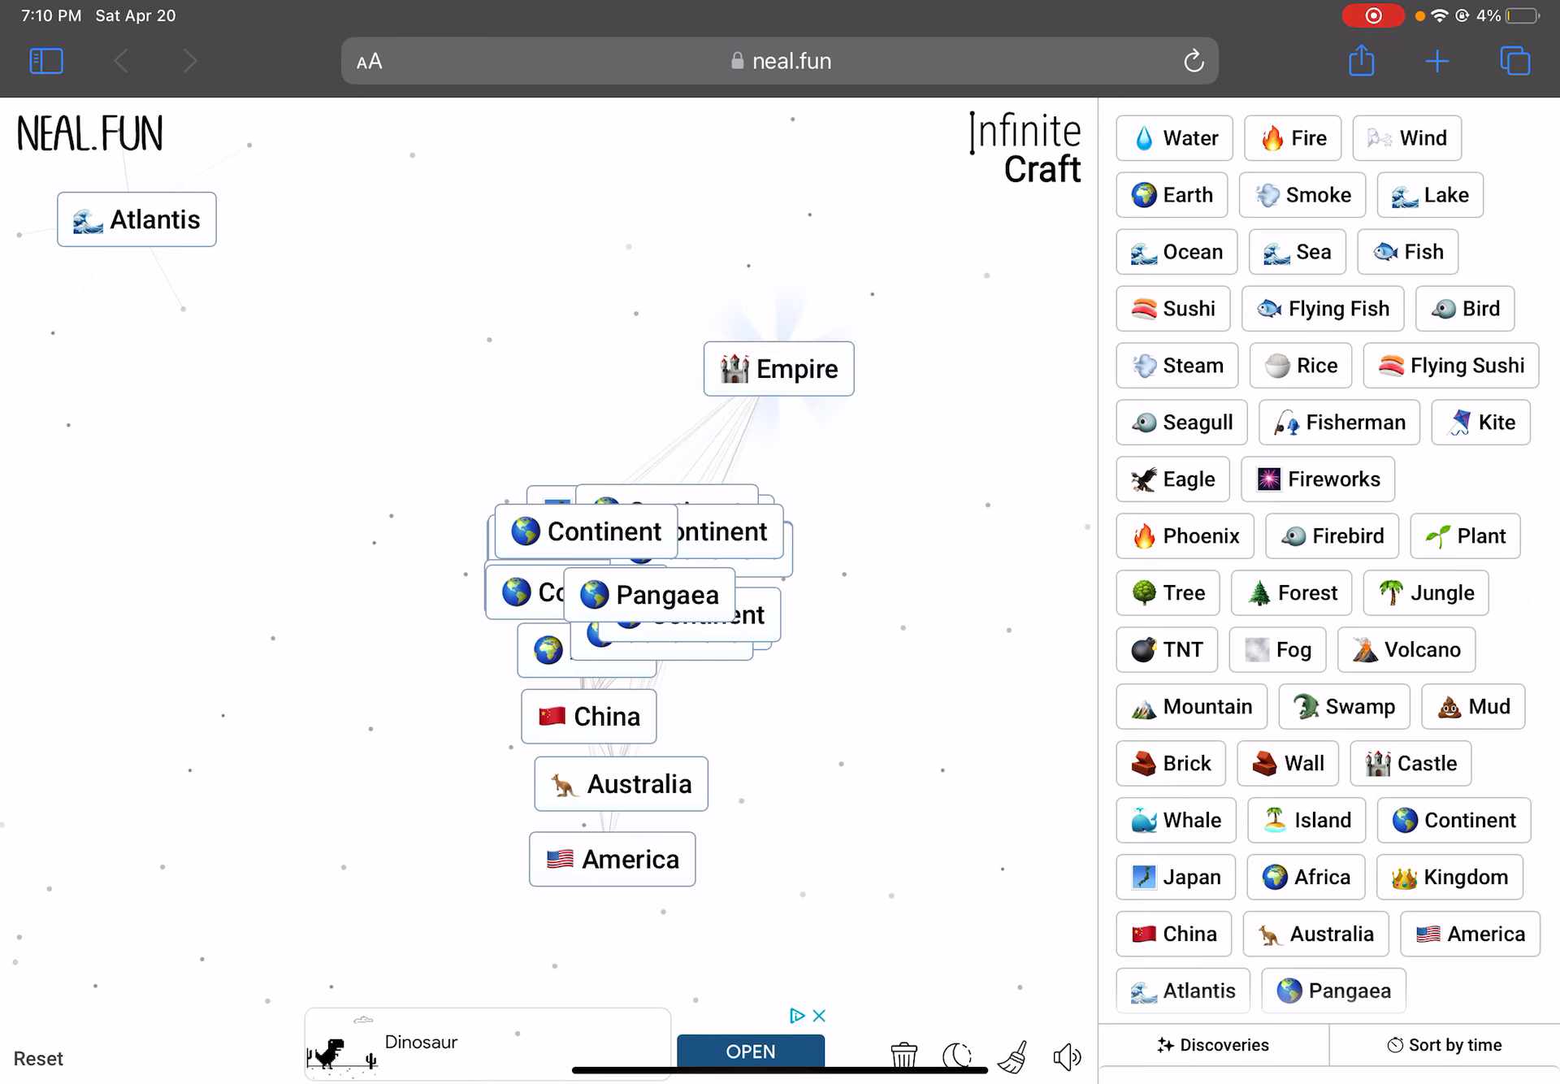
Create Supercontinent and drag it into the top-left group under Atlantis
drag(647, 594, 212, 375)
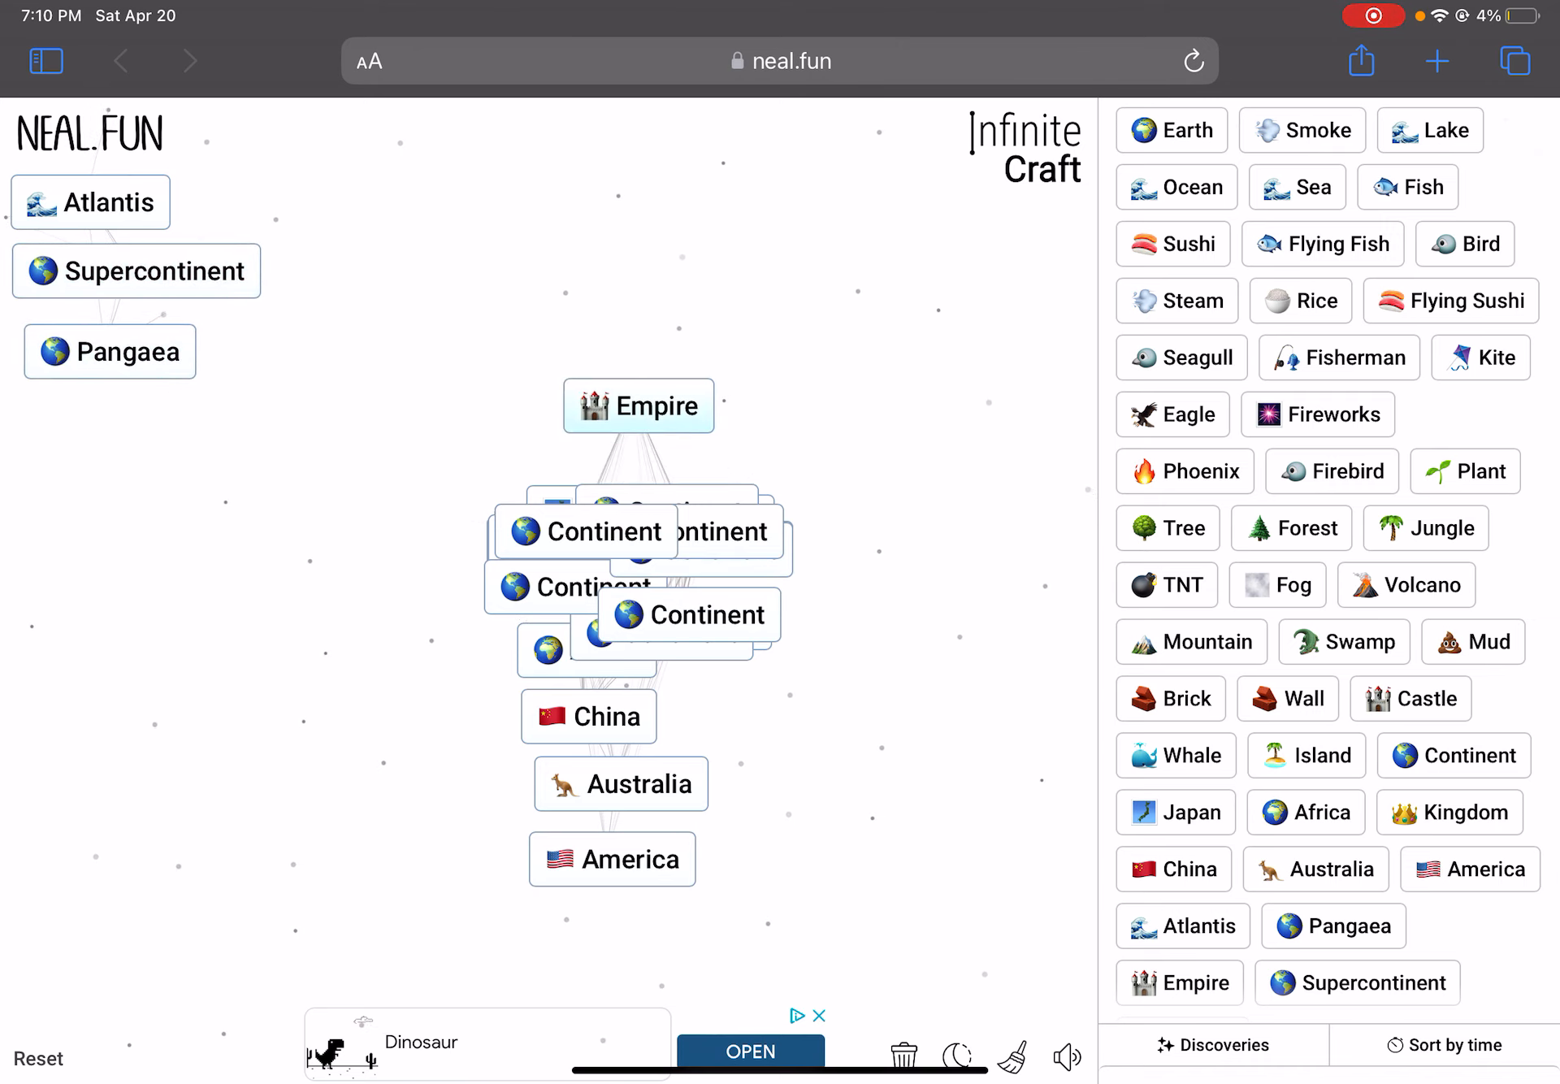
Add Empire to the top-left group and drag another tile to the left side
drag(638, 406, 112, 428)
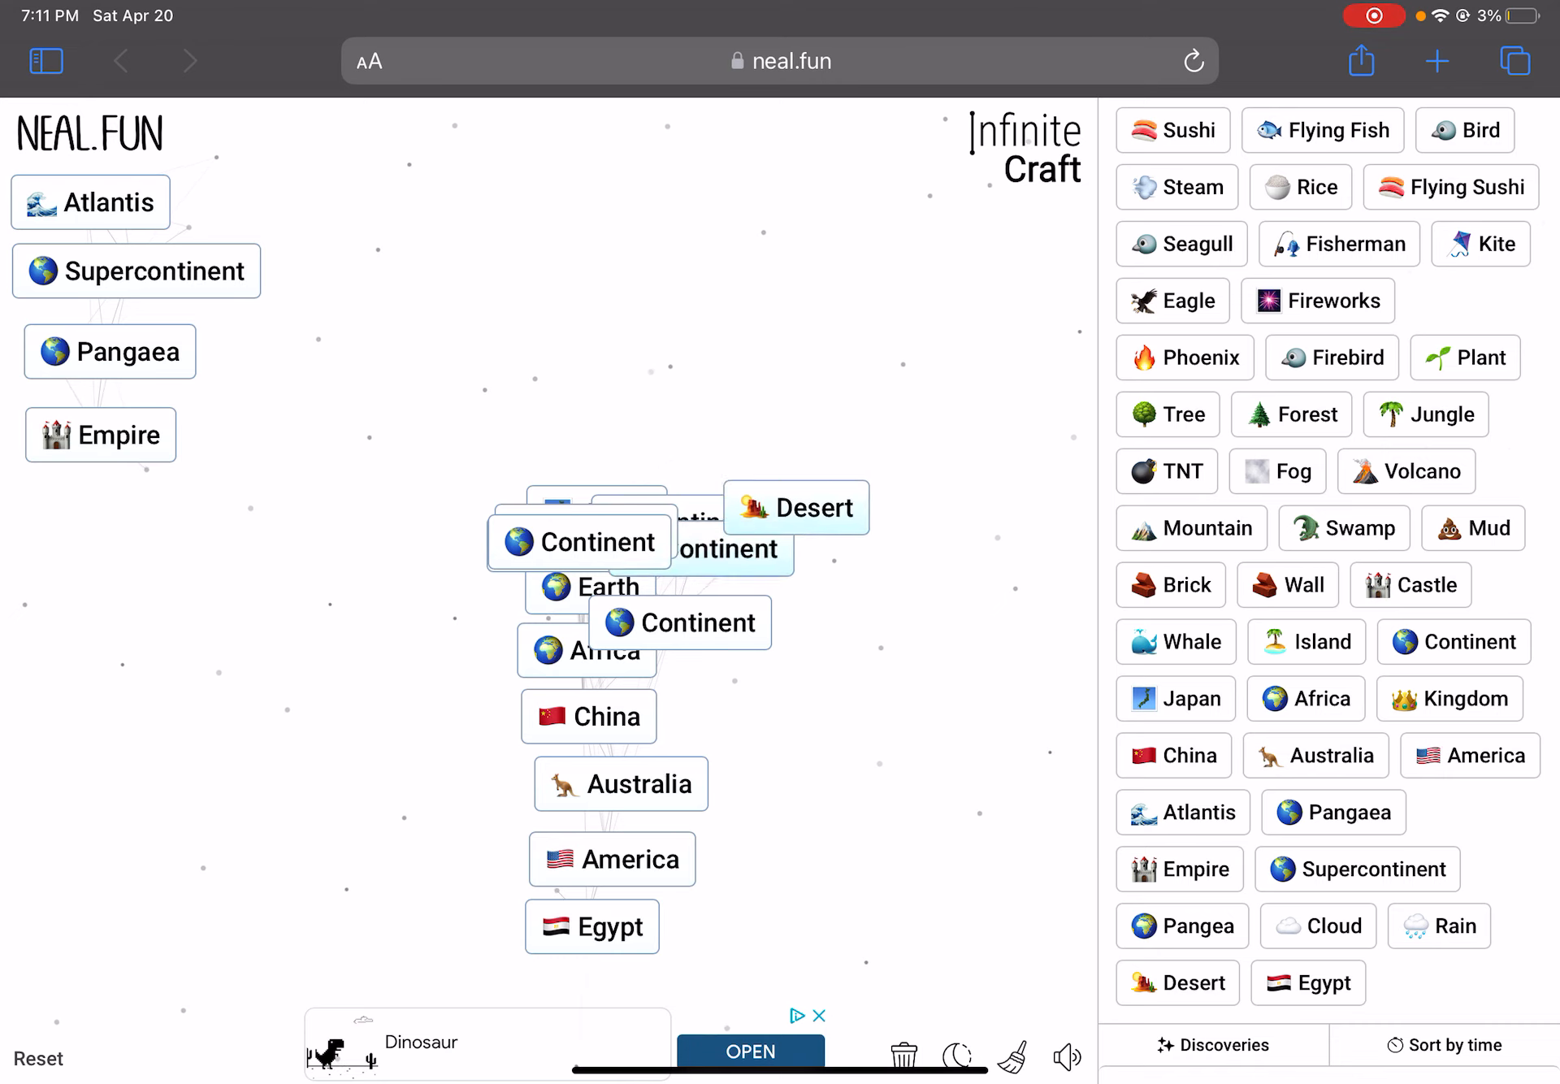
drag(796, 508, 99, 517)
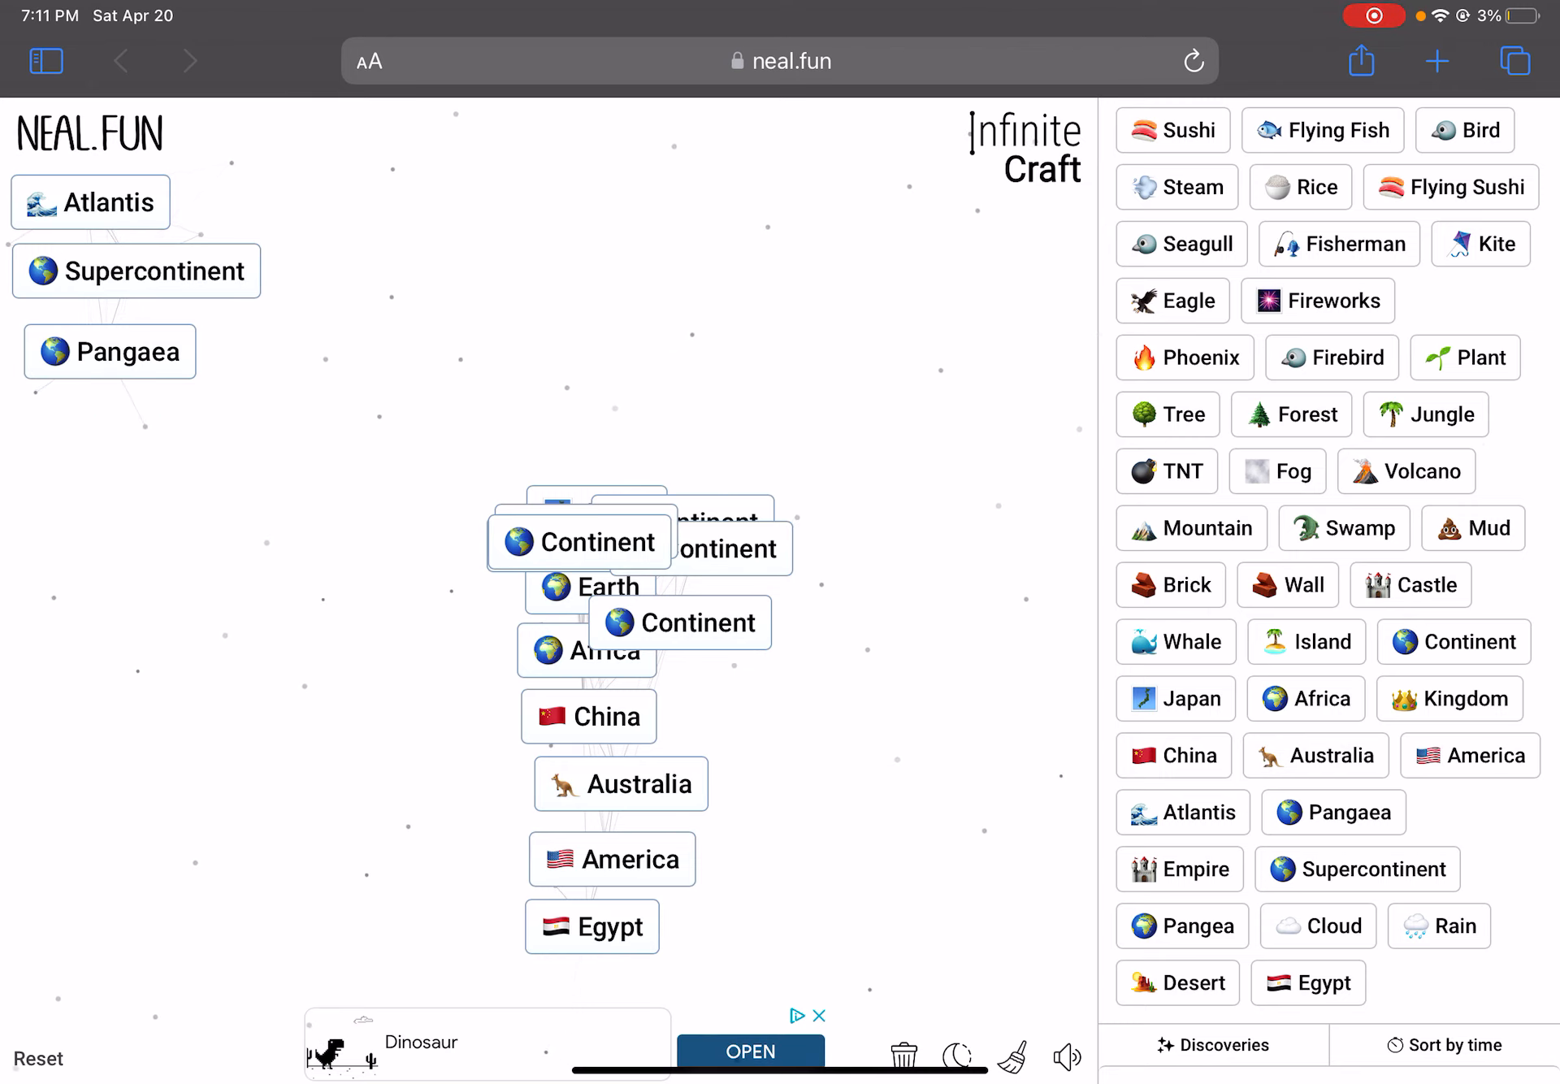
Switch the element list to sort by name, then back to time order
click(1177, 982)
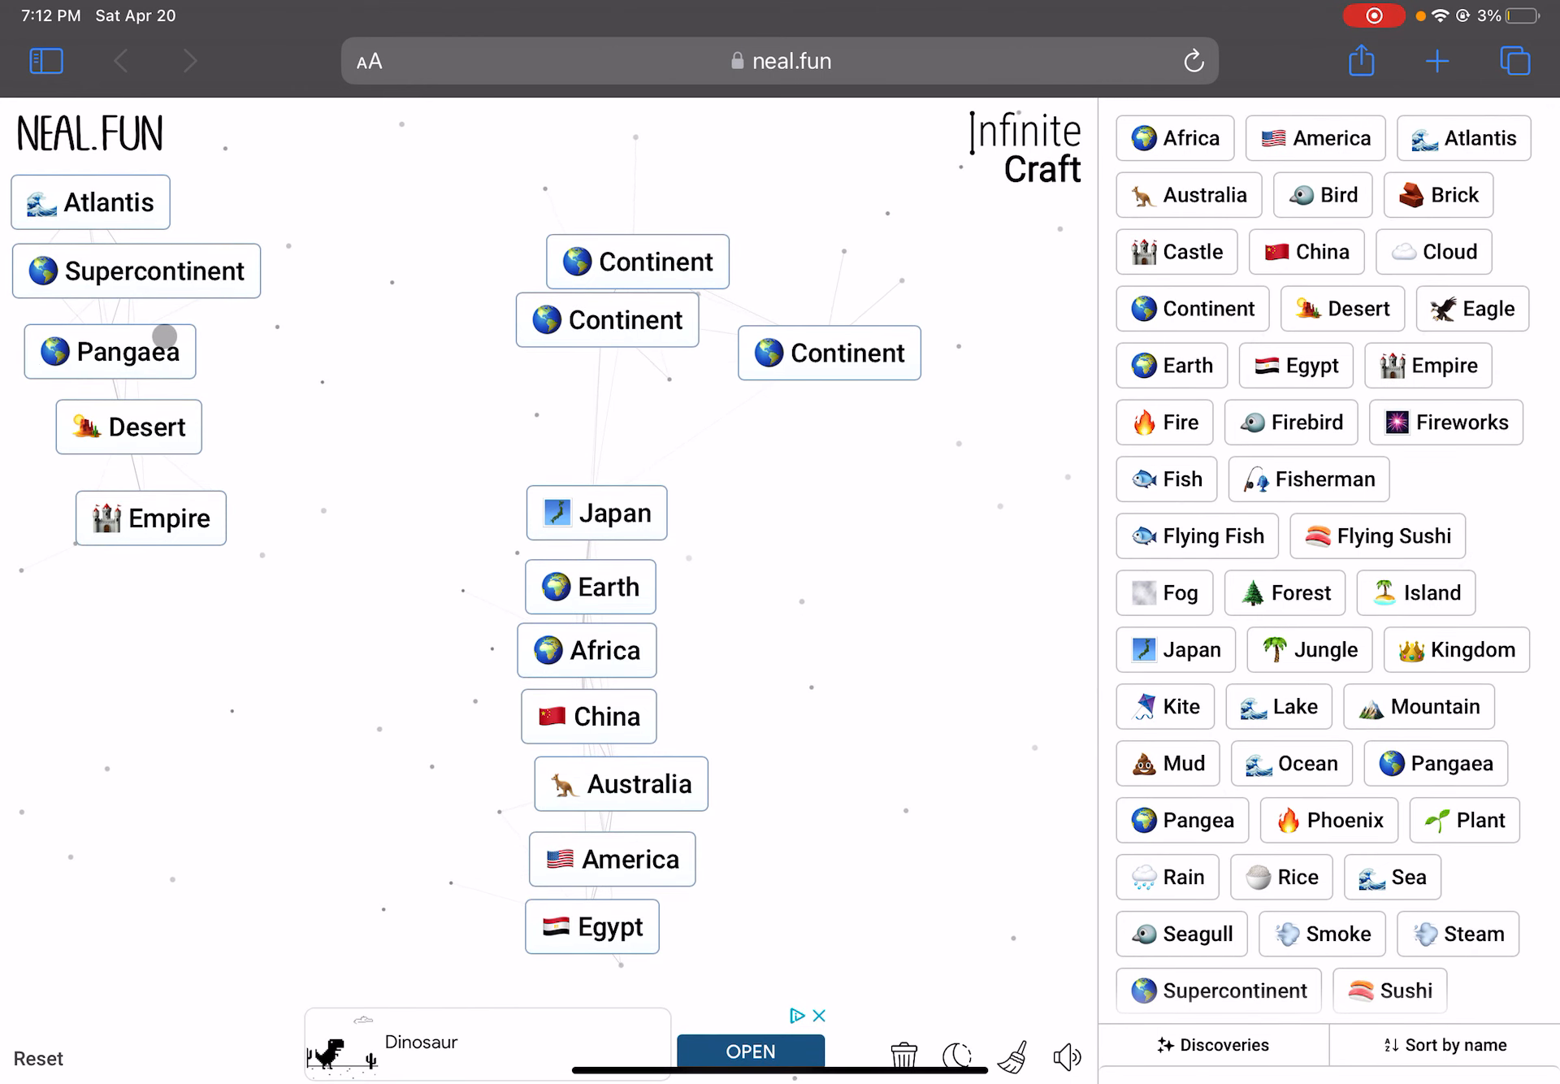
click(1444, 1044)
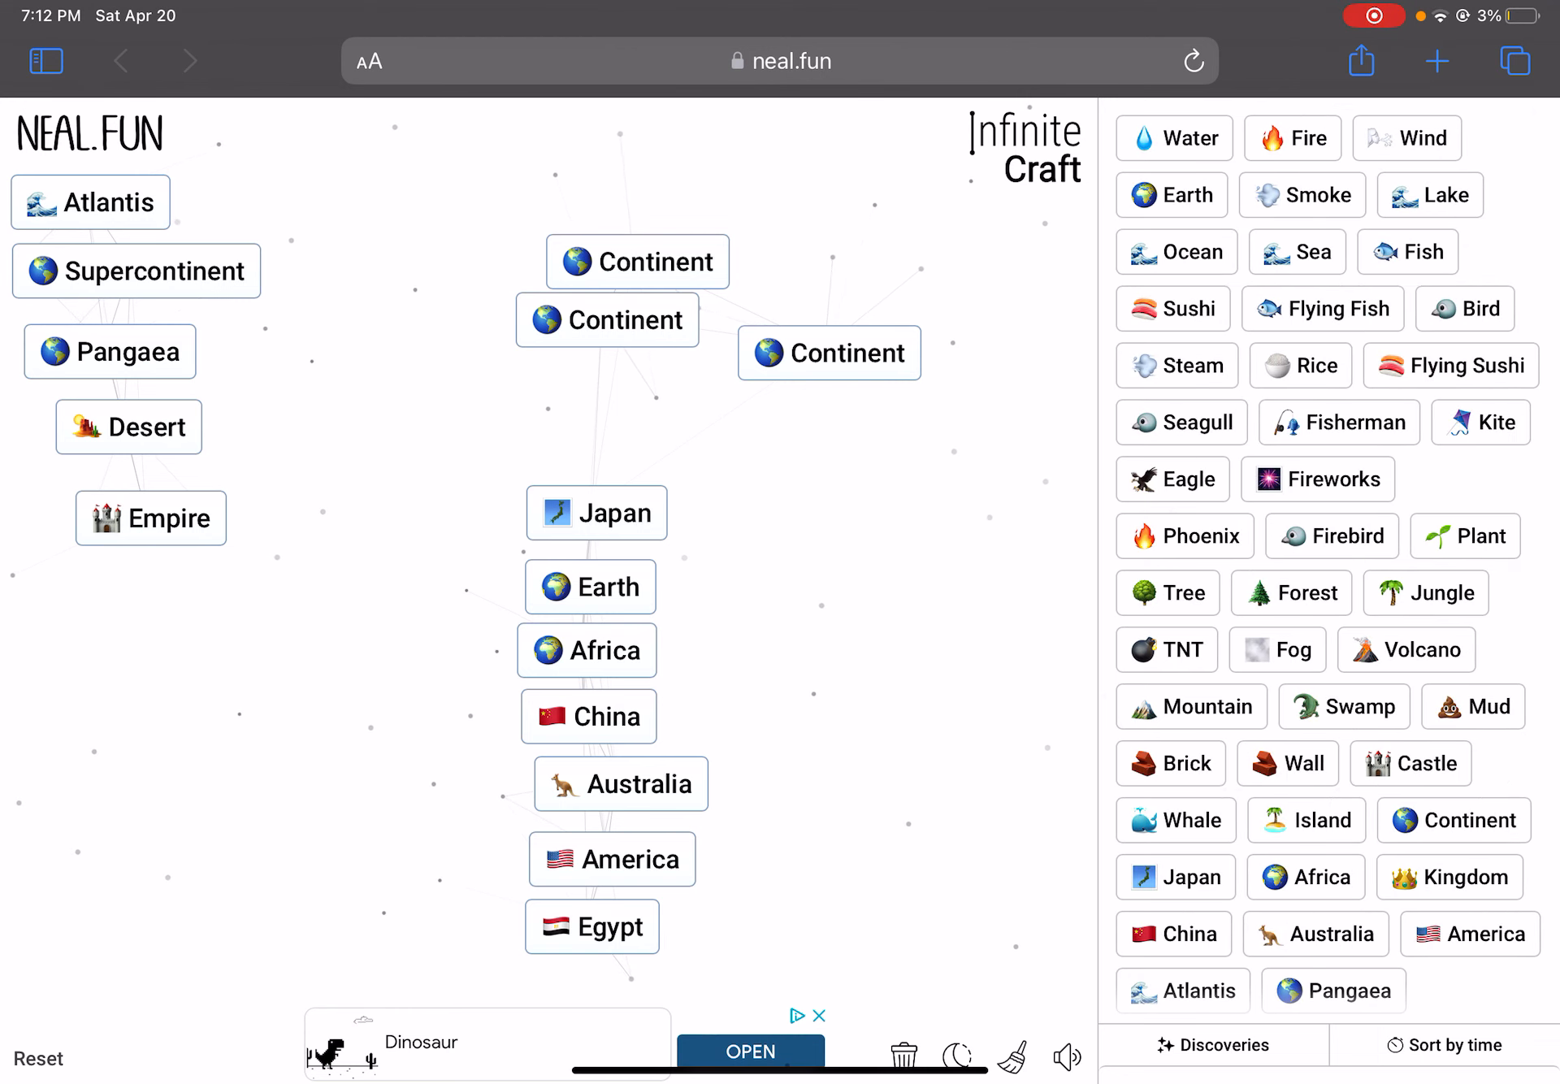
Craft Tokyo from Japan, place it above Japan, then combine tiles into Kangaroo
scroll(down, 3)
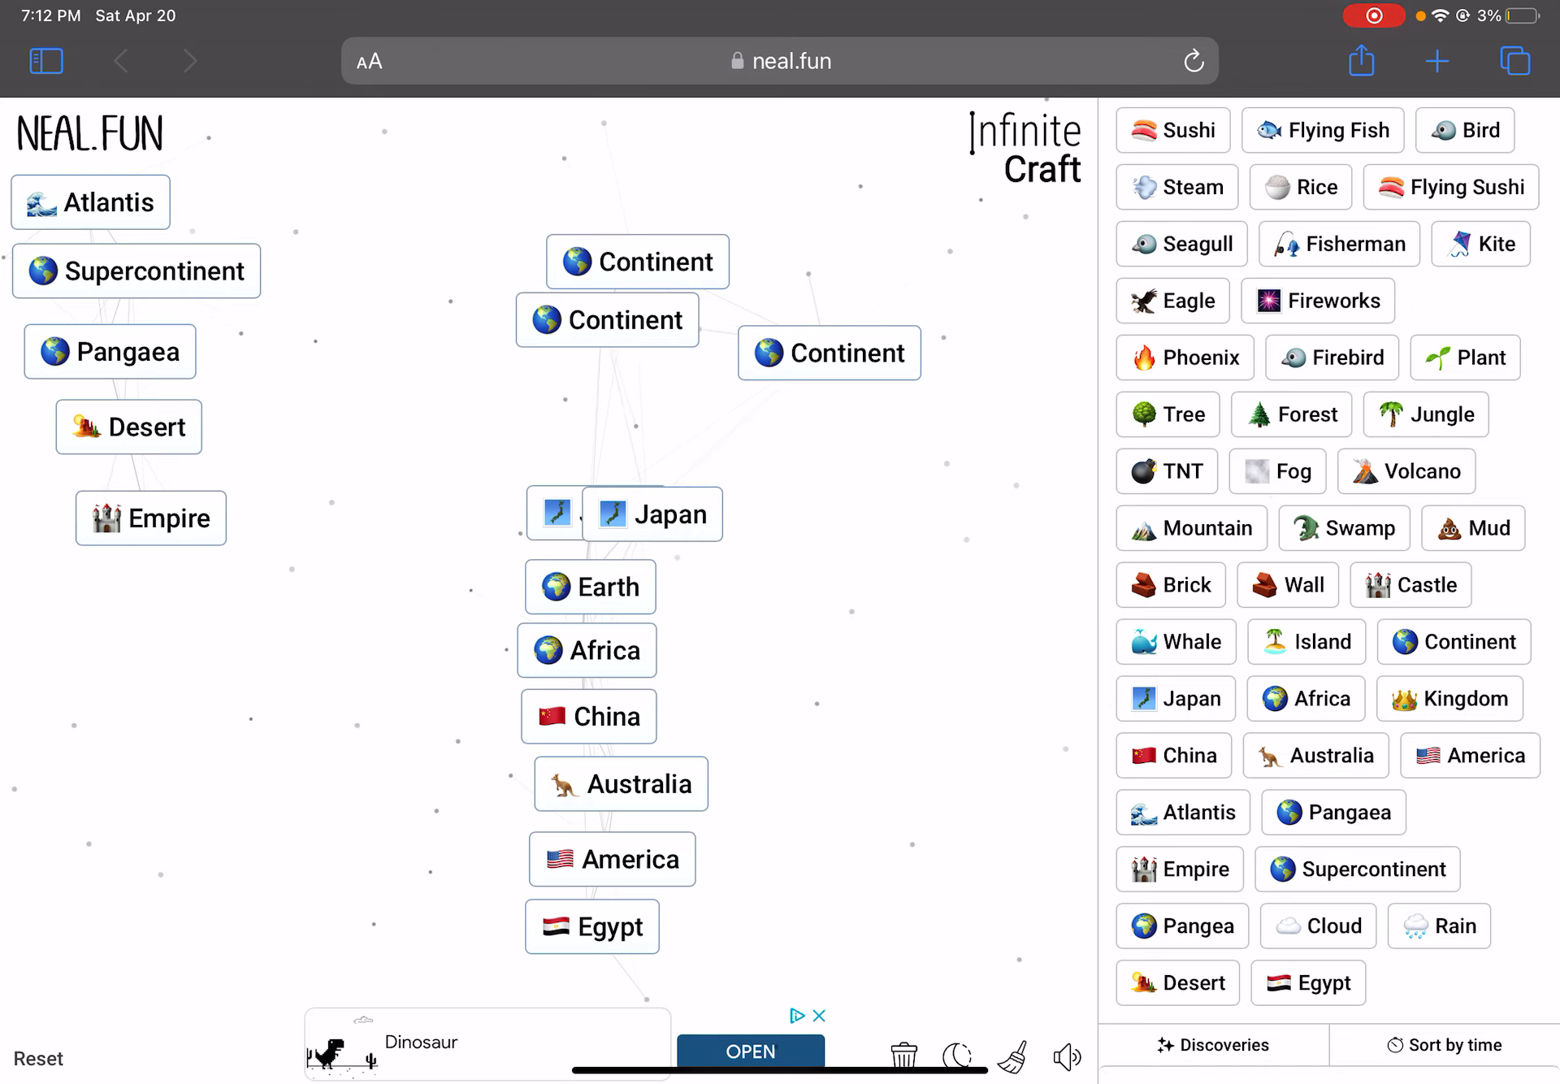
drag(553, 512, 831, 521)
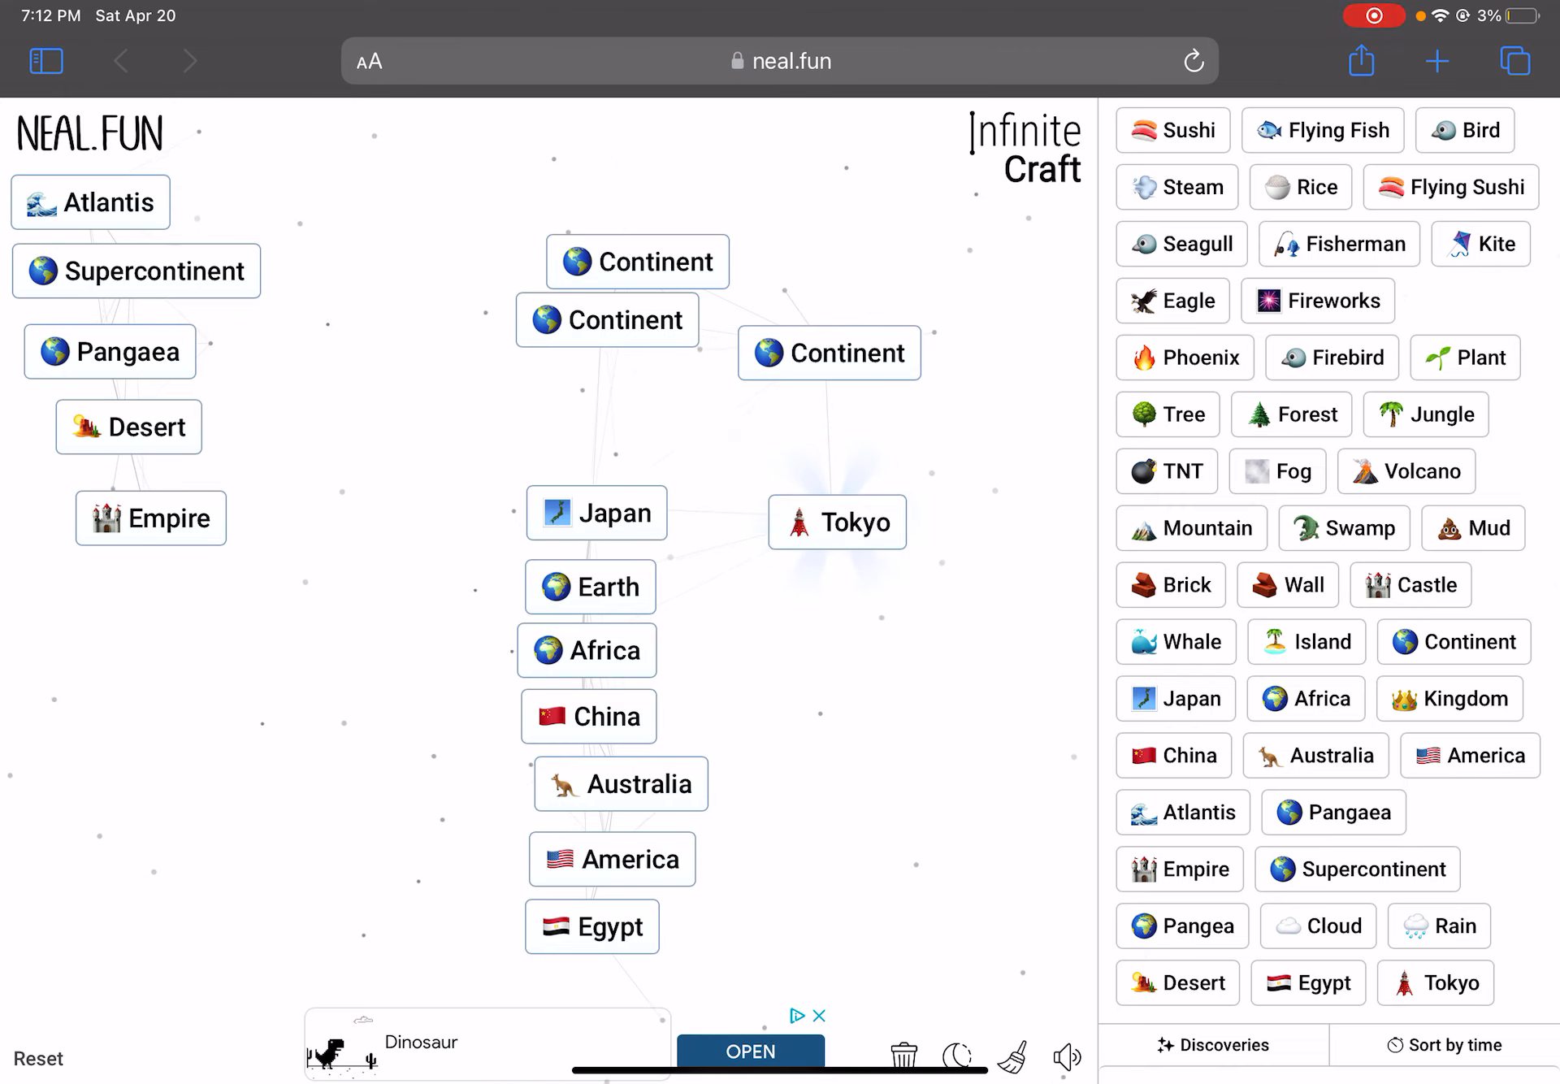
drag(837, 521, 598, 427)
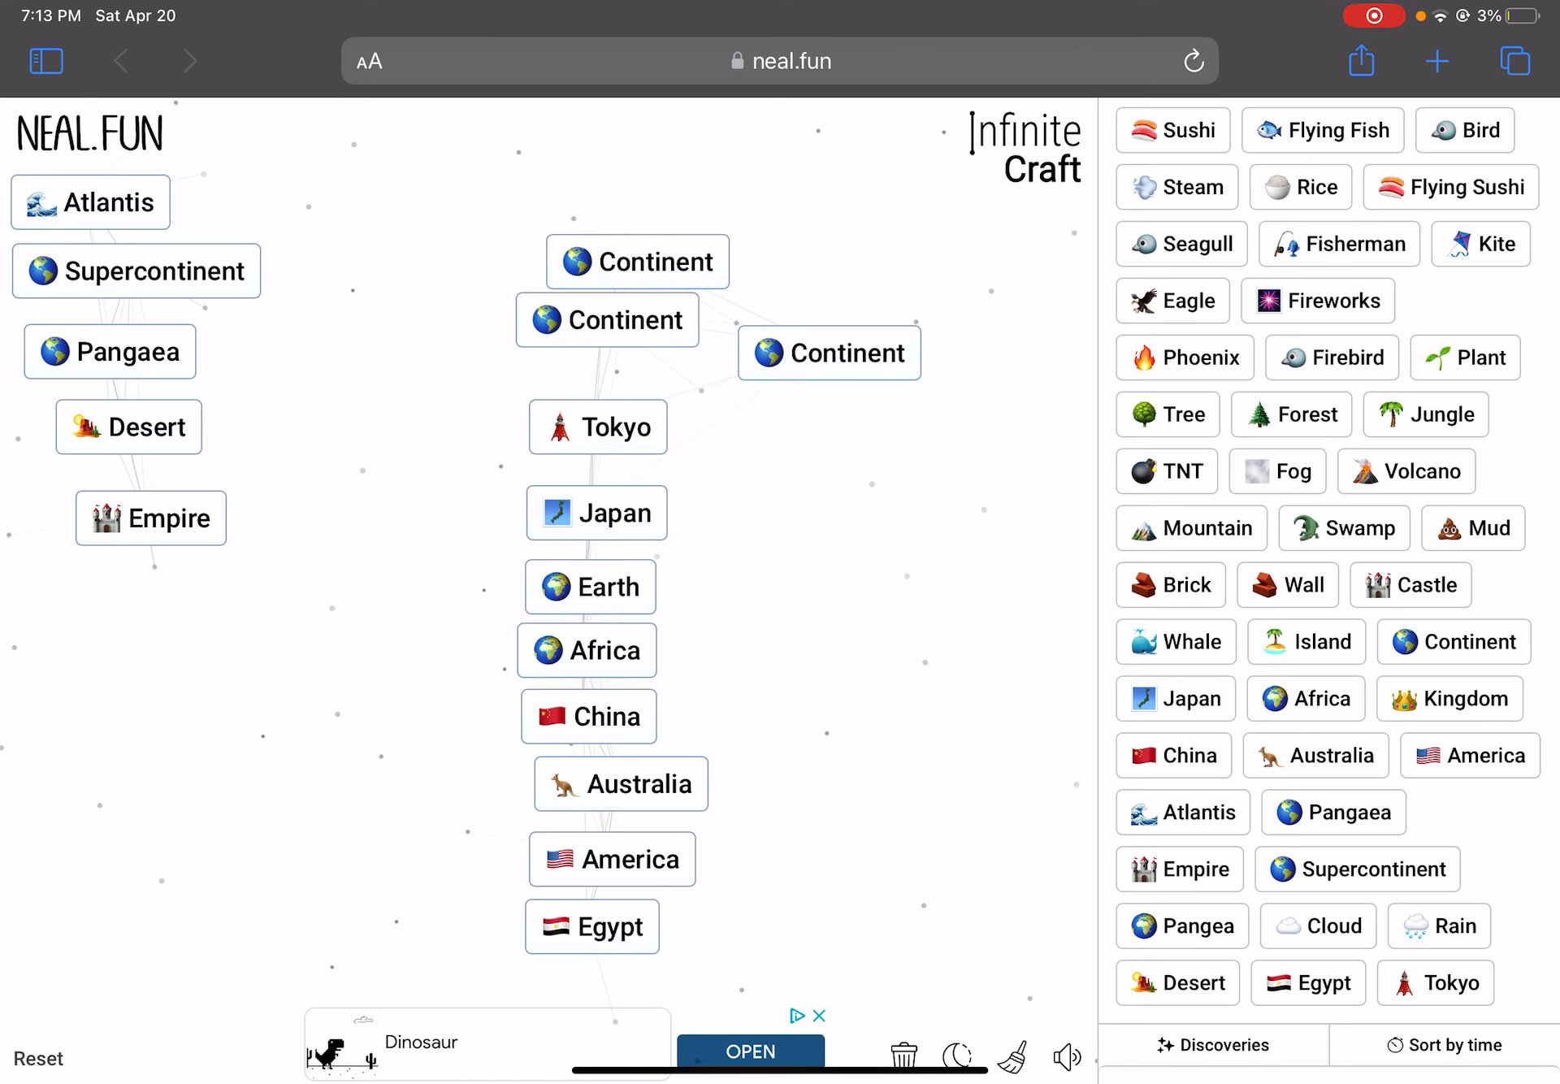
drag(1315, 756, 891, 616)
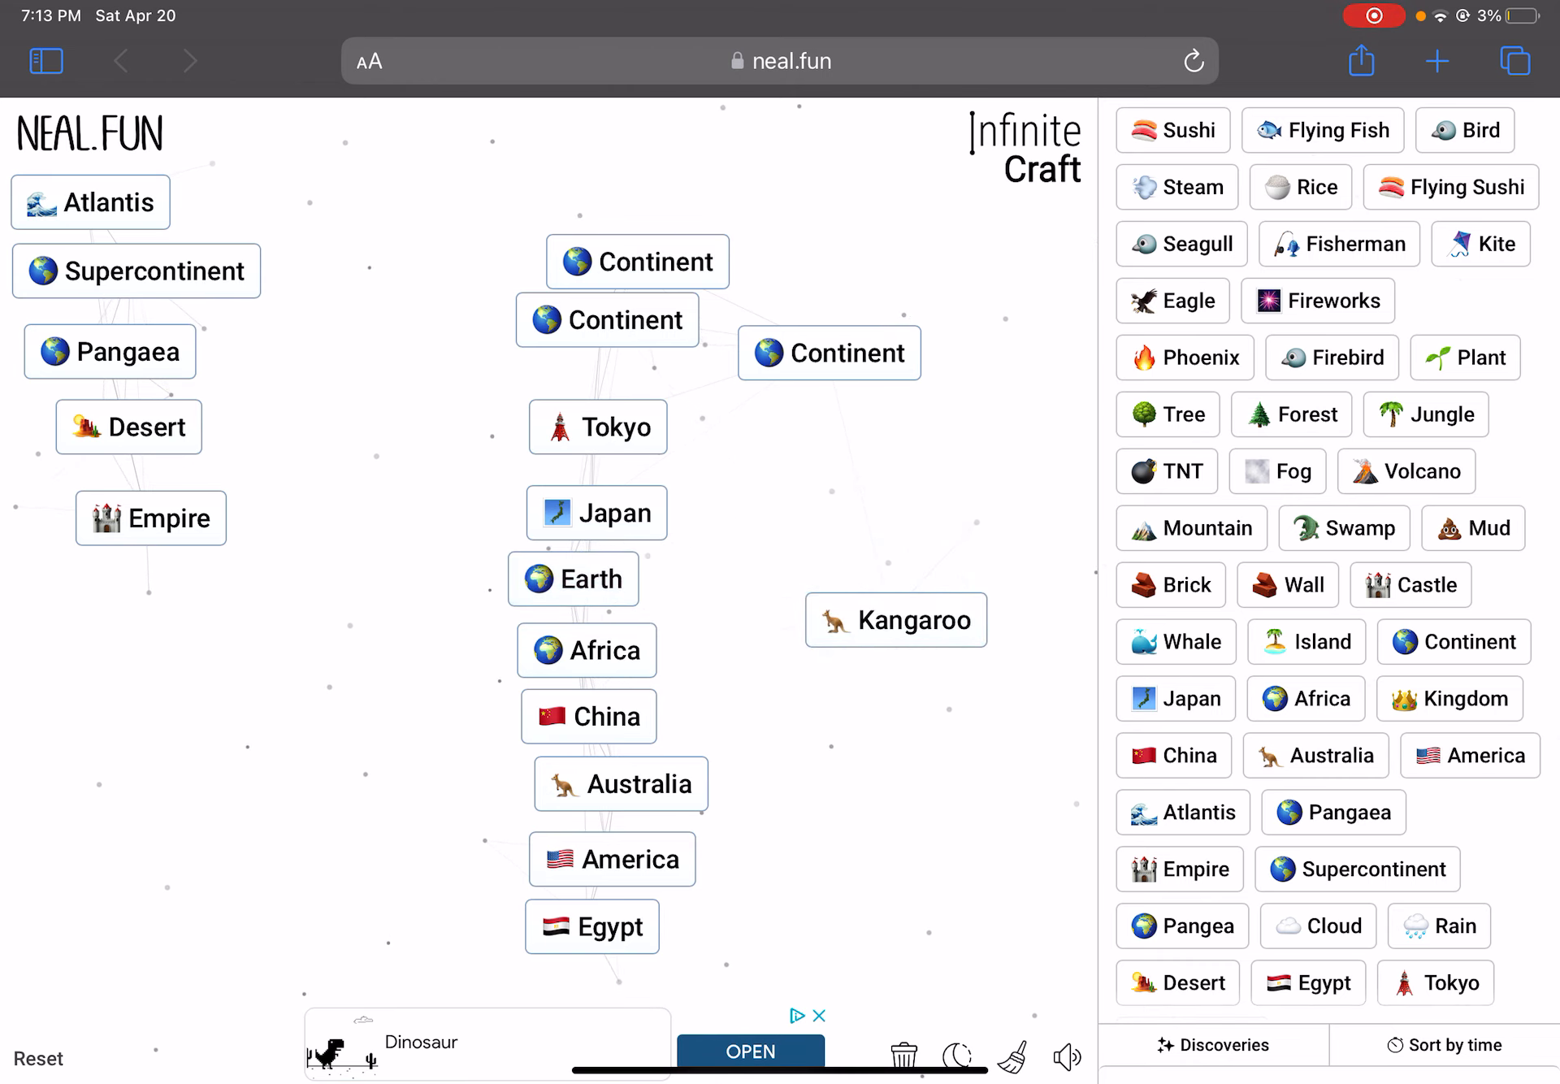
Combine two tiles into Trump and move it around until it rests below Kangaroo
drag(895, 619, 170, 616)
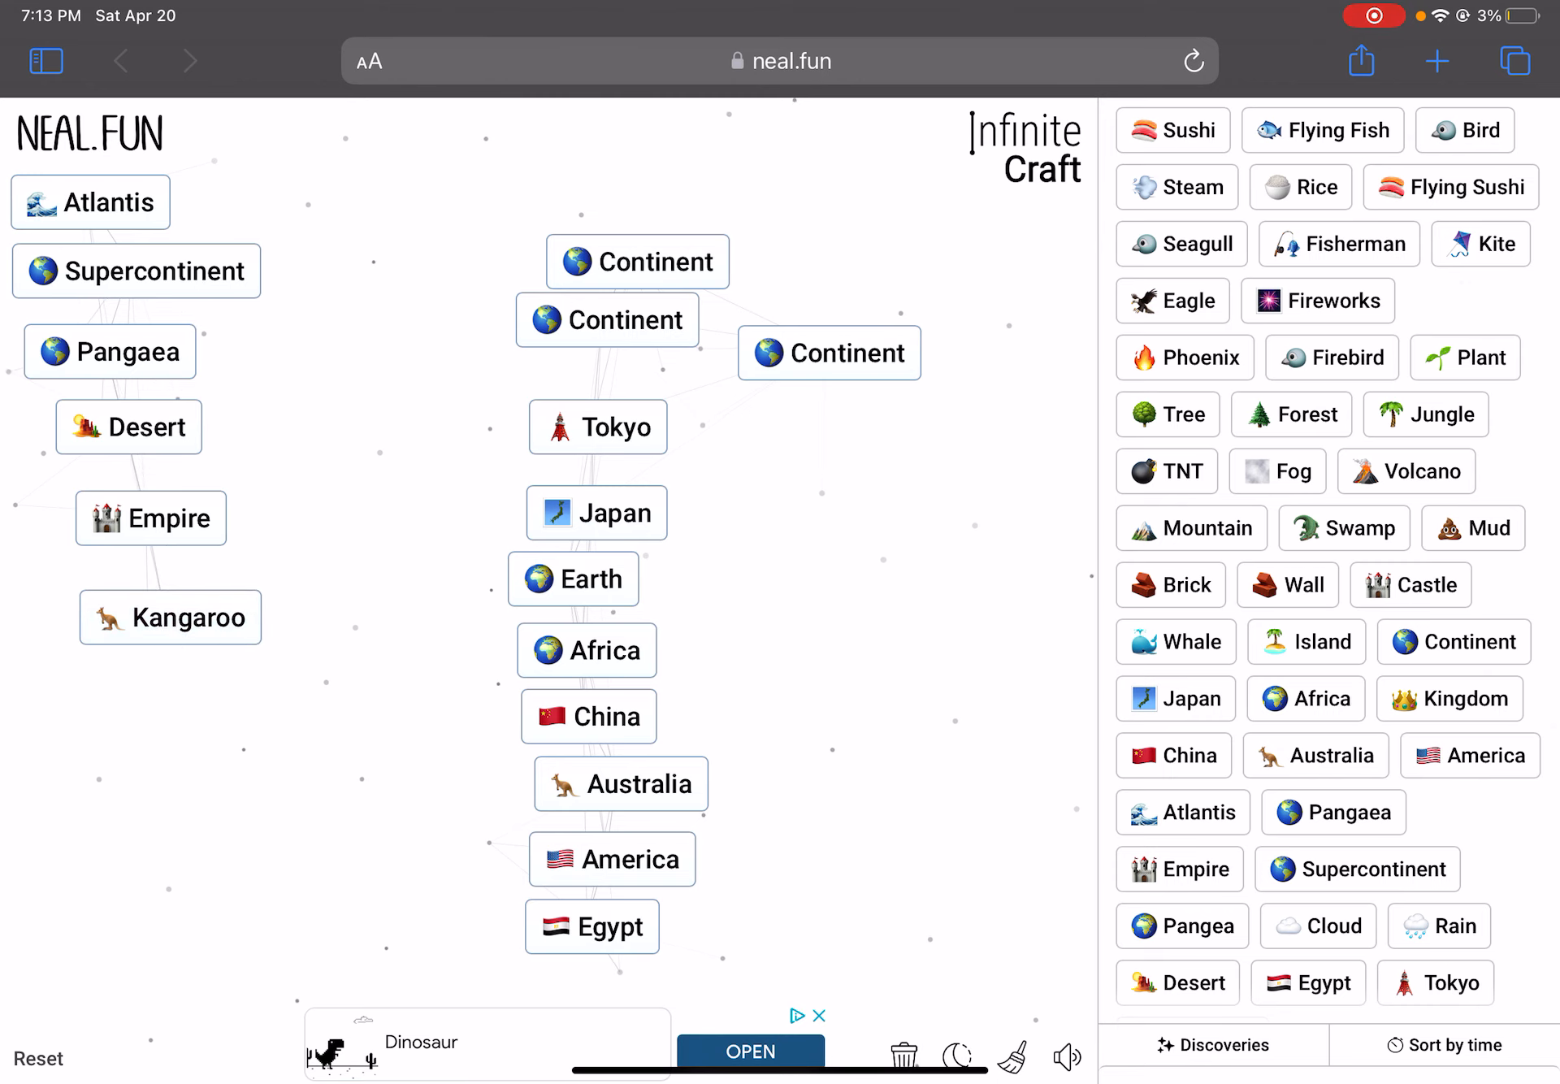
drag(1473, 528, 912, 585)
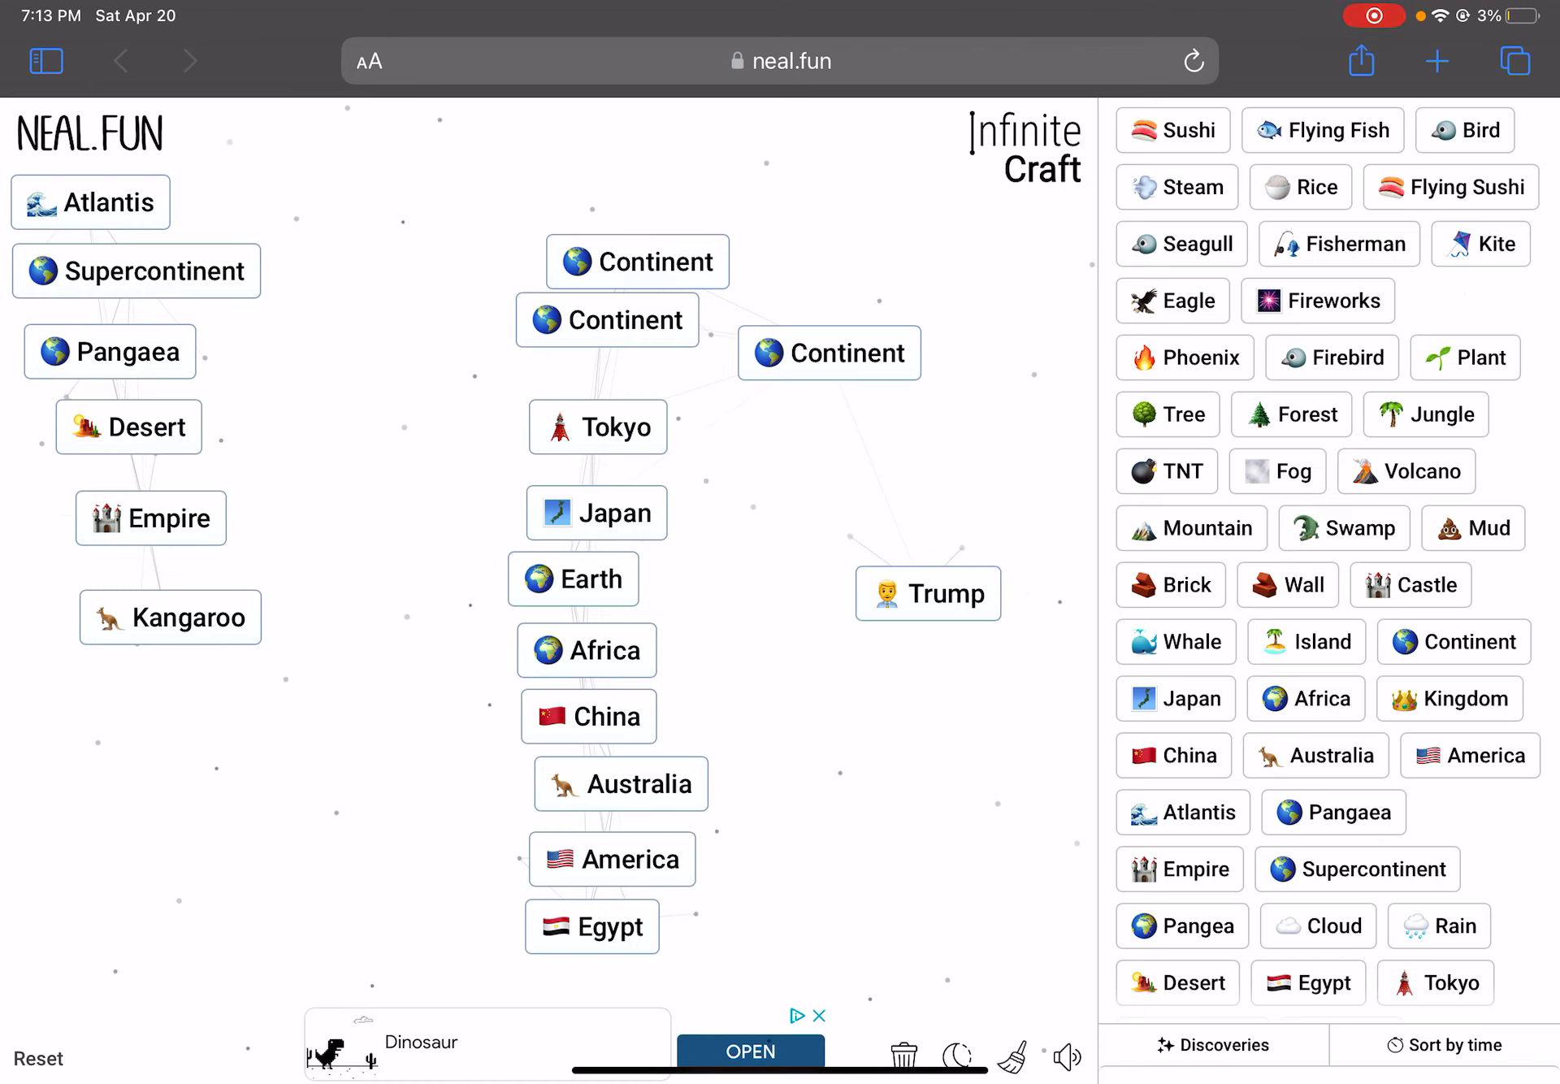
drag(927, 593, 916, 473)
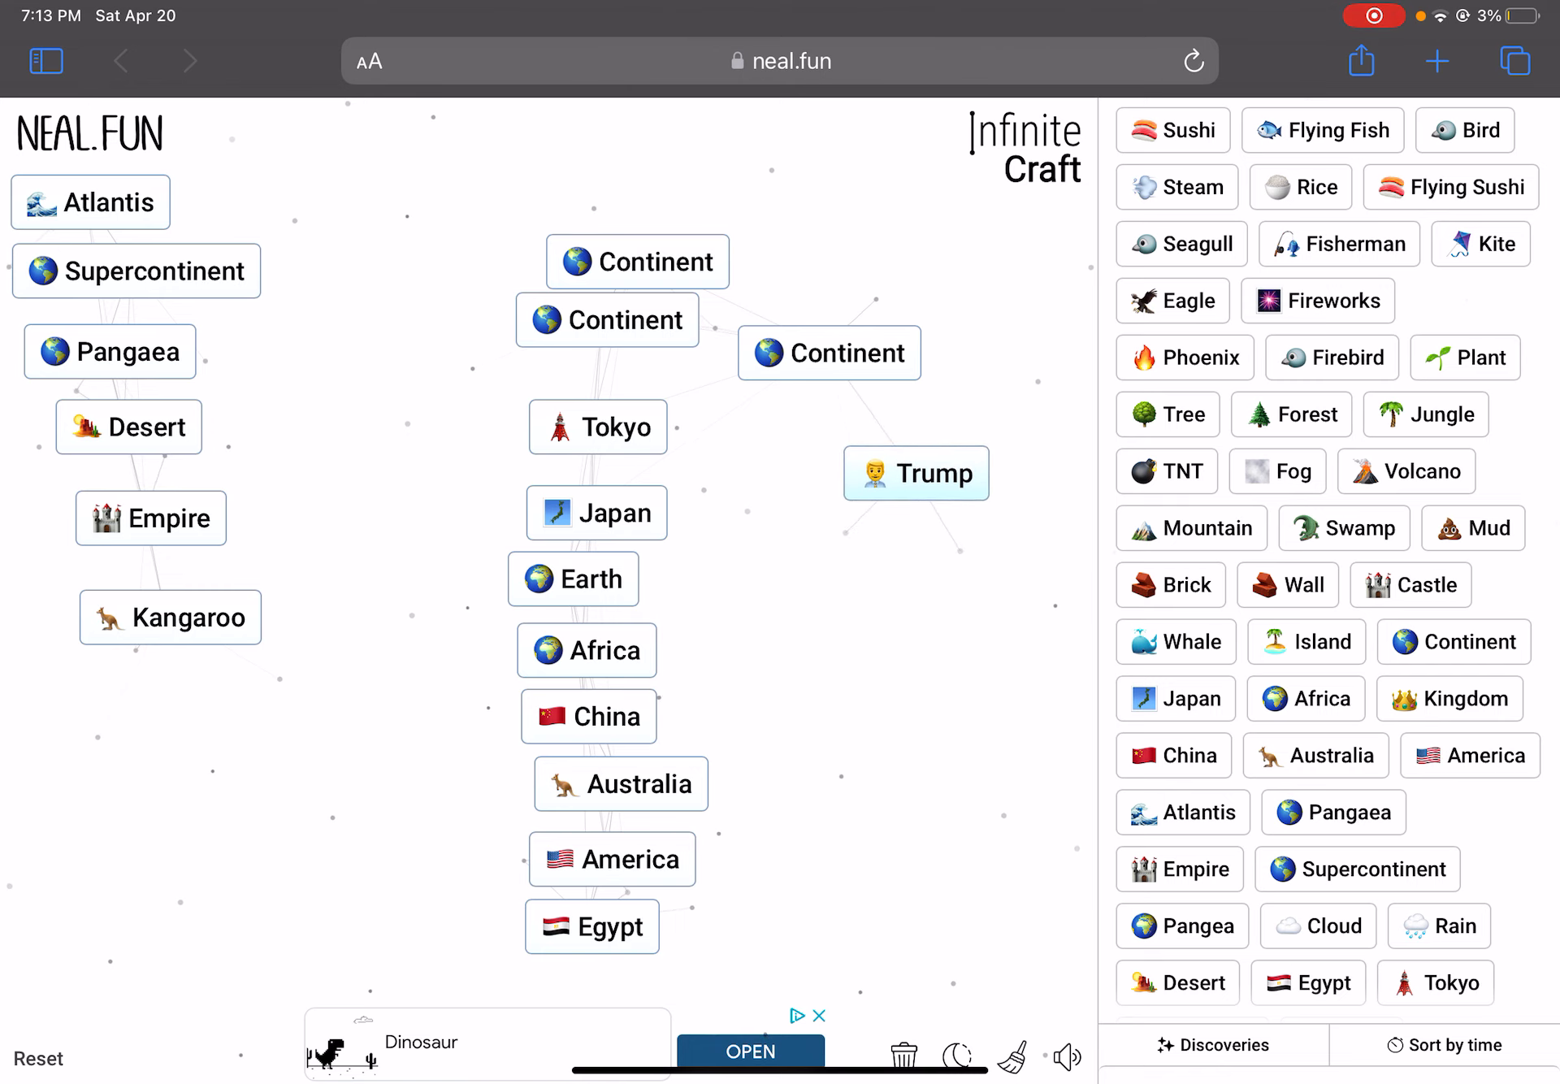
drag(916, 472, 894, 479)
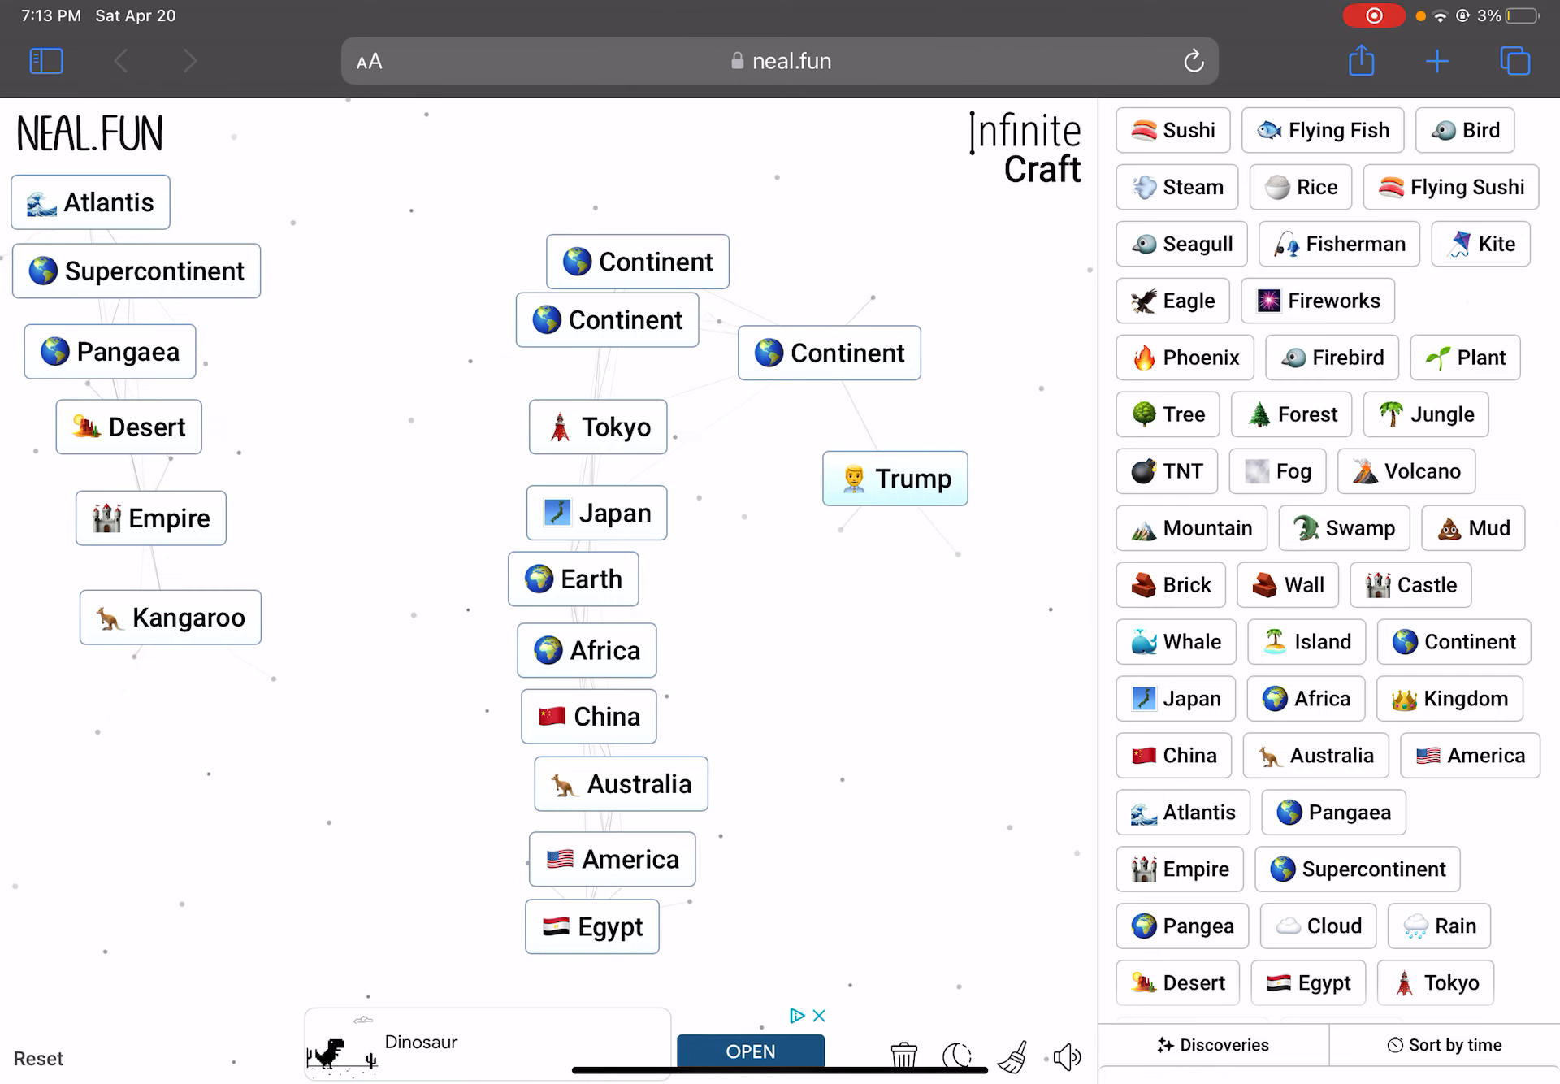
drag(894, 479, 746, 452)
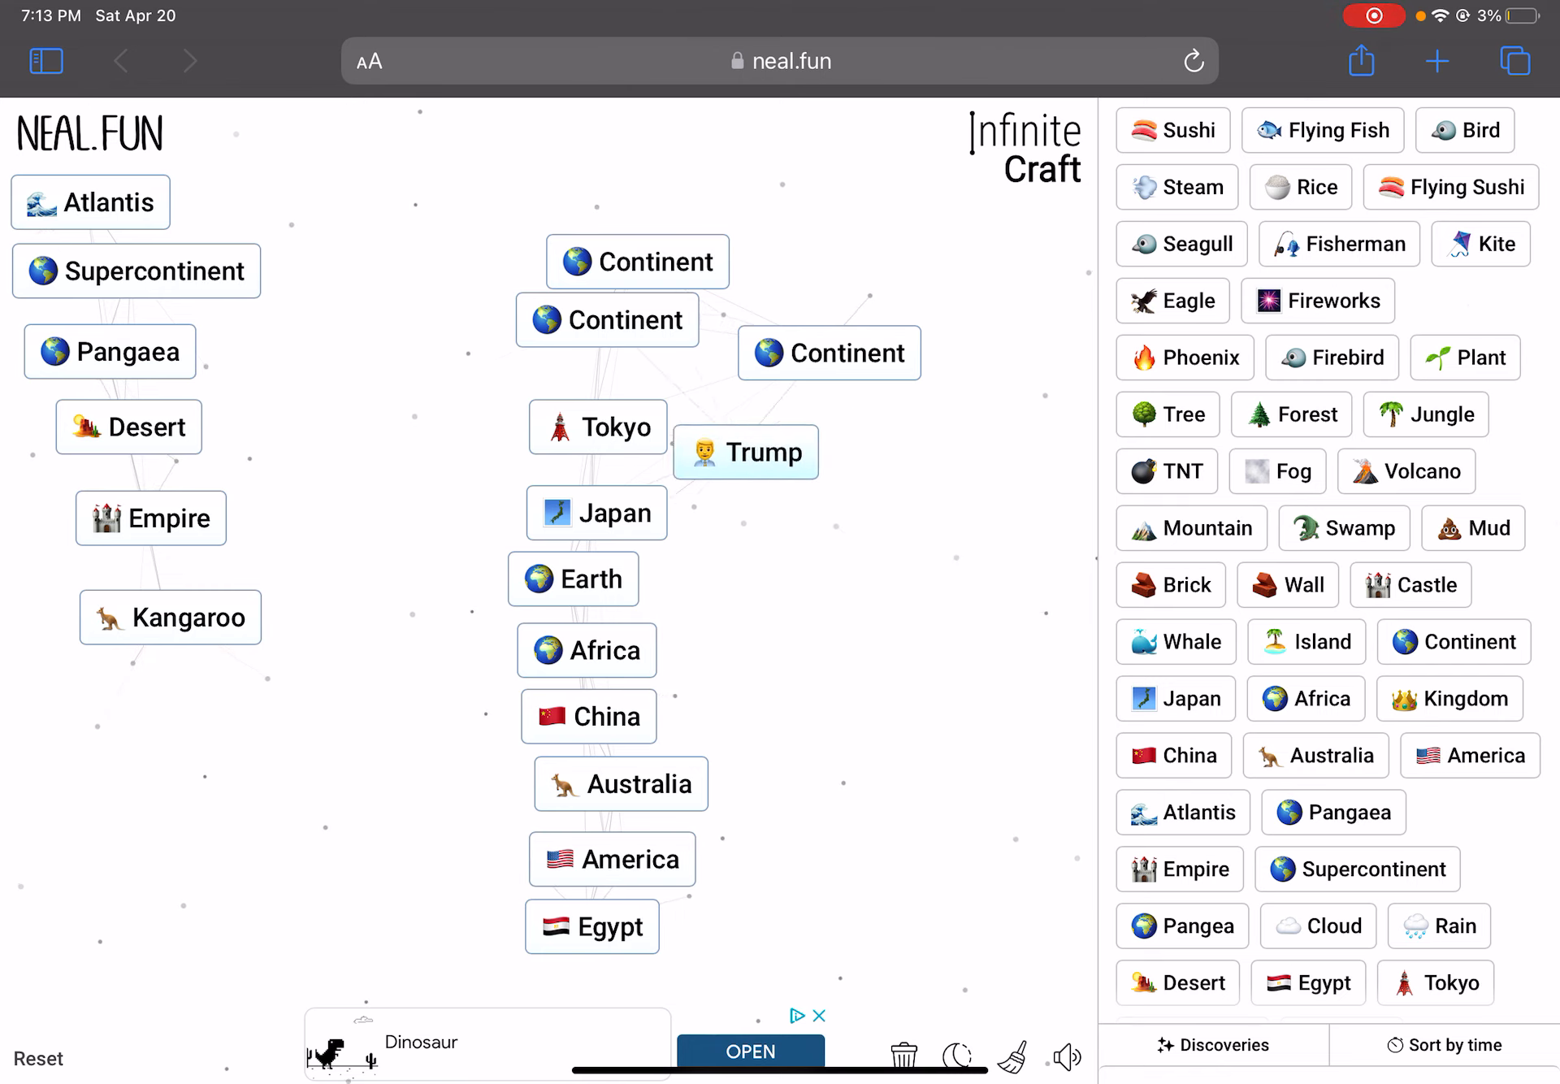
drag(744, 452, 54, 1025)
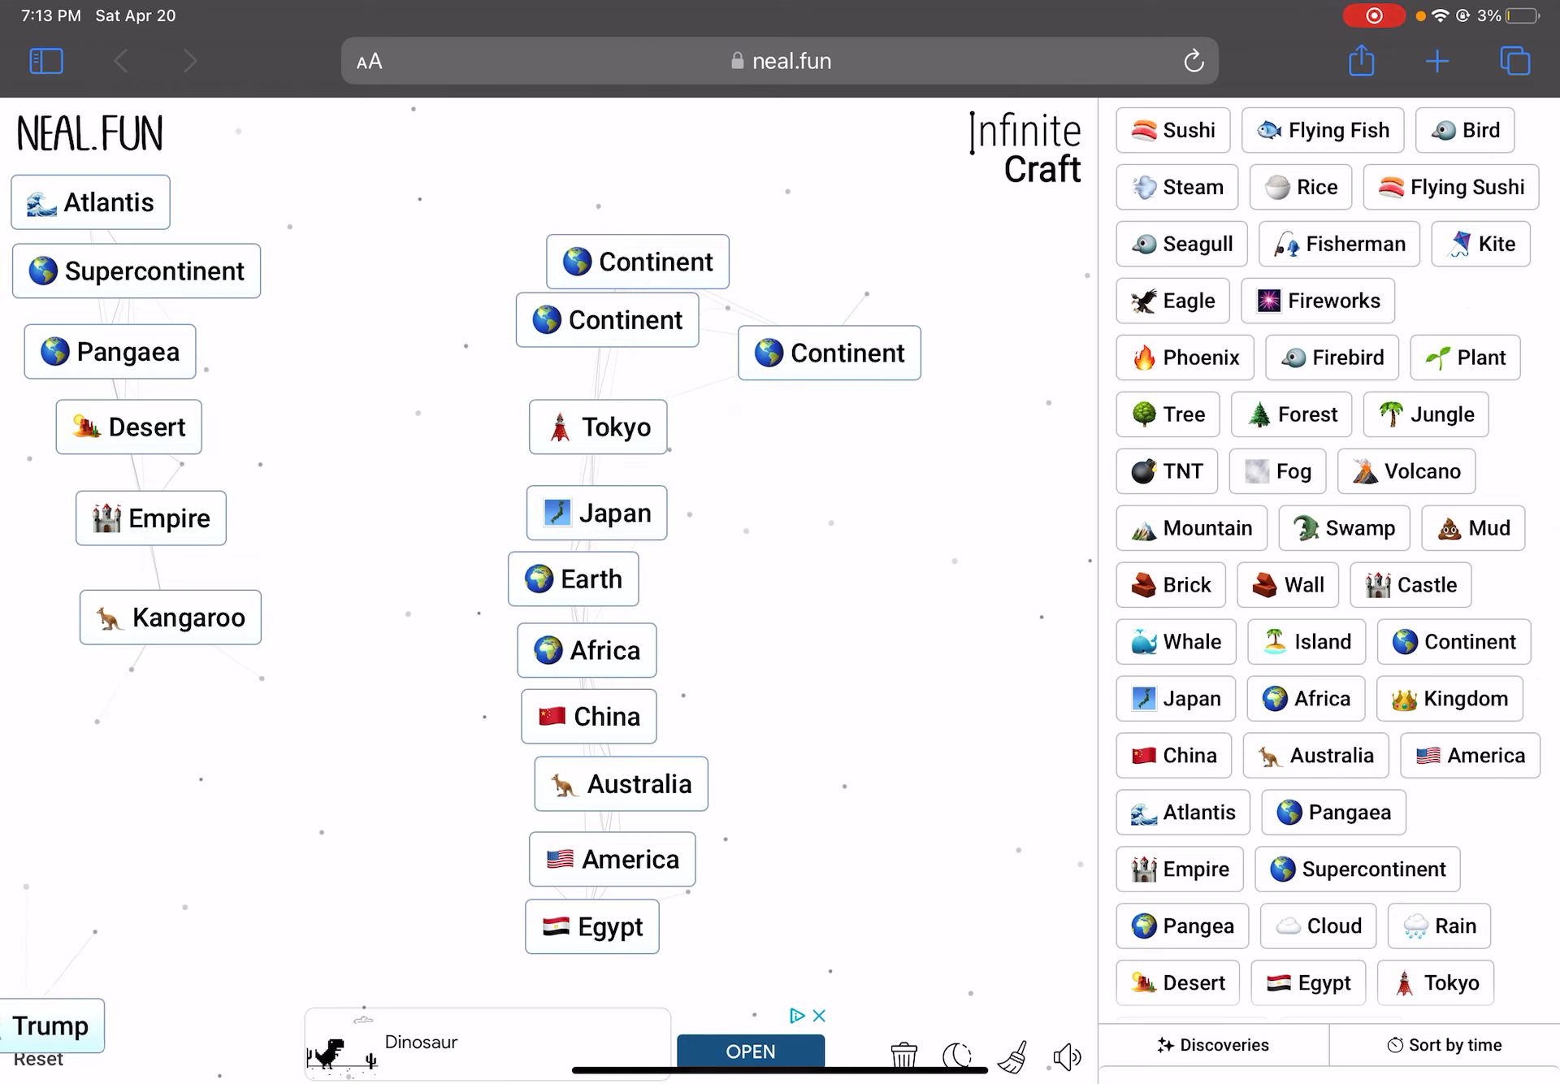
drag(54, 1027, 145, 685)
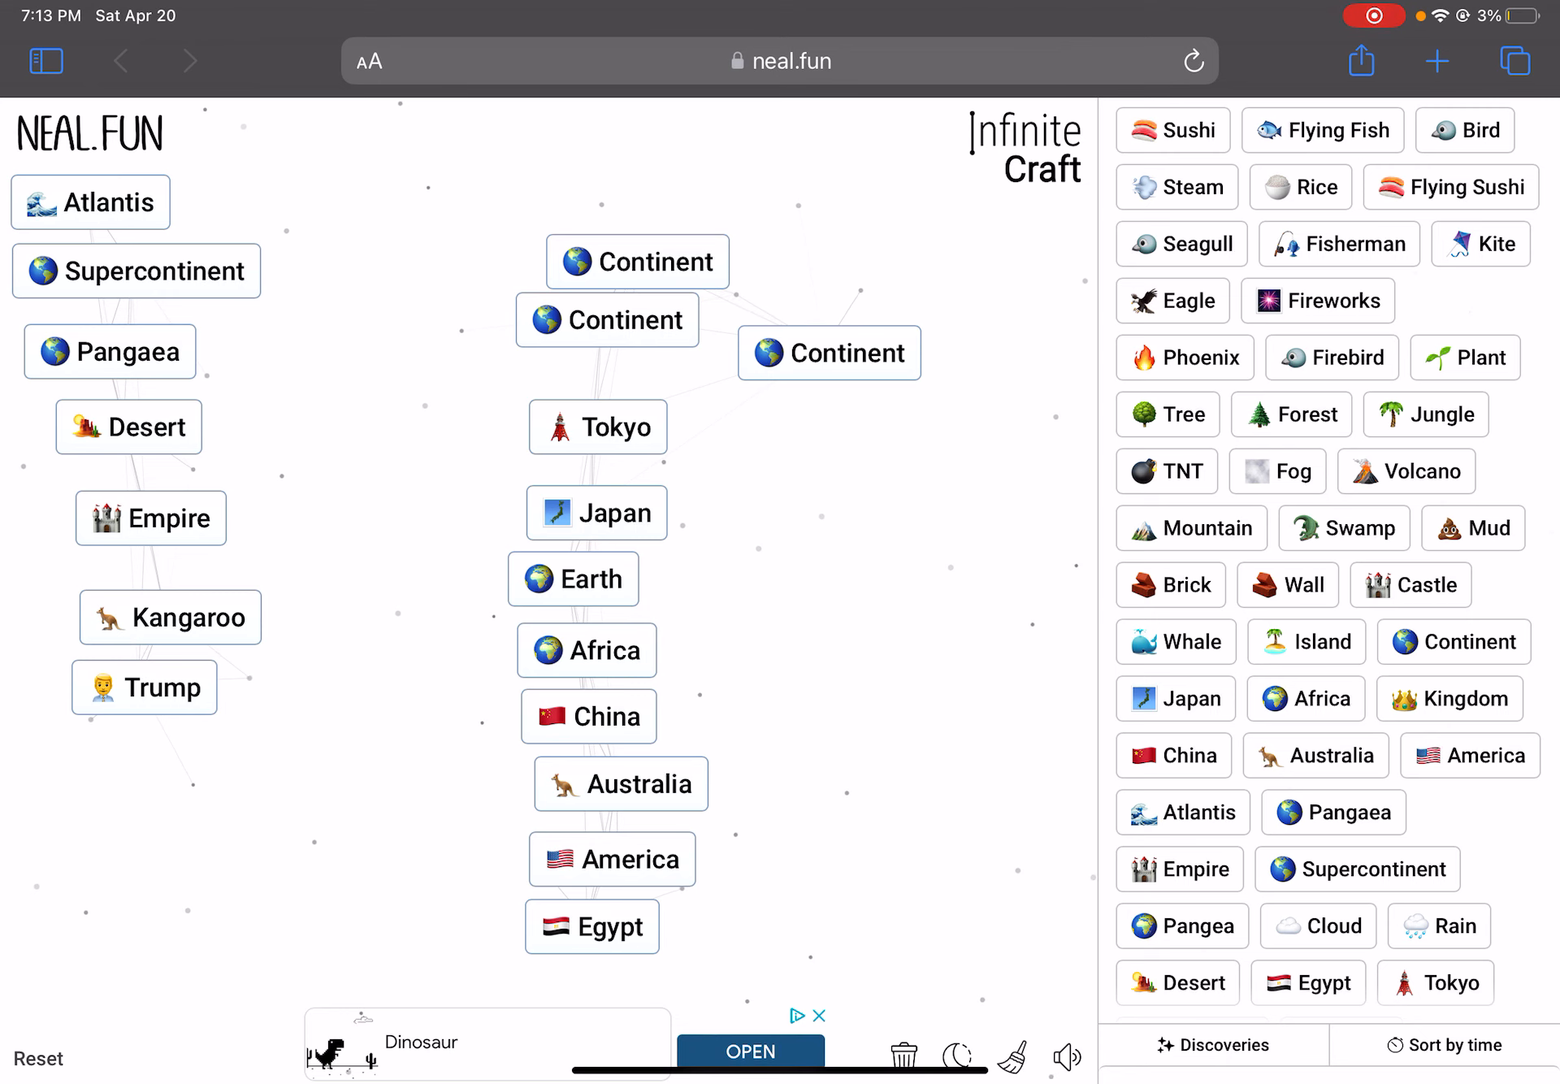
scroll(down, 3)
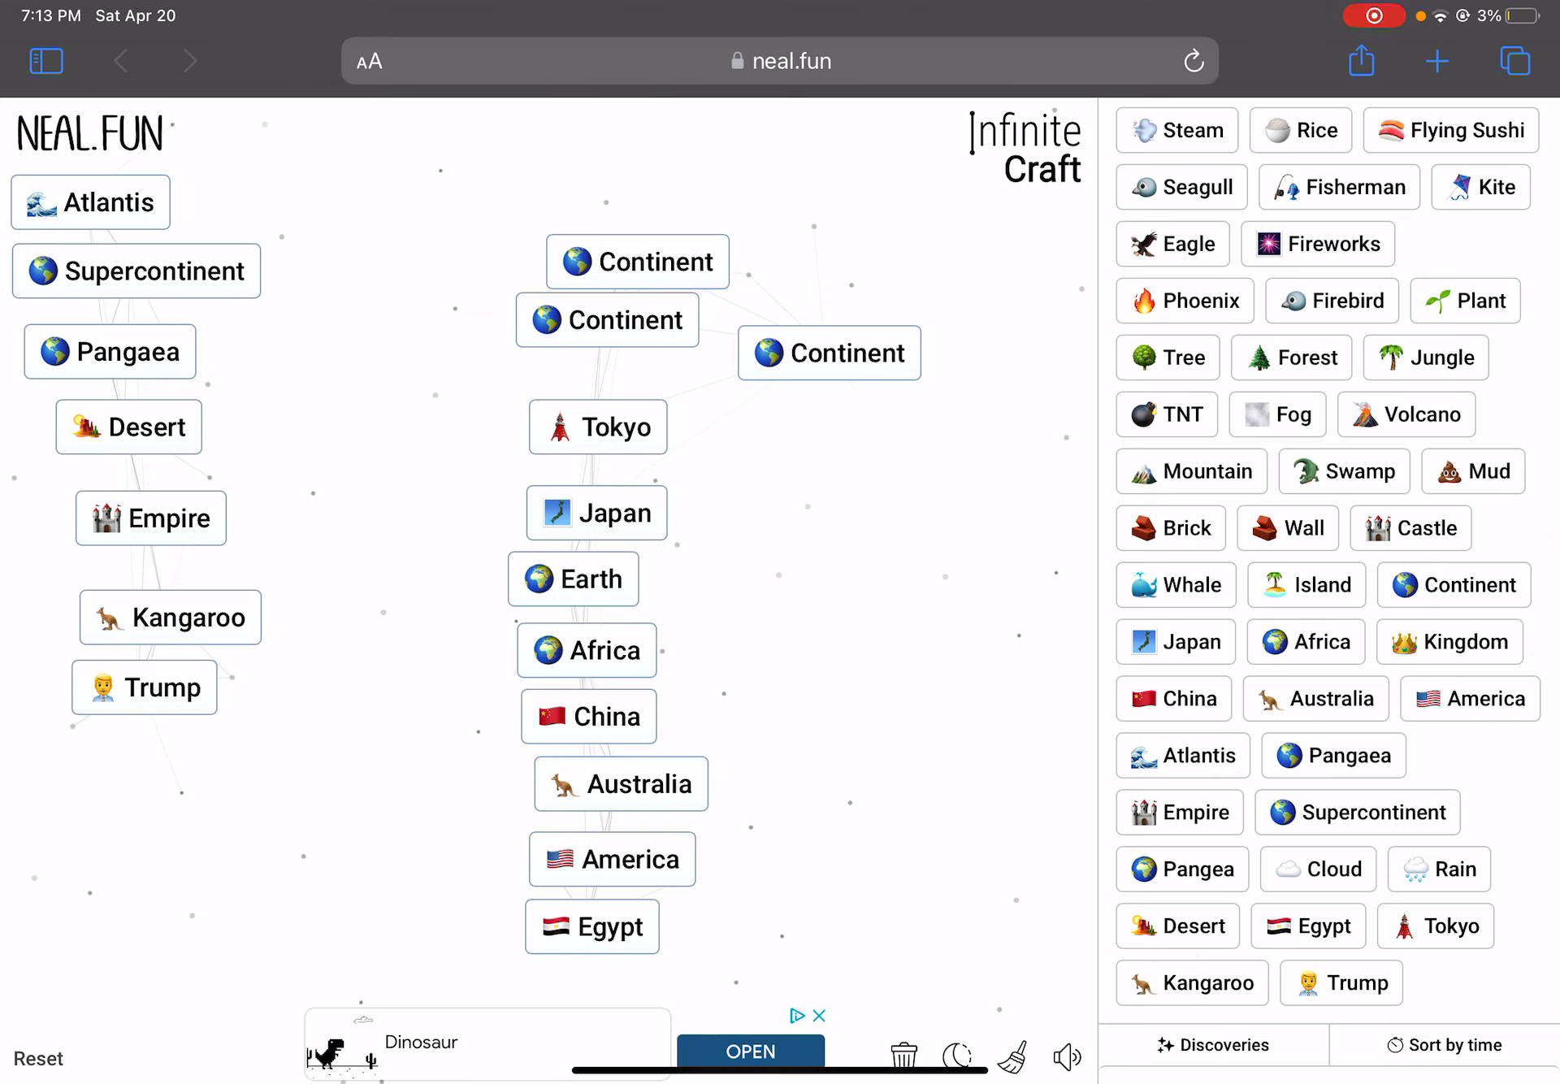
Put a Phoenix copy on the canvas and remove the stray Rice tile
drag(1185, 300, 951, 547)
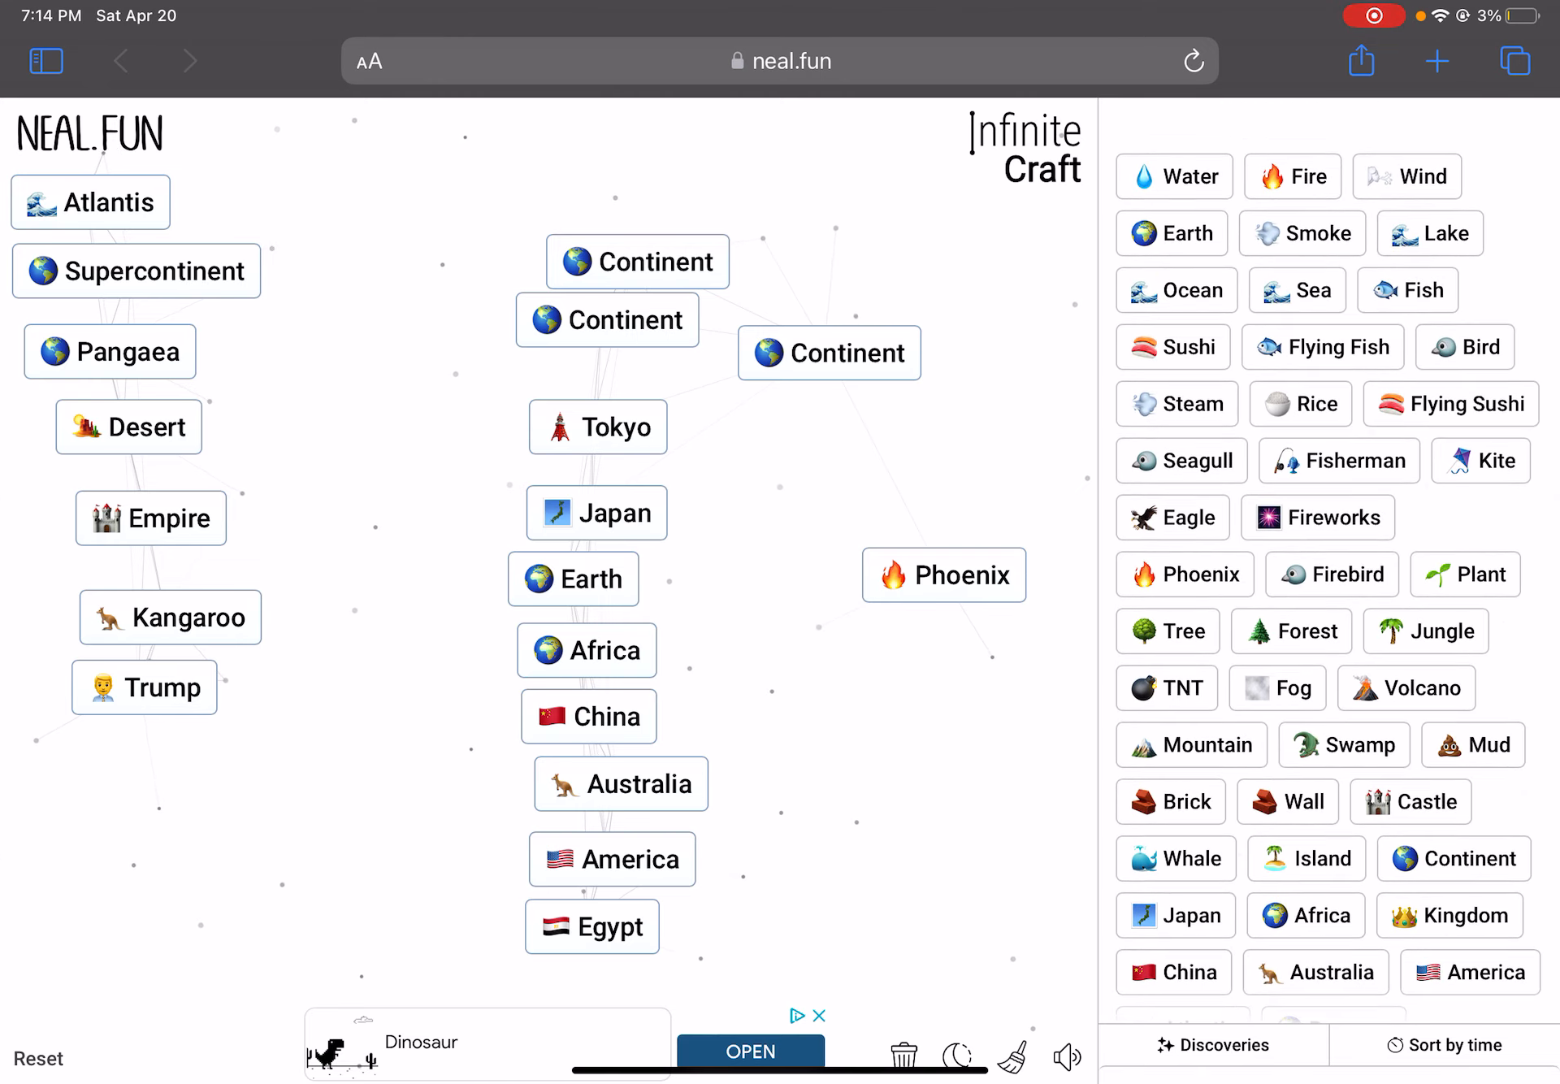
scroll(down, 3)
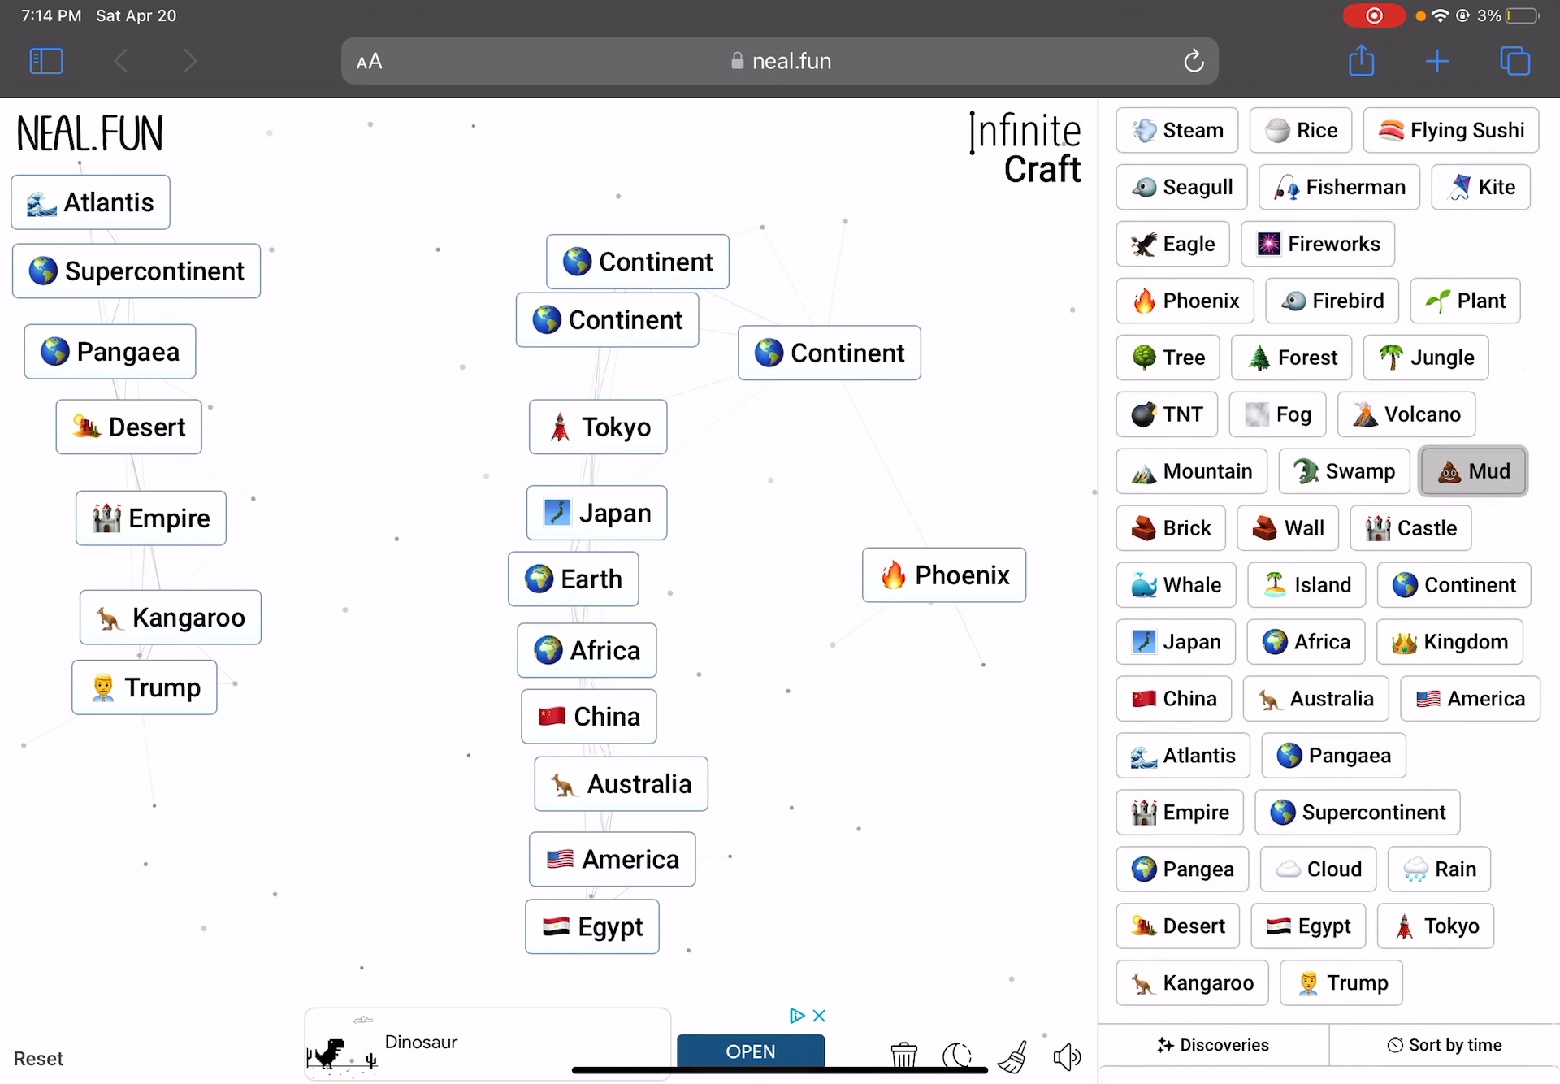
drag(1472, 471, 550, 540)
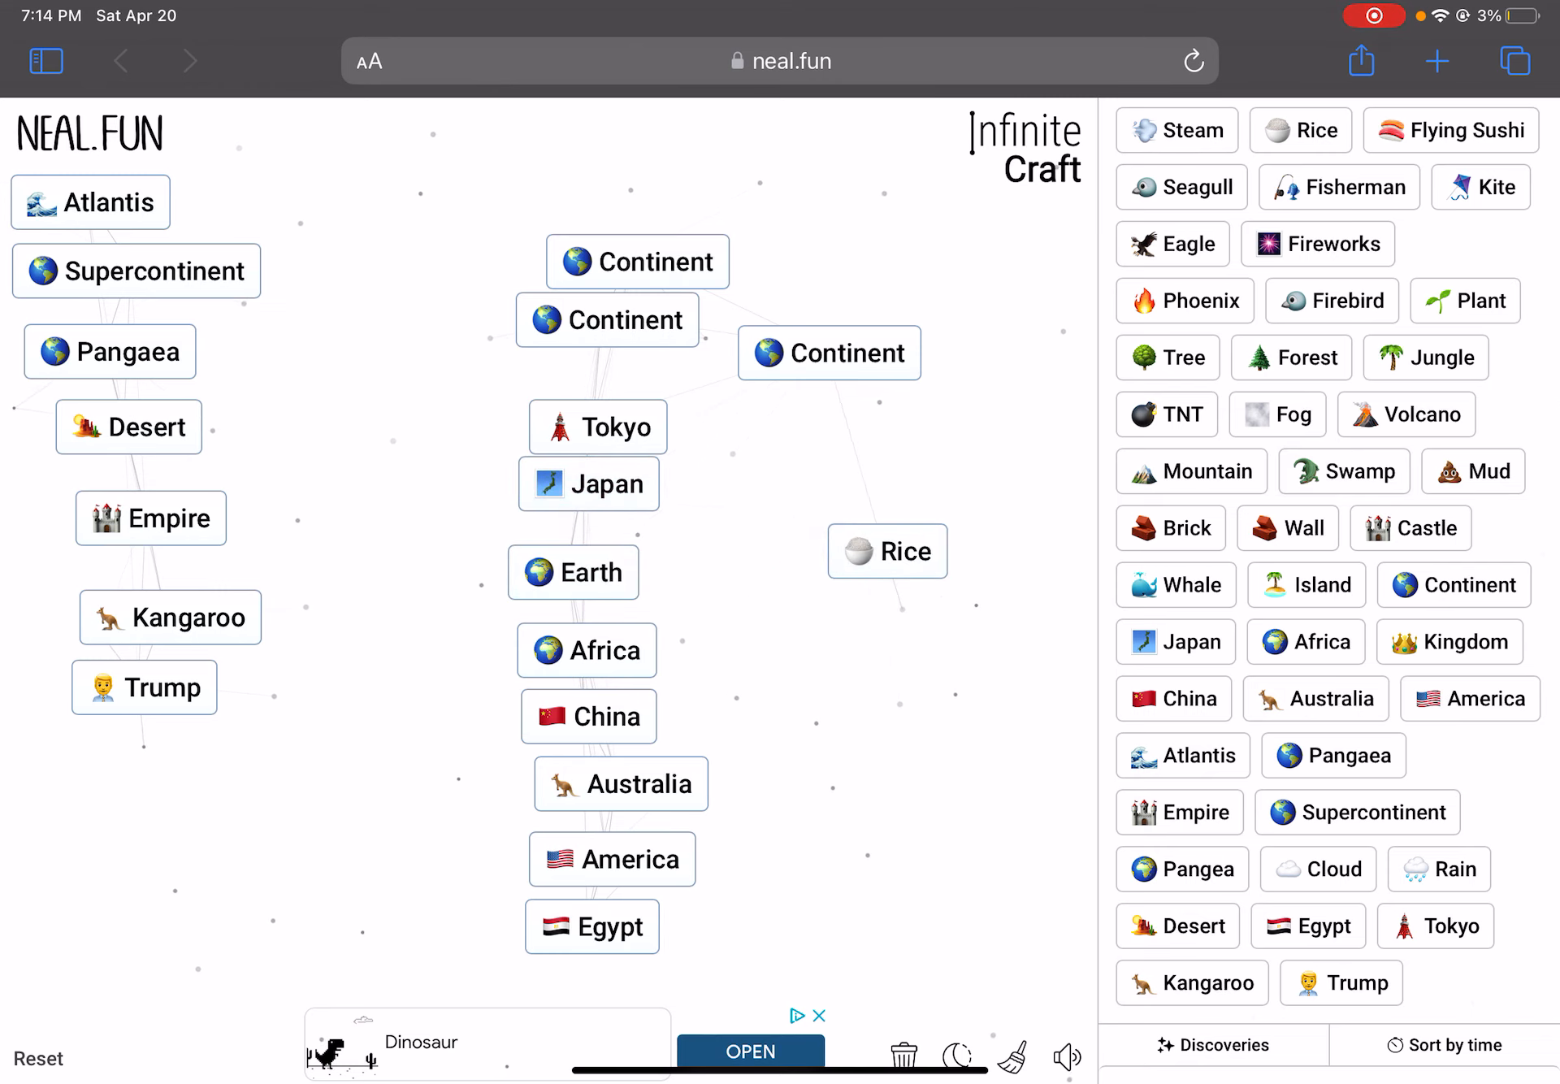
click(589, 499)
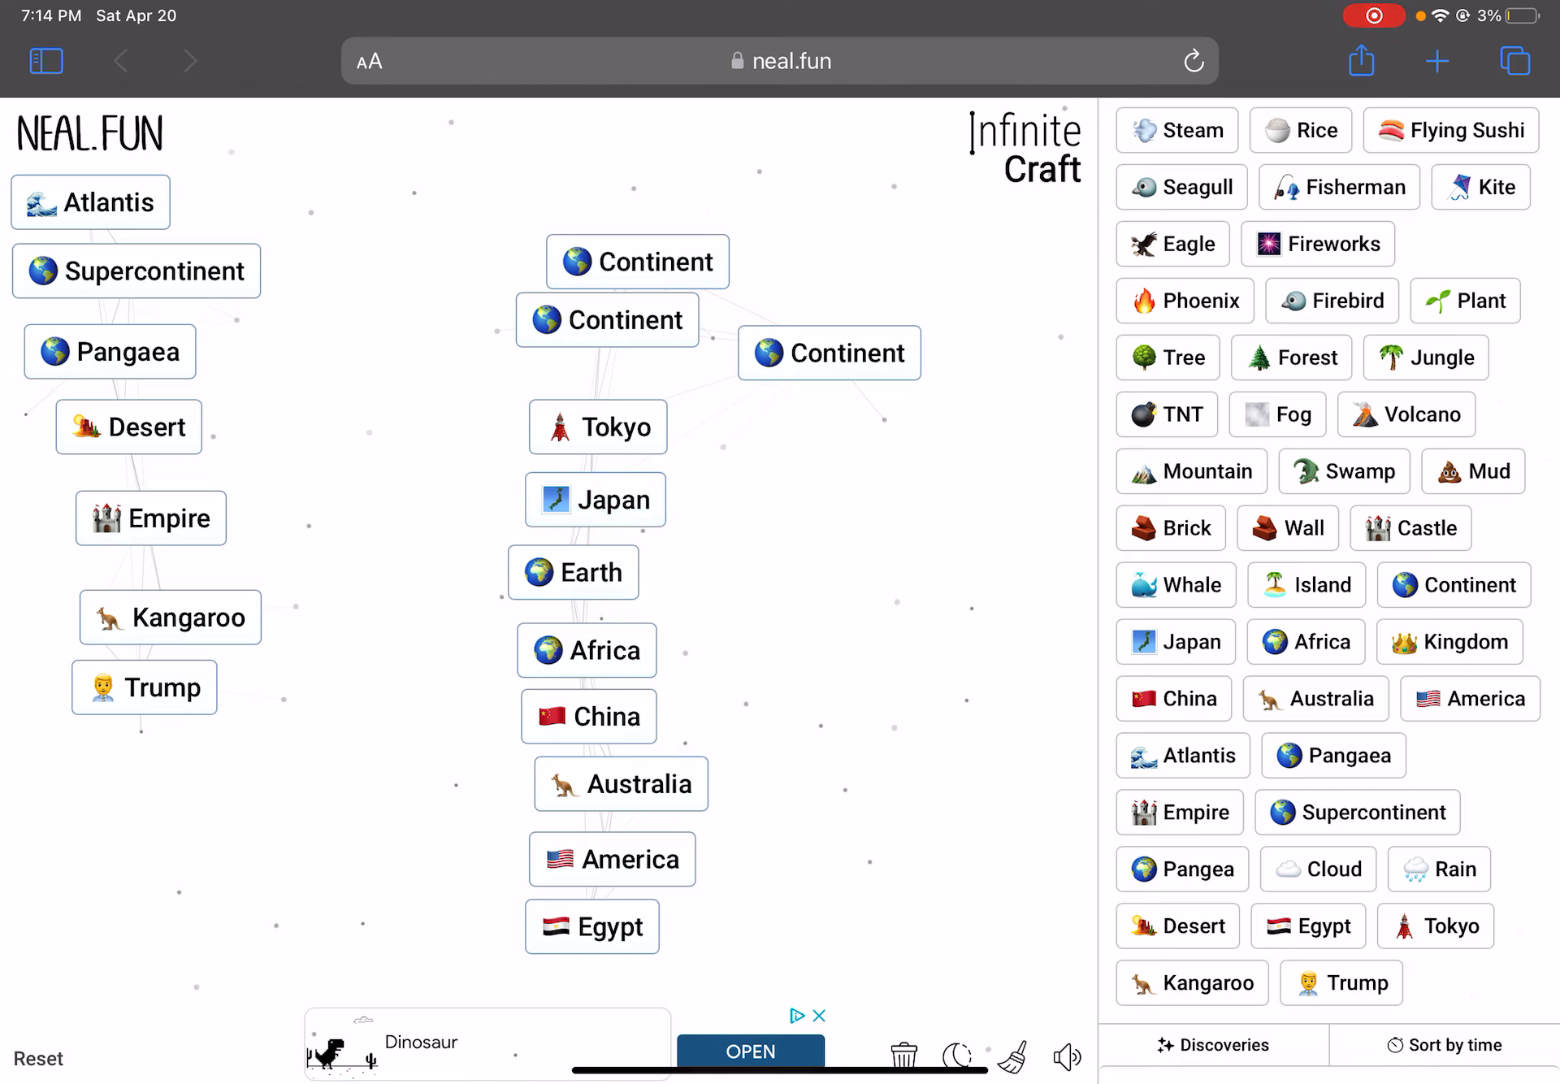
Combine copies of Trump and Tokyo to get Kim and Peace, then clear Peace away
drag(1435, 926, 982, 615)
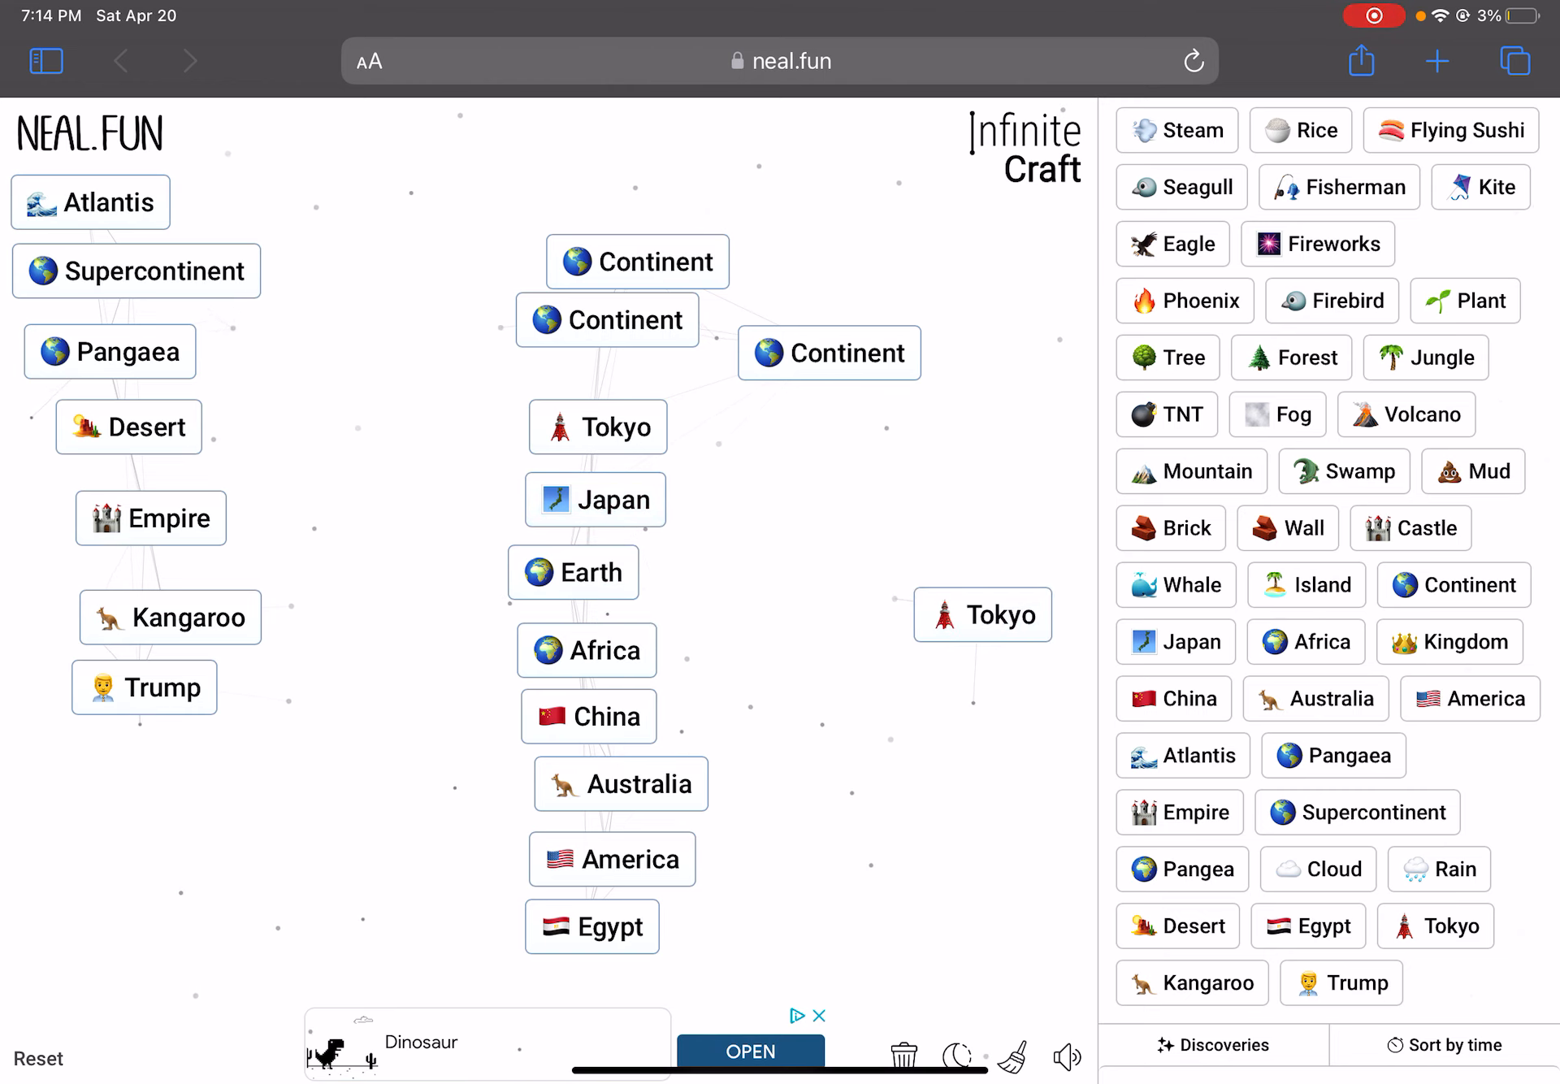
drag(144, 686, 894, 649)
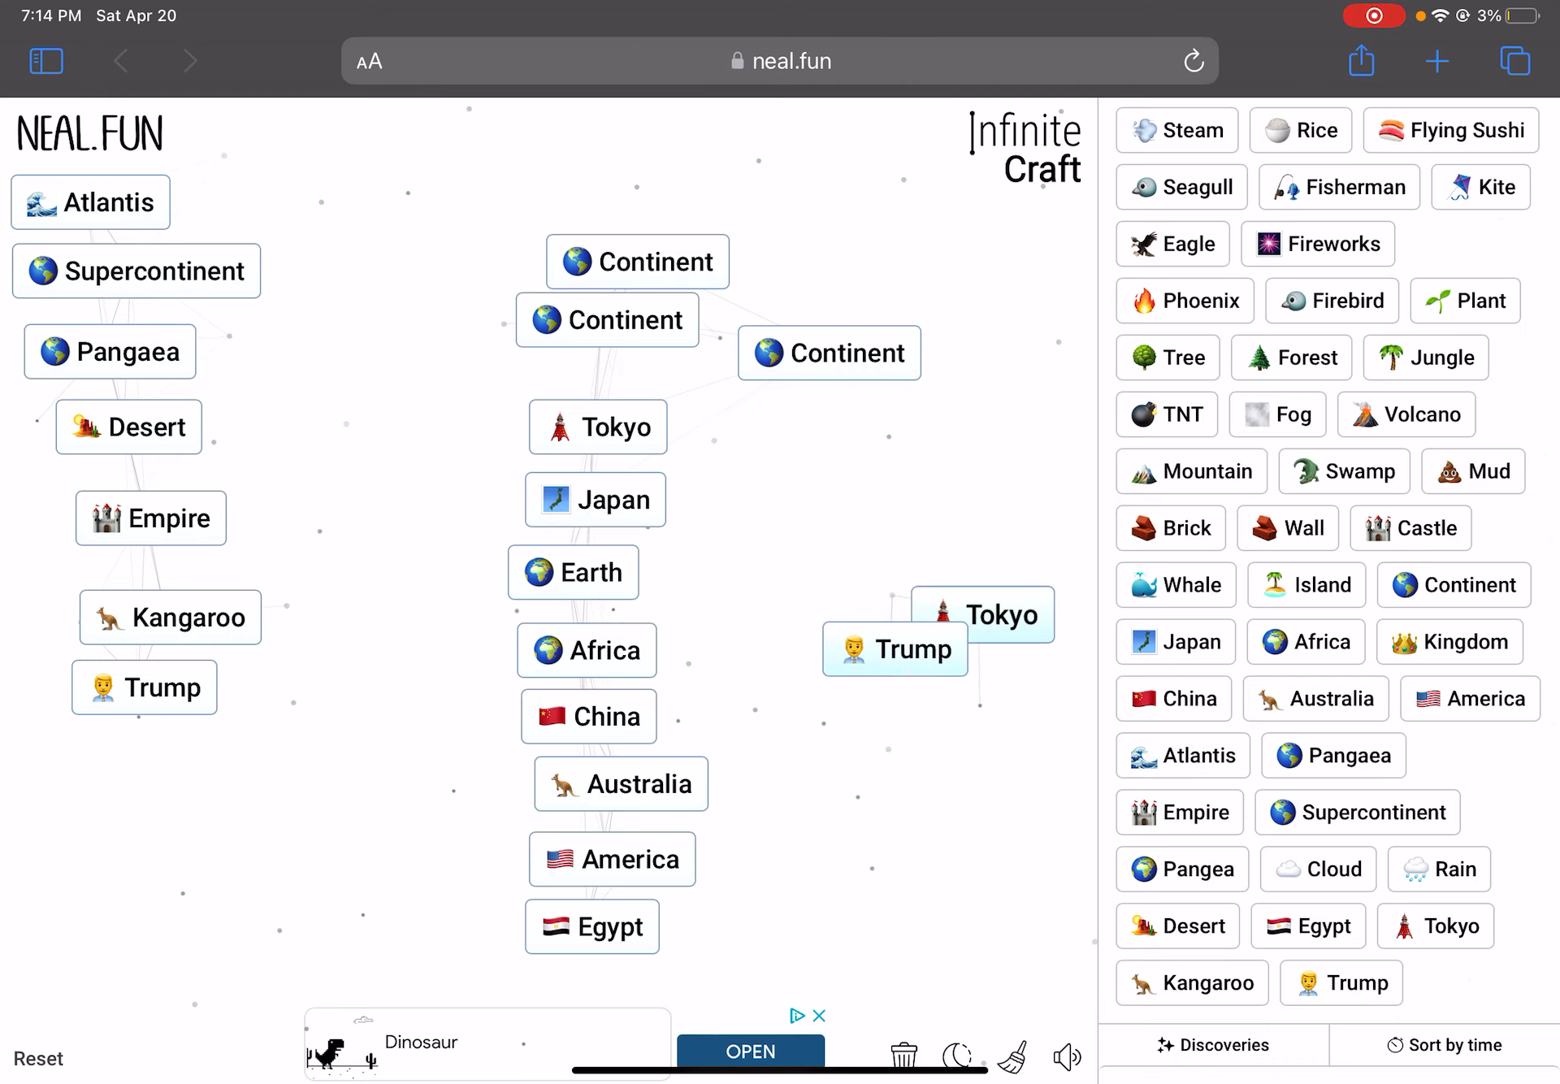
drag(896, 647, 984, 616)
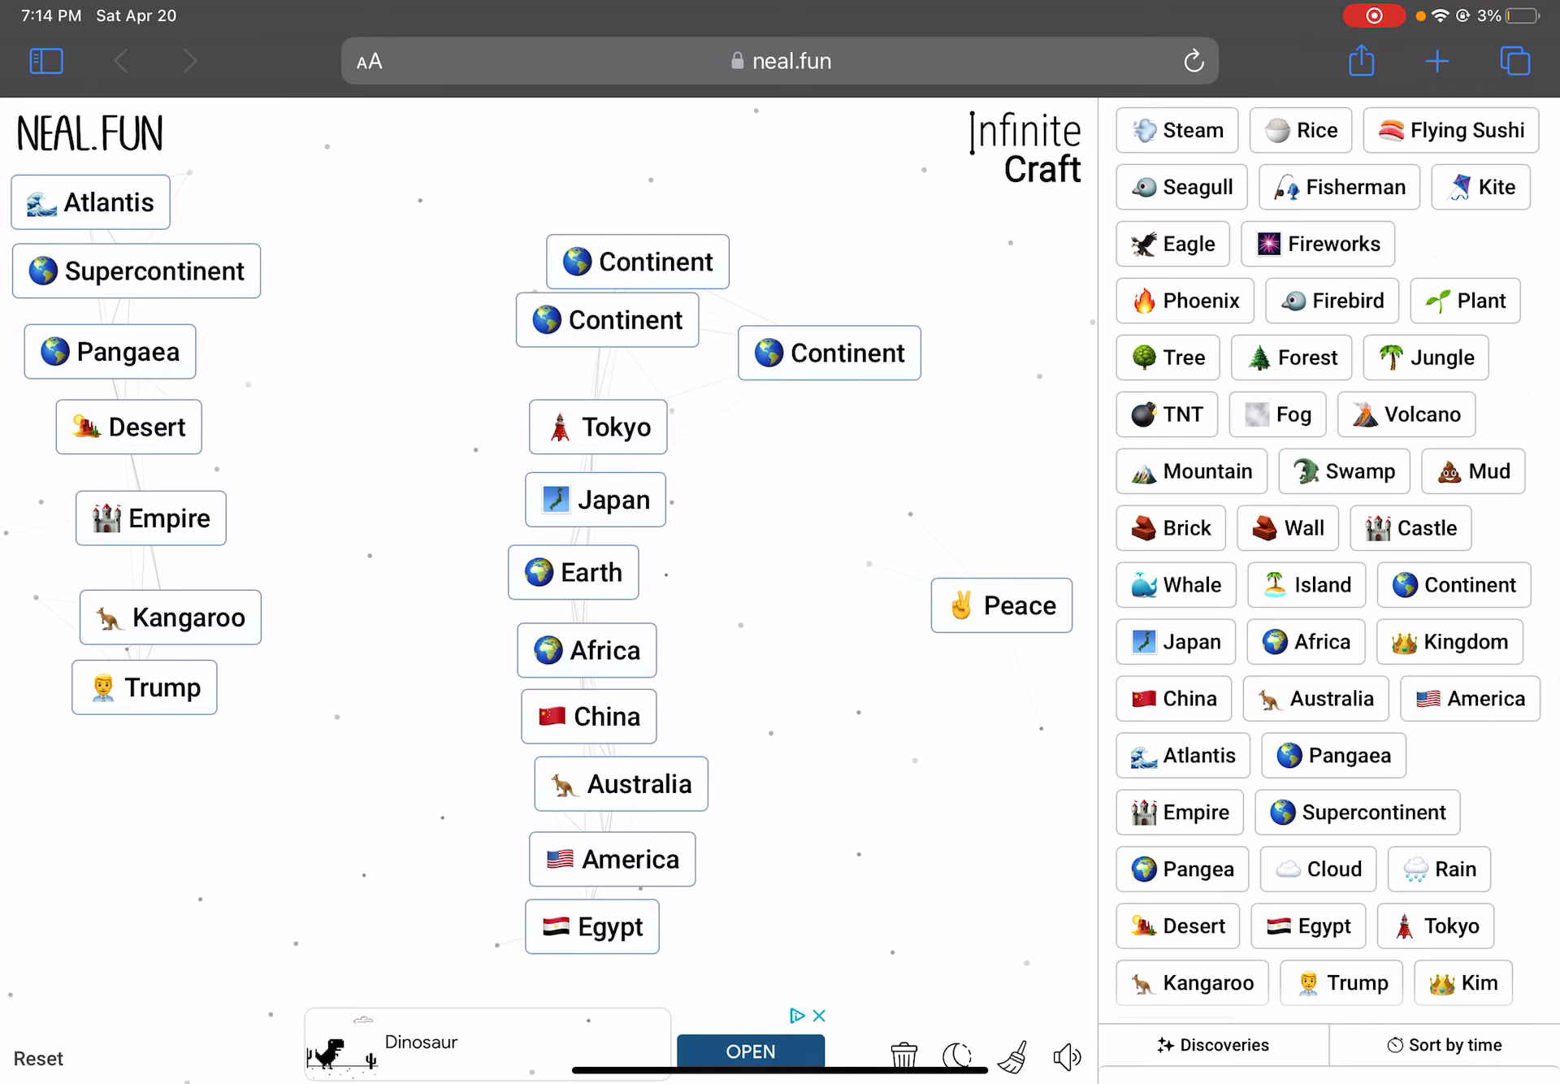
click(567, 577)
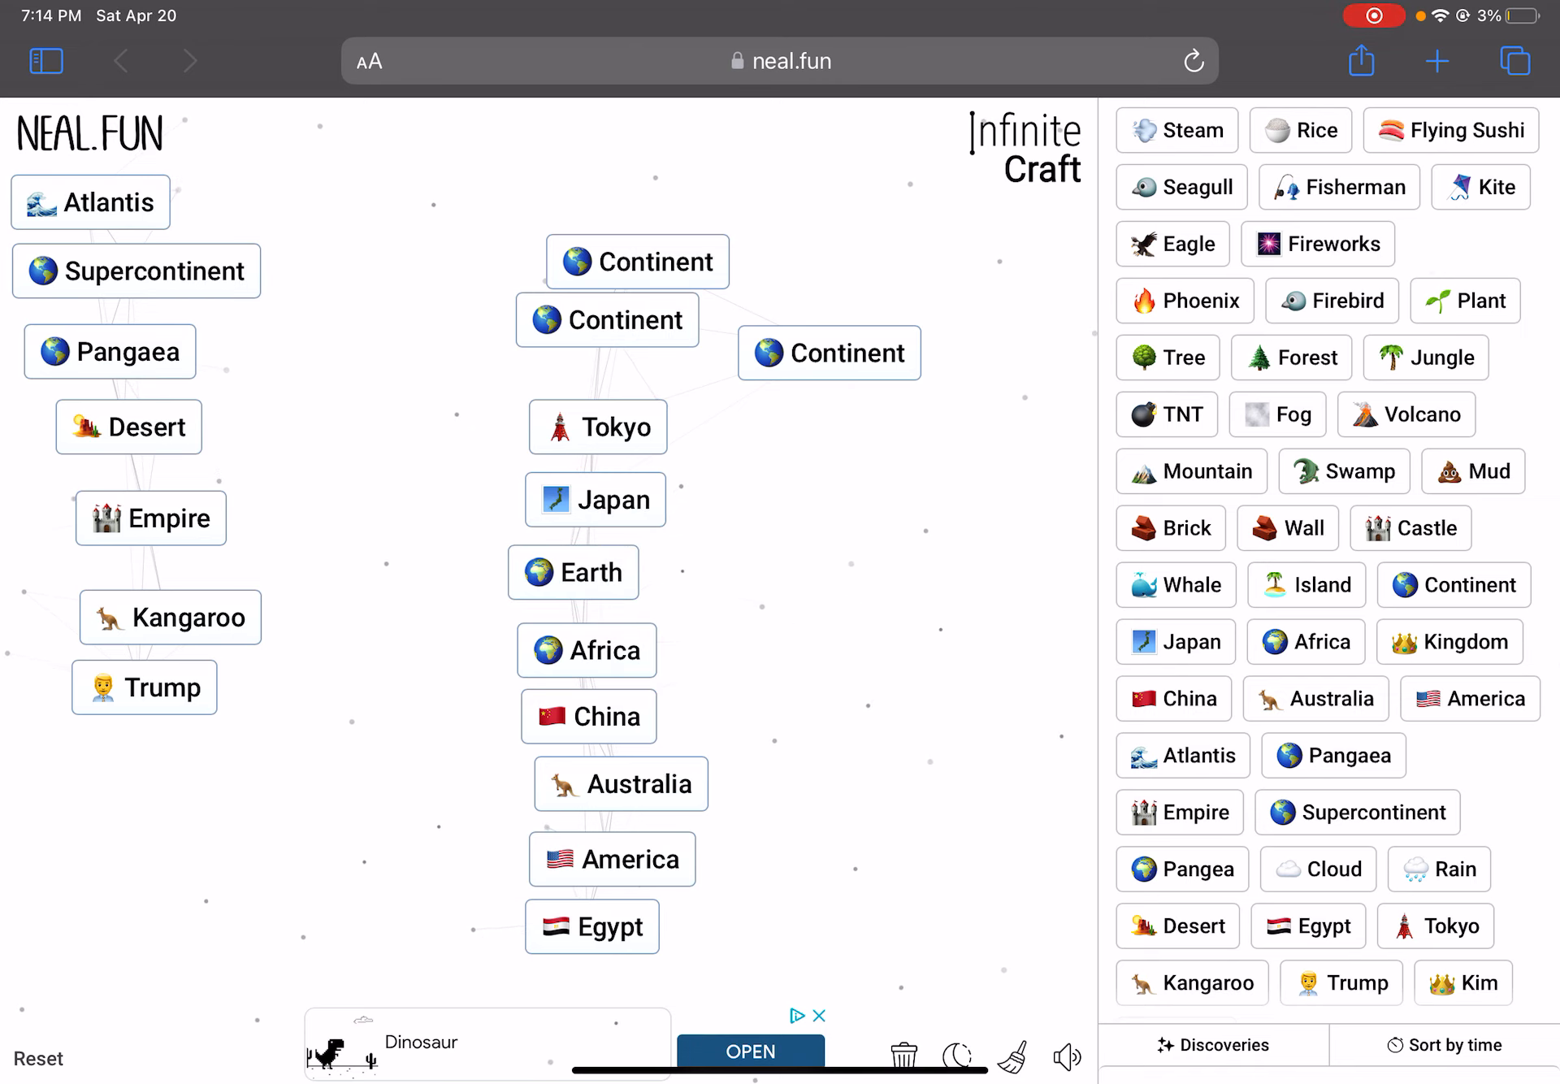
Drag a canvas tile onto another element to craft a new discovery
scroll(down, 3)
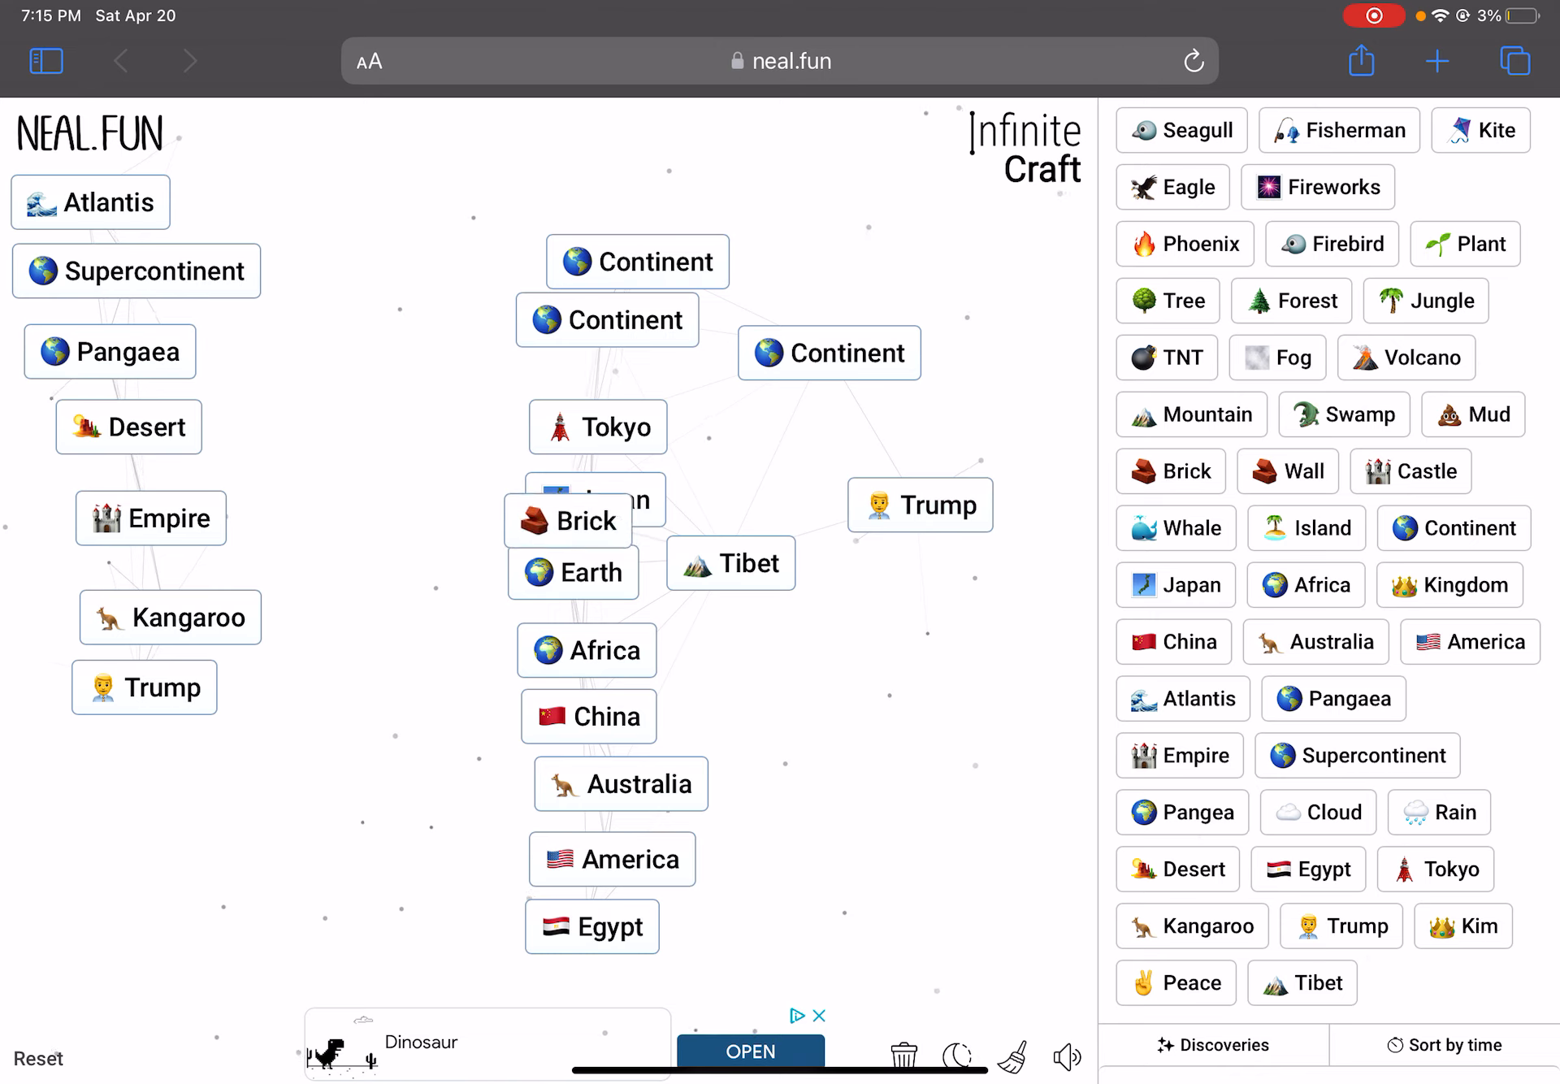
drag(568, 519, 919, 505)
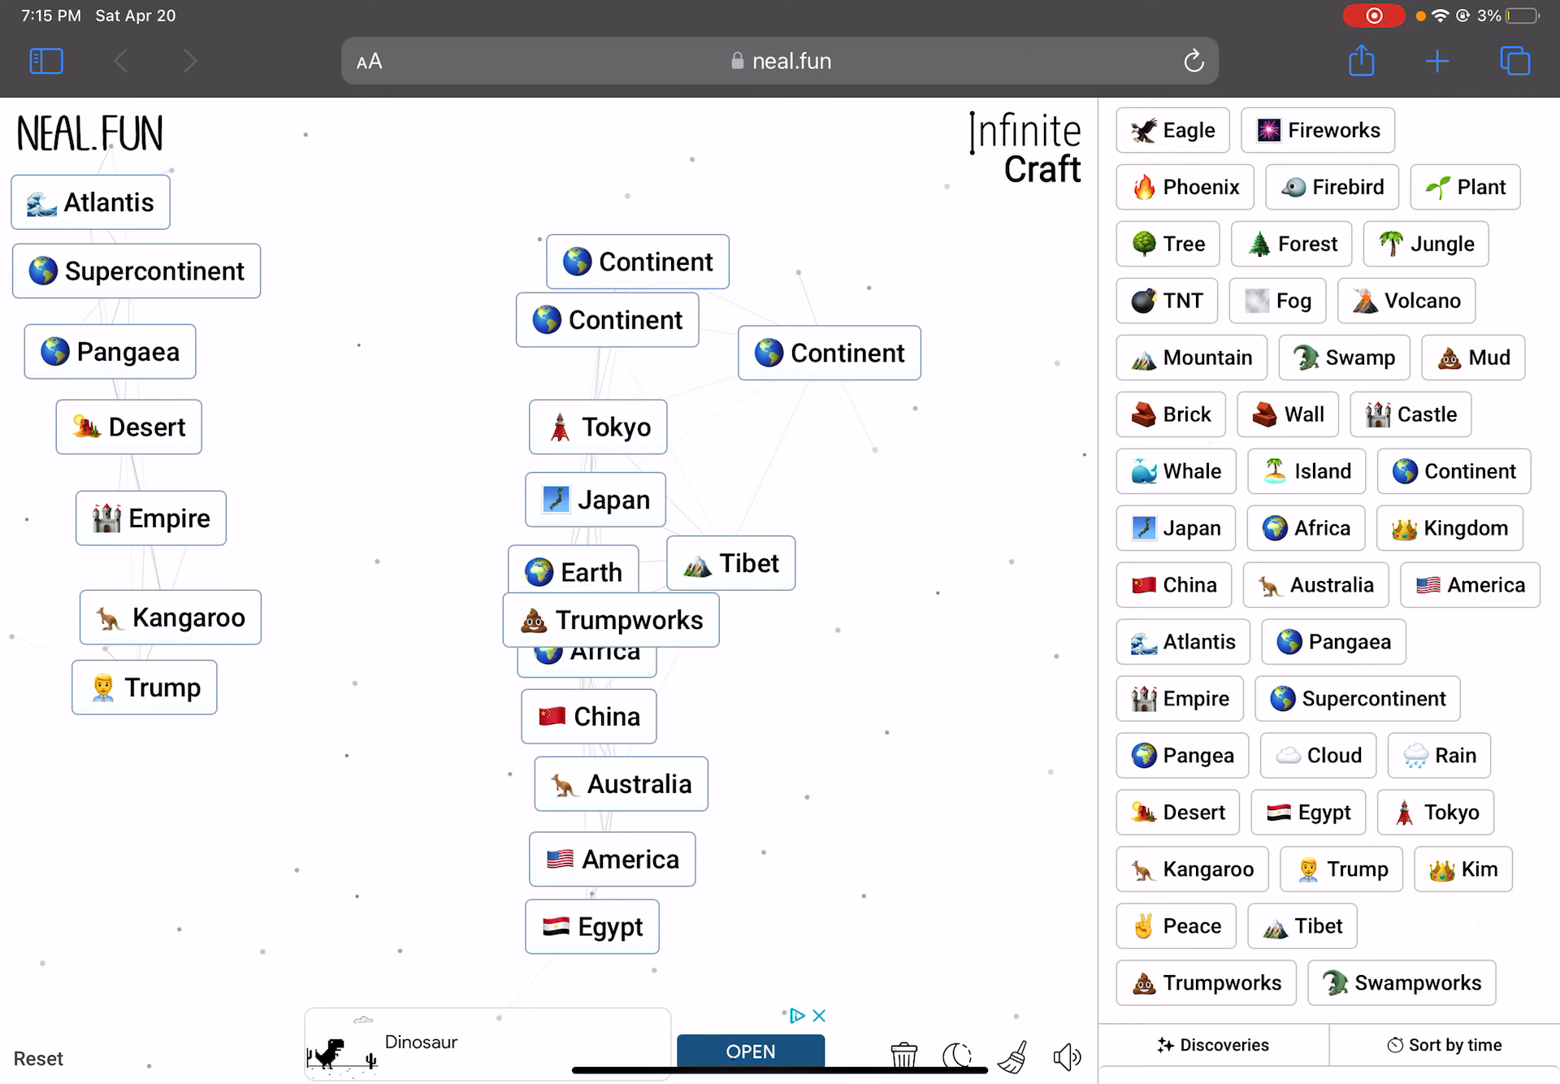
Combine Trumpworks with Japan and merge tiles to discover Trumpet, War and Samurai
drag(611, 619, 962, 720)
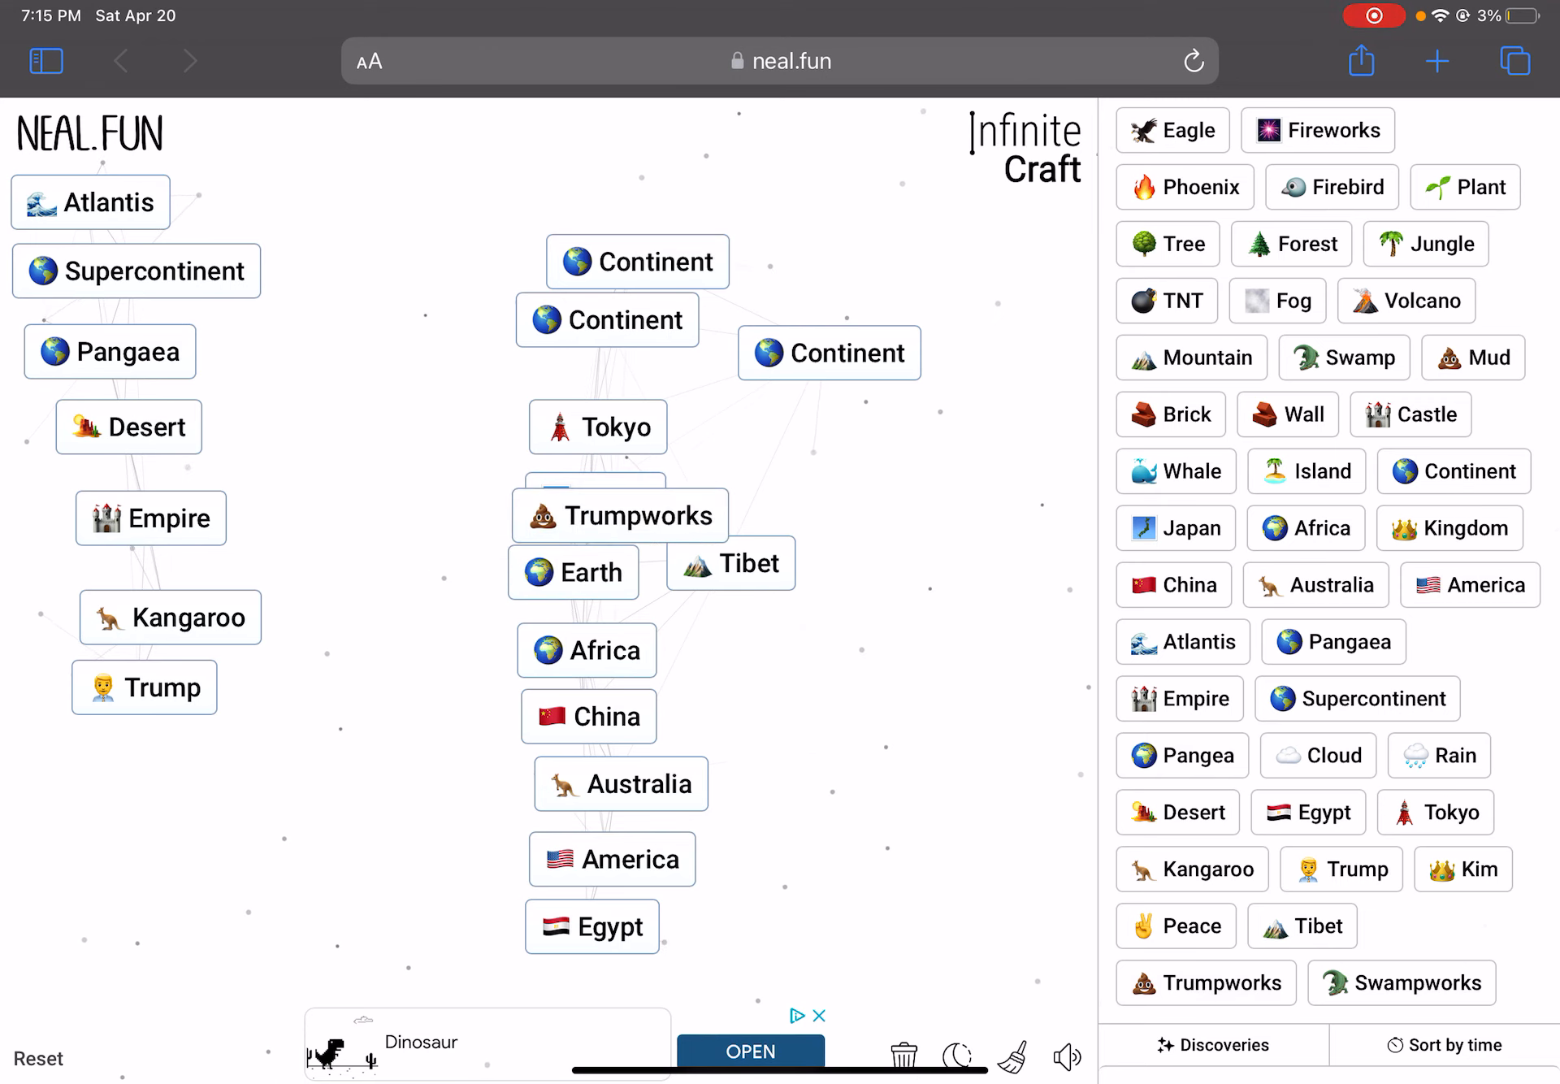
drag(619, 514, 882, 788)
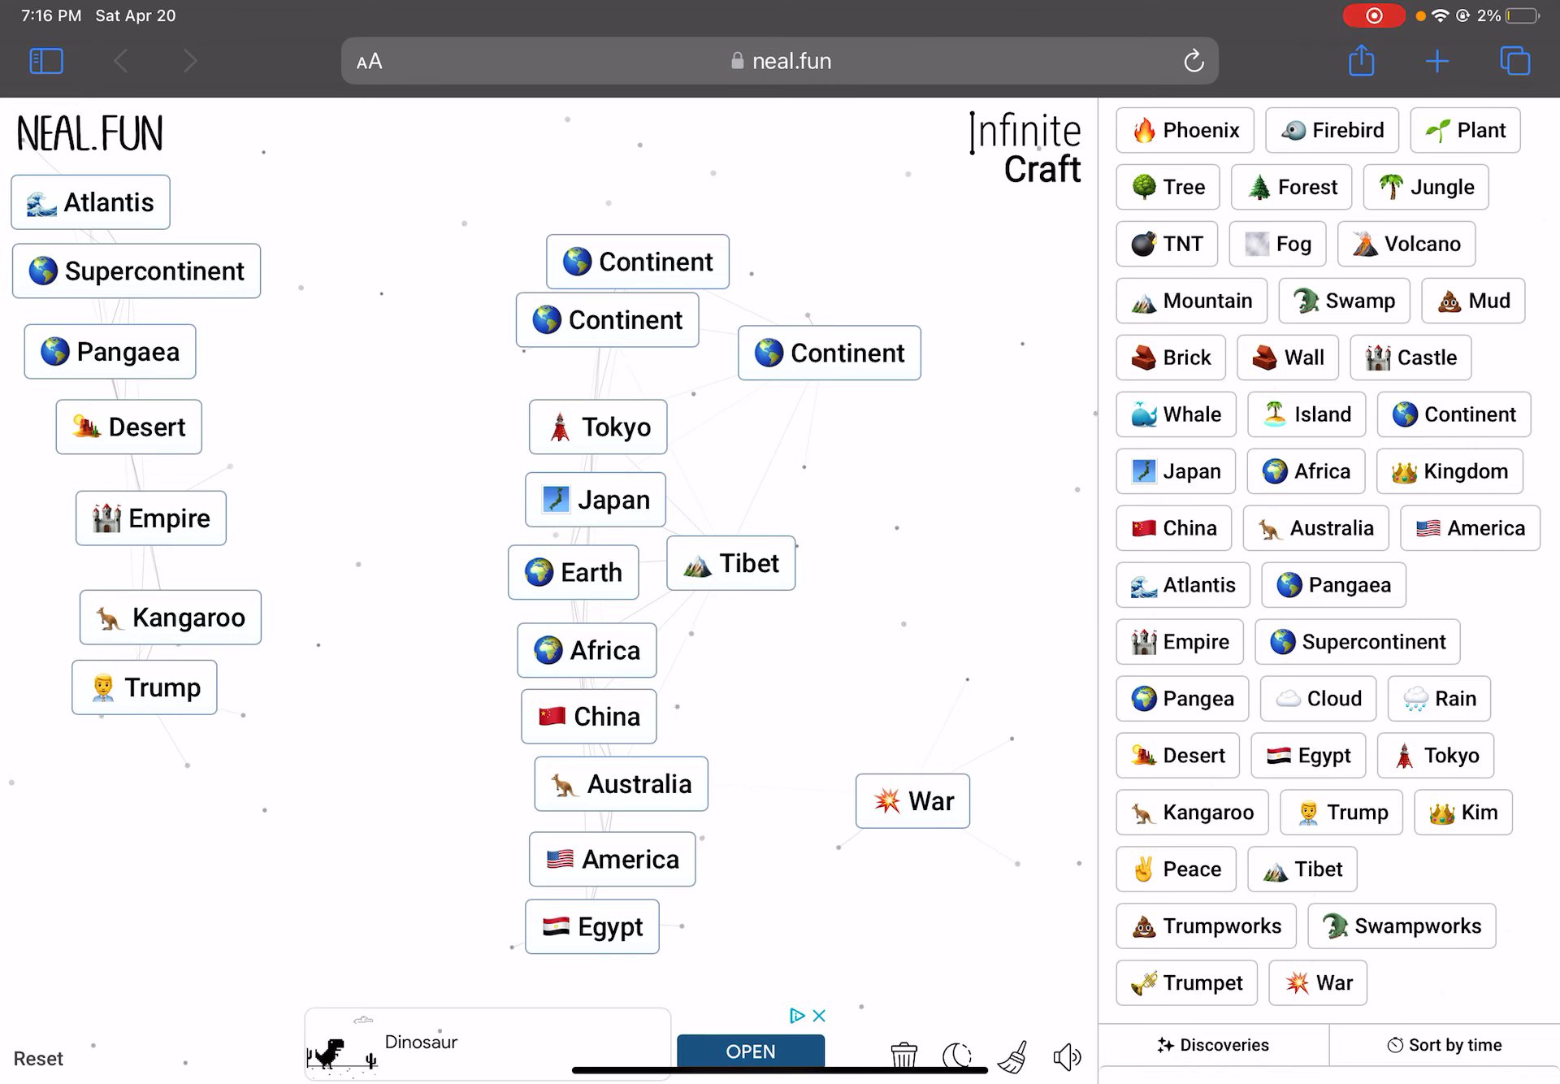
click(912, 801)
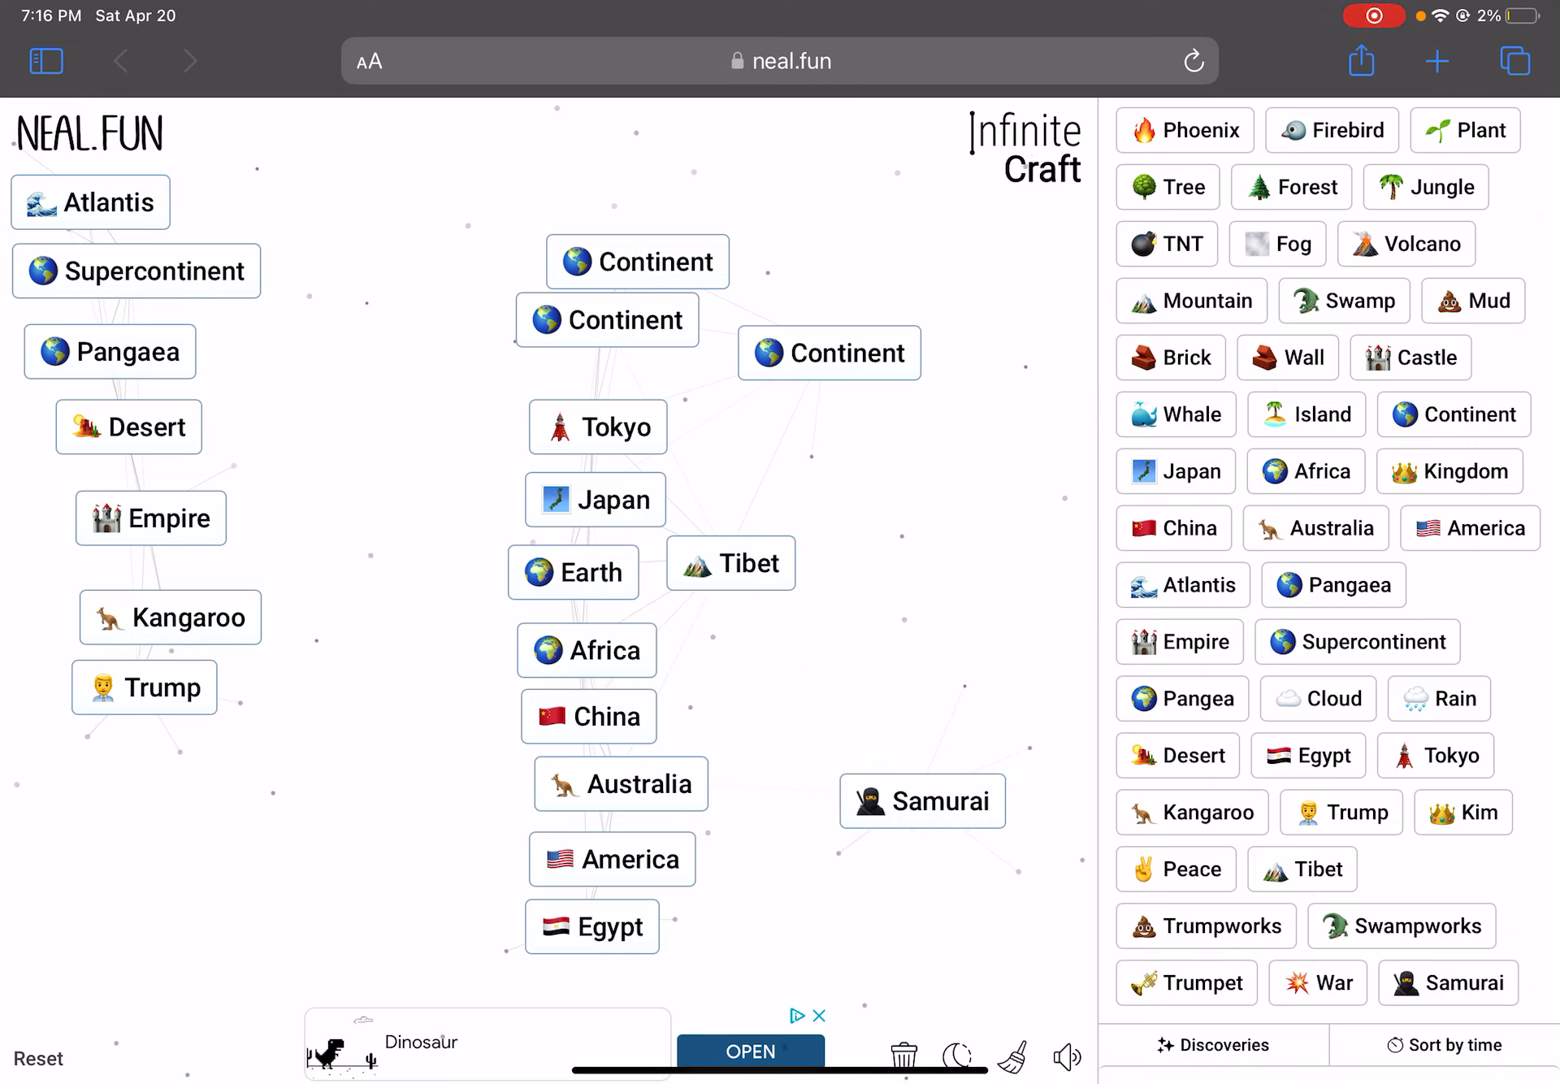
Craft Godzilla above Samurai, then combine Godzilla into Dragon
drag(1316, 983, 706, 606)
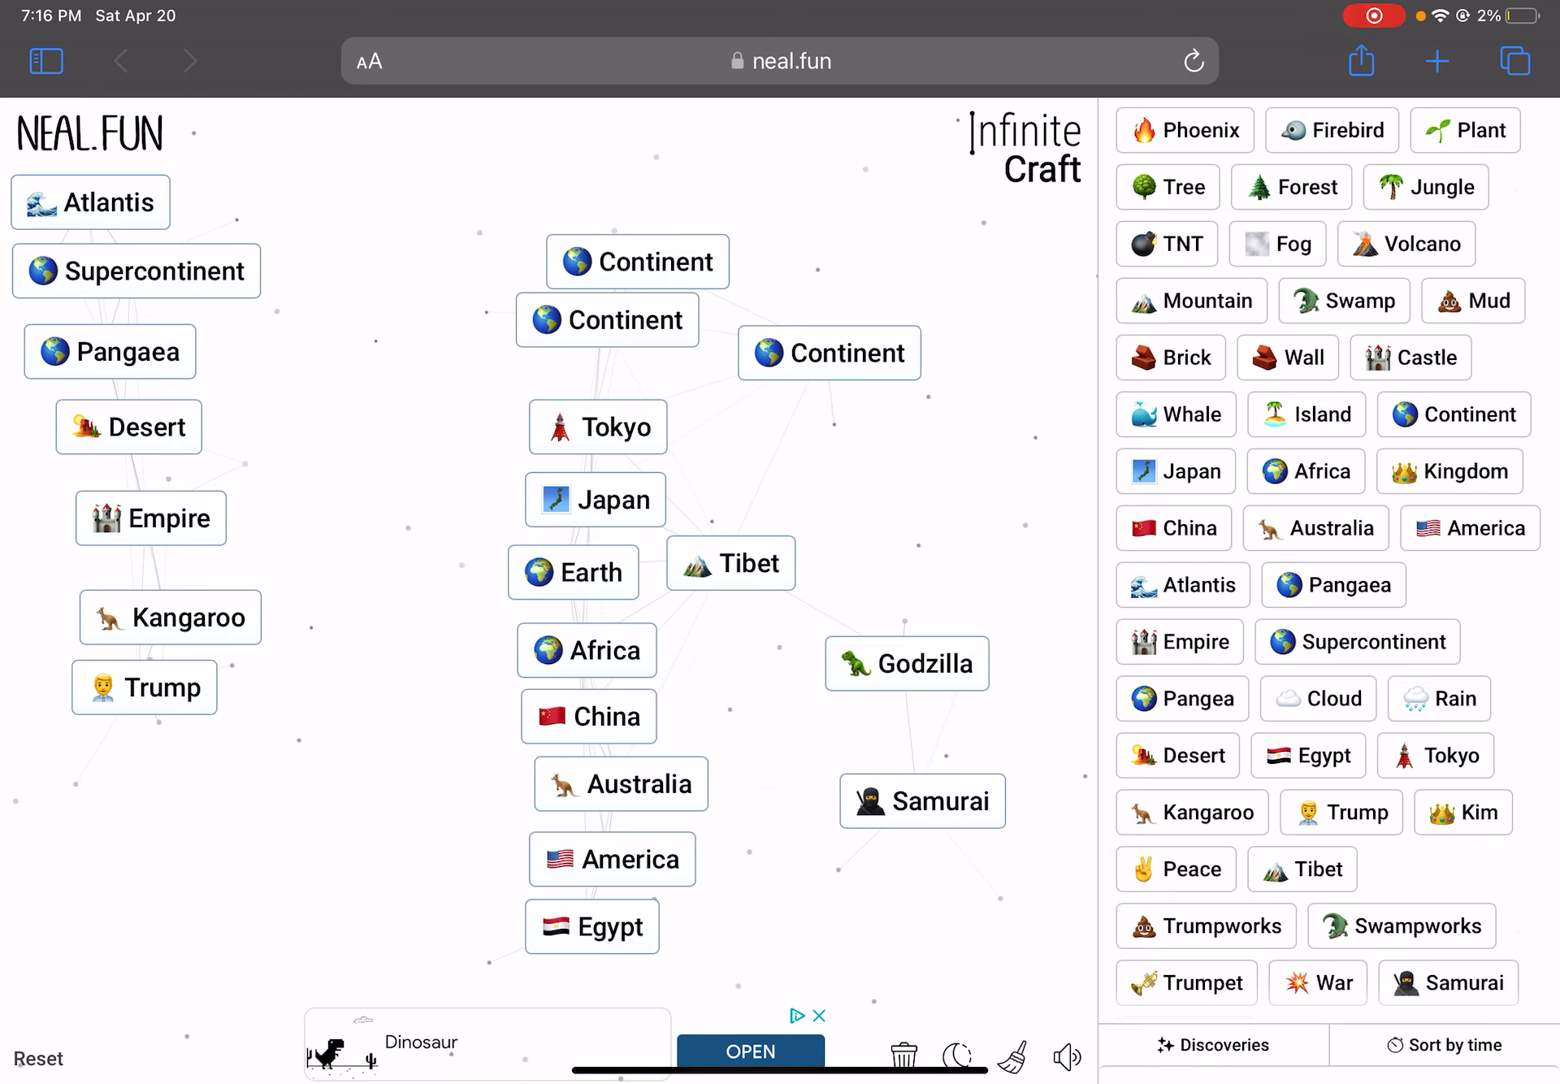
click(905, 663)
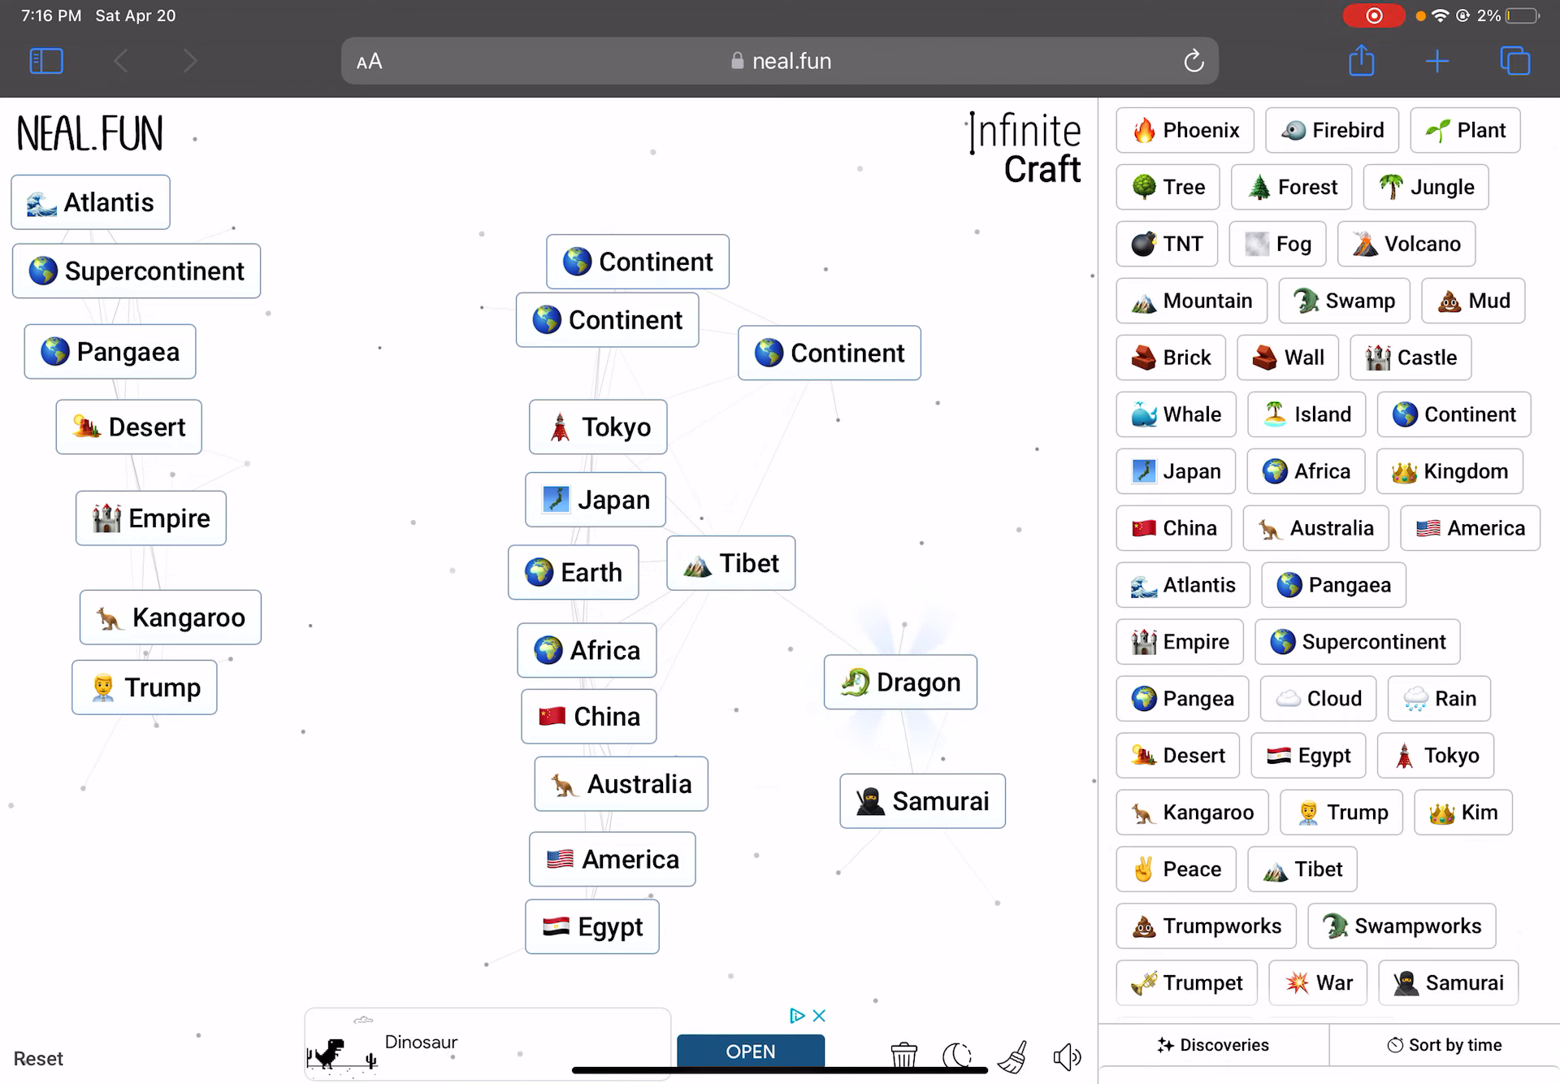